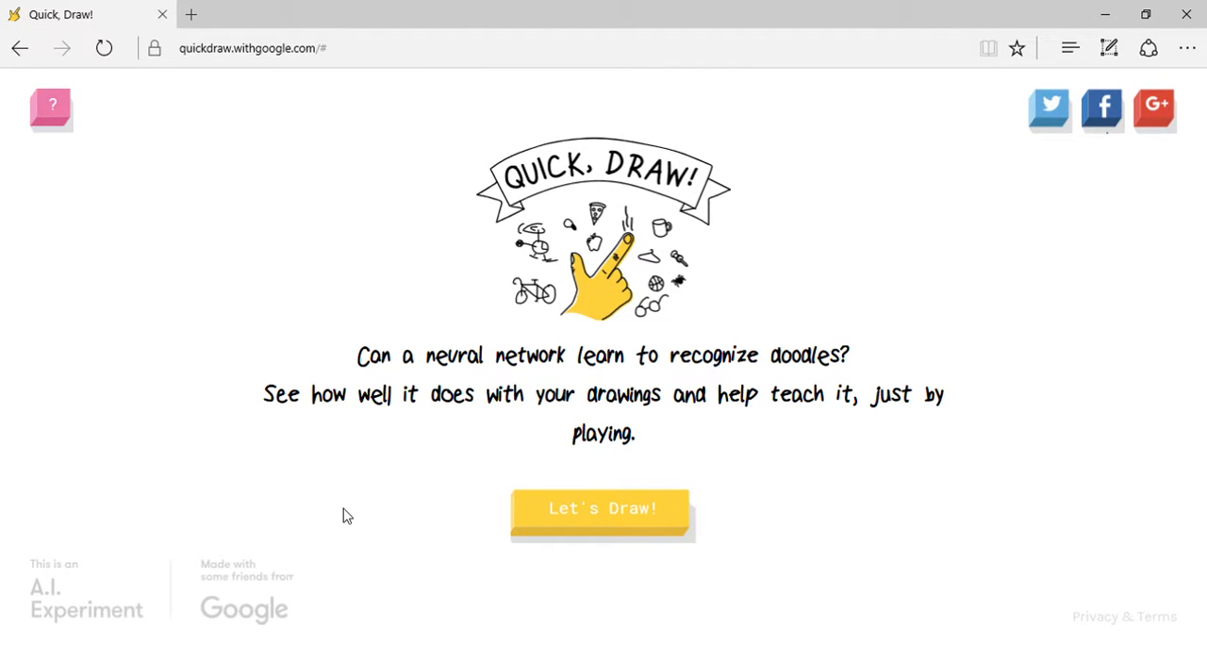
mouse_move(279, 126)
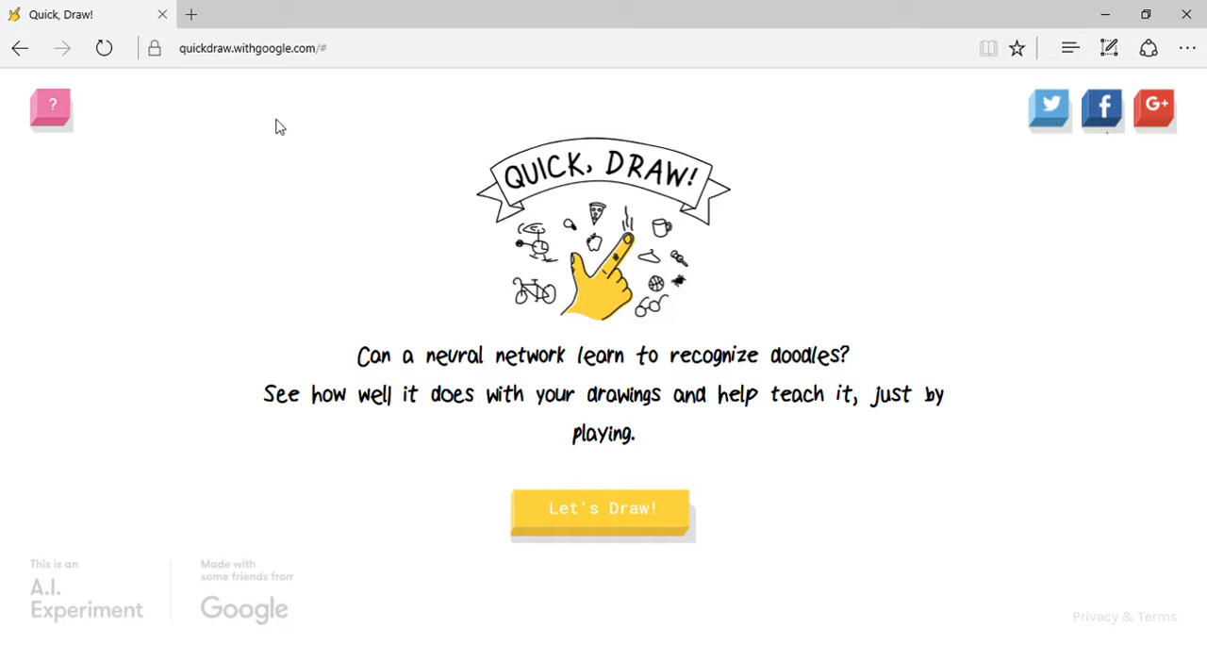
mouse_move(206, 42)
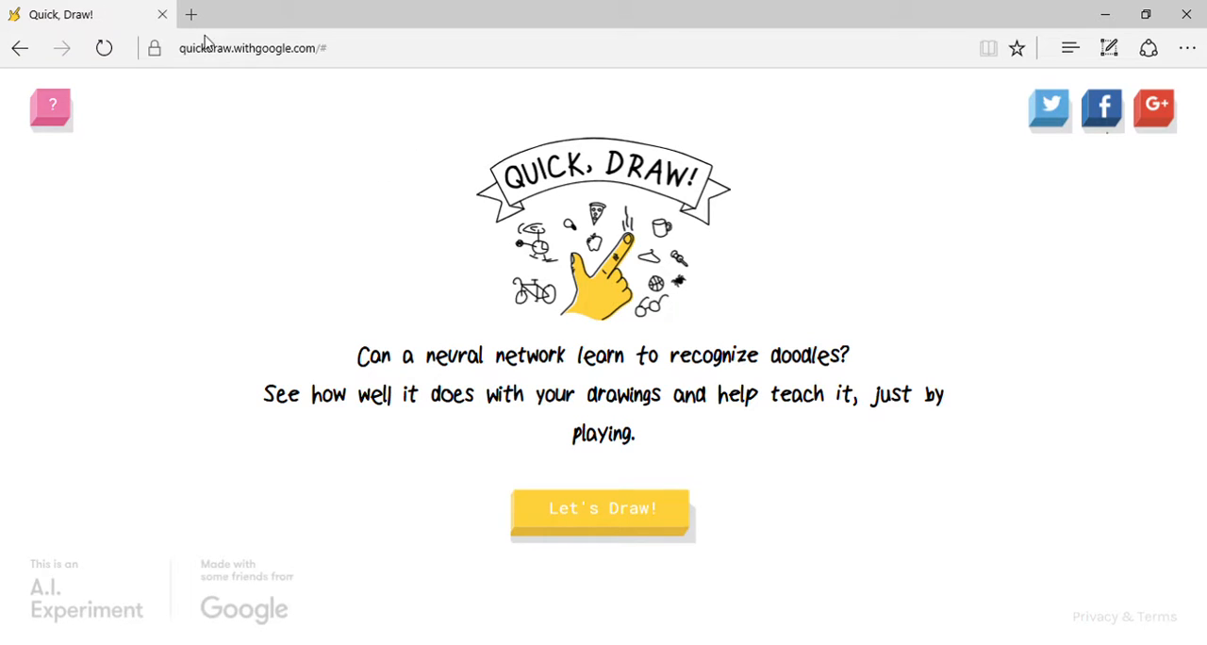
Go to the Quick, Draw! page and begin a new six-doodle round.
left_click(255, 49)
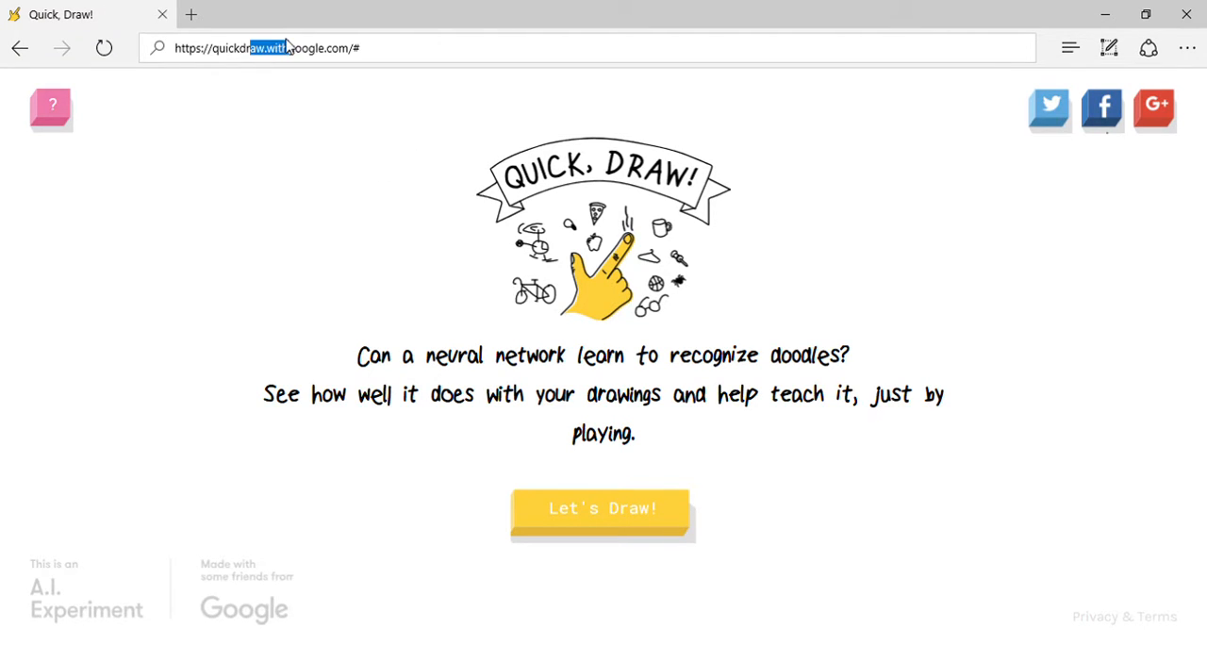
left_click(283, 49)
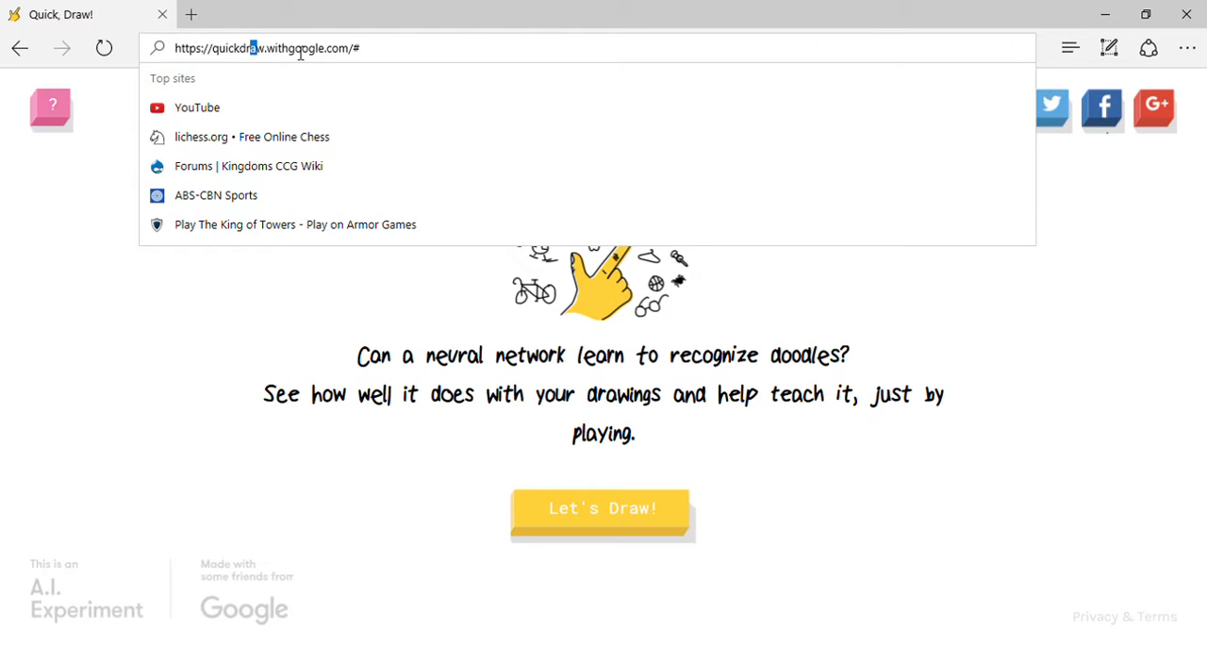
double_click(317, 49)
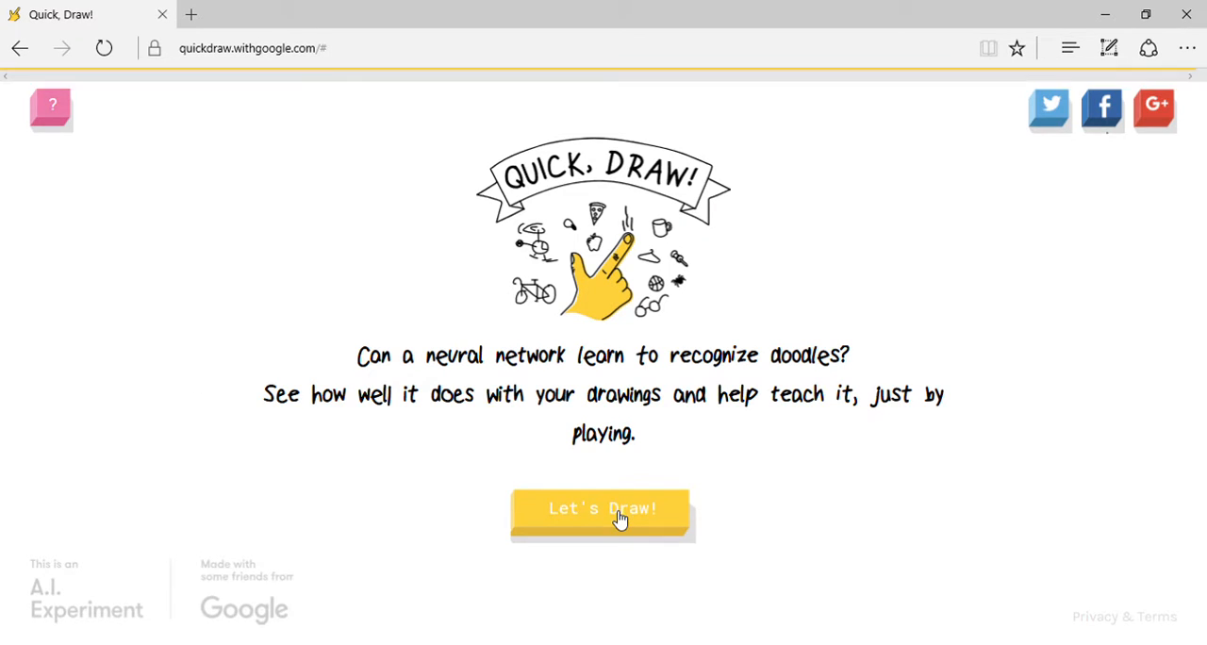
left_click(604, 509)
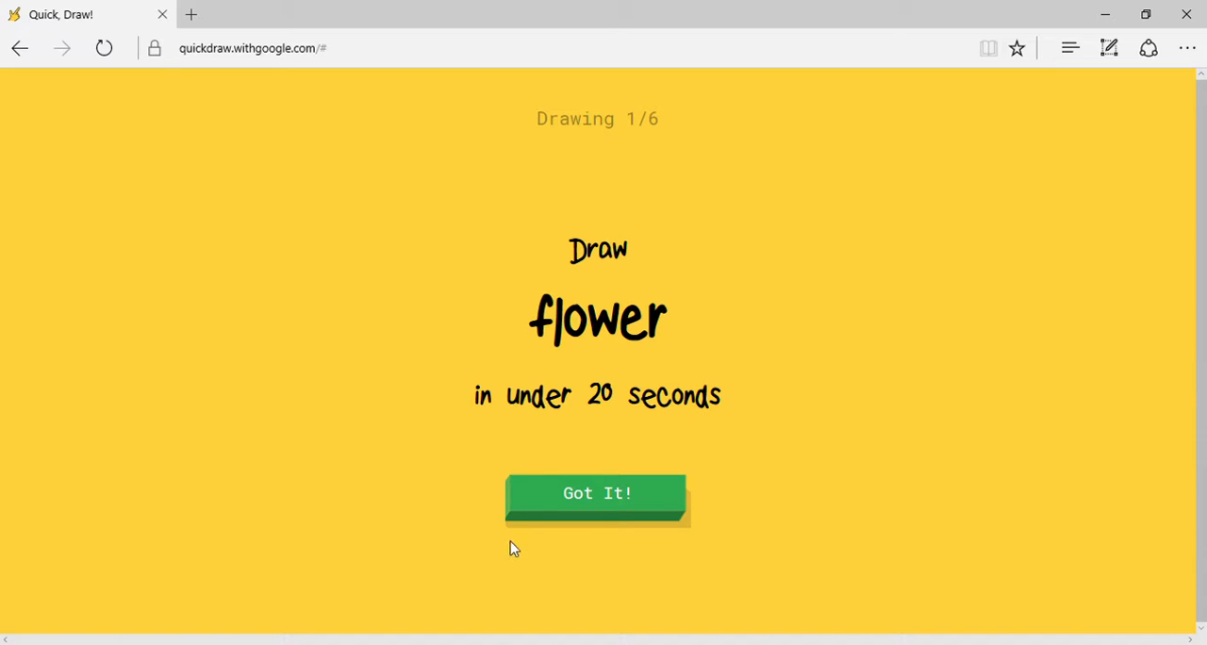
mouse_move(243, 157)
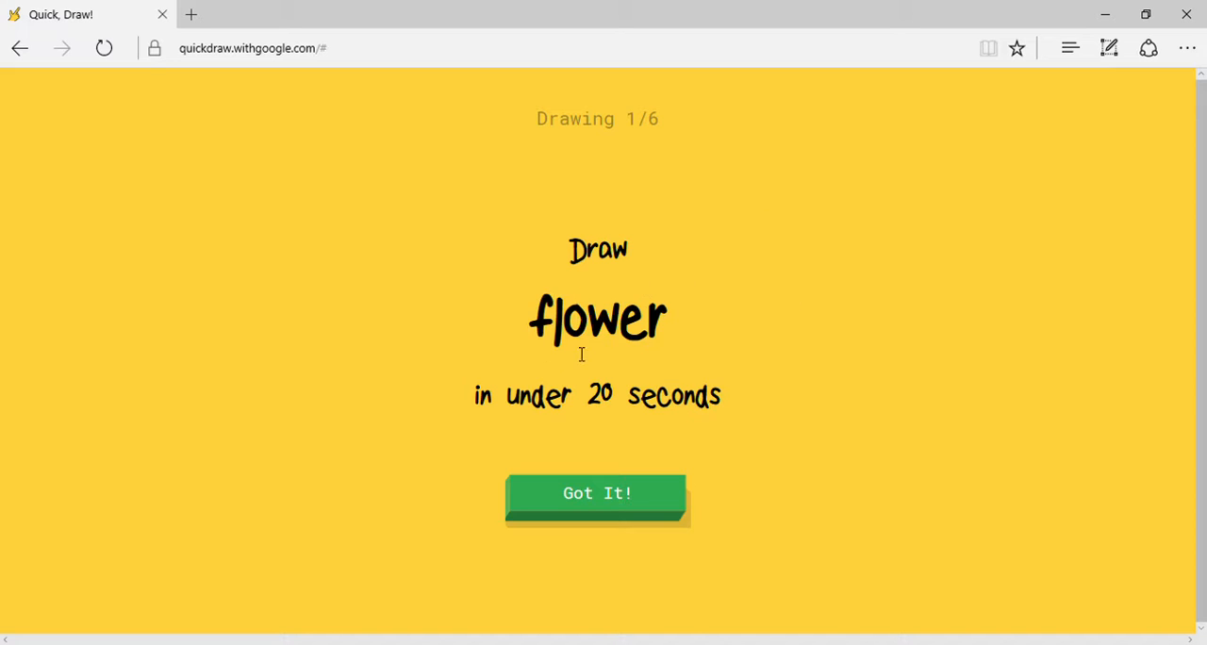
Sketch the flower, then the mermaid with an oval head, body and tail.
left_click(596, 493)
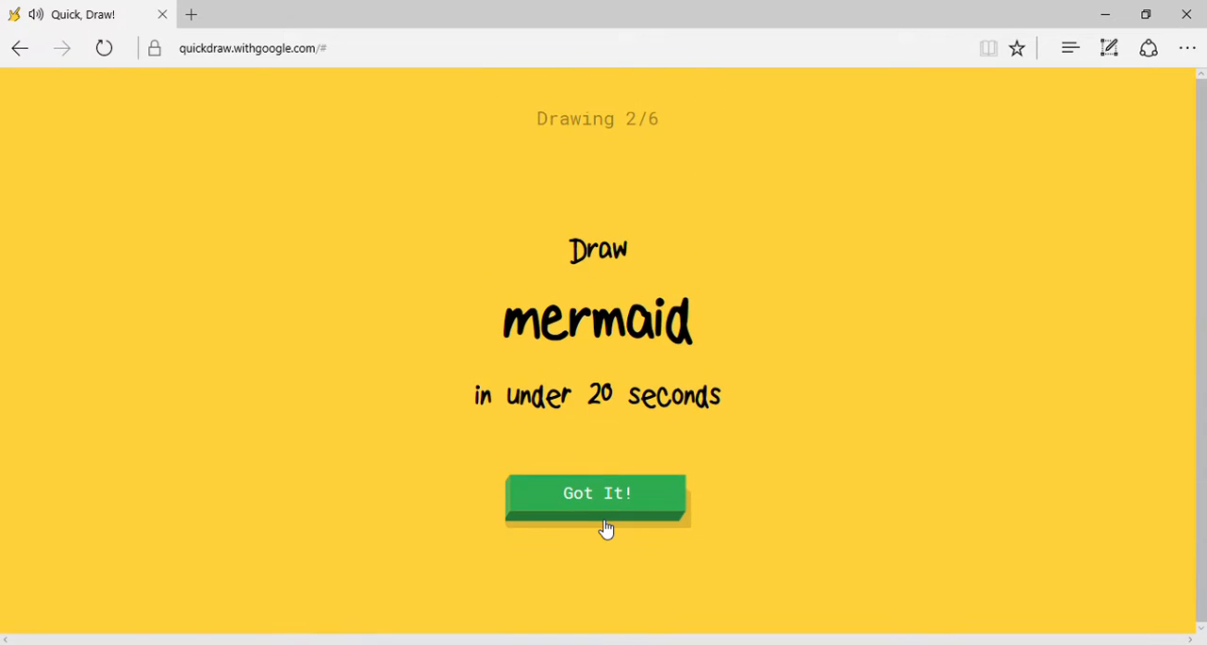
mouse_move(588, 452)
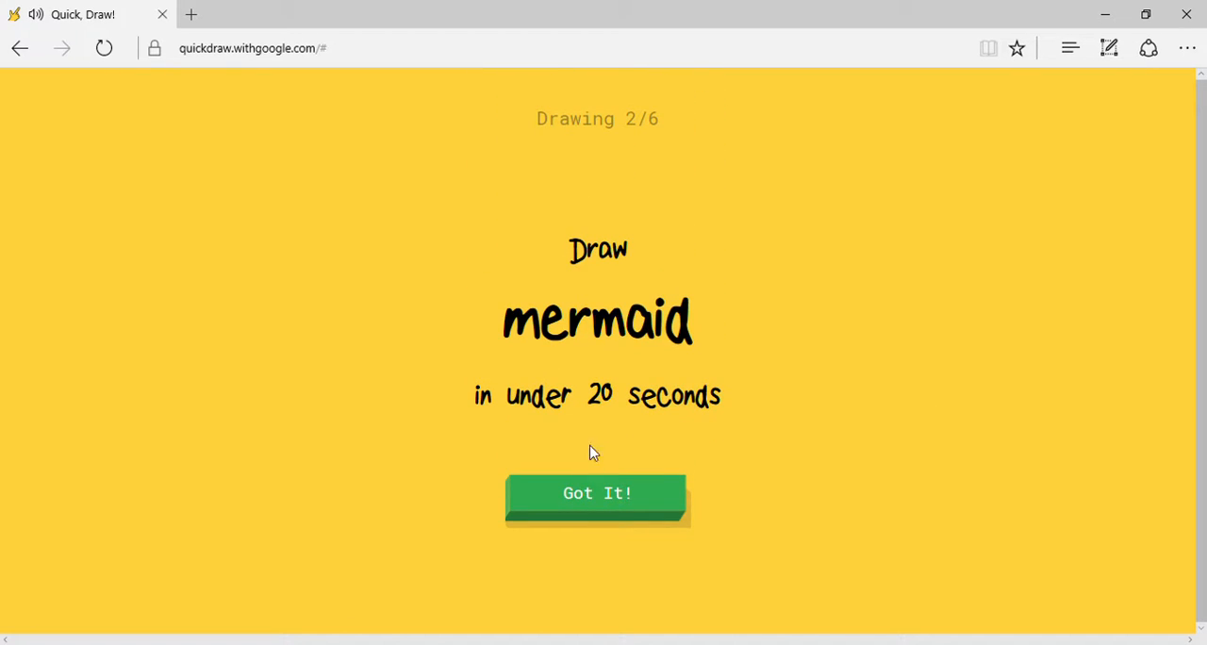
mouse_move(876, 283)
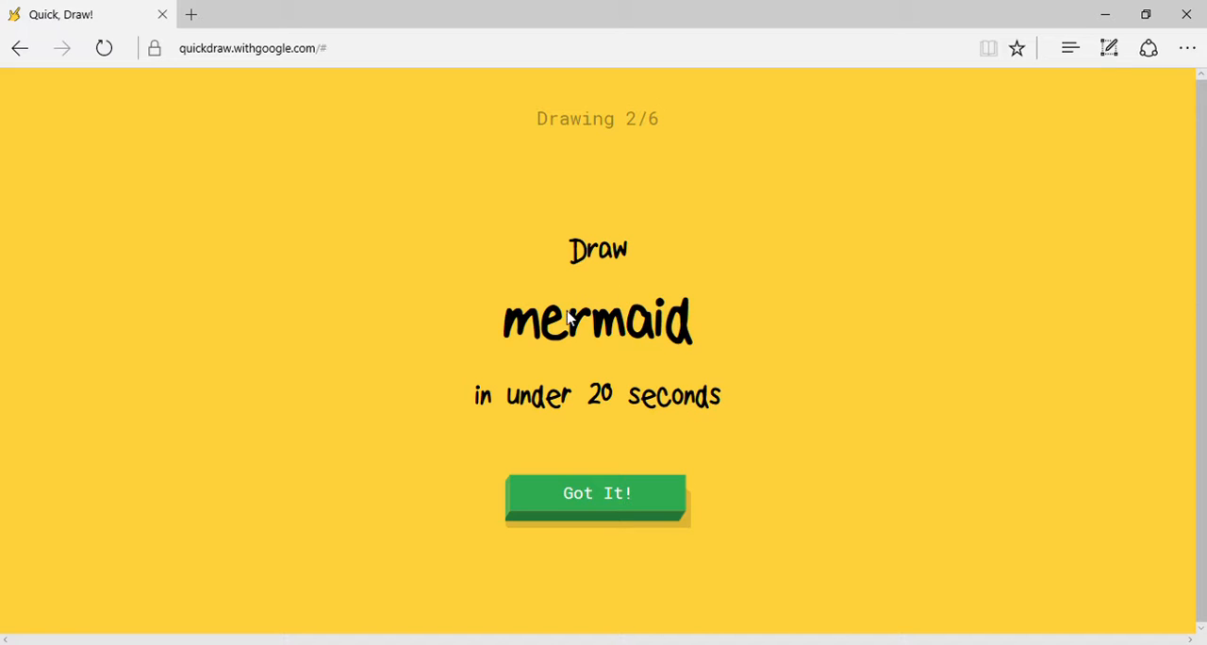
left_click(595, 494)
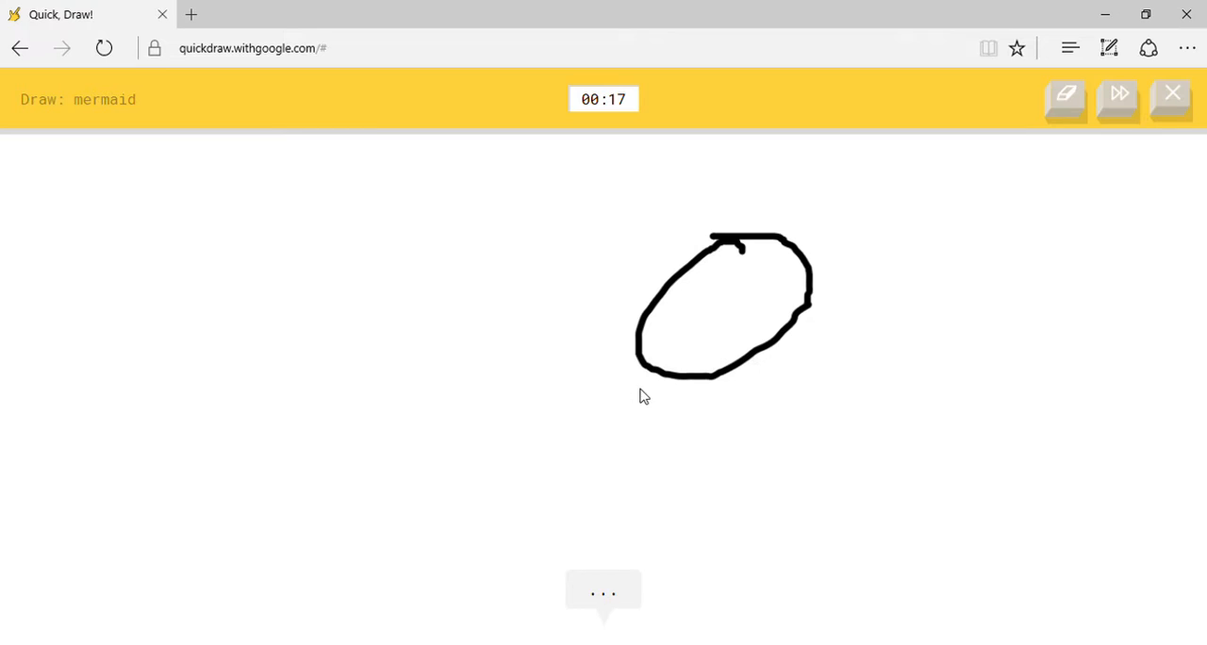
left_click_drag(622, 354, 454, 438)
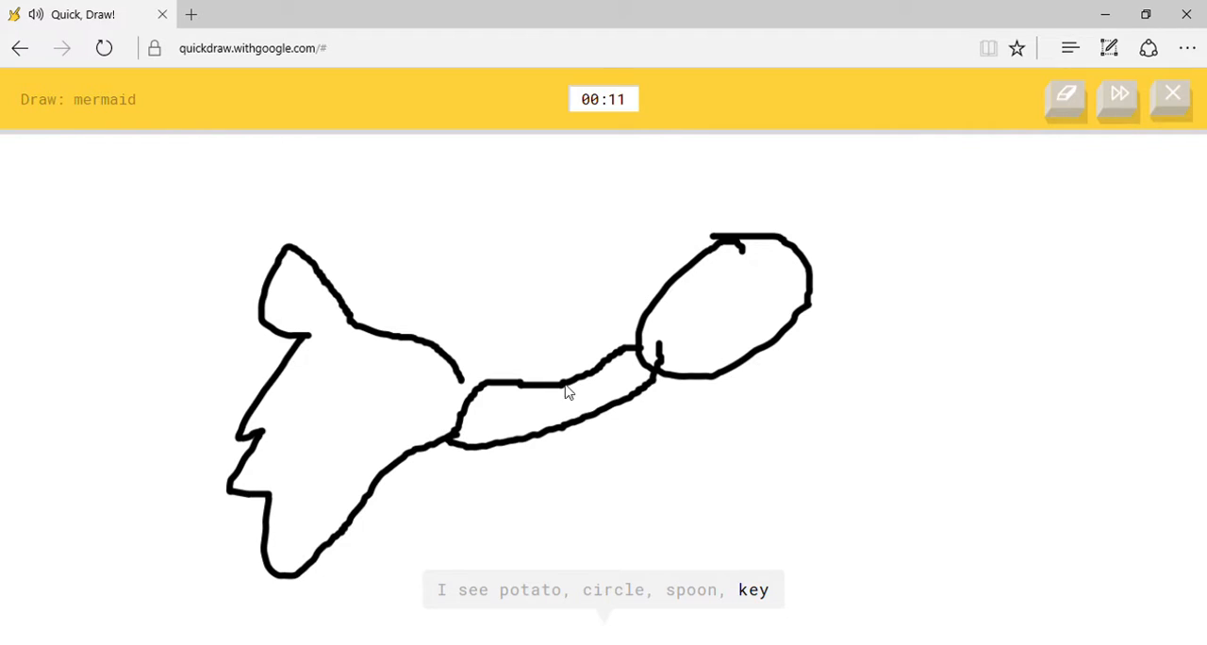
left_click_drag(562, 235, 739, 460)
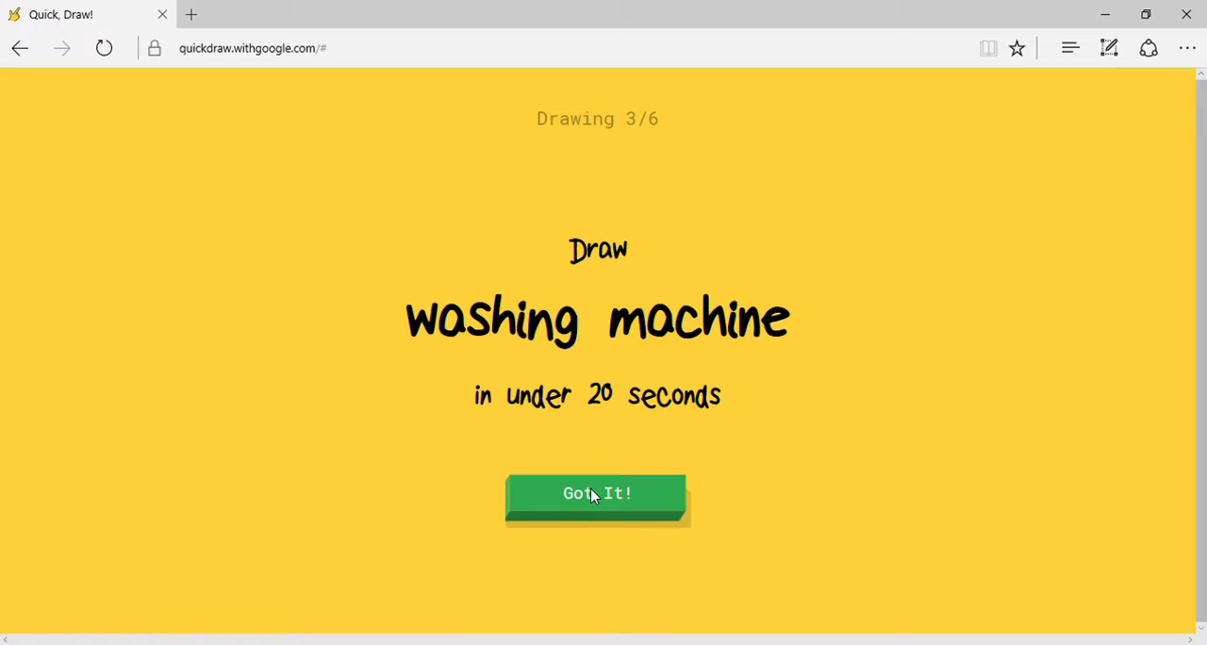
Doodle the washing machine, frying pan and light bulb outline as each prompt appears.
left_click(596, 494)
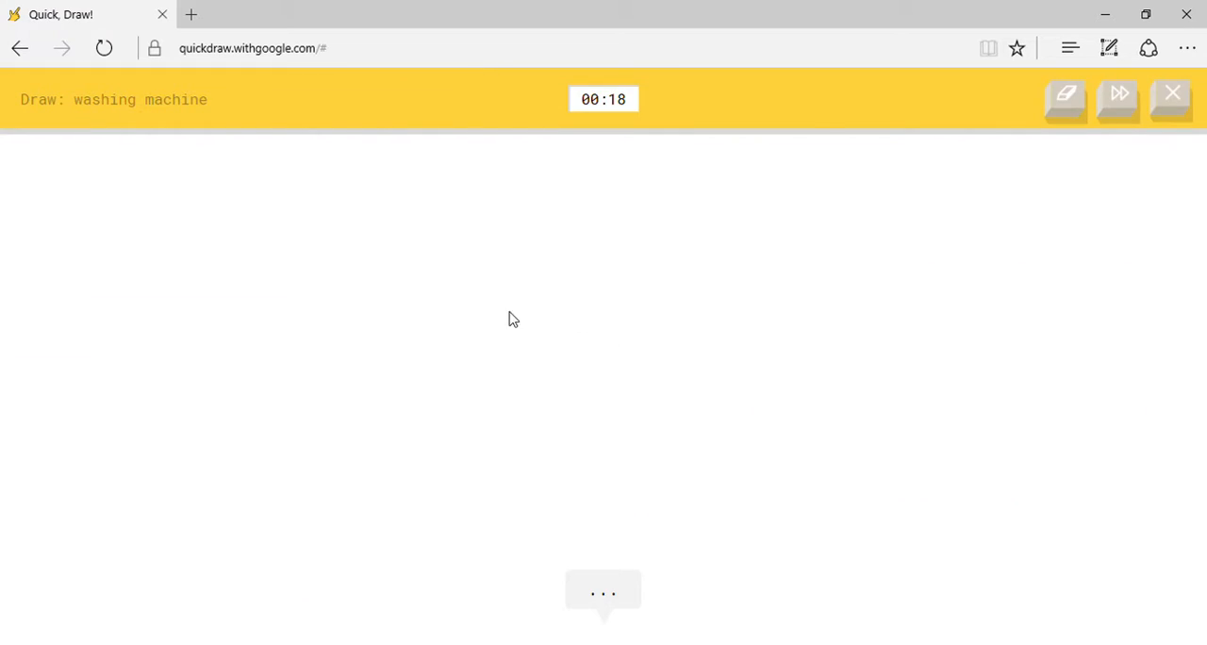
left_click_drag(856, 183, 499, 445)
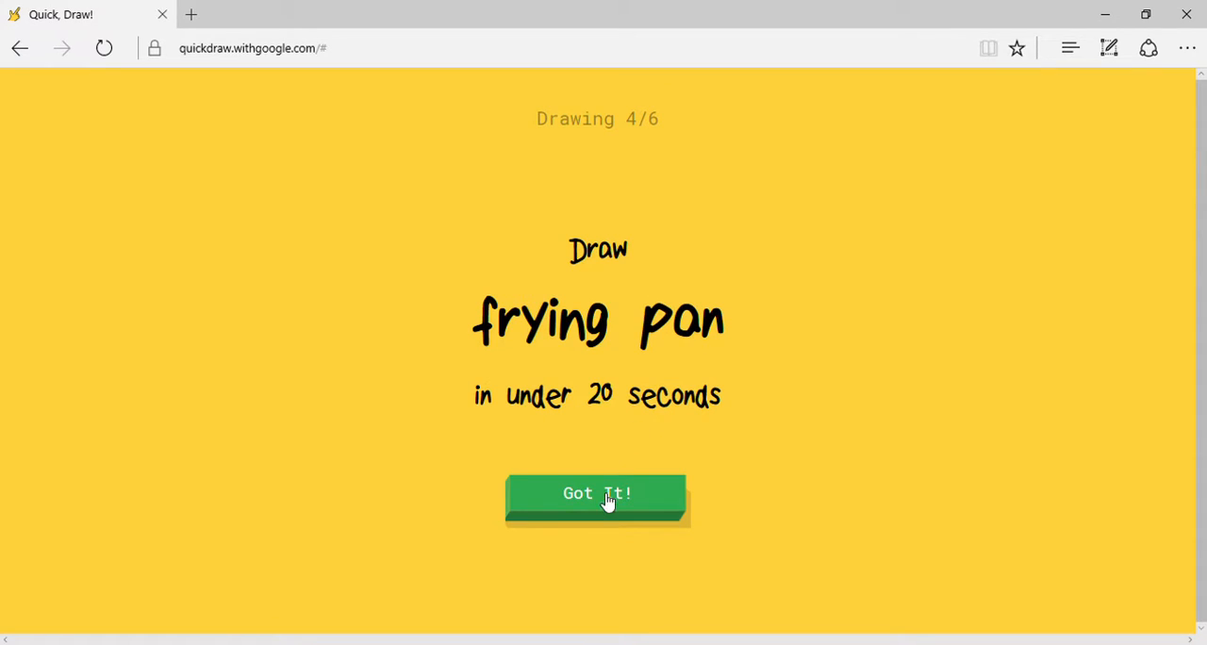
left_click(596, 494)
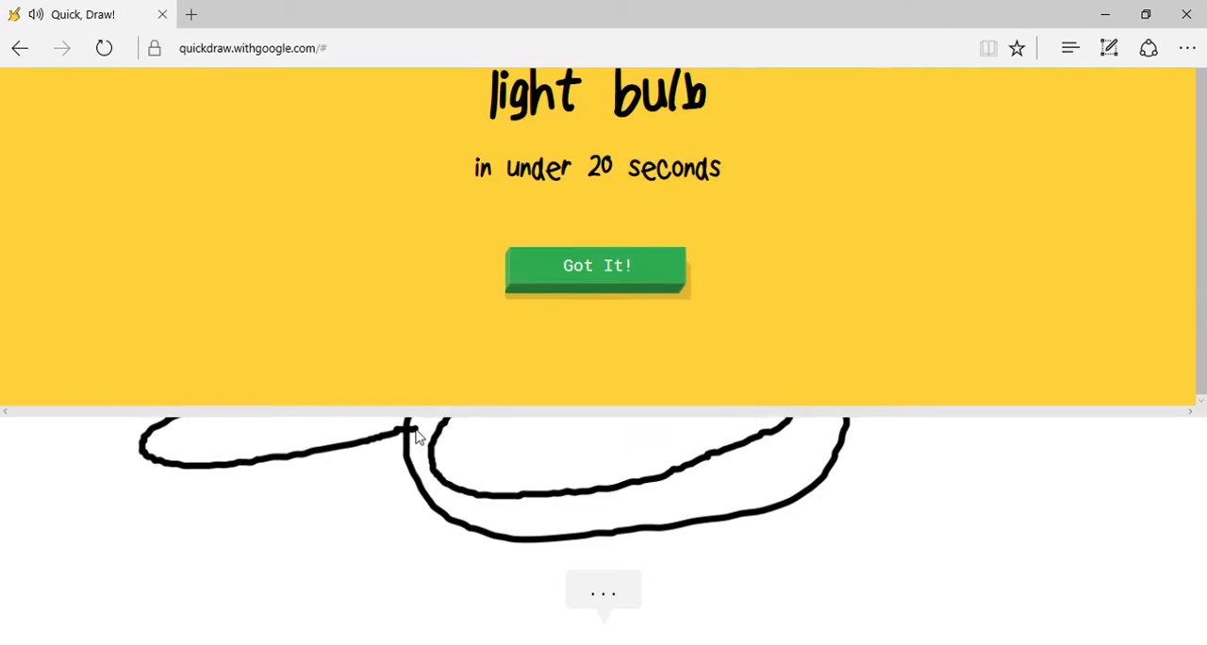
left_click(595, 264)
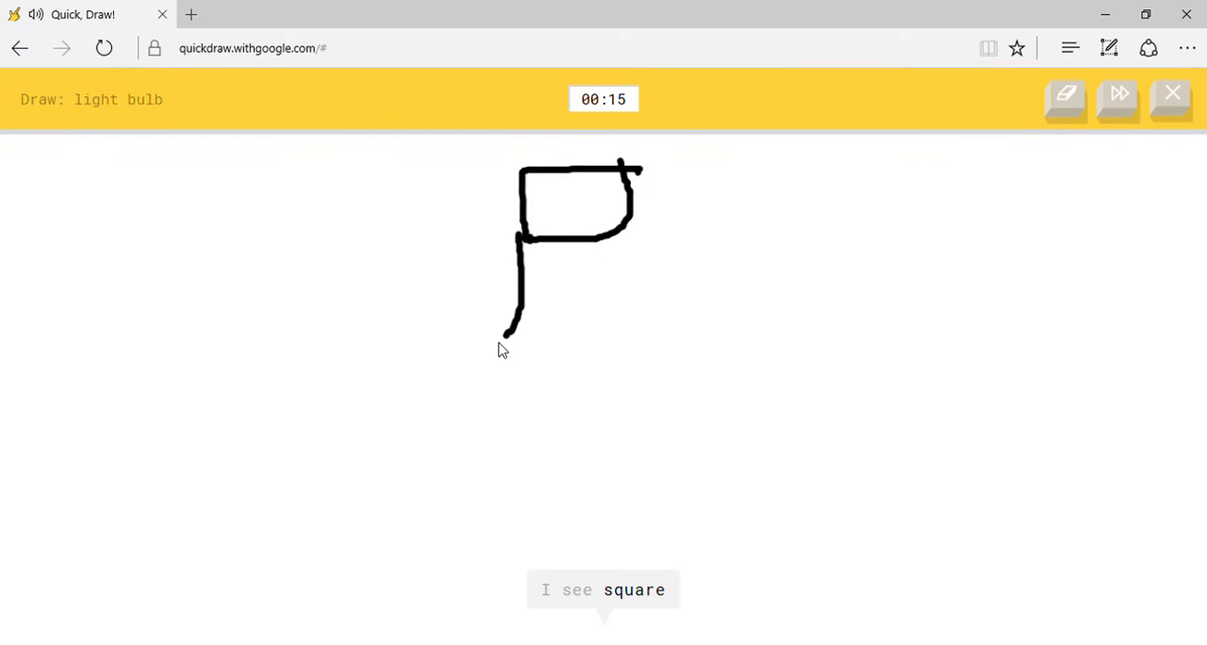
left_click_drag(524, 226, 603, 453)
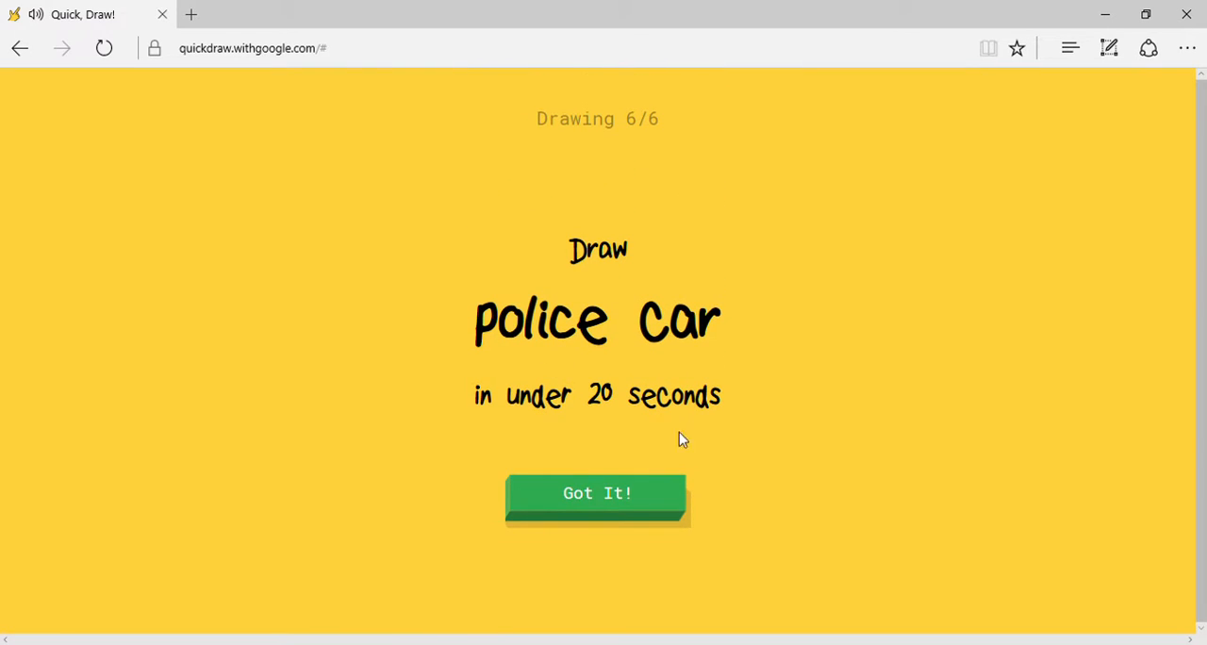
Draw the police car's roof curve, front and body until the round ends.
left_click(596, 494)
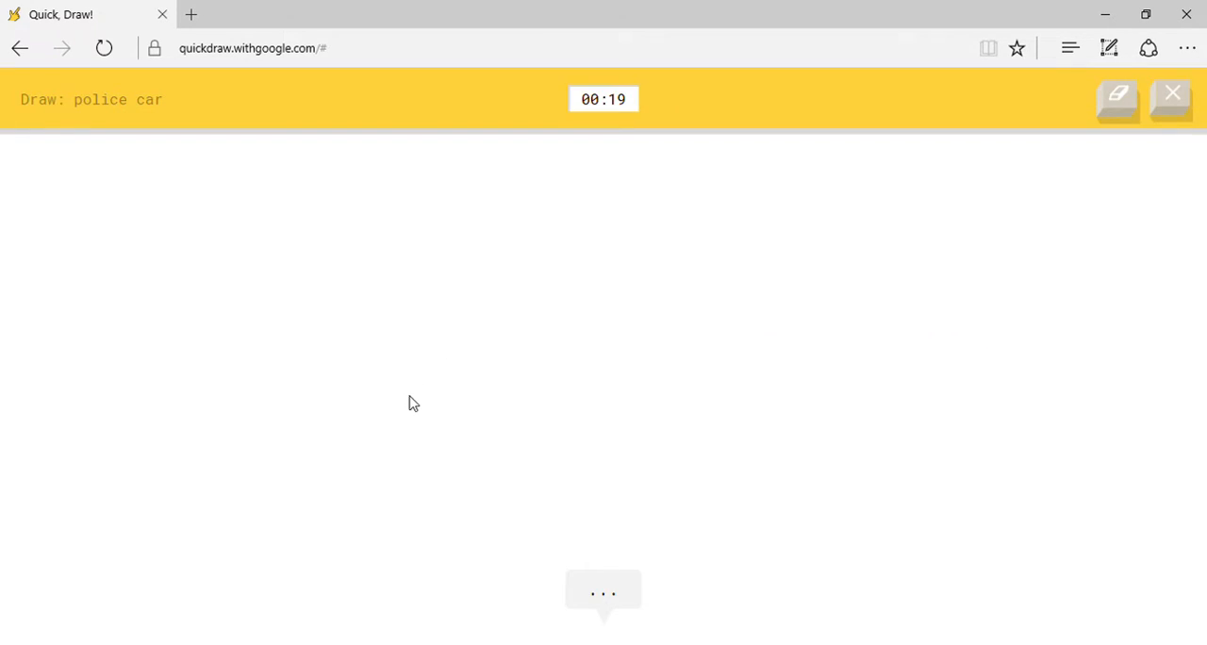
left_click_drag(409, 394, 822, 381)
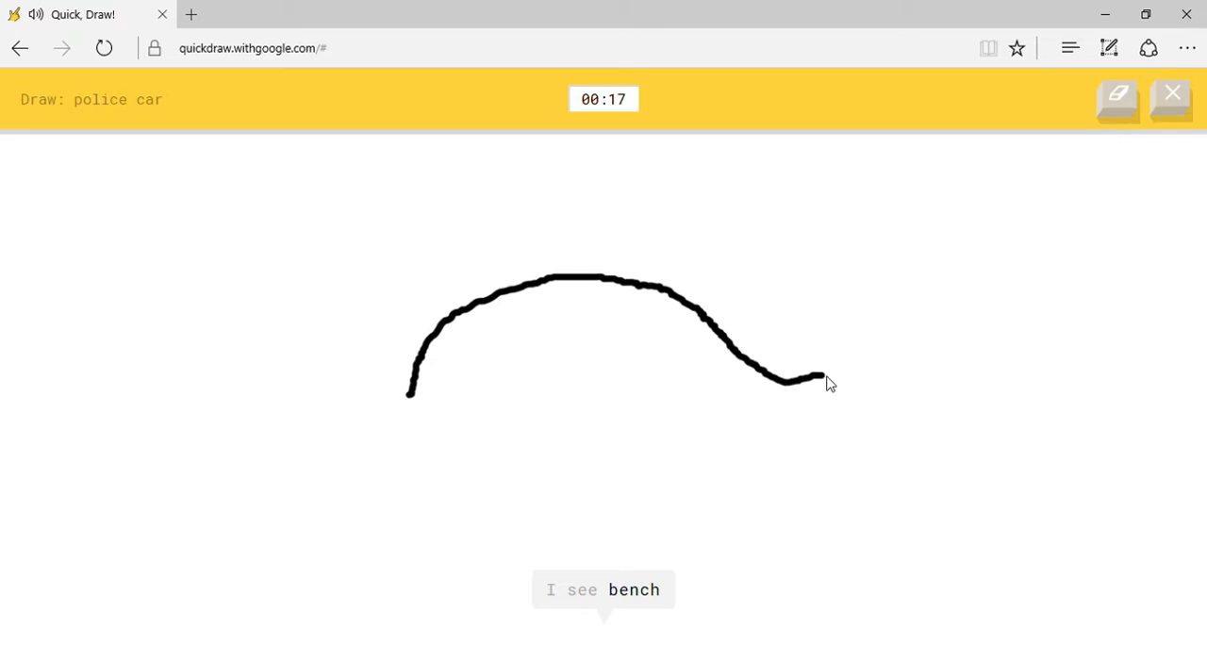
left_click_drag(820, 381, 747, 498)
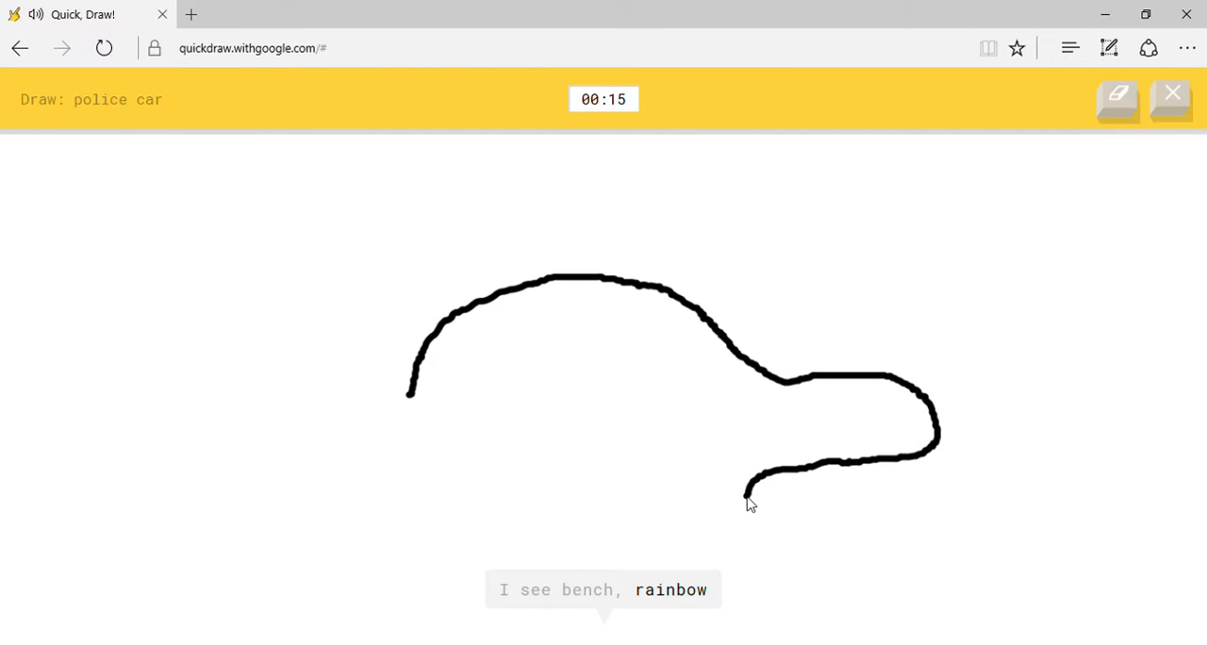
left_click_drag(746, 494, 398, 513)
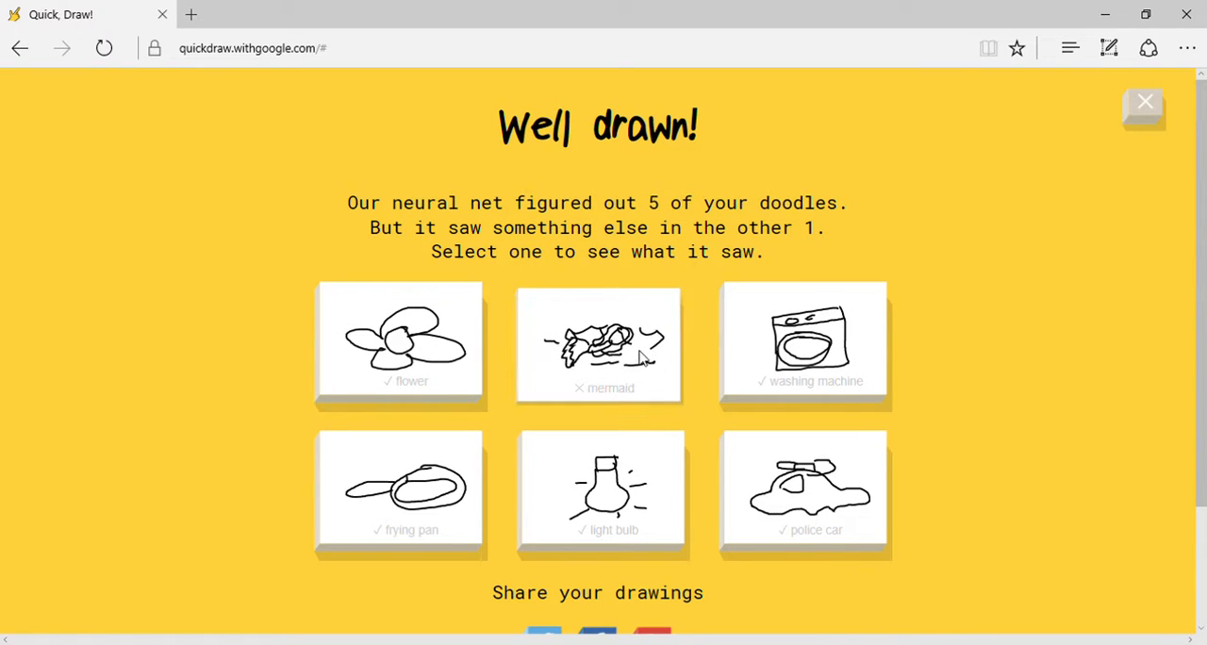
Browse other people's mermaid examples for the missed doodle and return to the results.
left_click(598, 343)
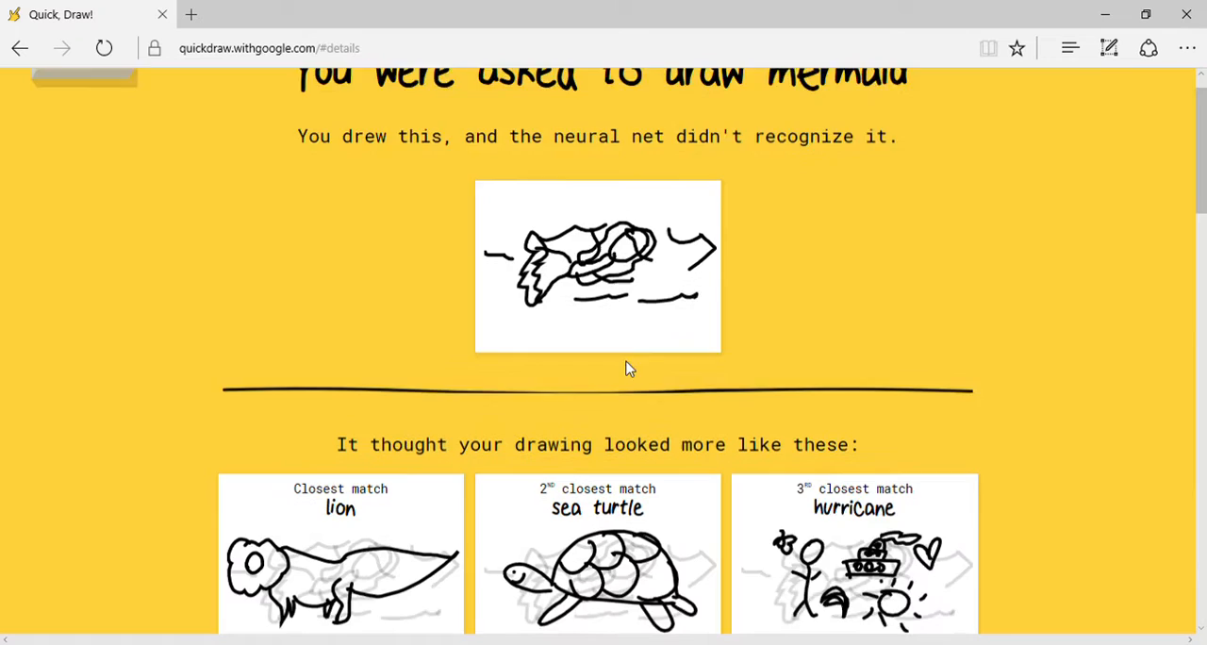
scroll("down", 3)
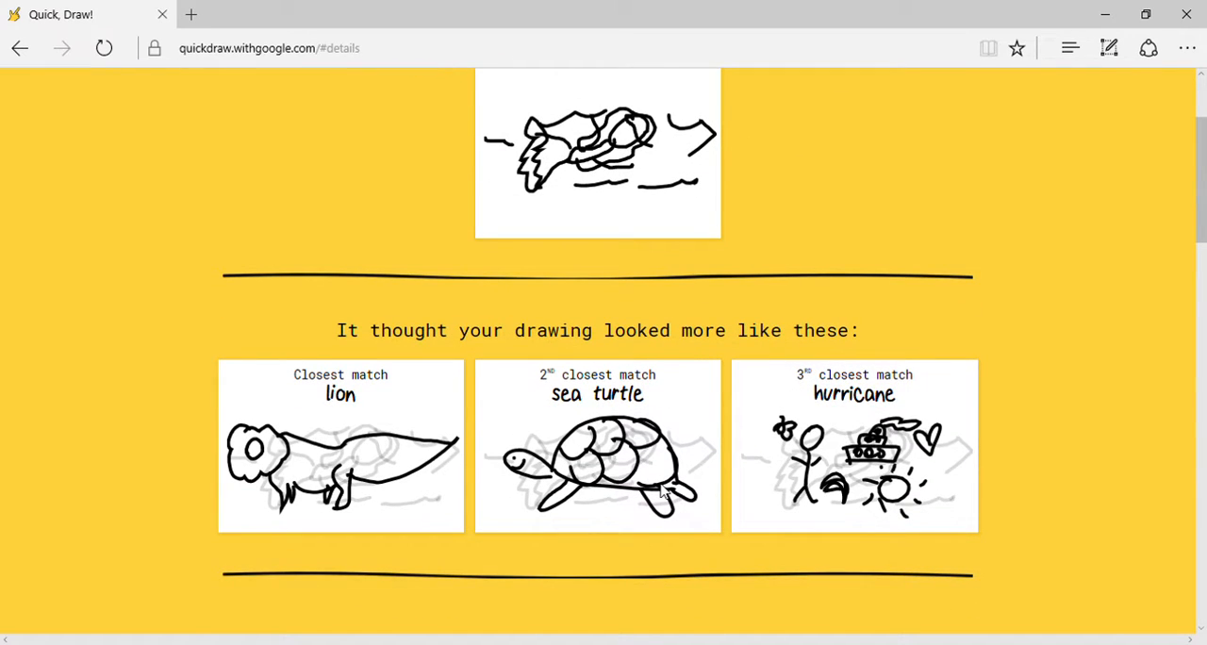
mouse_move(238, 497)
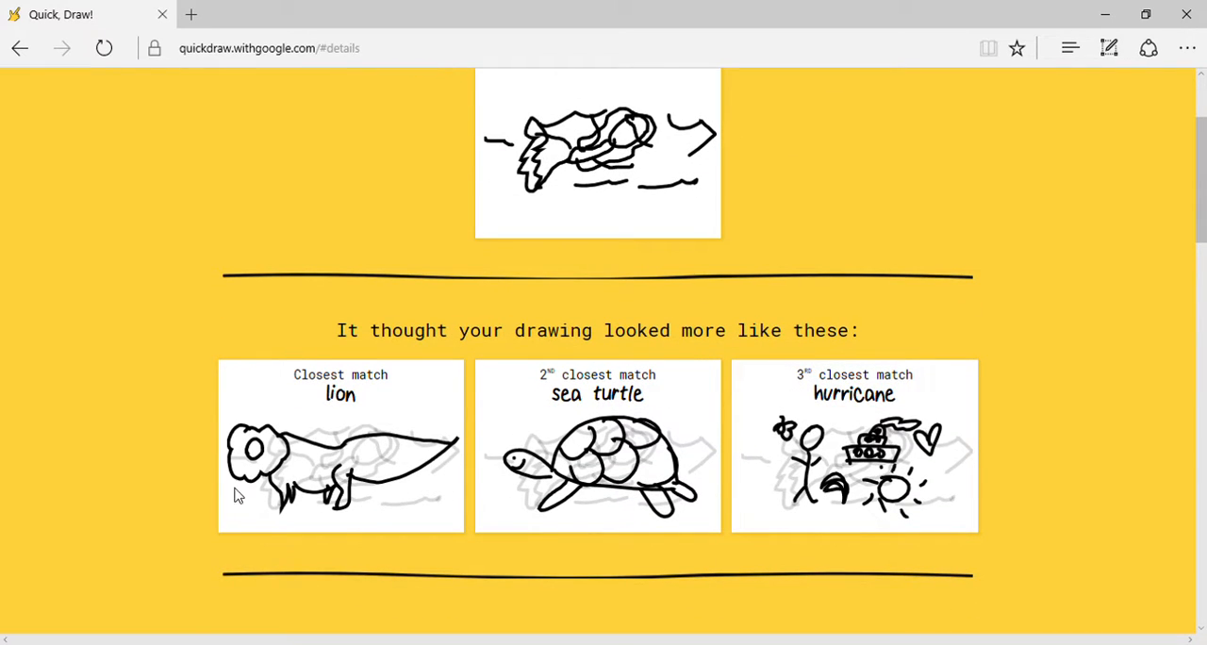
scroll("down", 3)
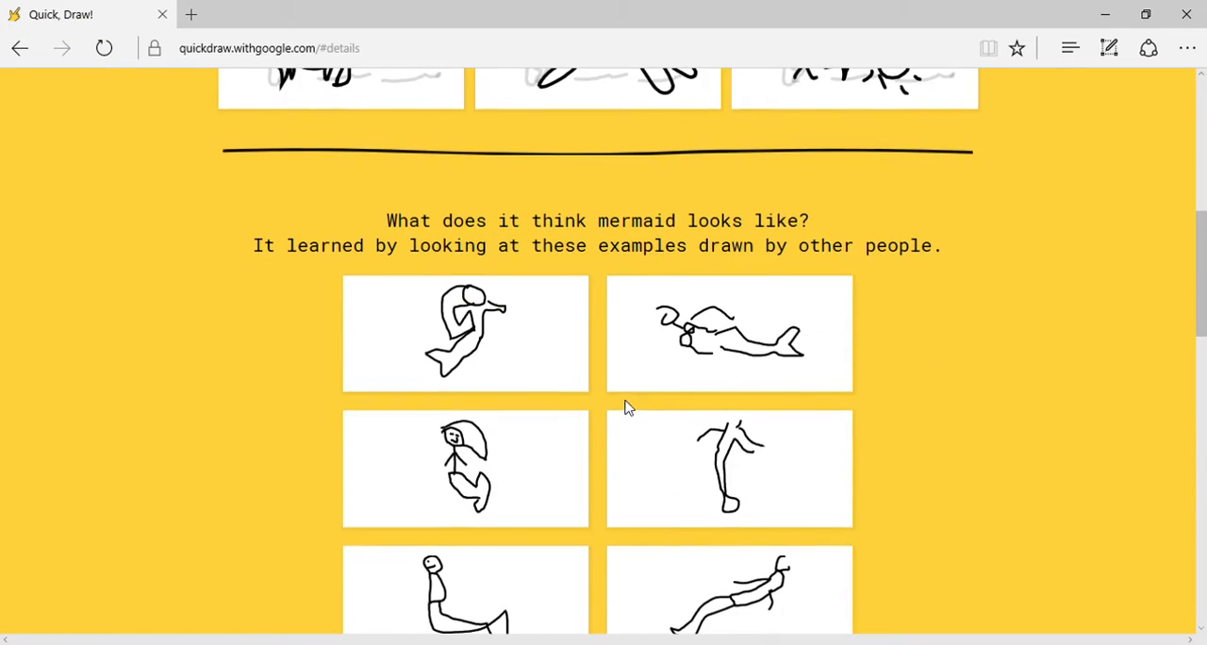
scroll("down", 3)
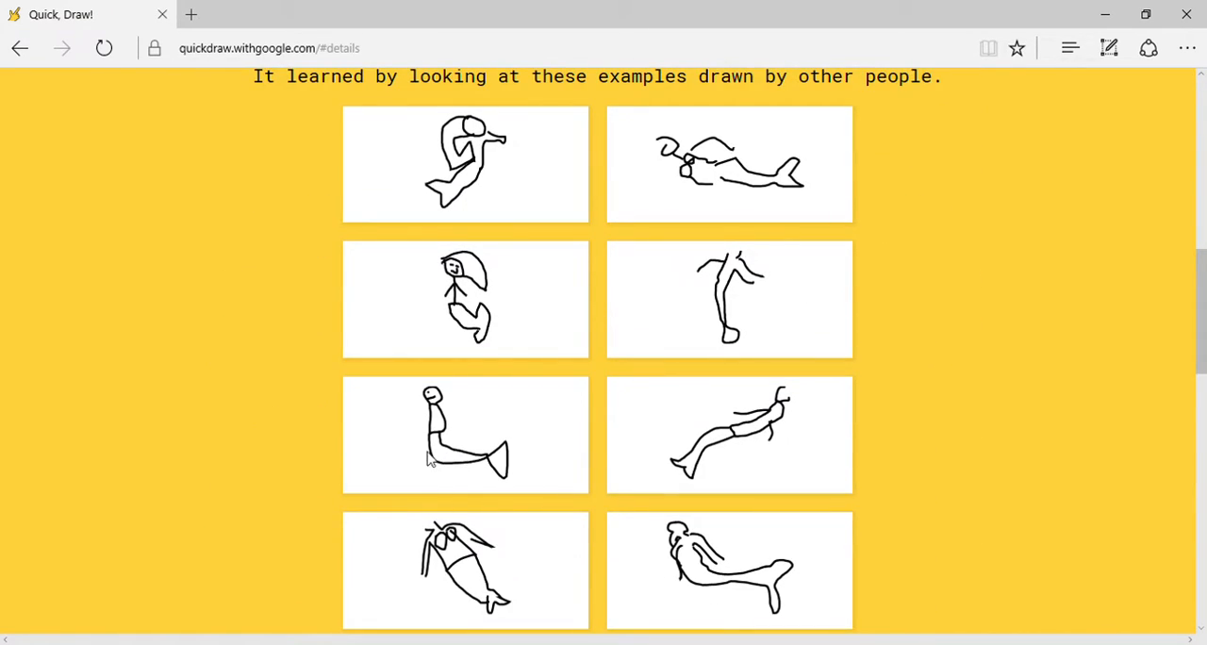
mouse_move(505, 418)
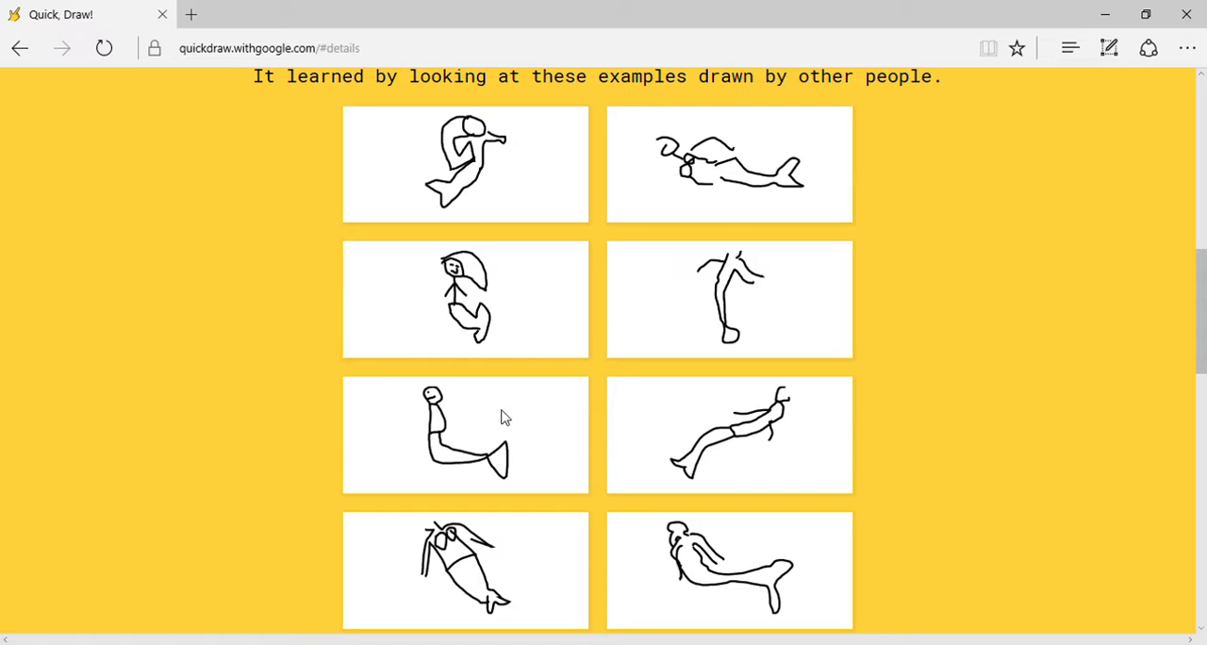
scroll("down", 3)
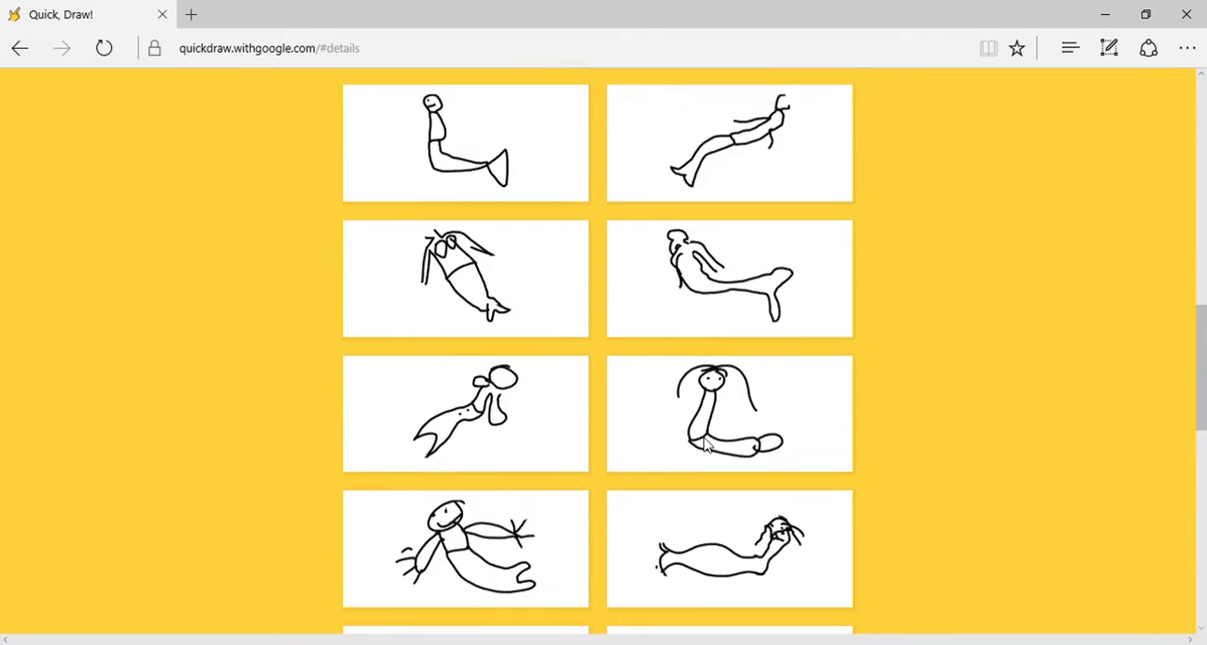
scroll("down", 3)
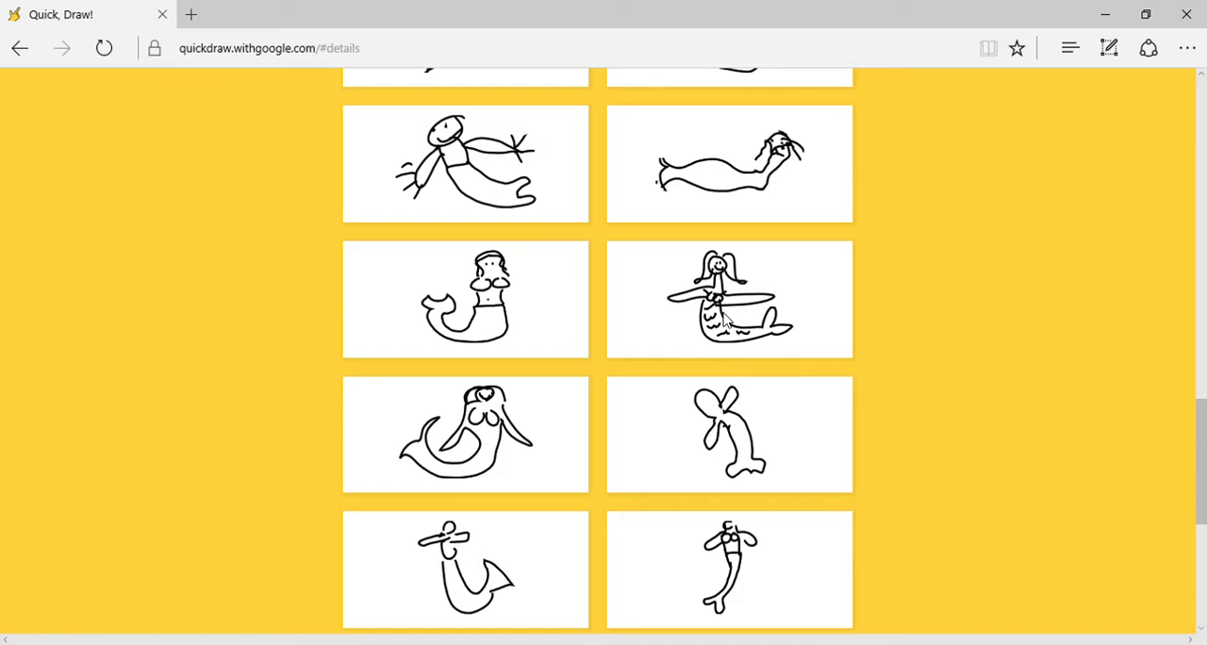
scroll("down", 3)
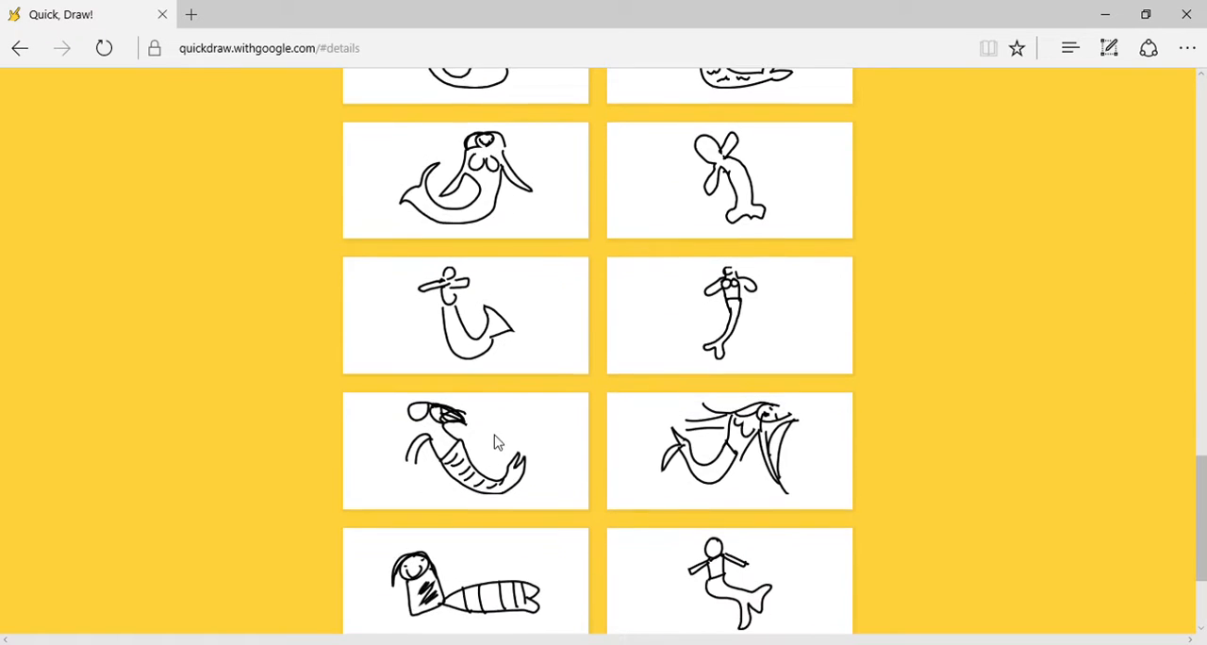
scroll("down", 3)
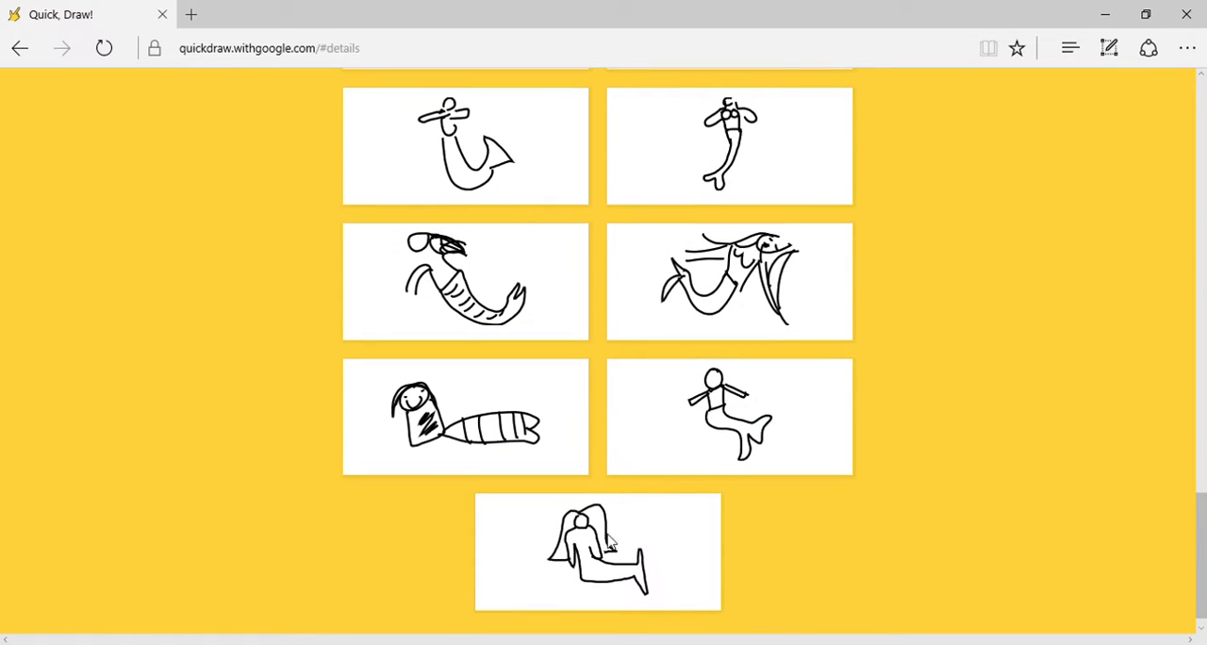
mouse_move(452, 419)
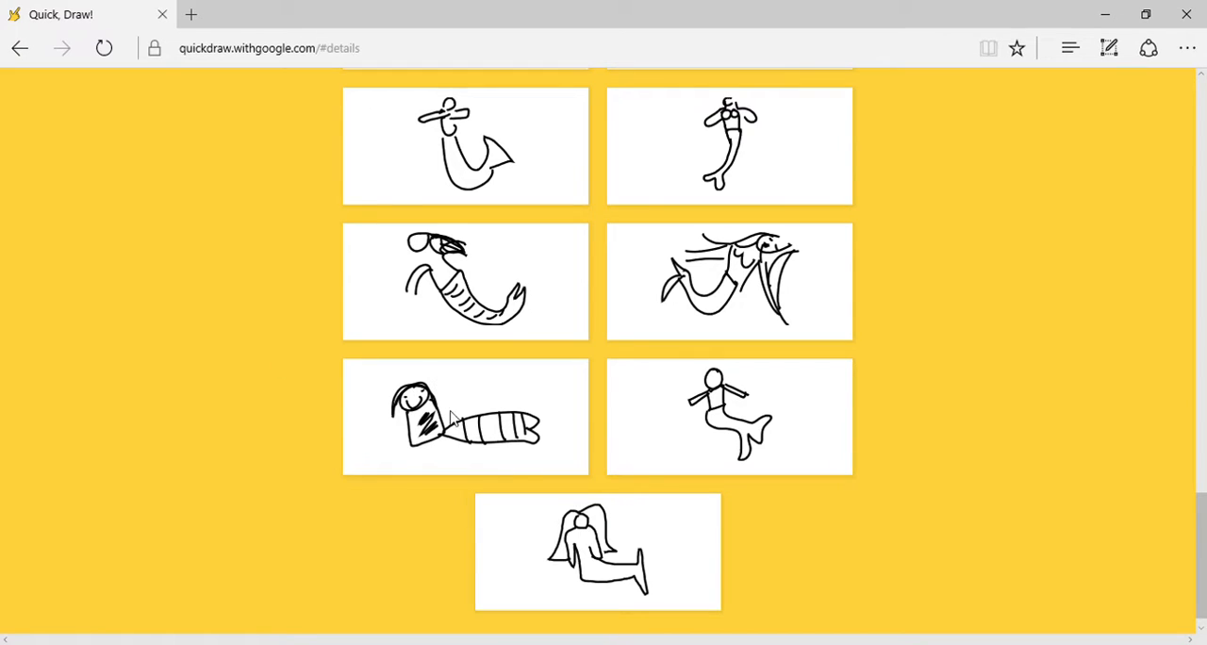
scroll("down", 3)
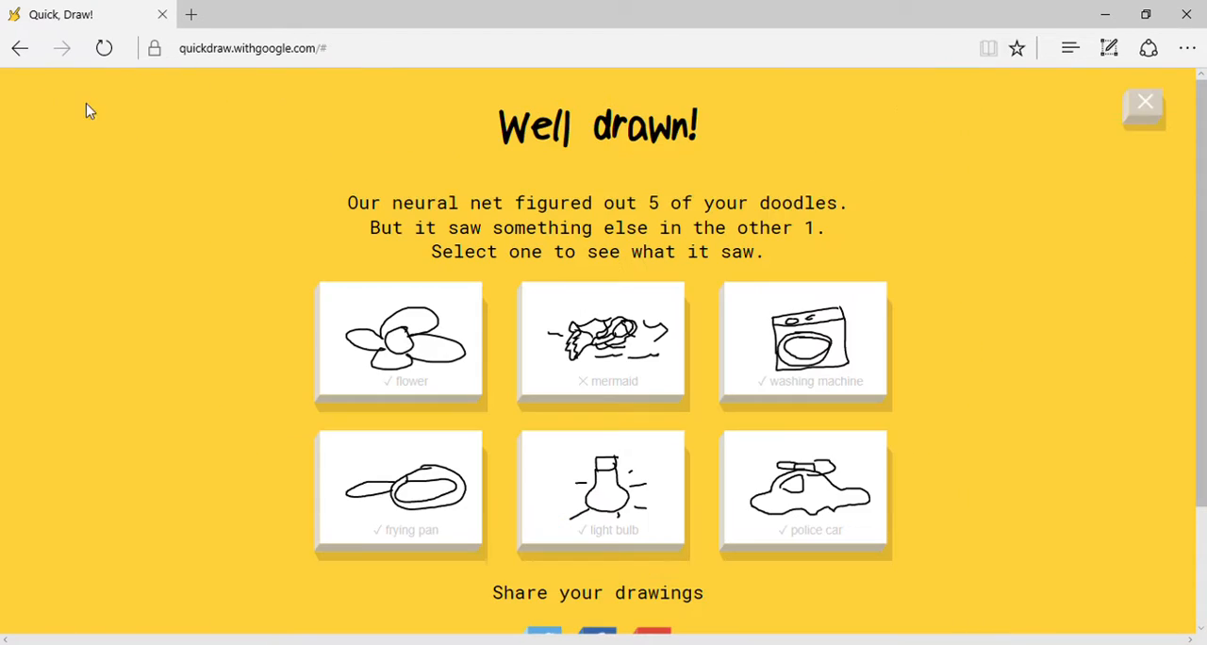
scroll("down", 3)
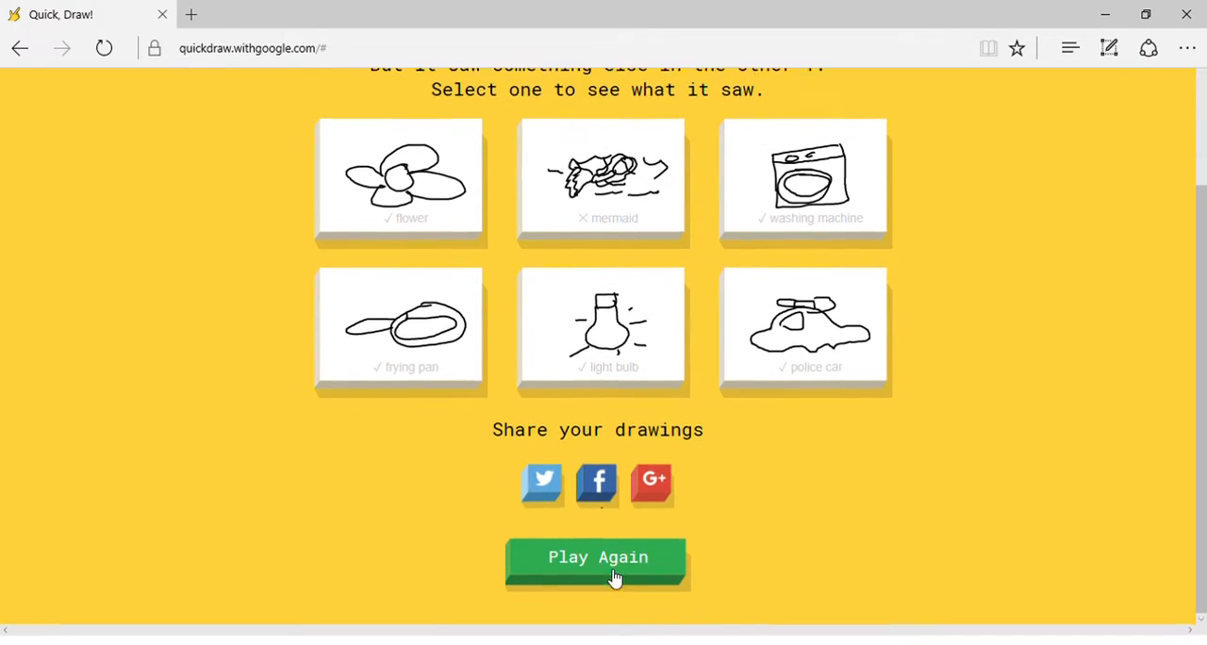
Play again and get grass and the underwear outline recognised, reaching grapes.
left_click(595, 556)
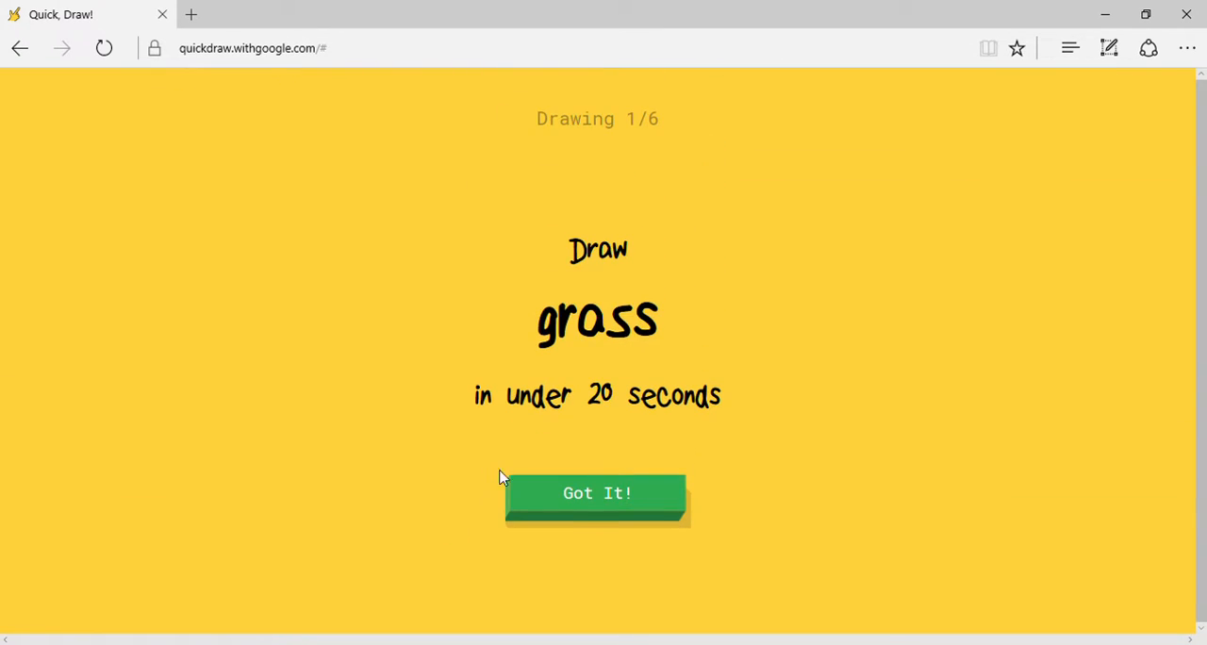
left_click(596, 494)
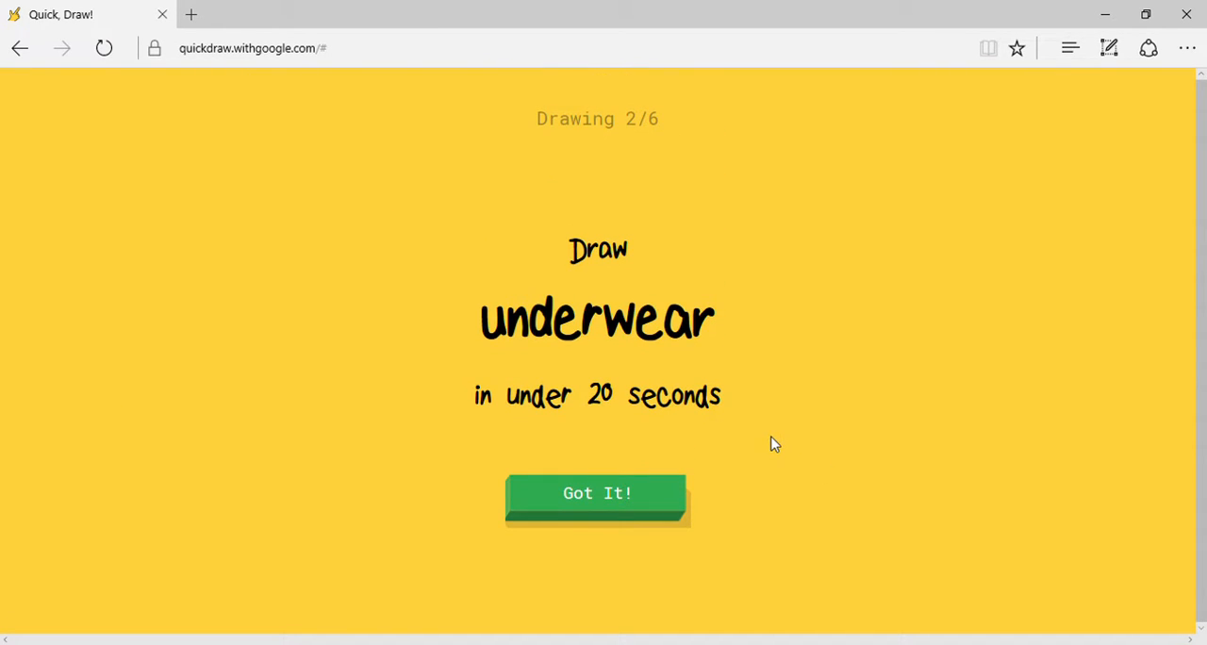
scroll("down", 3)
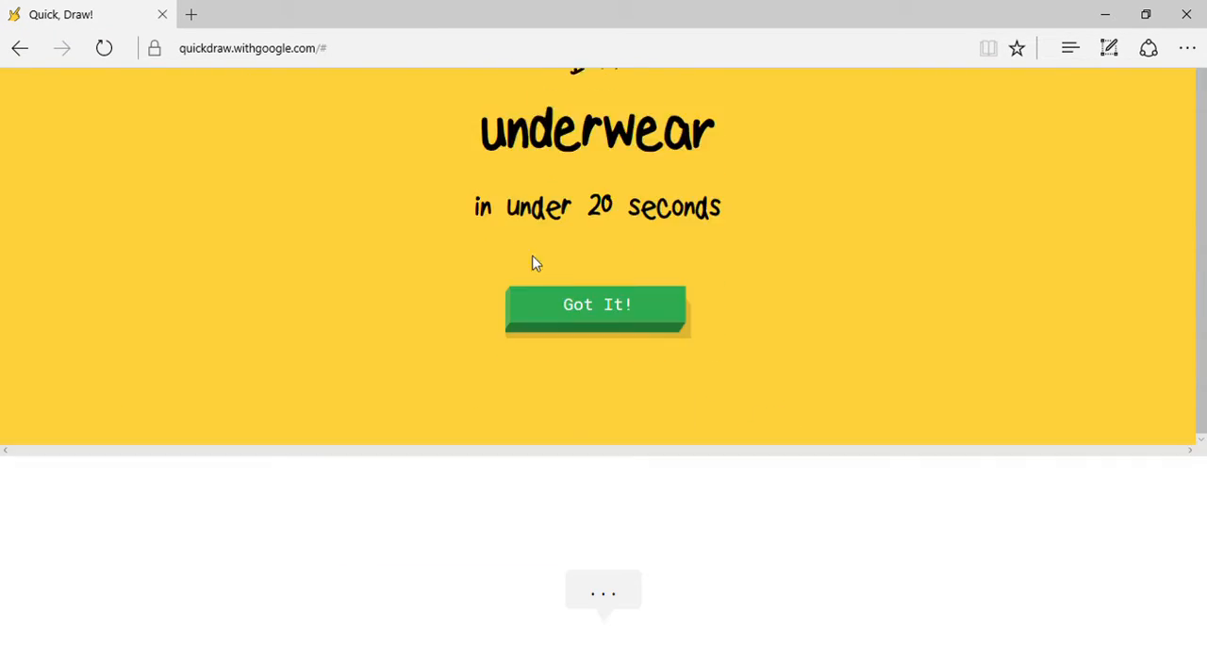
left_click(596, 303)
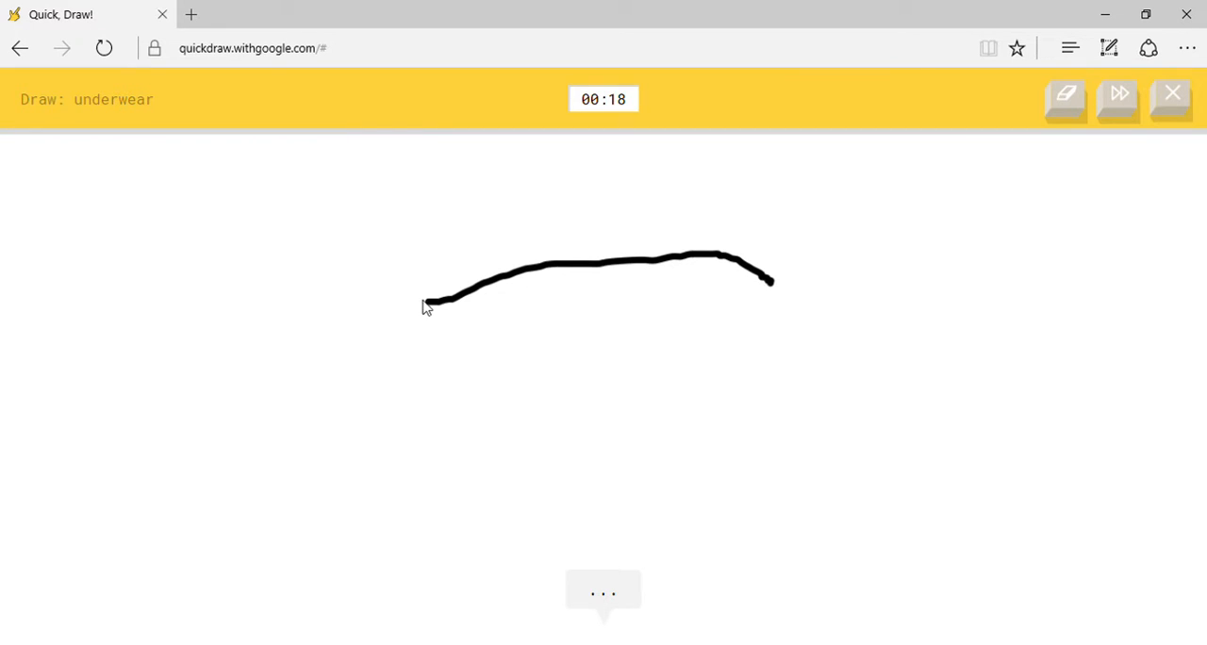
left_click_drag(773, 279, 435, 343)
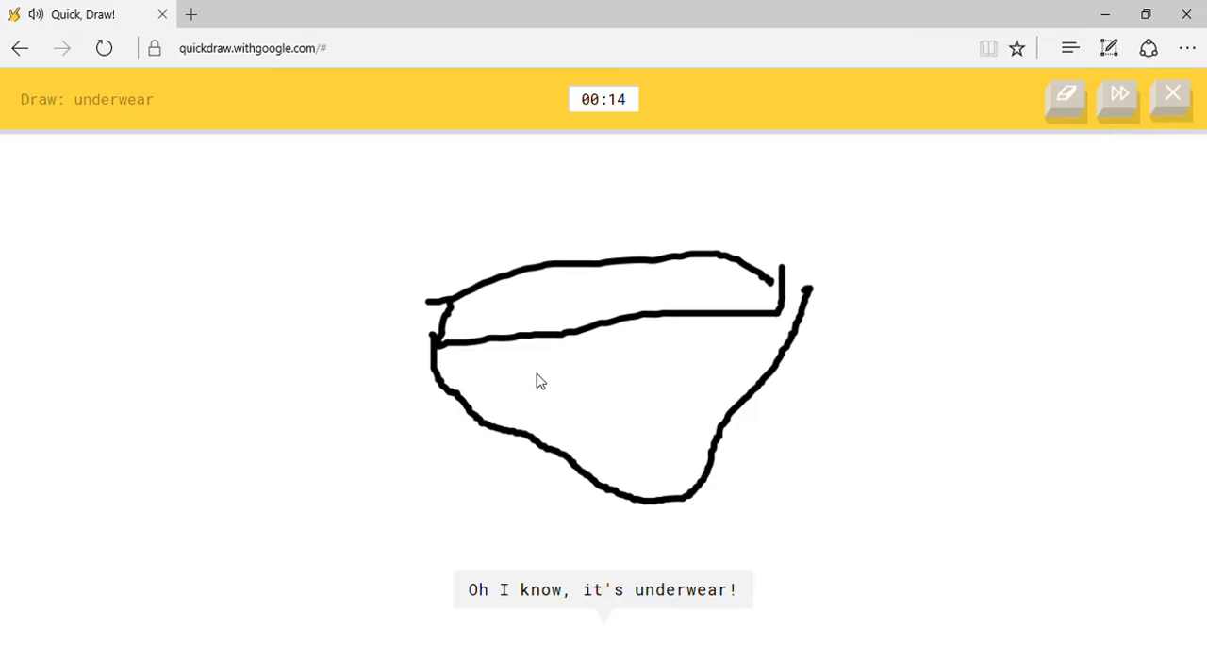
left_click_drag(449, 381, 801, 349)
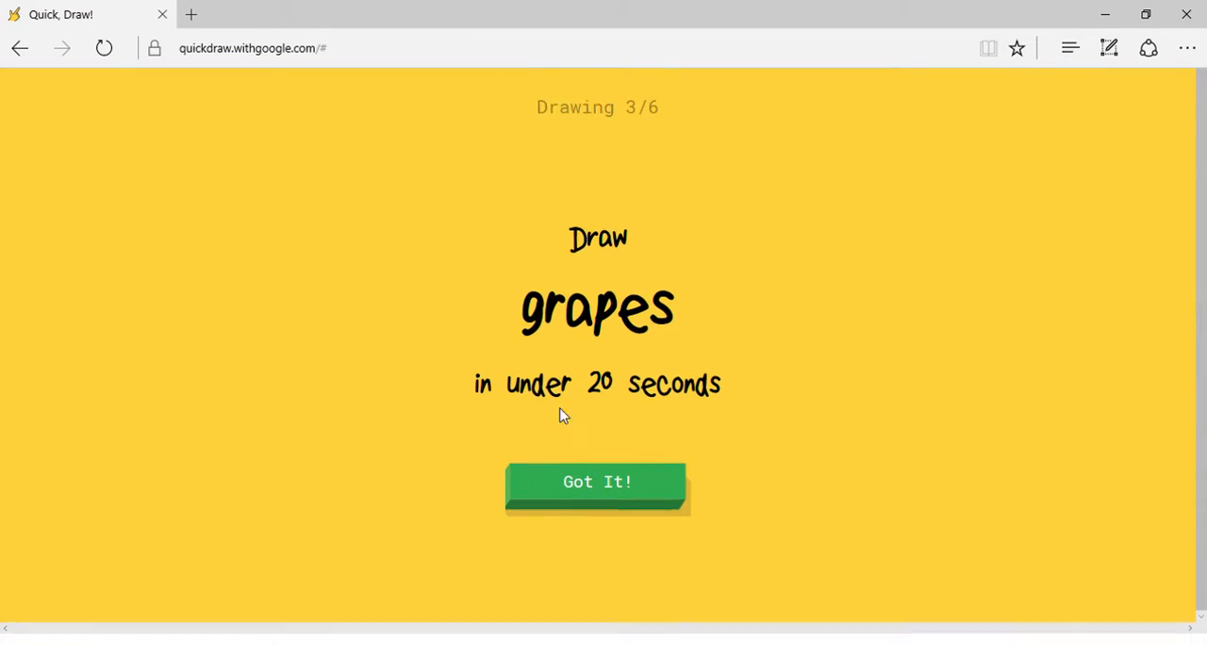
Doodle the grapes, then a drill with handle and body.
left_click(596, 482)
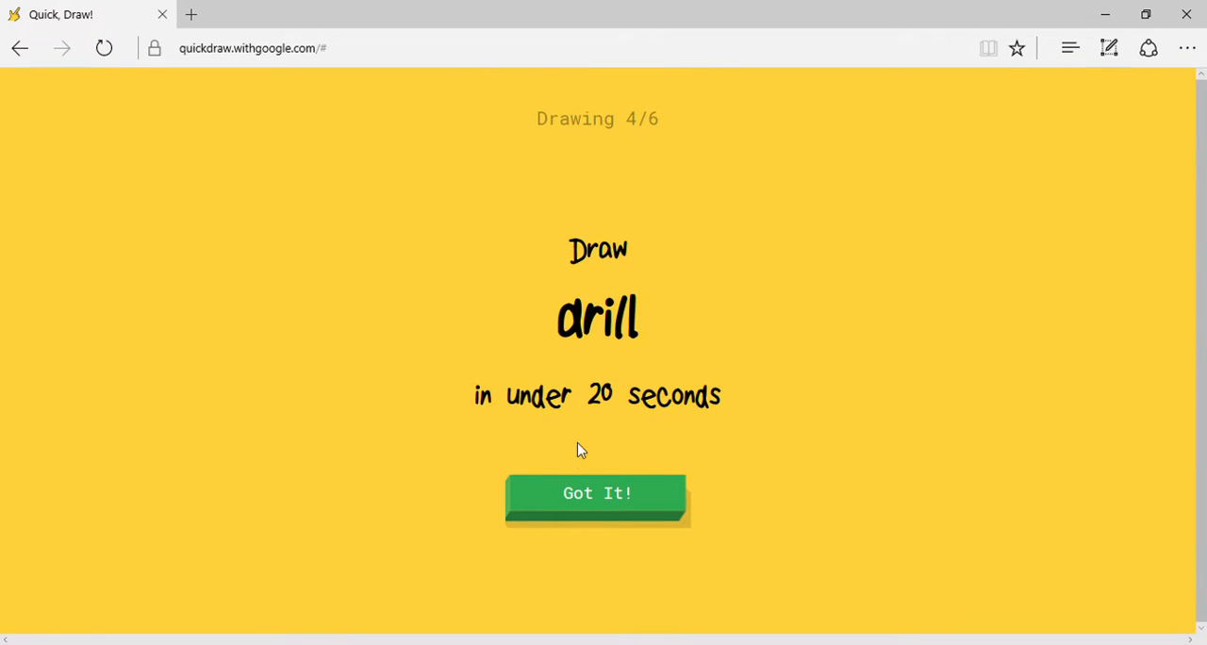
scroll("down", 3)
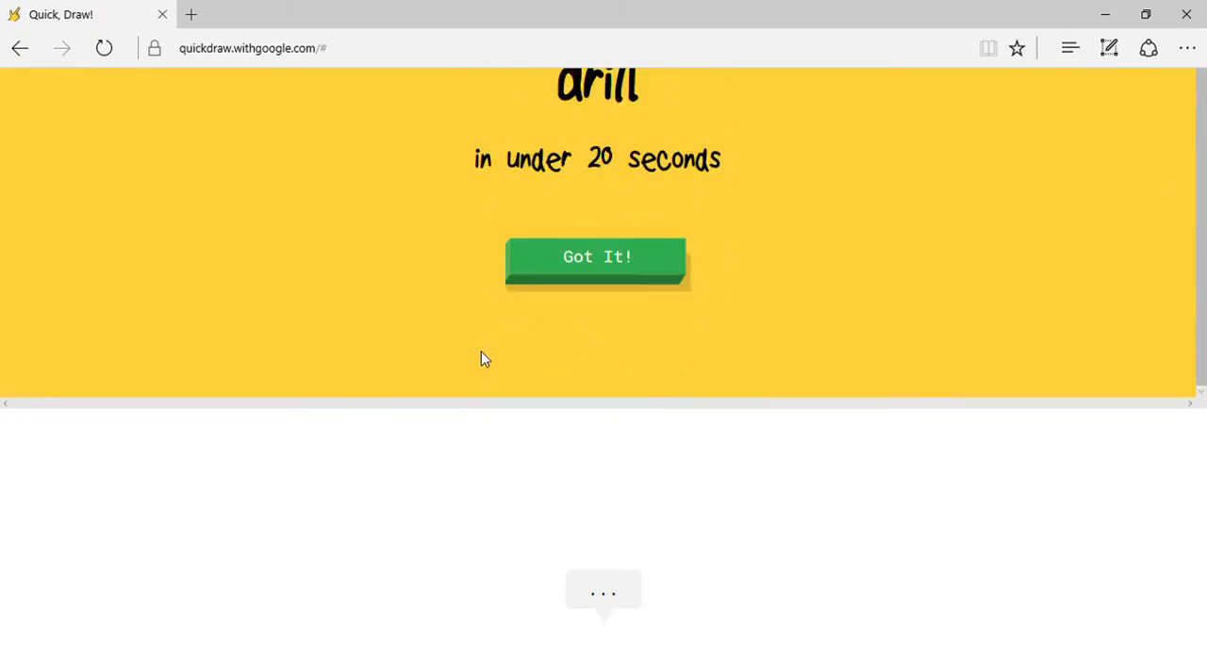
left_click(596, 256)
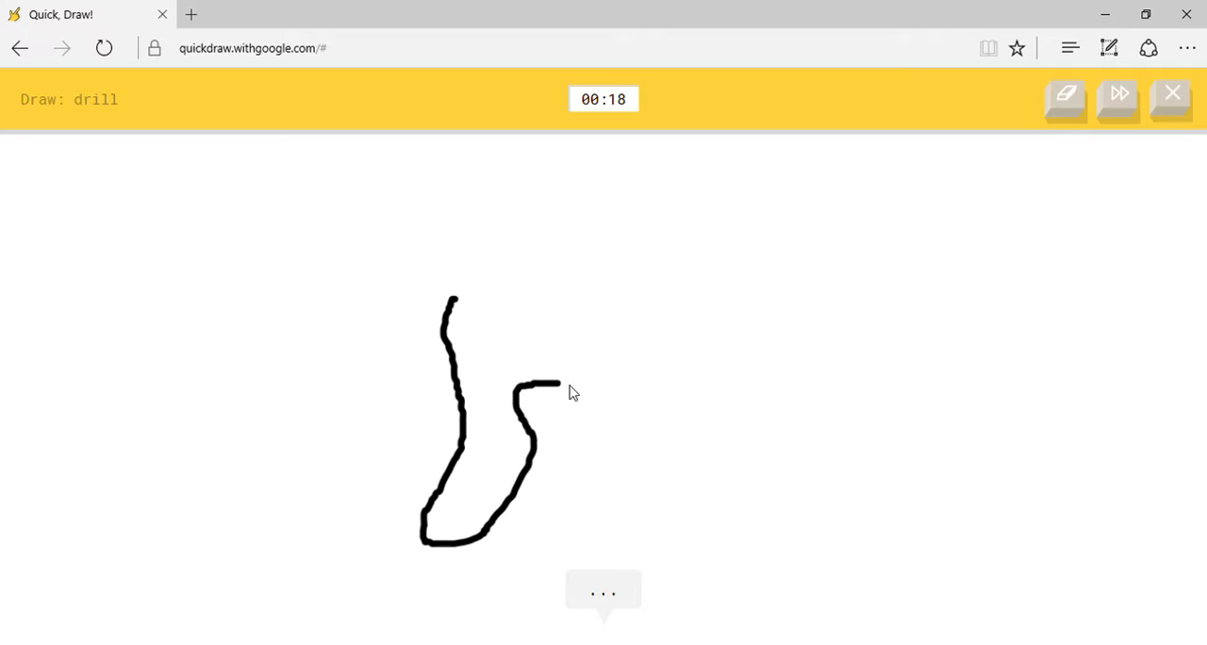
left_click_drag(562, 384, 683, 302)
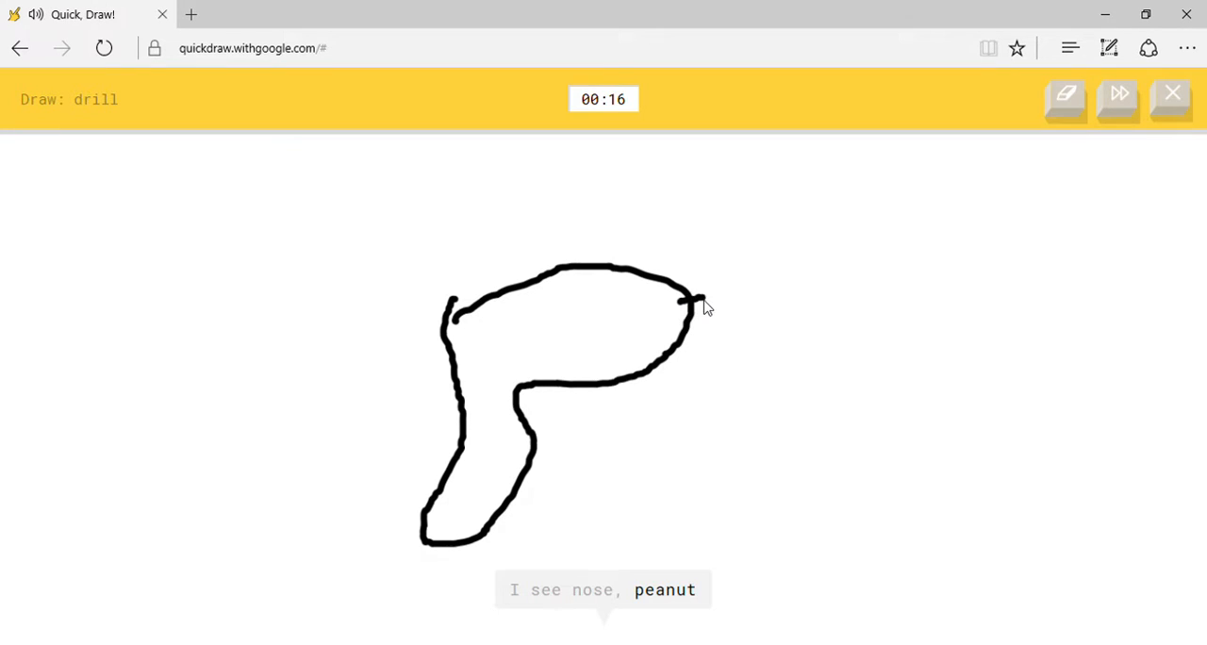
left_click_drag(683, 302, 952, 340)
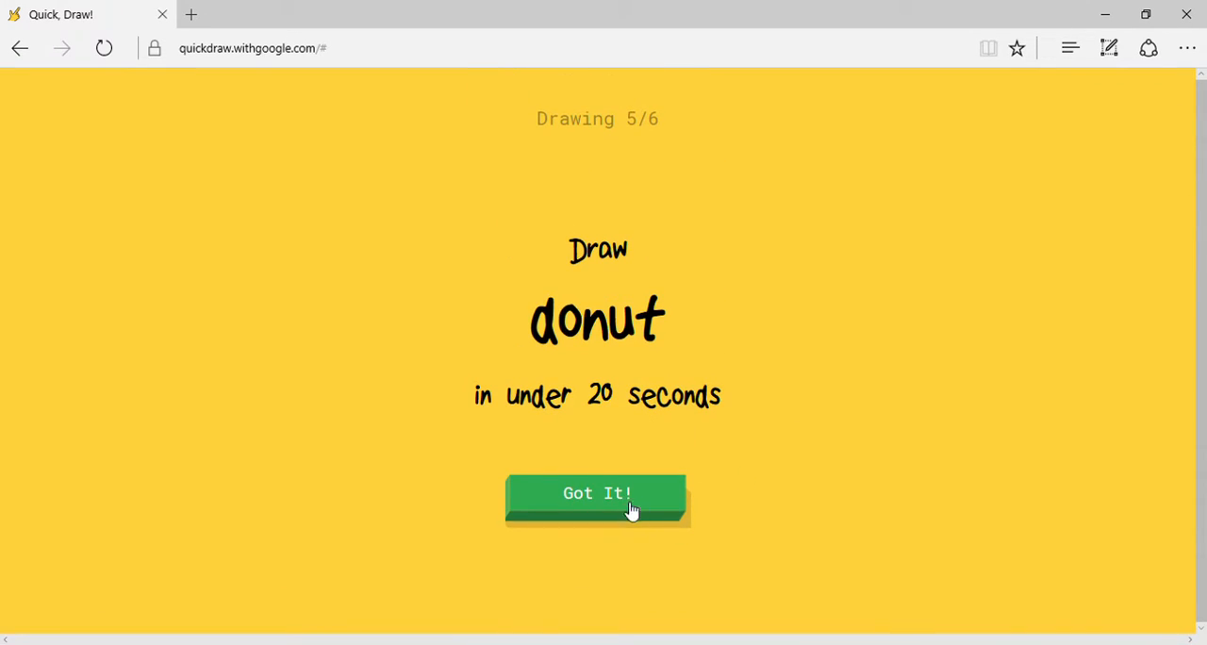
Draw the donut and the Mona Lisa's face until the round ends.
left_click(596, 494)
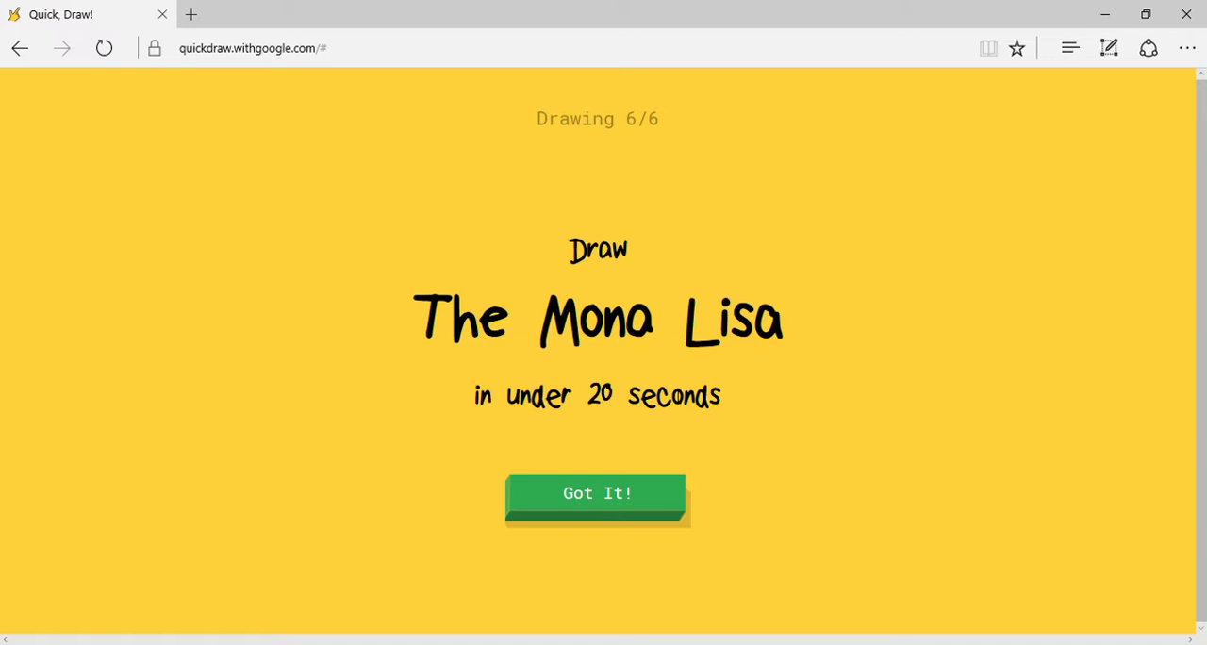
mouse_move(822, 324)
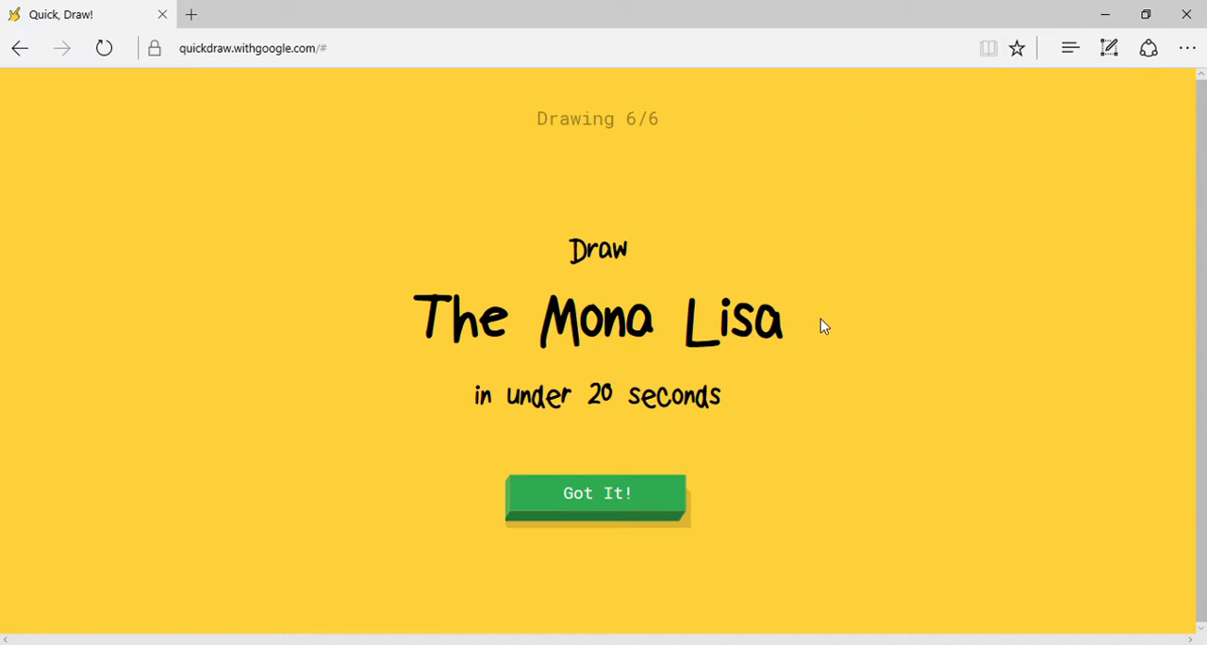
mouse_move(411, 450)
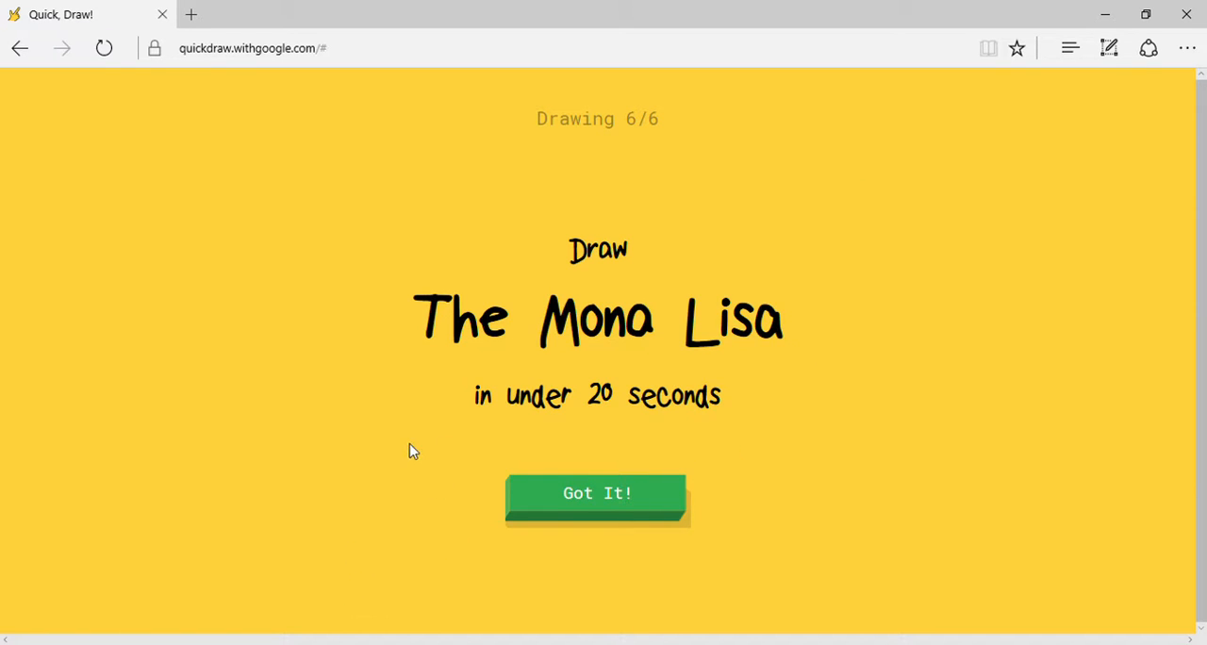
mouse_move(619, 509)
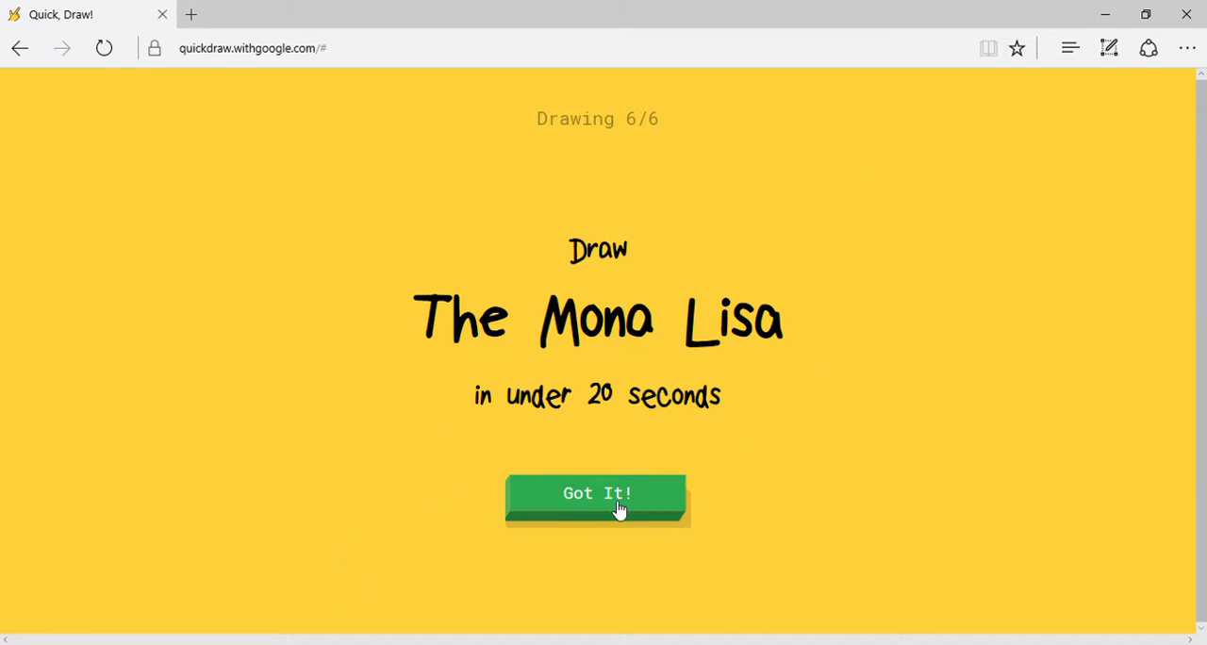
left_click(596, 494)
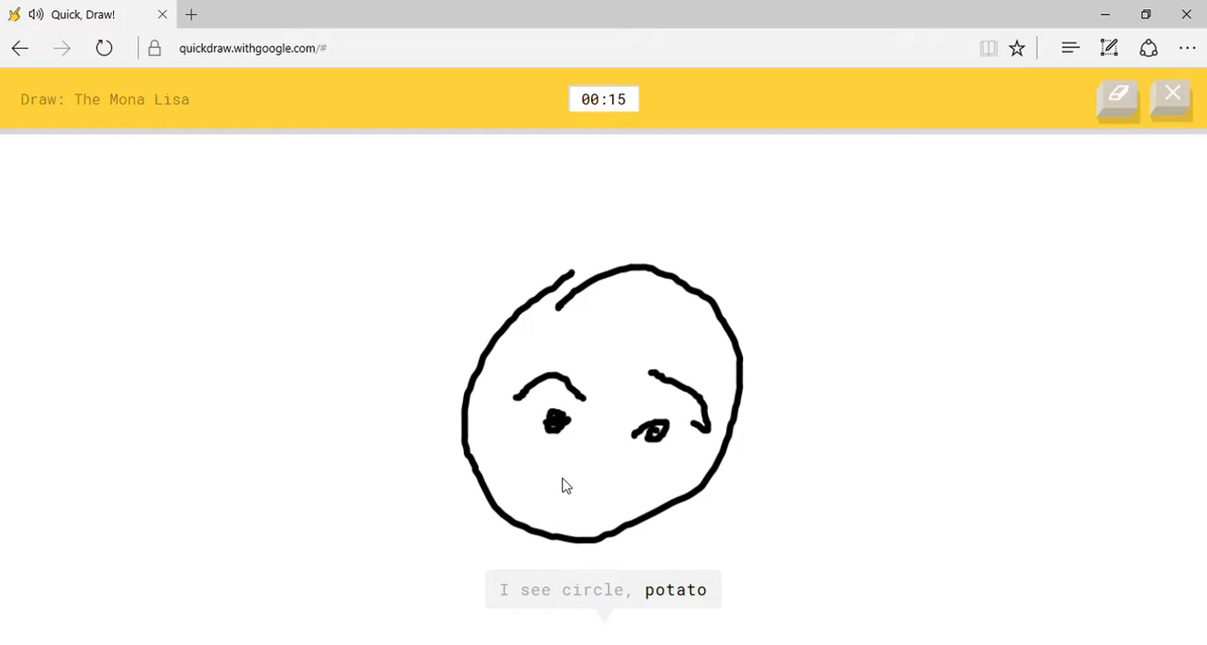
left_click_drag(566, 249, 399, 443)
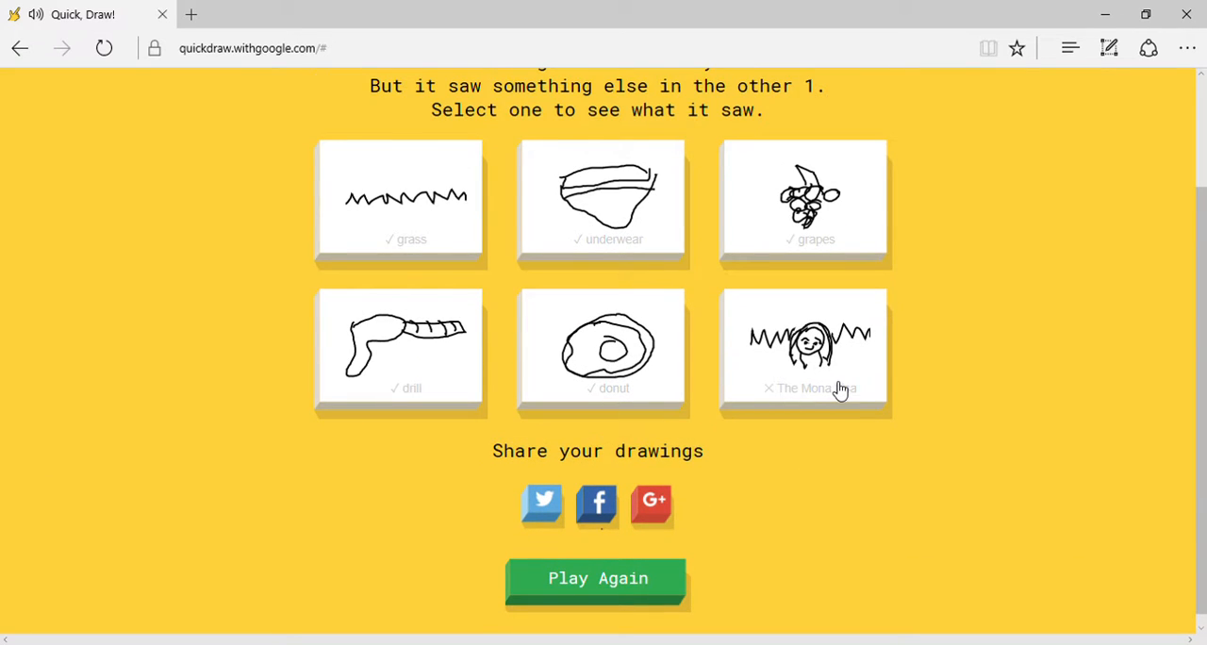
Review other people's Mona Lisa sketches, then start a third round.
left_click(803, 347)
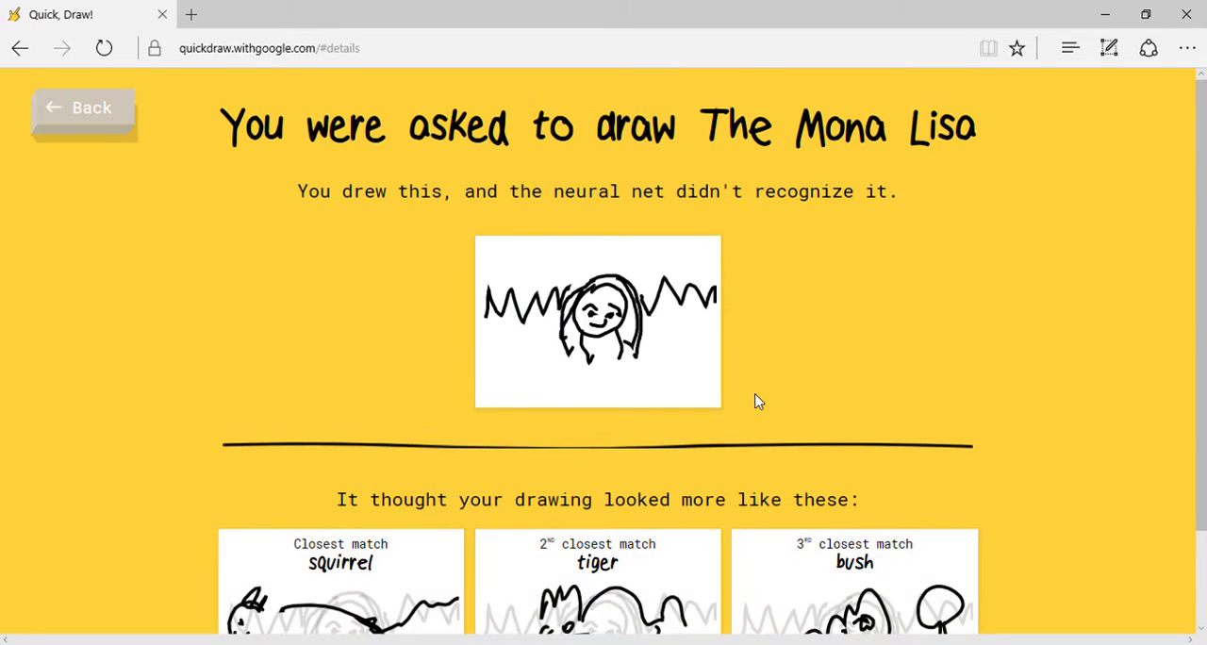
scroll("down", 3)
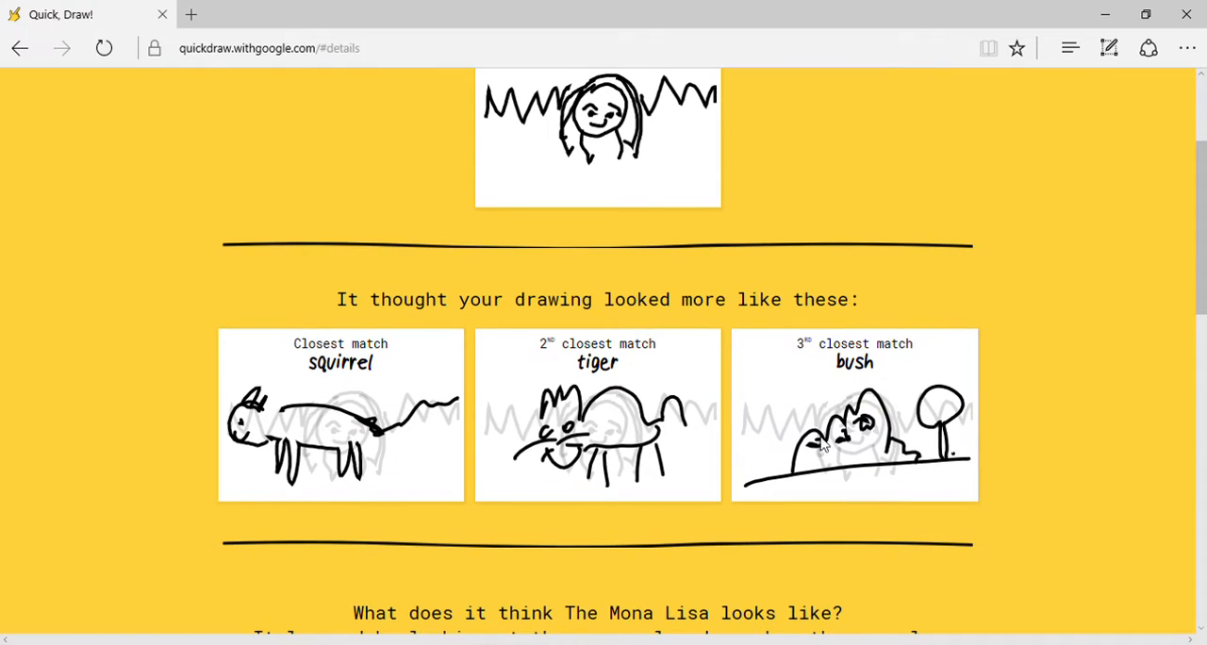
scroll("down", 3)
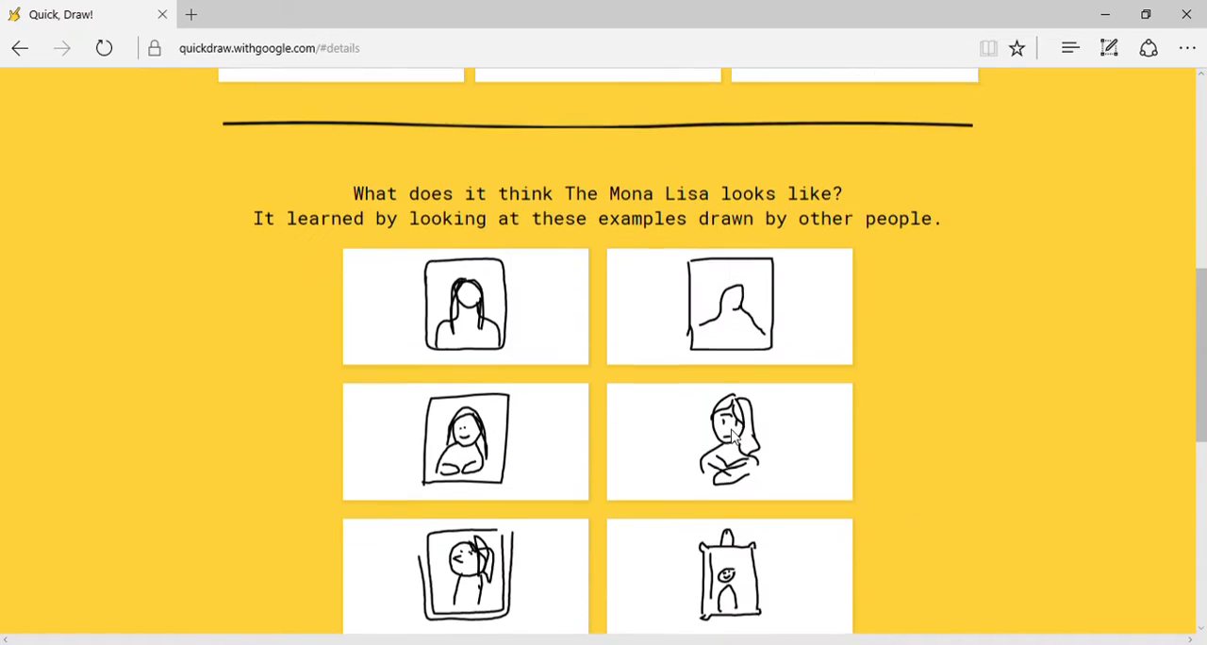
scroll("down", 3)
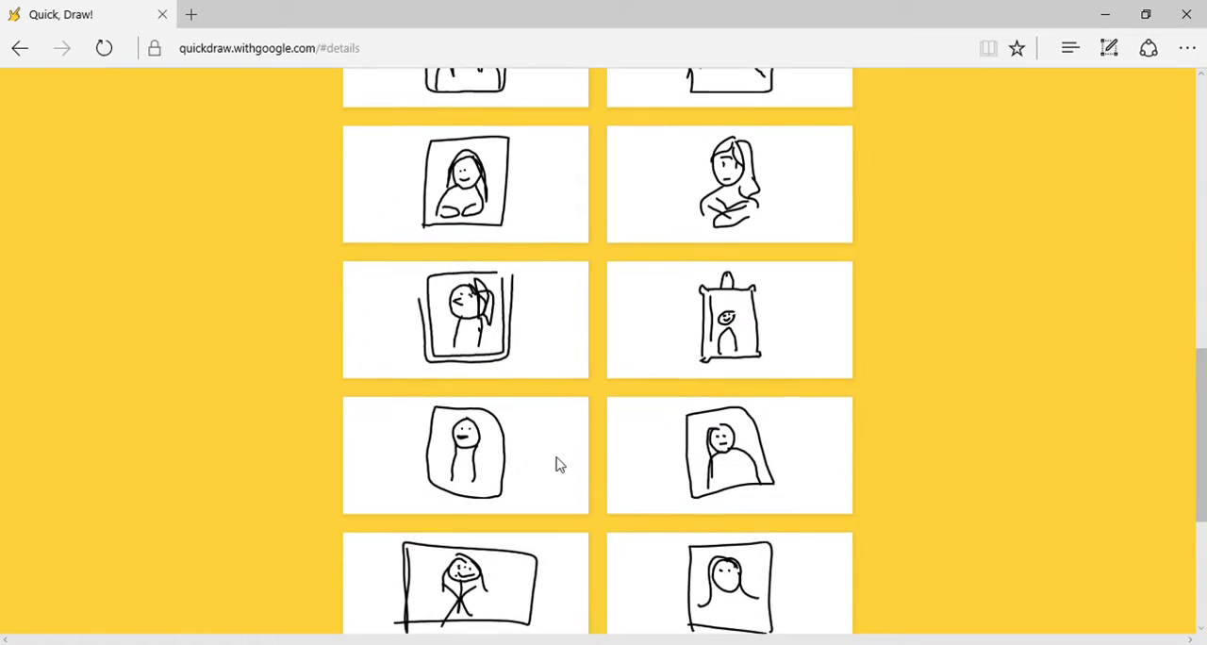
scroll("down", 3)
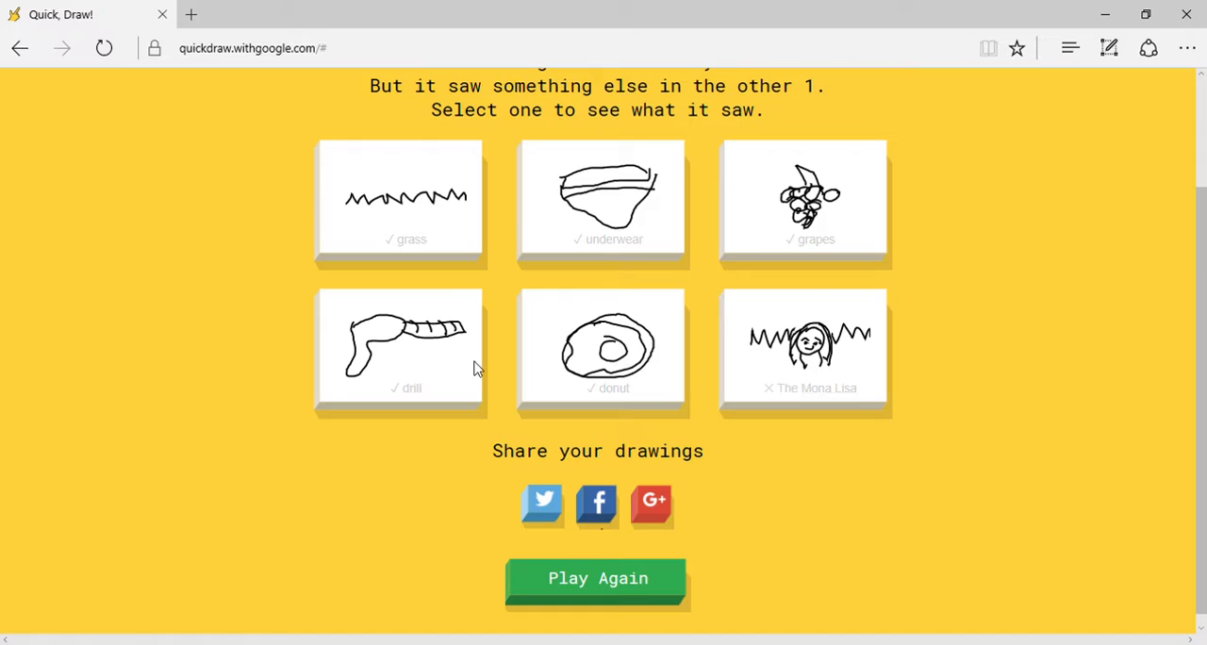
left_click(596, 577)
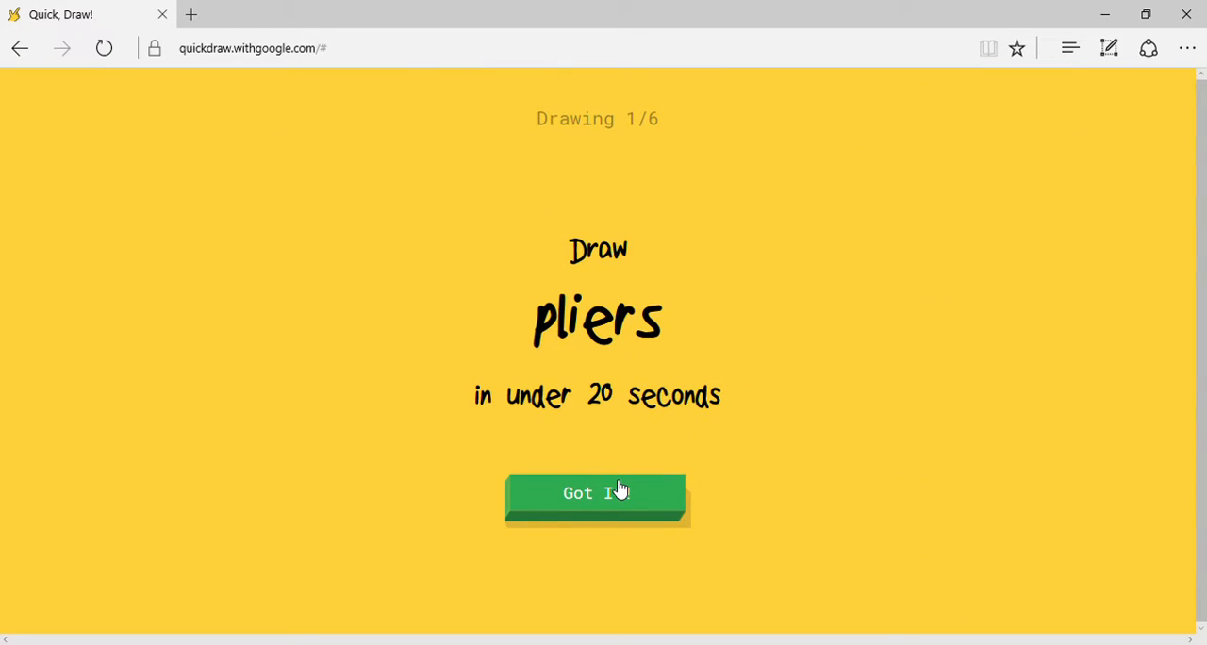
Sketch the pliers with curved jaws and a banded handle.
left_click(596, 494)
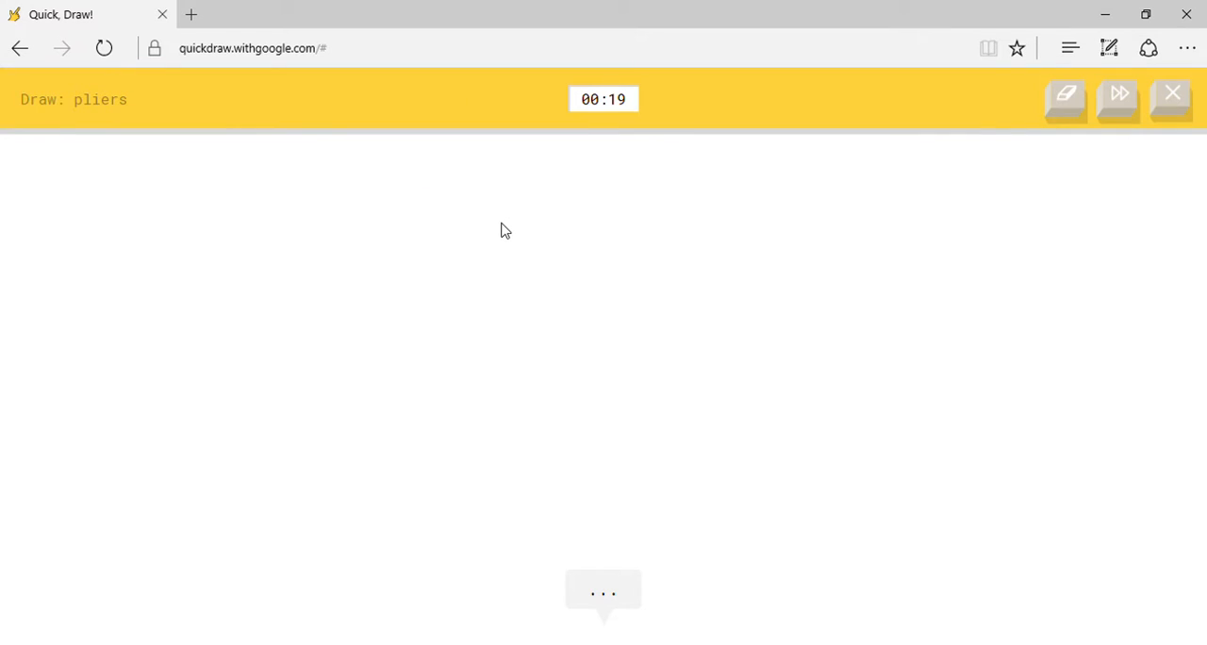
left_click_drag(494, 222, 701, 213)
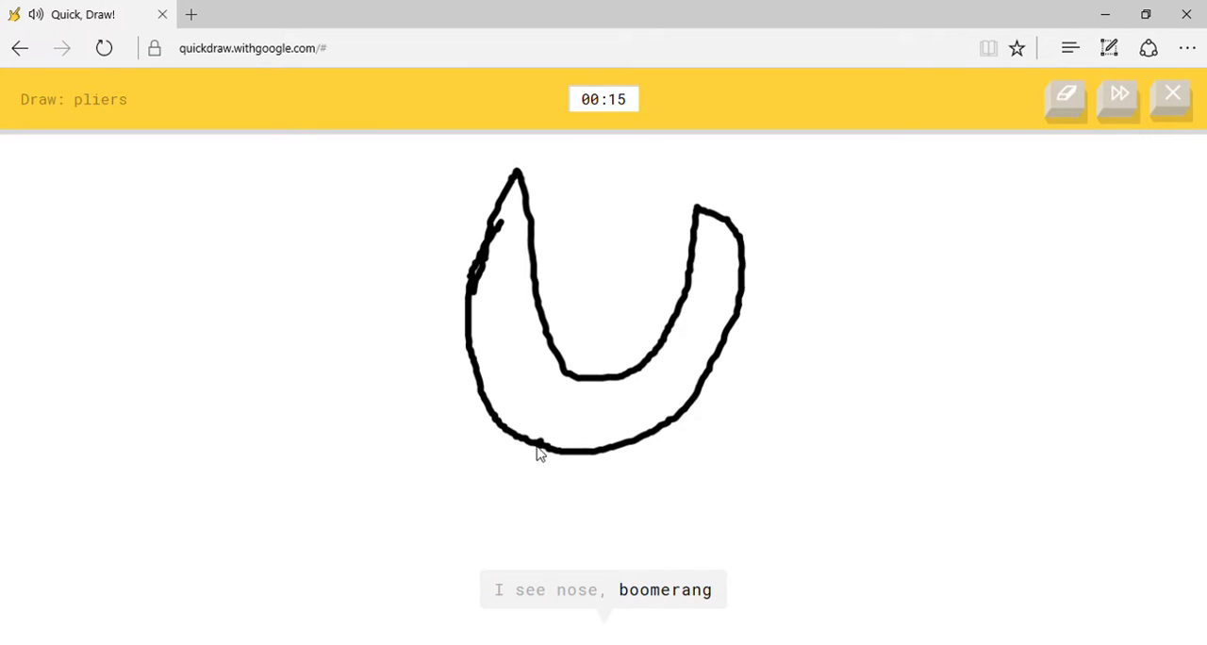
left_click_drag(543, 449, 570, 528)
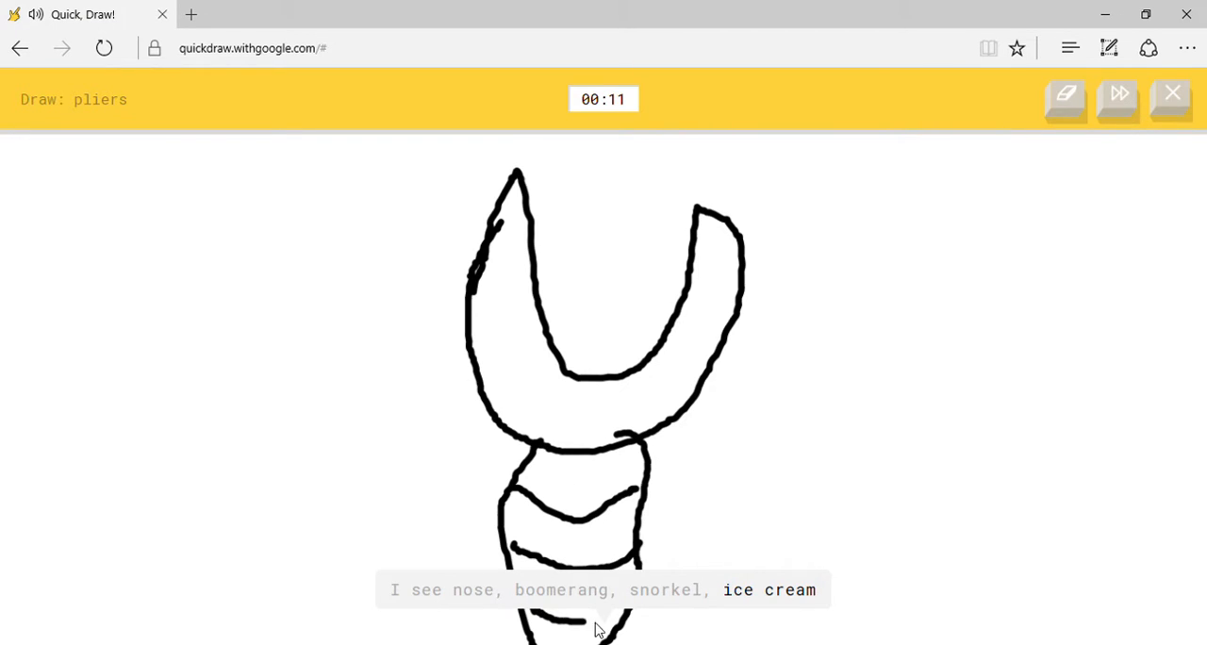
mouse_move(527, 213)
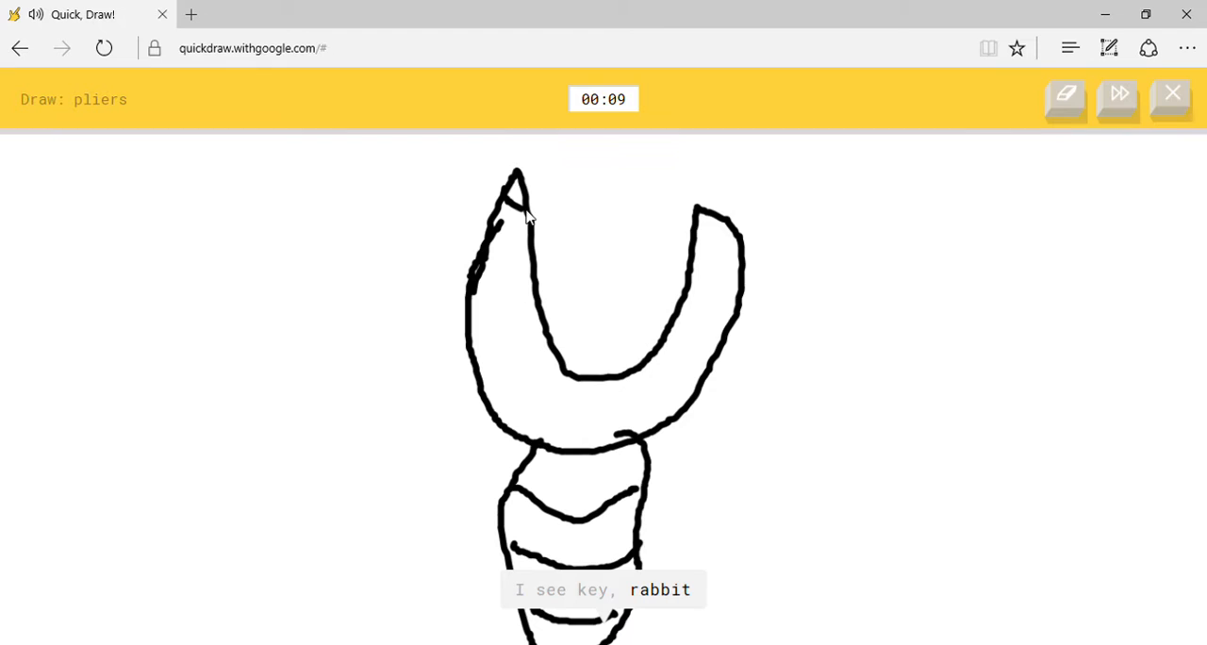
left_click_drag(688, 217, 754, 245)
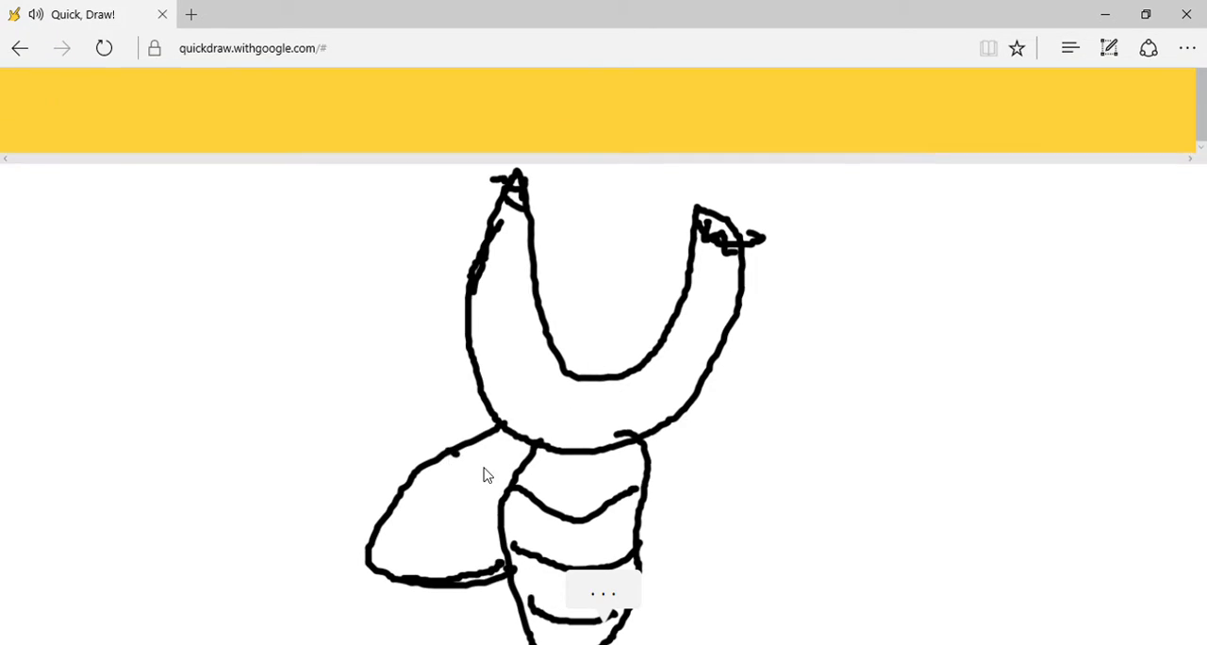
Draw the laptop outline until the bandage prompt appears.
left_click(604, 592)
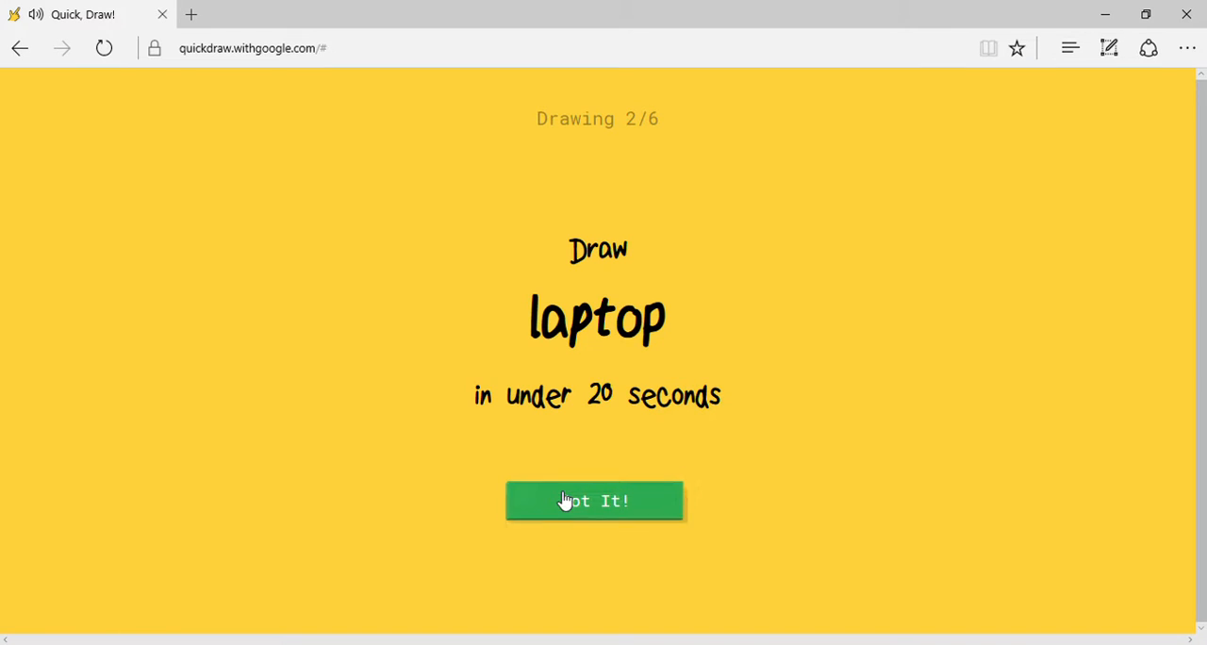
left_click(594, 501)
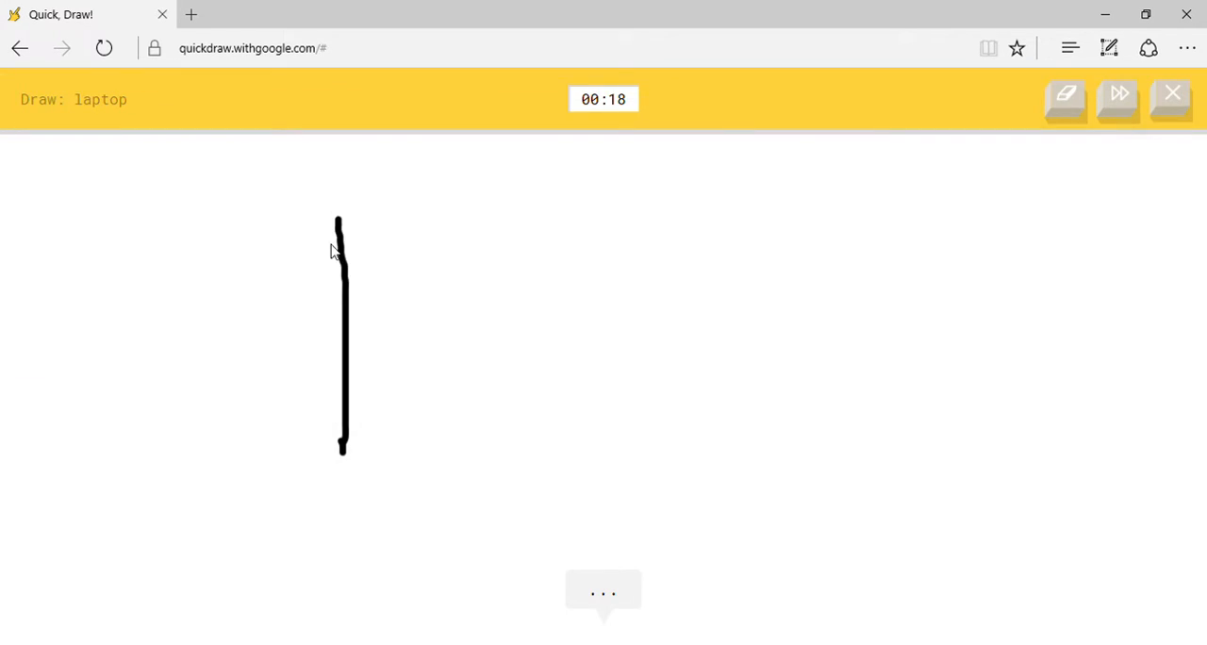
left_click_drag(339, 223, 343, 450)
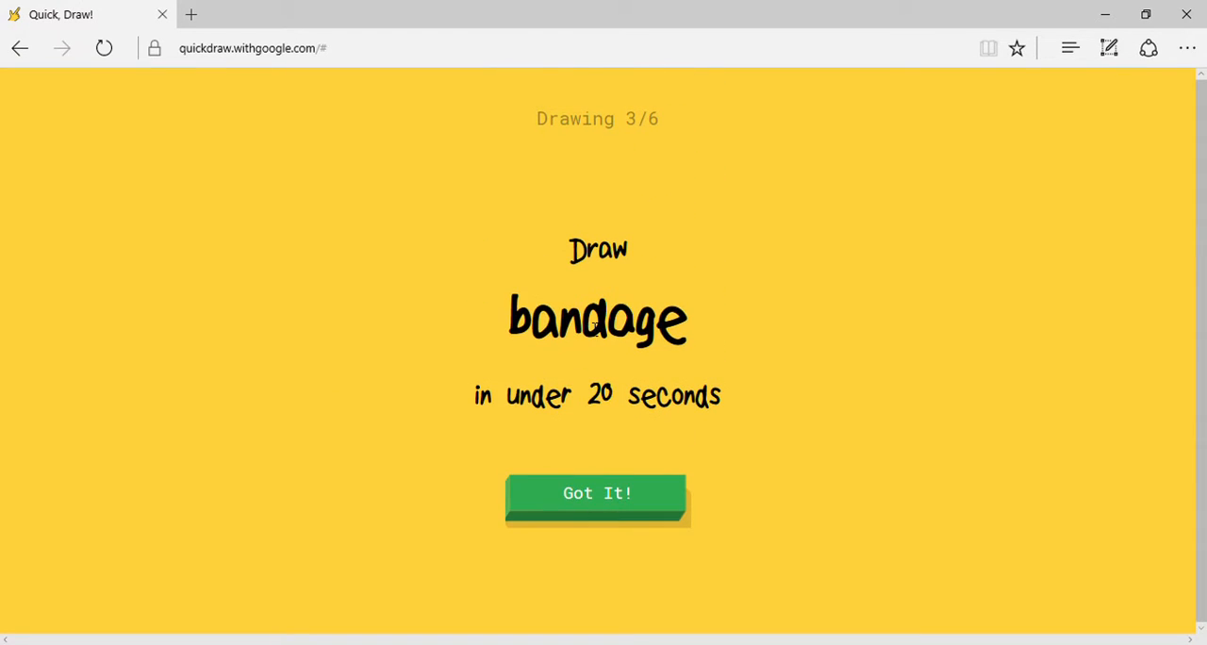
Doodle the bandage pad, paper clip loop and swan's neck and body in turn.
left_click(596, 494)
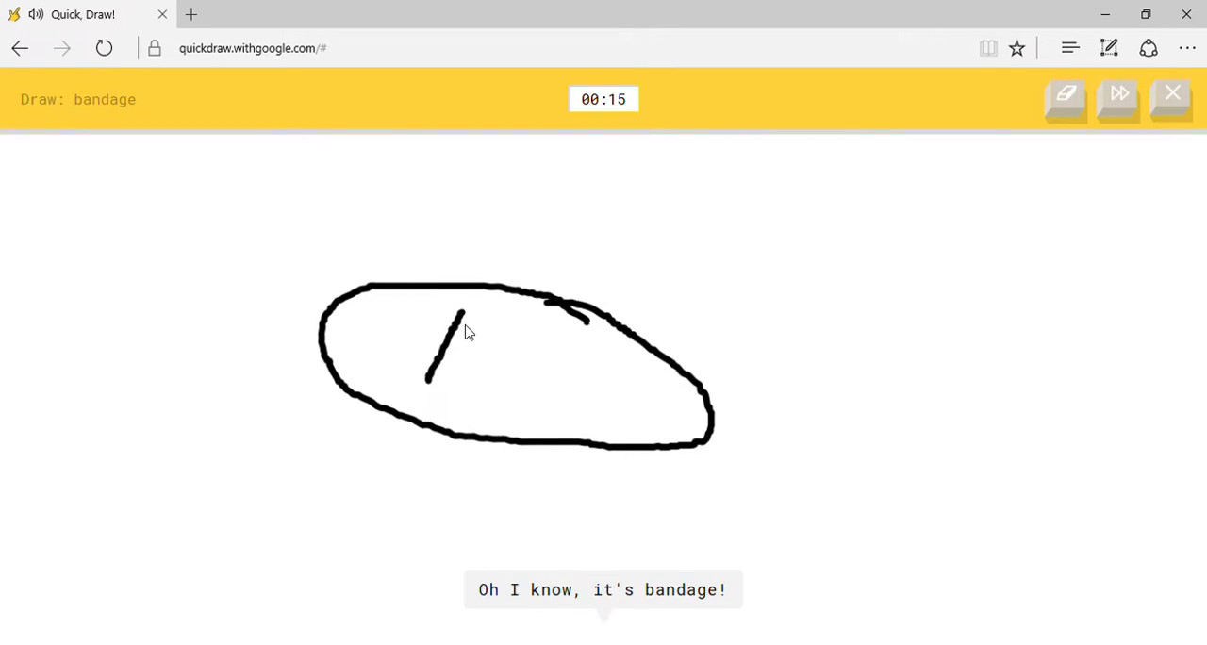
left_click_drag(462, 321, 528, 377)
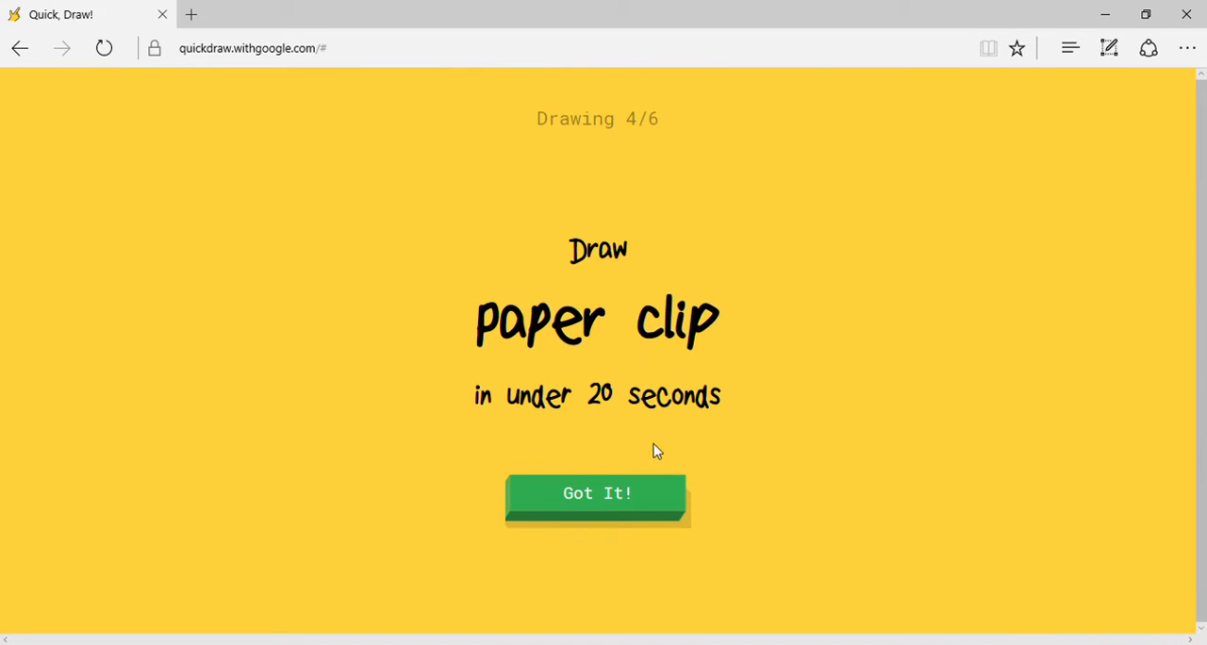
left_click(596, 494)
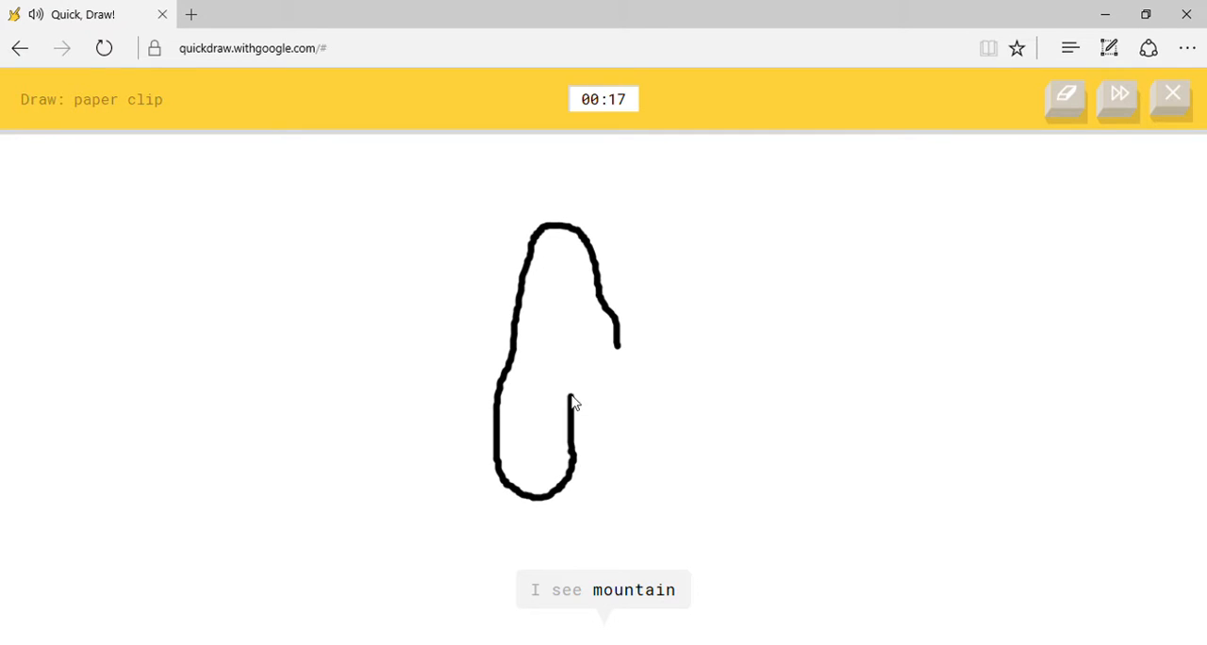
left_click_drag(557, 305, 532, 405)
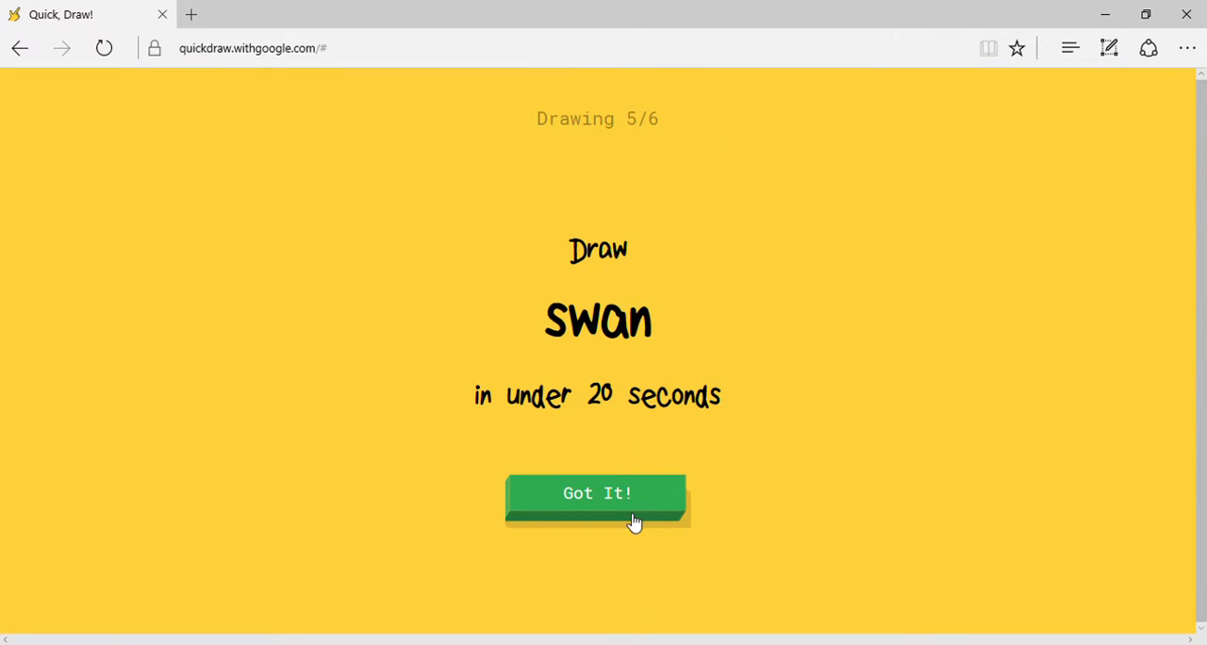
left_click(595, 494)
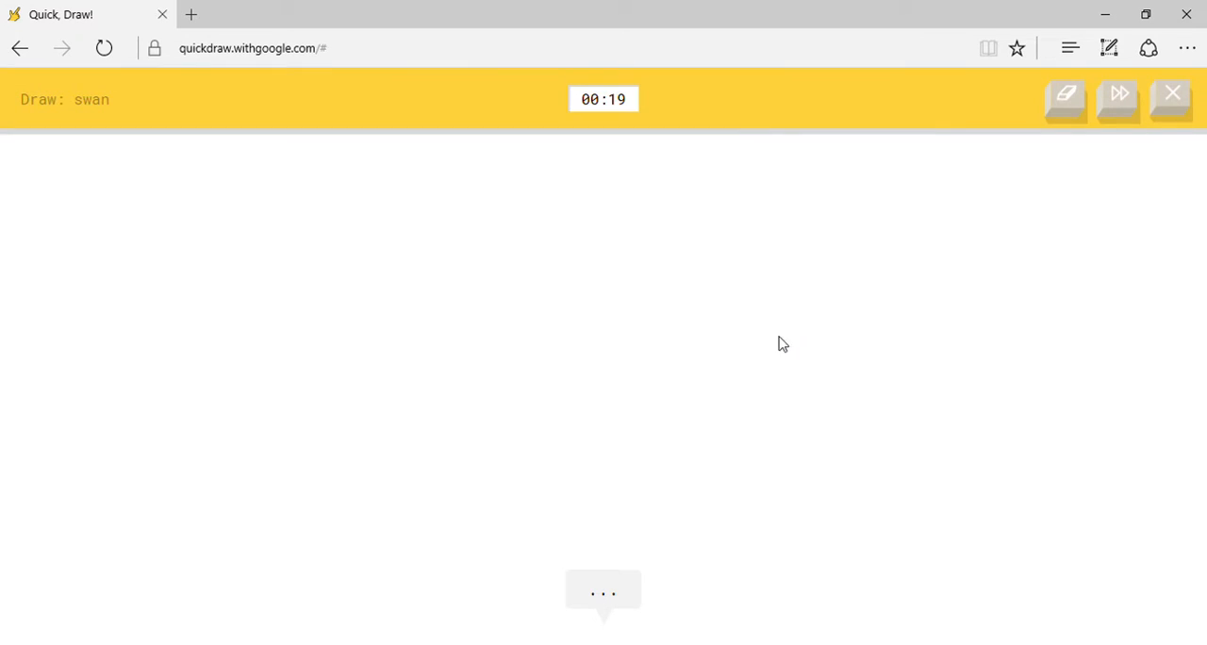
left_click_drag(790, 339, 475, 405)
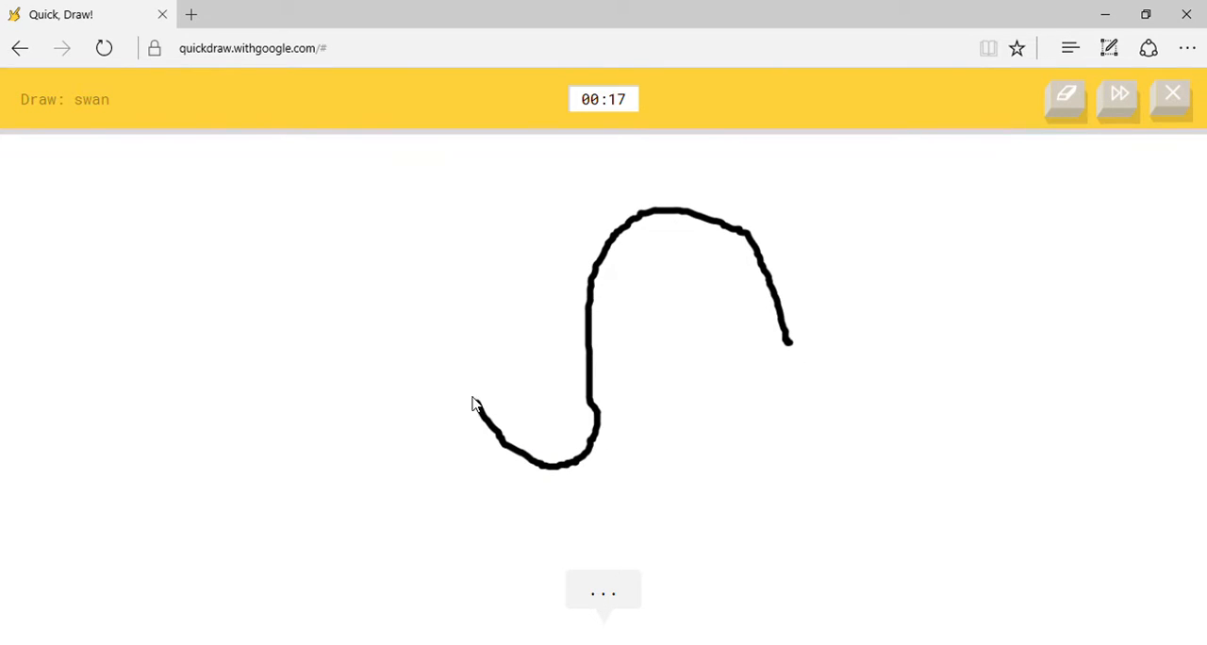
left_click_drag(471, 406, 340, 509)
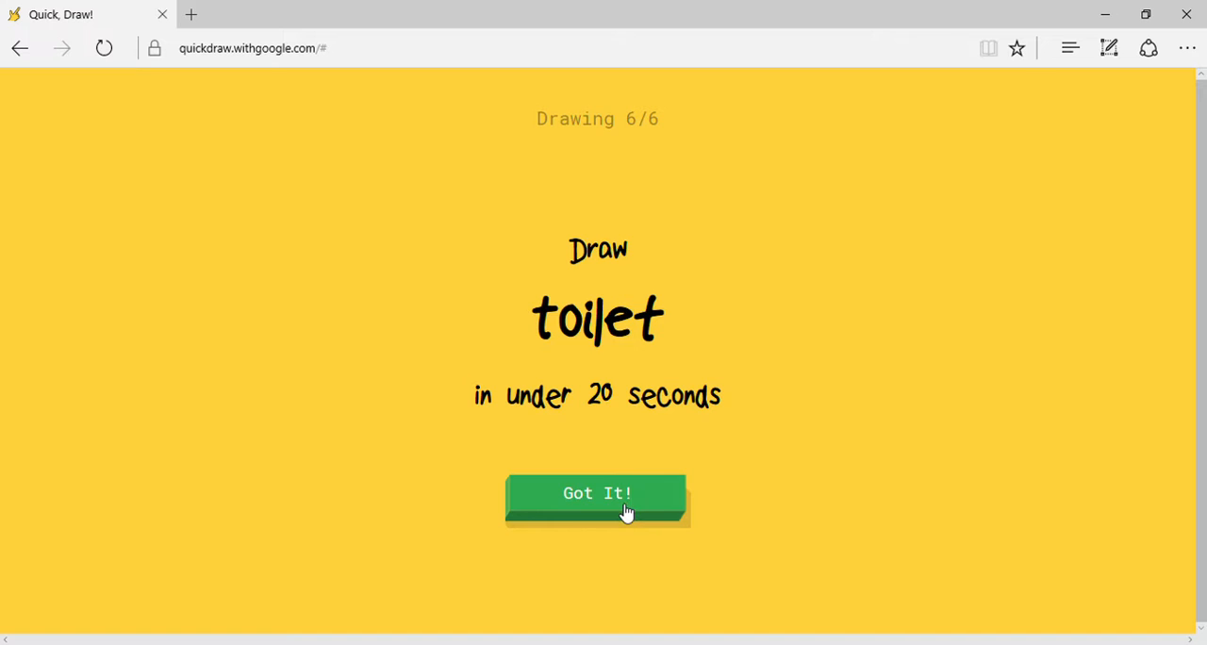
Sketch the toilet with a small shape beside it, ending the round on results.
left_click(596, 500)
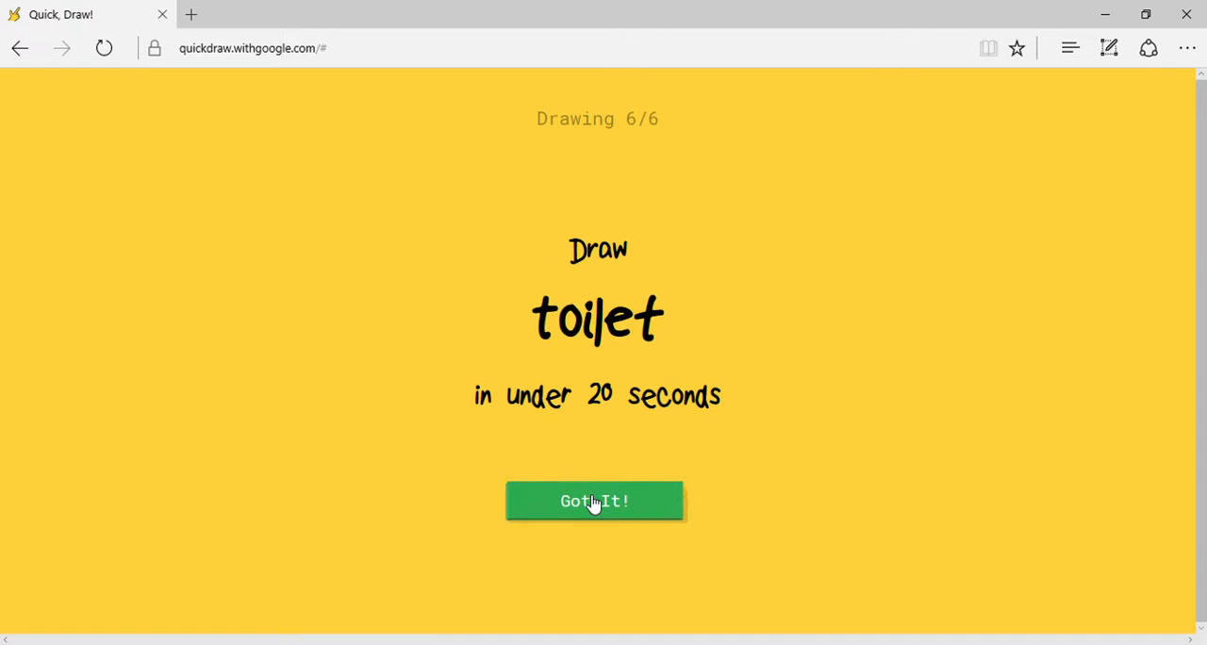
left_click(594, 501)
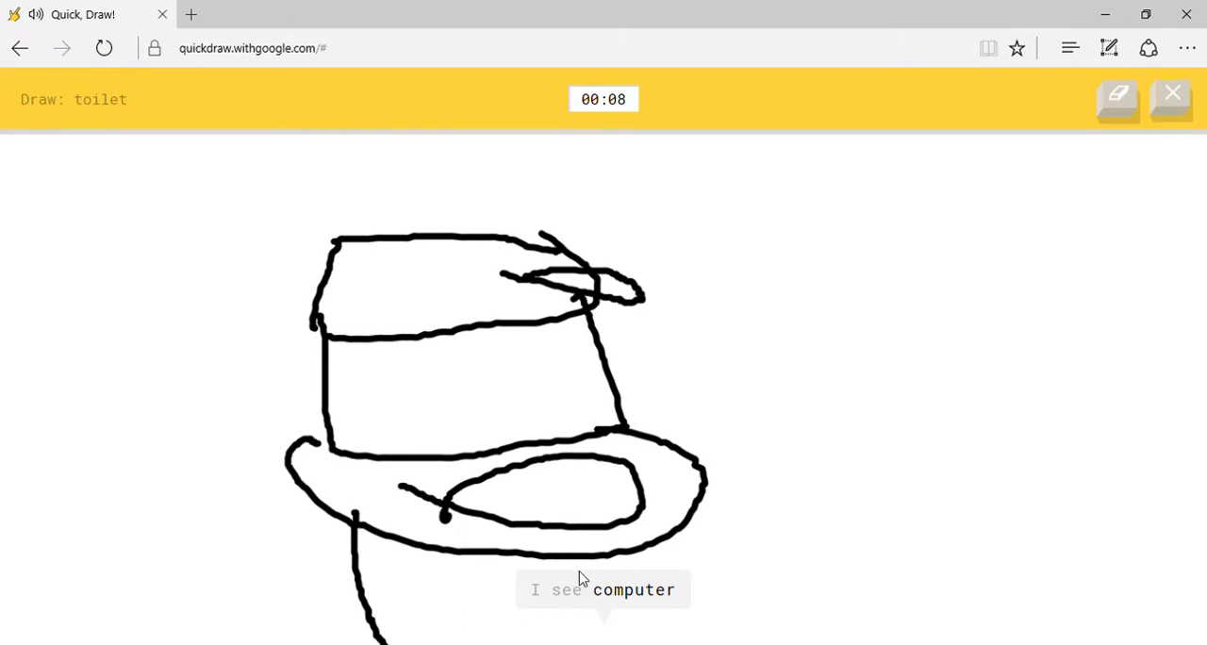
mouse_move(901, 366)
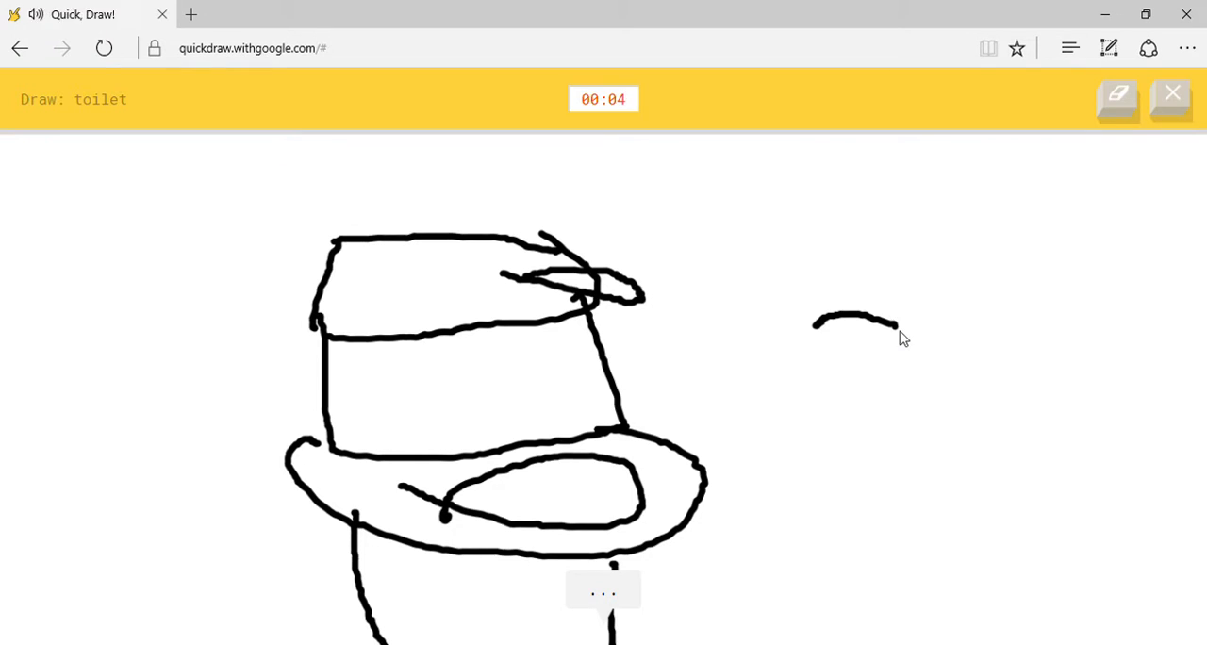
left_click_drag(829, 320, 857, 424)
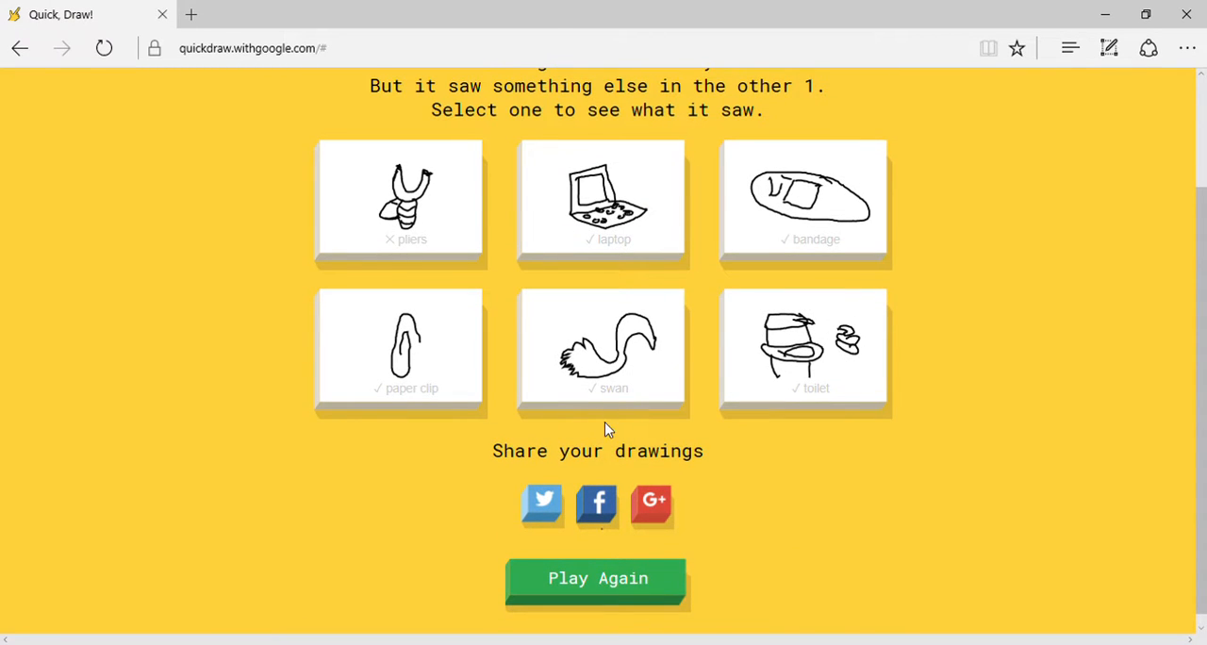
mouse_move(313, 264)
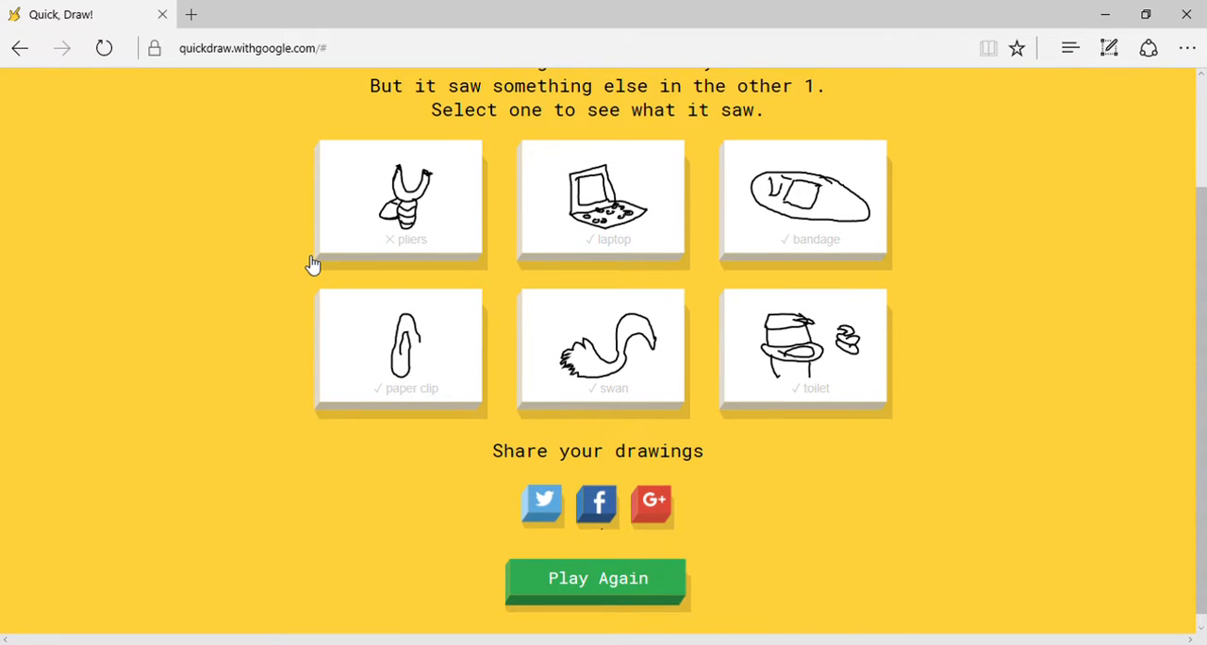
Review other people's pliers sketches, then start a fourth round with cannon.
left_click(400, 196)
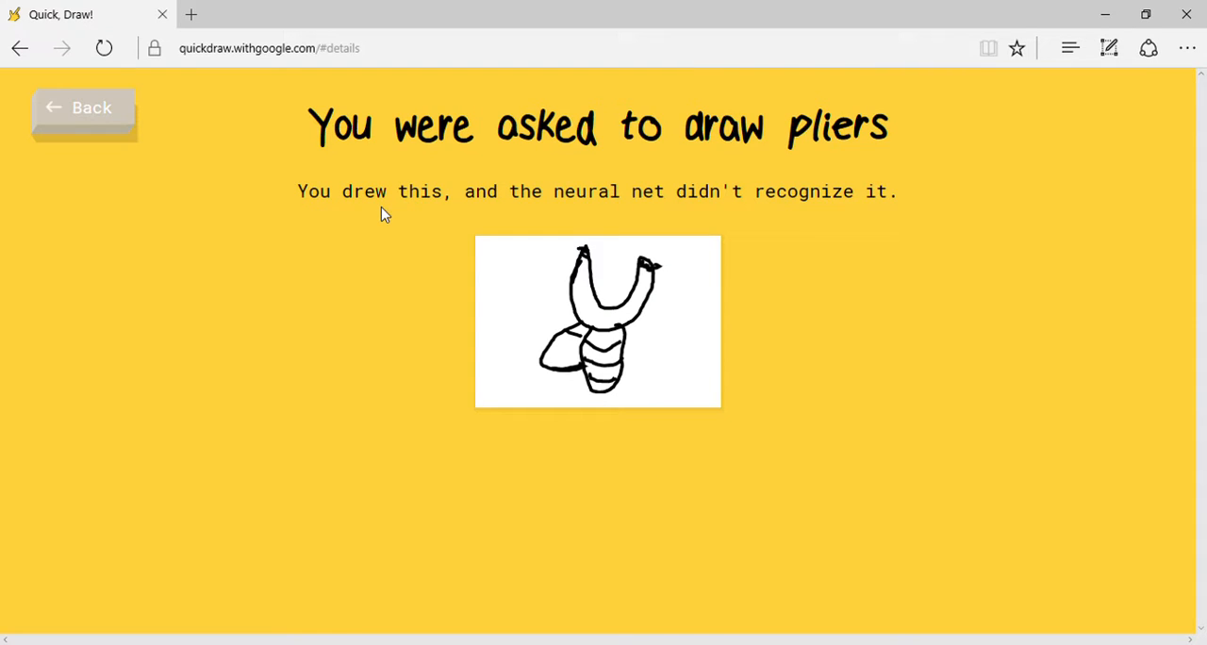
scroll("down", 3)
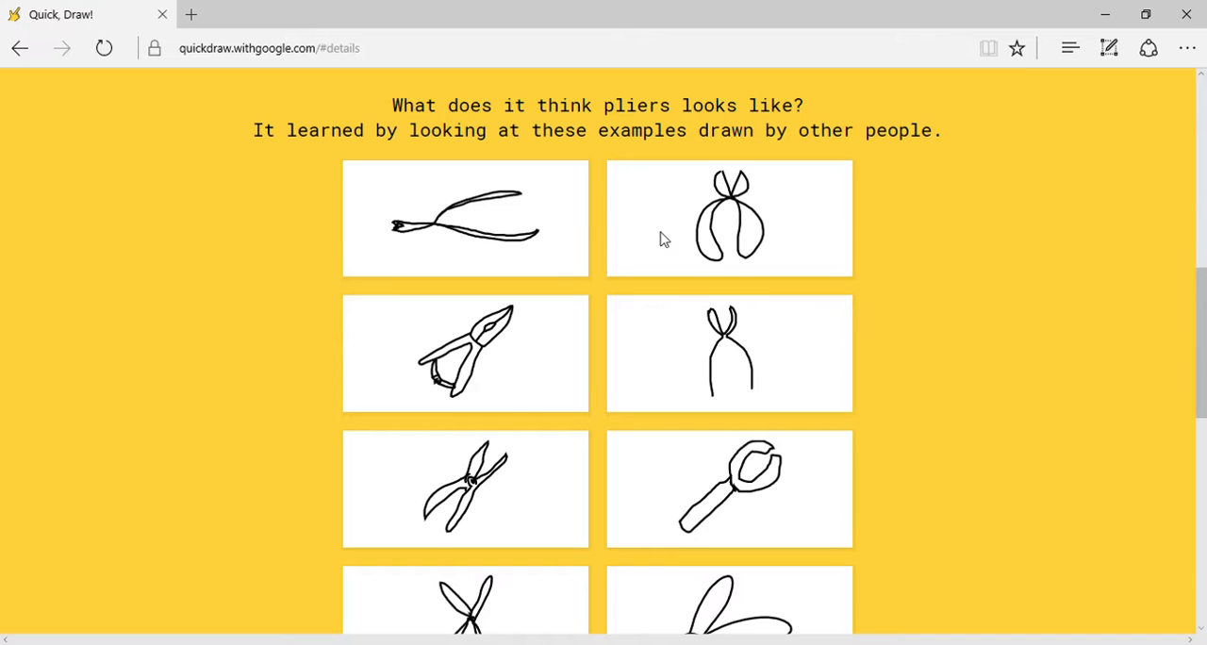
scroll("down", 3)
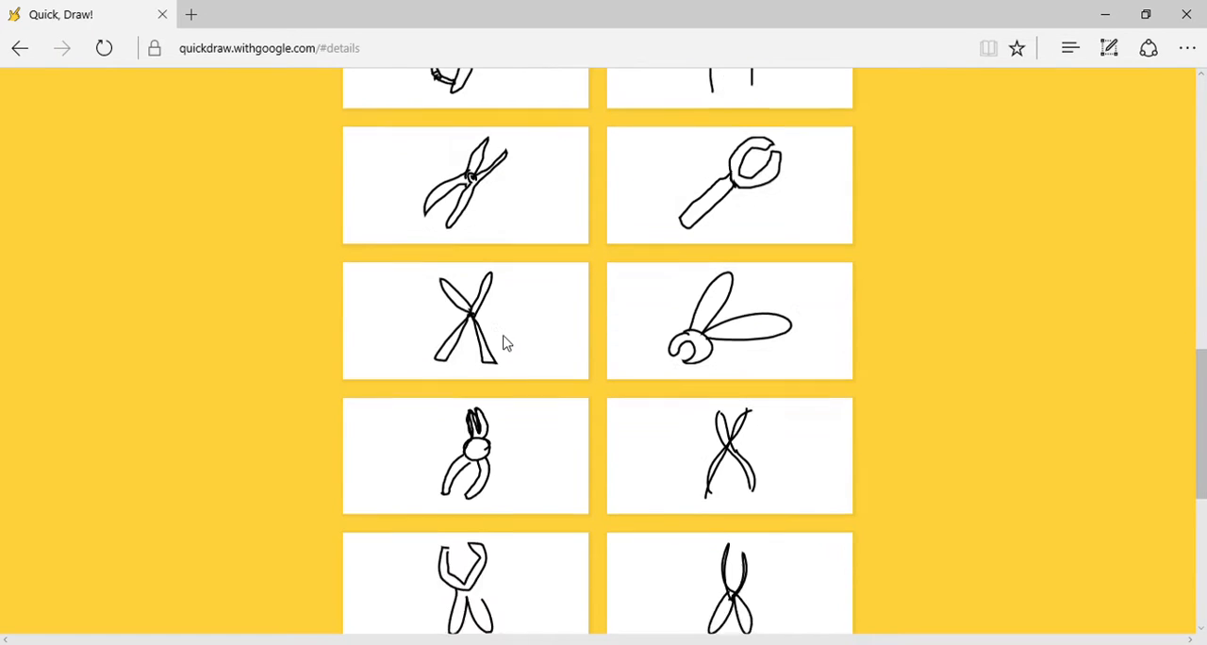
scroll("down", 3)
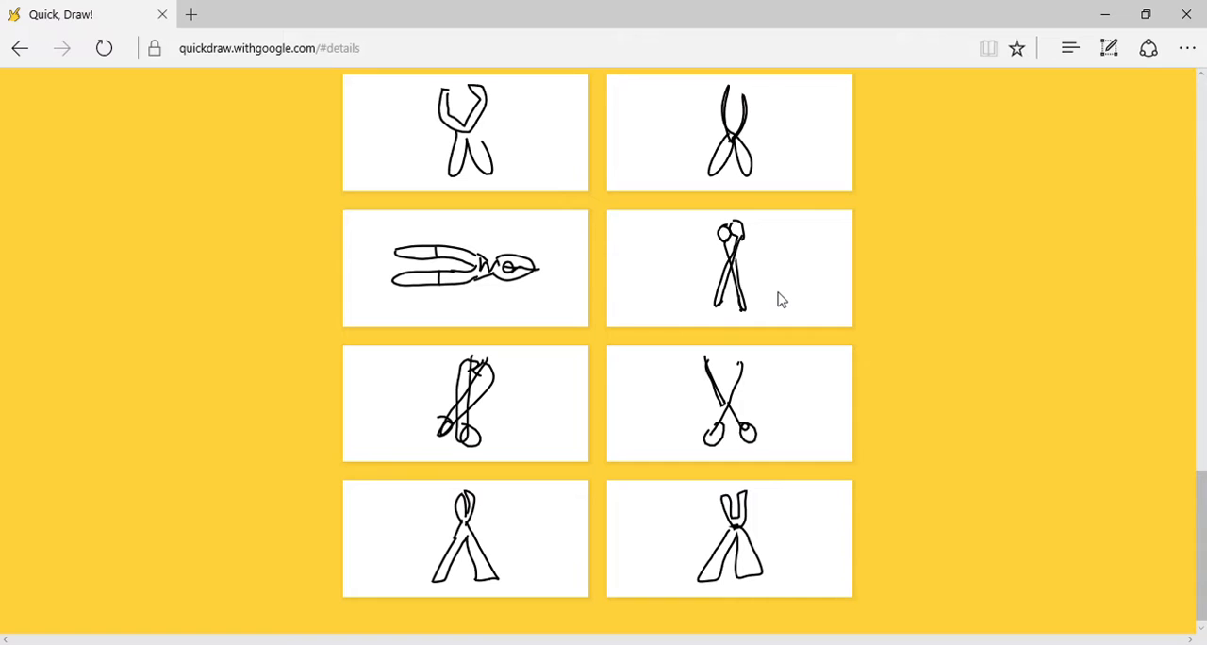
scroll("down", 3)
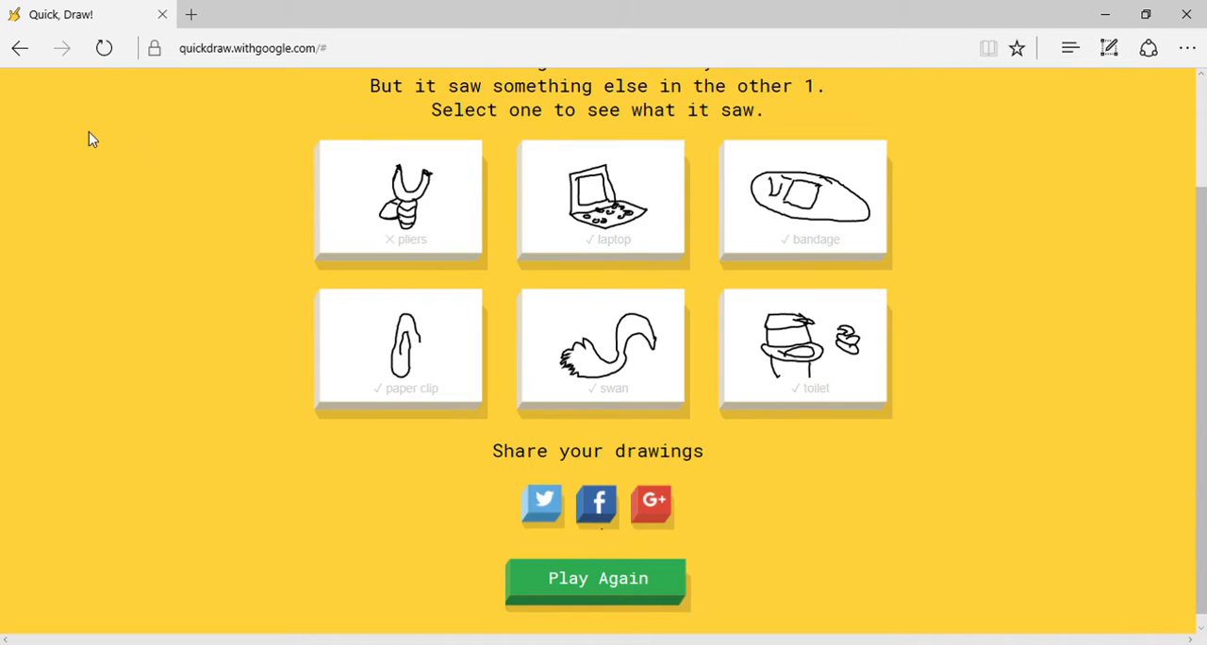
left_click(596, 576)
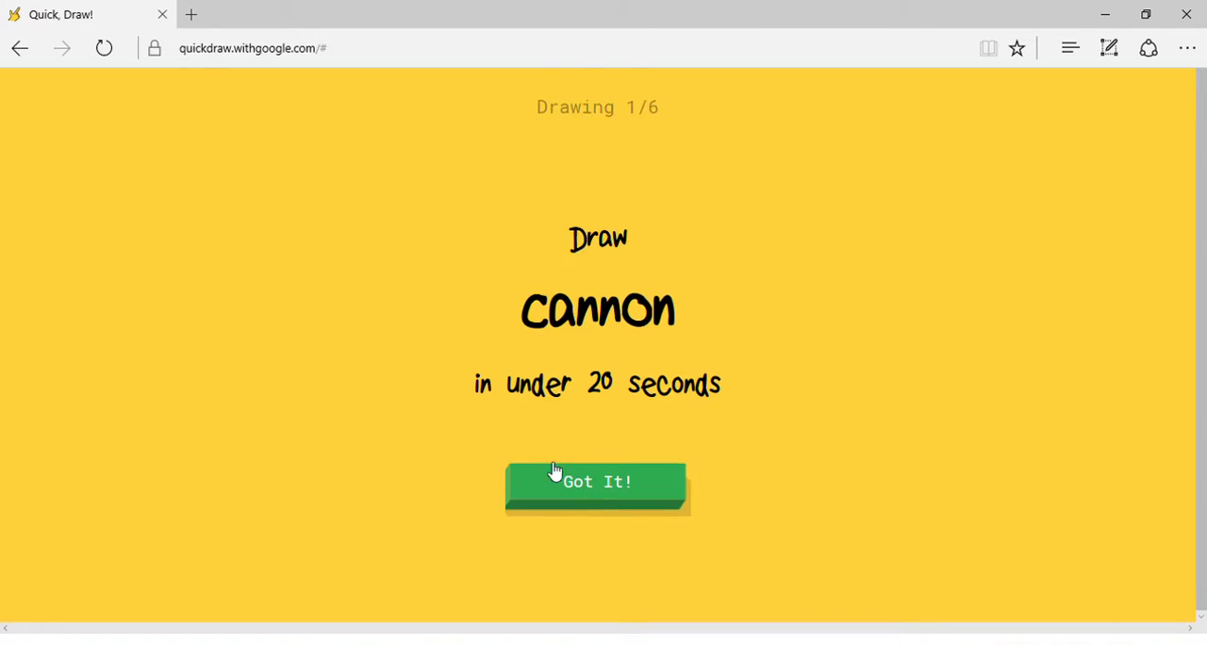
Draw the cannon with its round wheel after accepting the prompt.
left_click(596, 483)
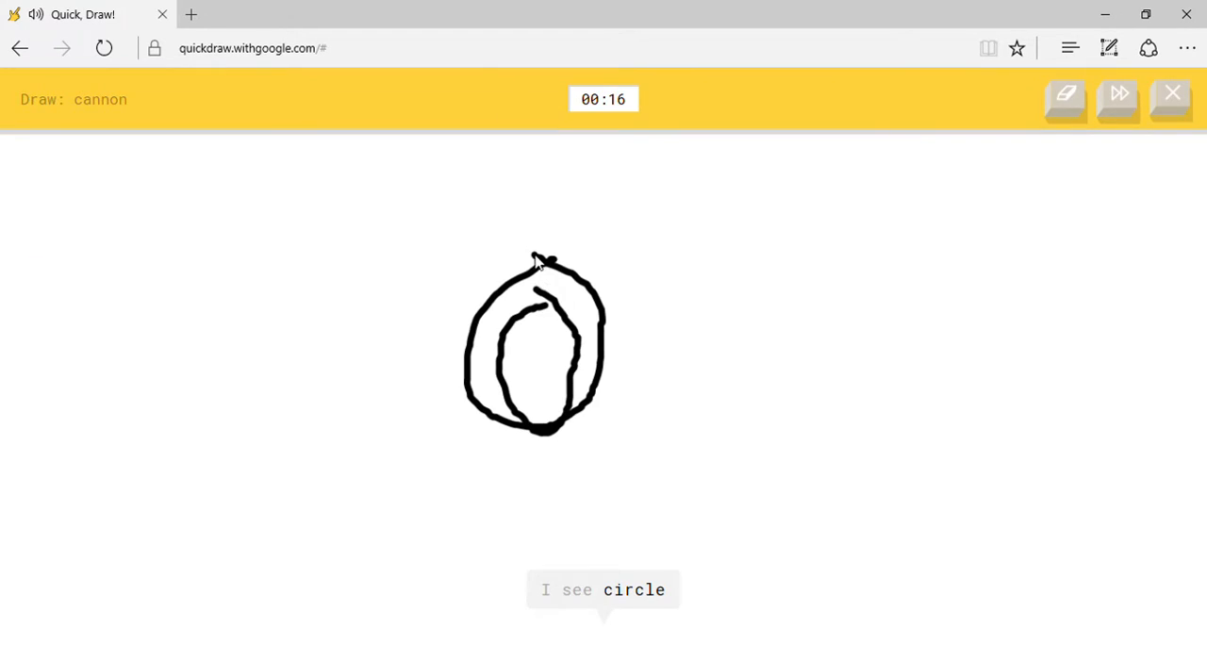
left_click_drag(537, 257, 161, 481)
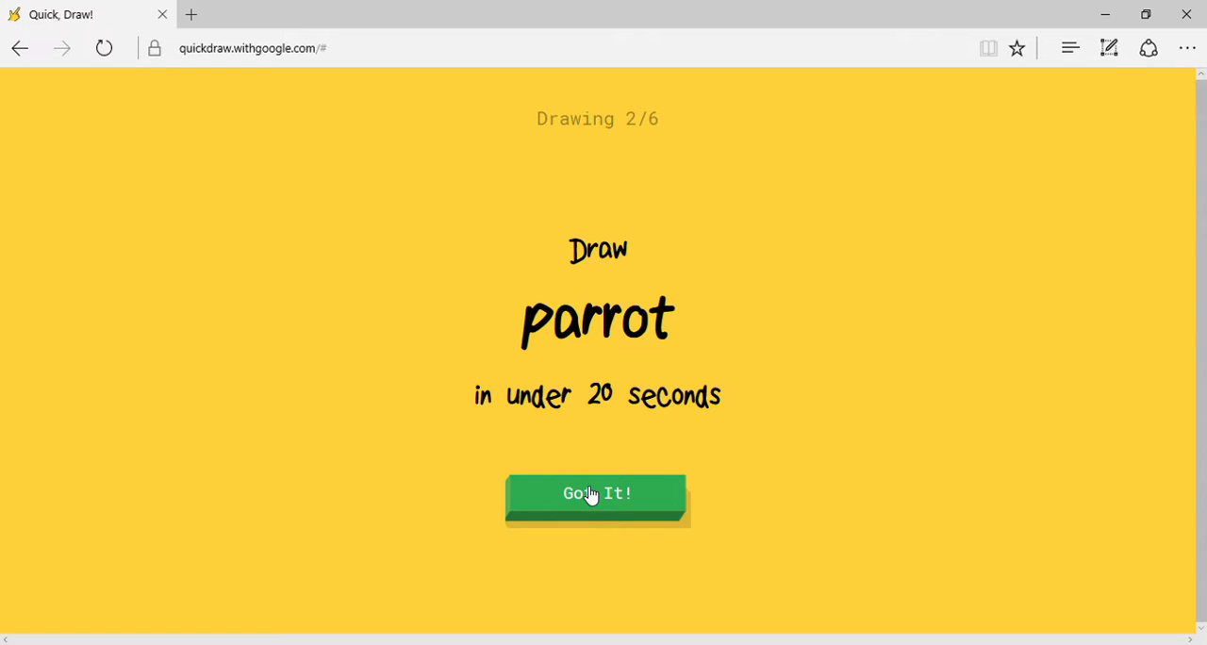
Draw the parrot — head, tail feathers, body and finishing strokes.
left_click(596, 494)
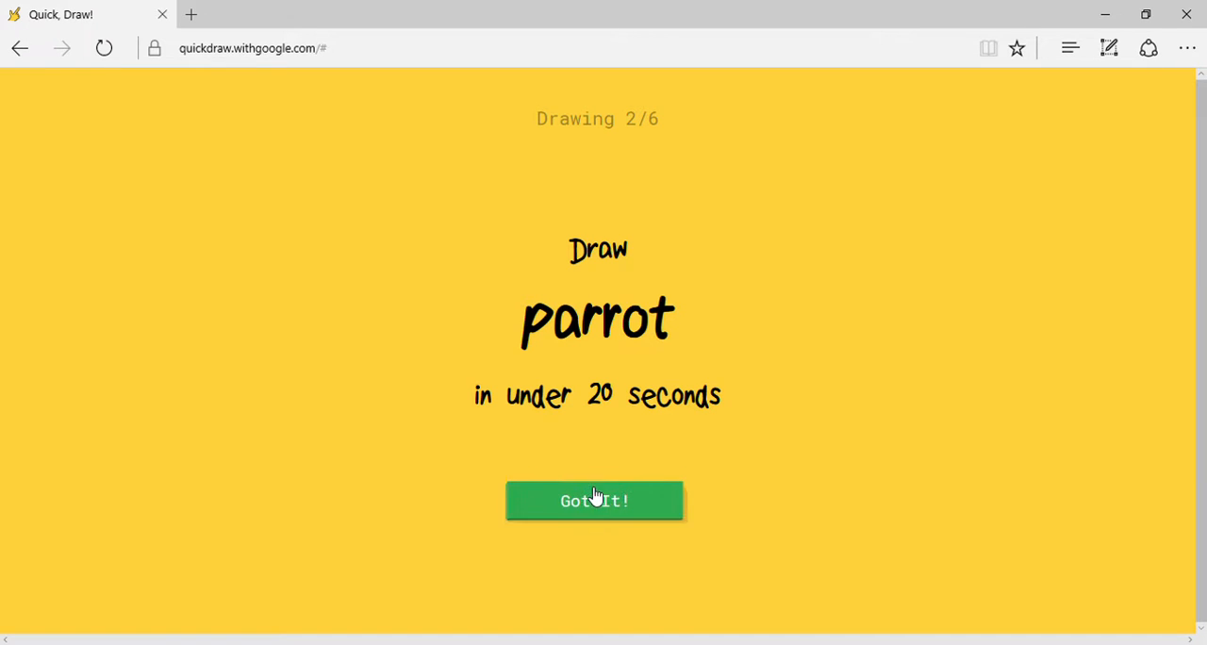
left_click(594, 502)
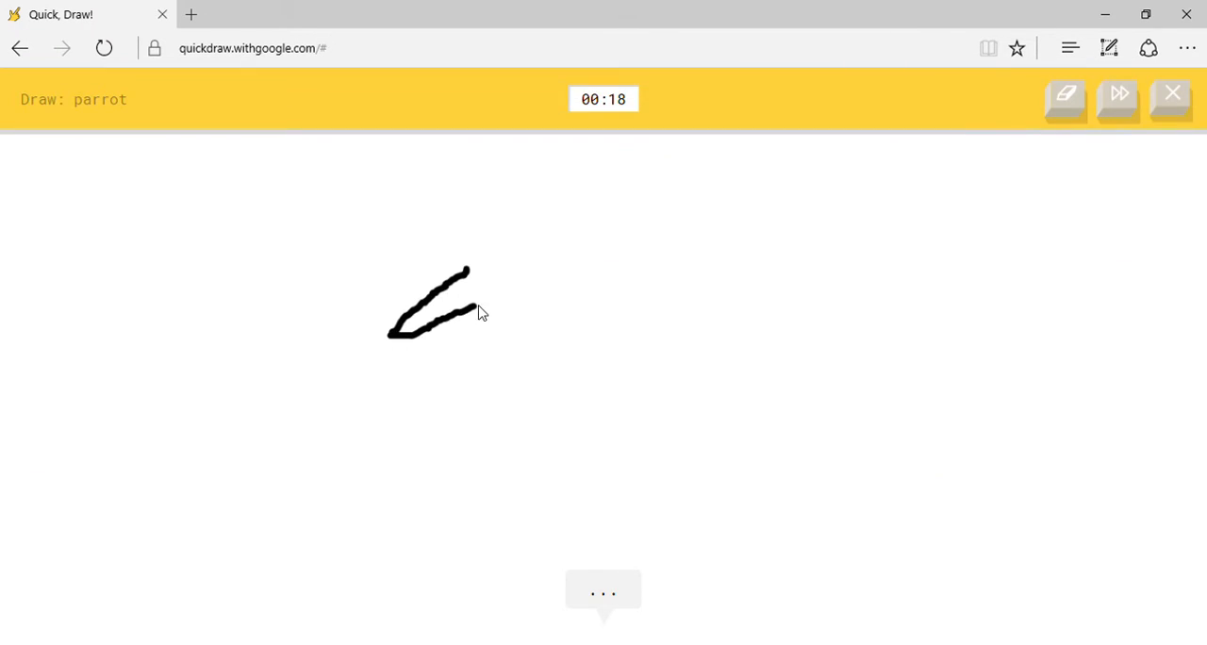
left_click_drag(472, 283, 834, 490)
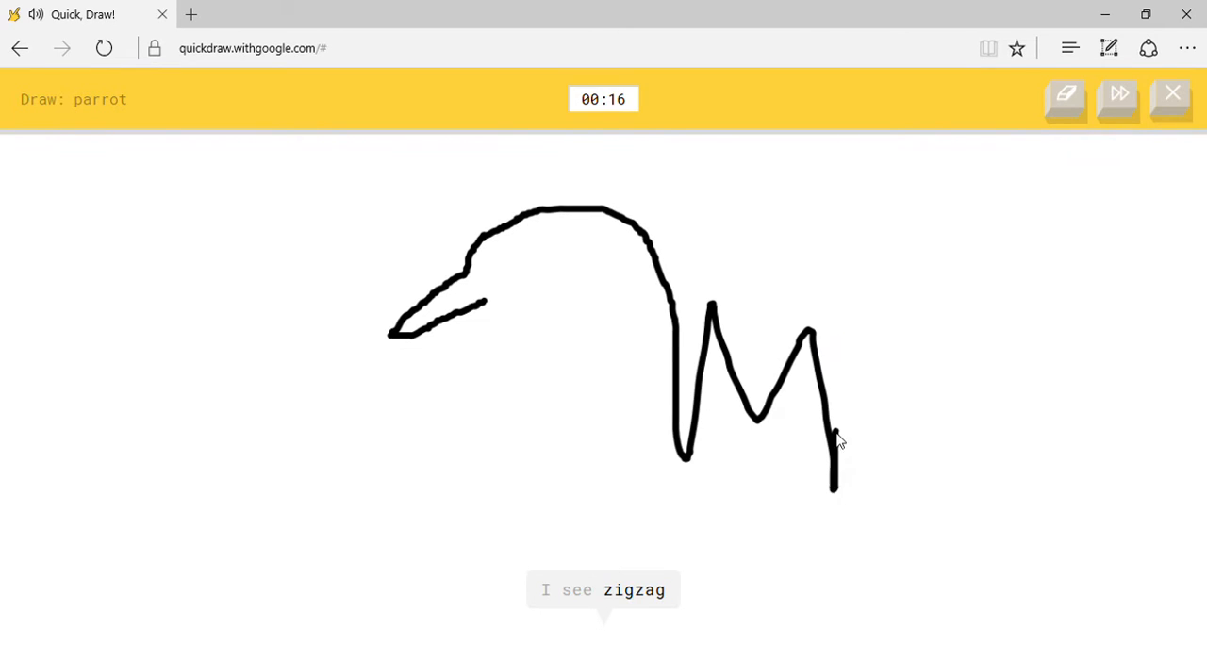
left_click_drag(480, 302, 538, 550)
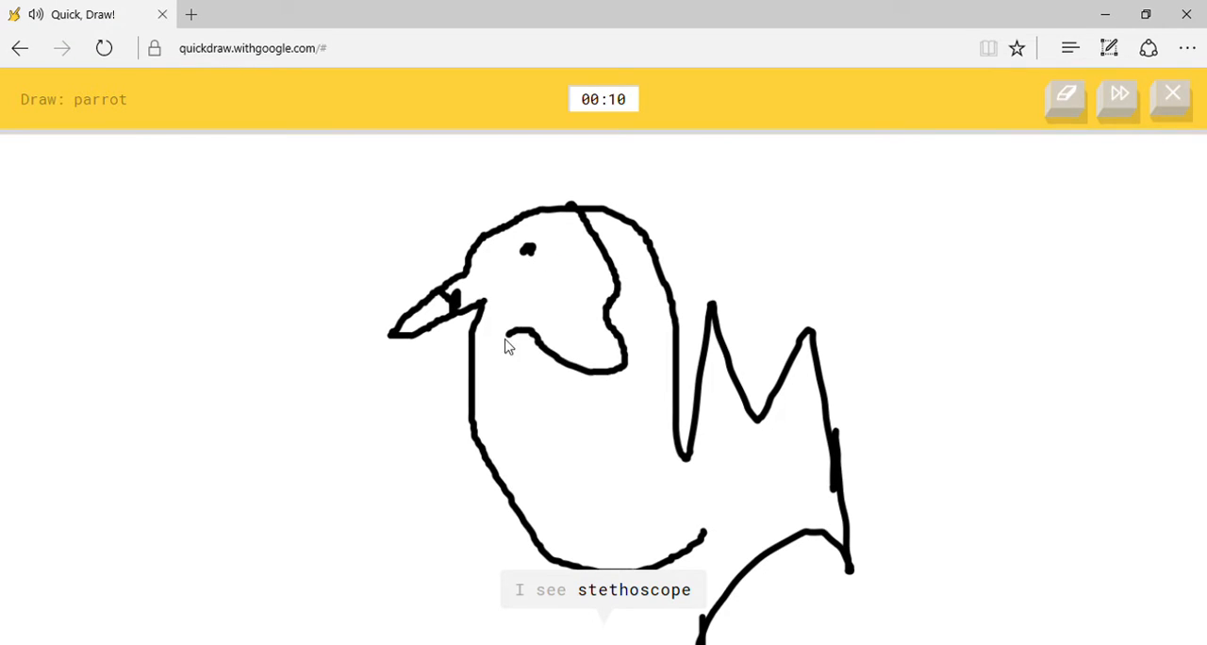
left_click_drag(452, 543, 486, 539)
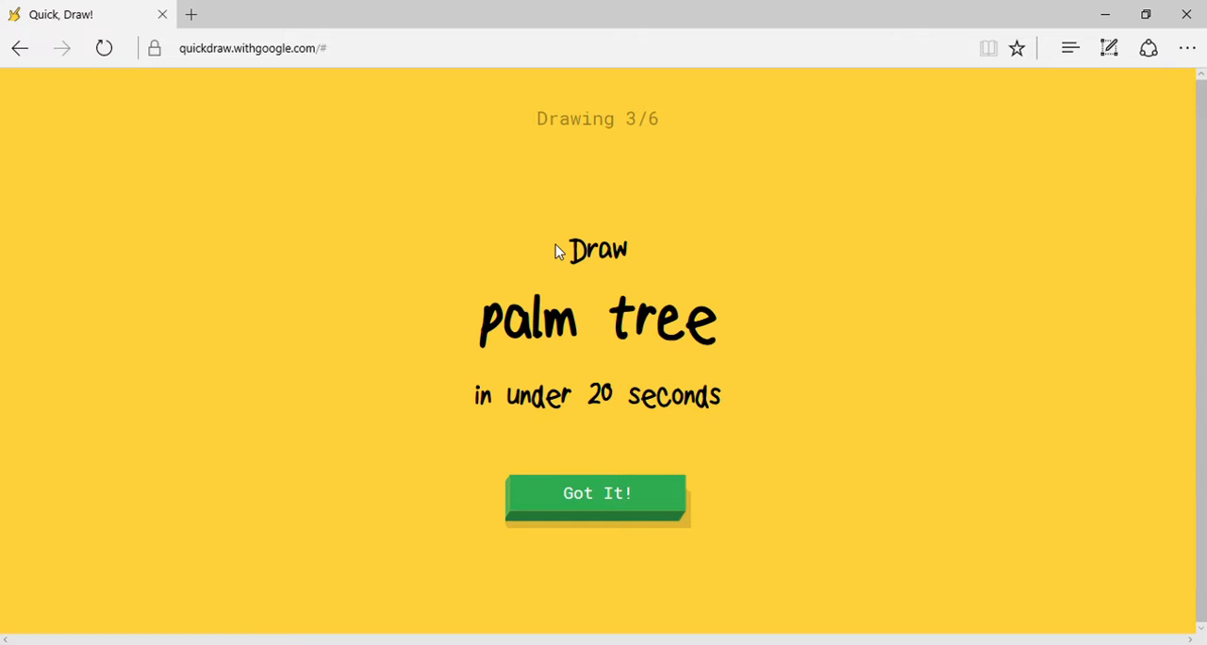
Draw the palm tree with fronds on its right side.
scroll("down", 3)
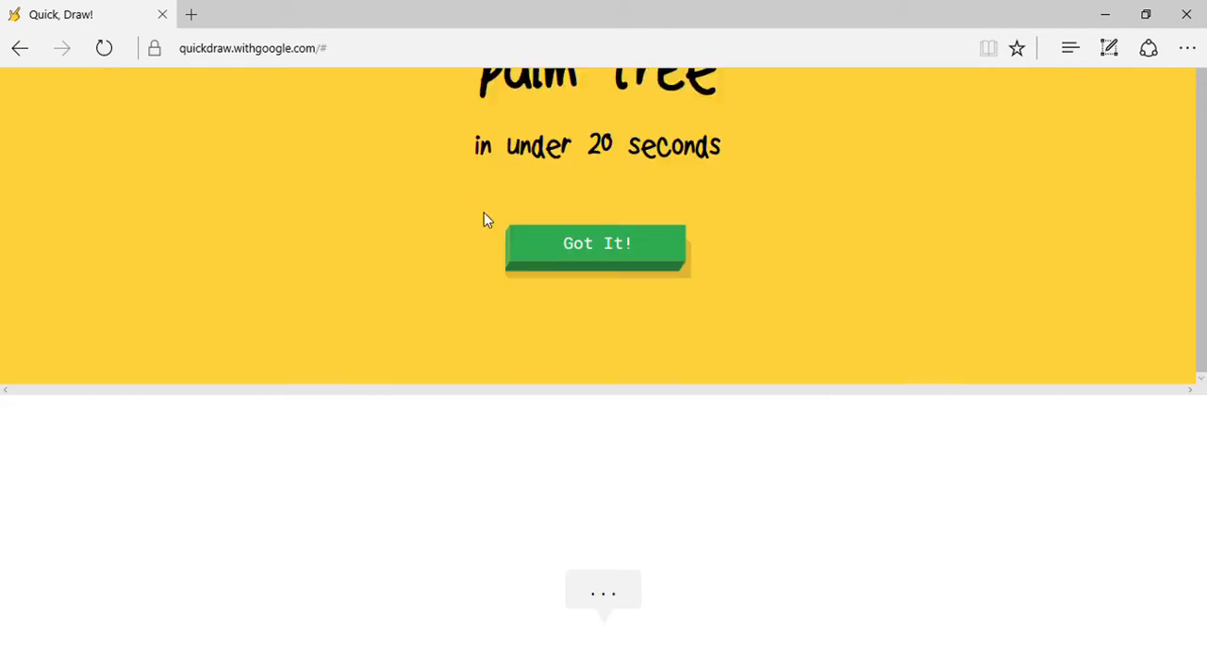
left_click(596, 243)
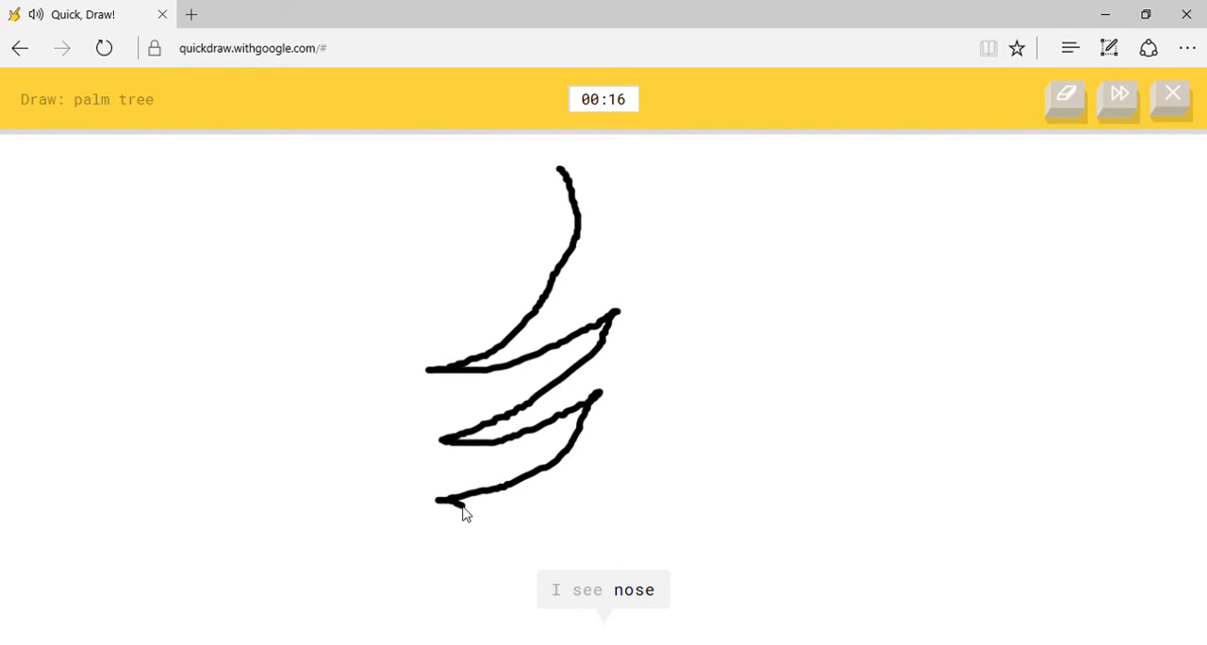
left_click_drag(566, 166, 809, 262)
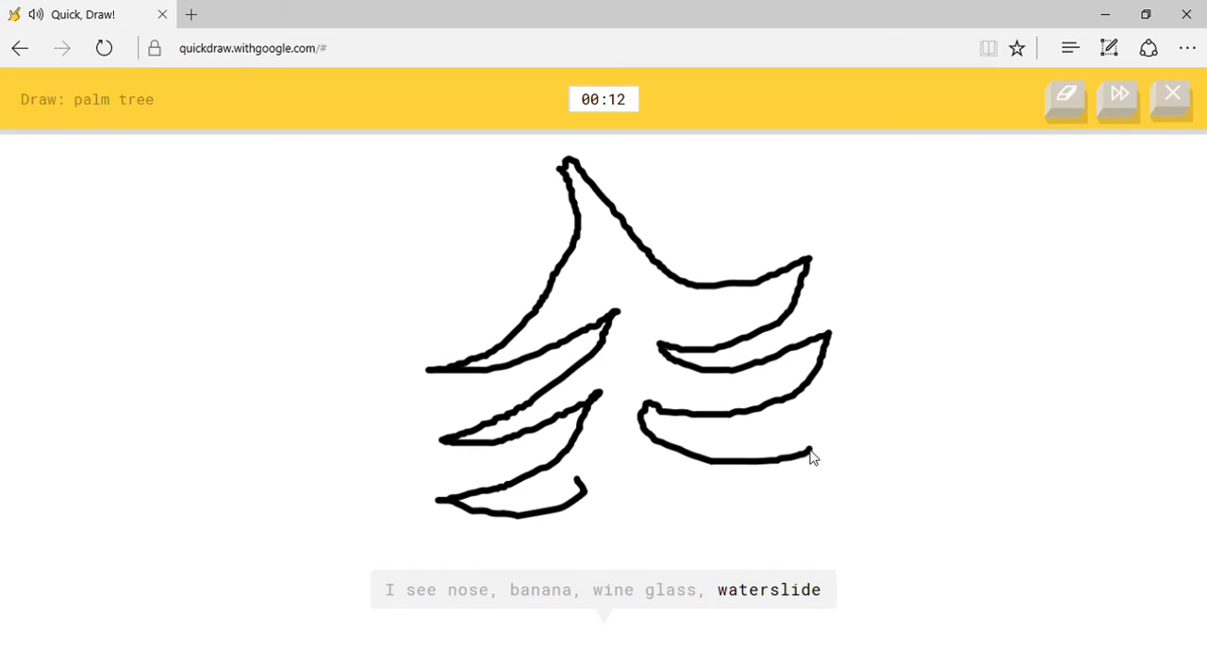
left_click_drag(570, 490, 810, 457)
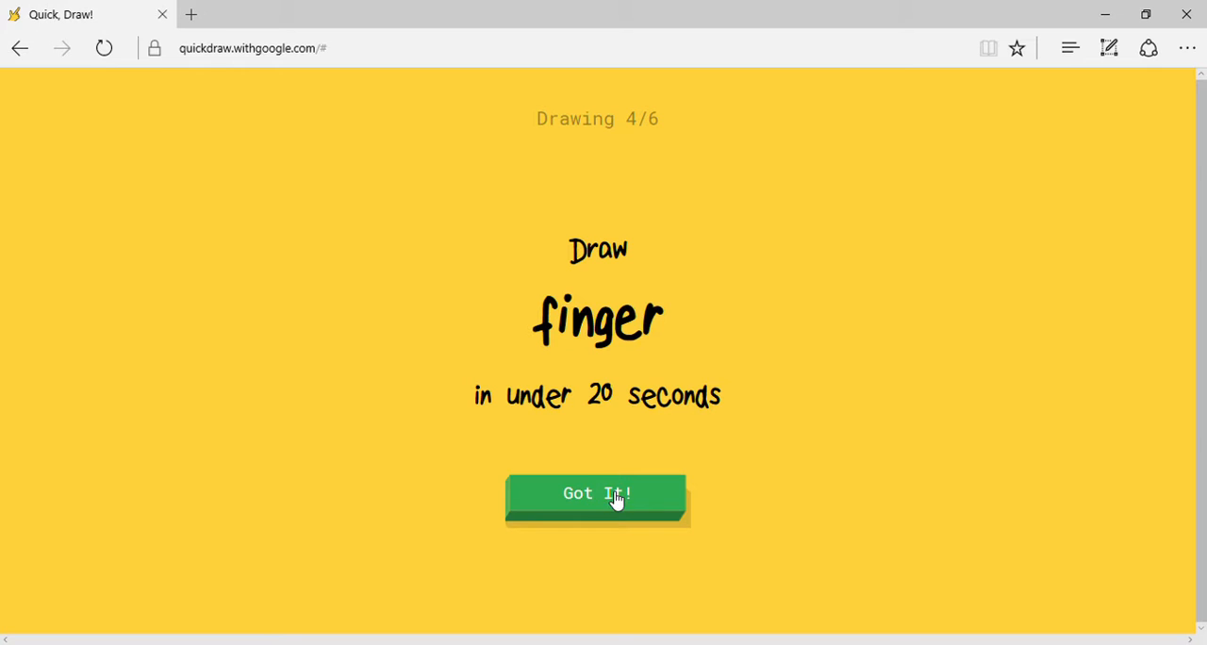
mouse_move(626, 488)
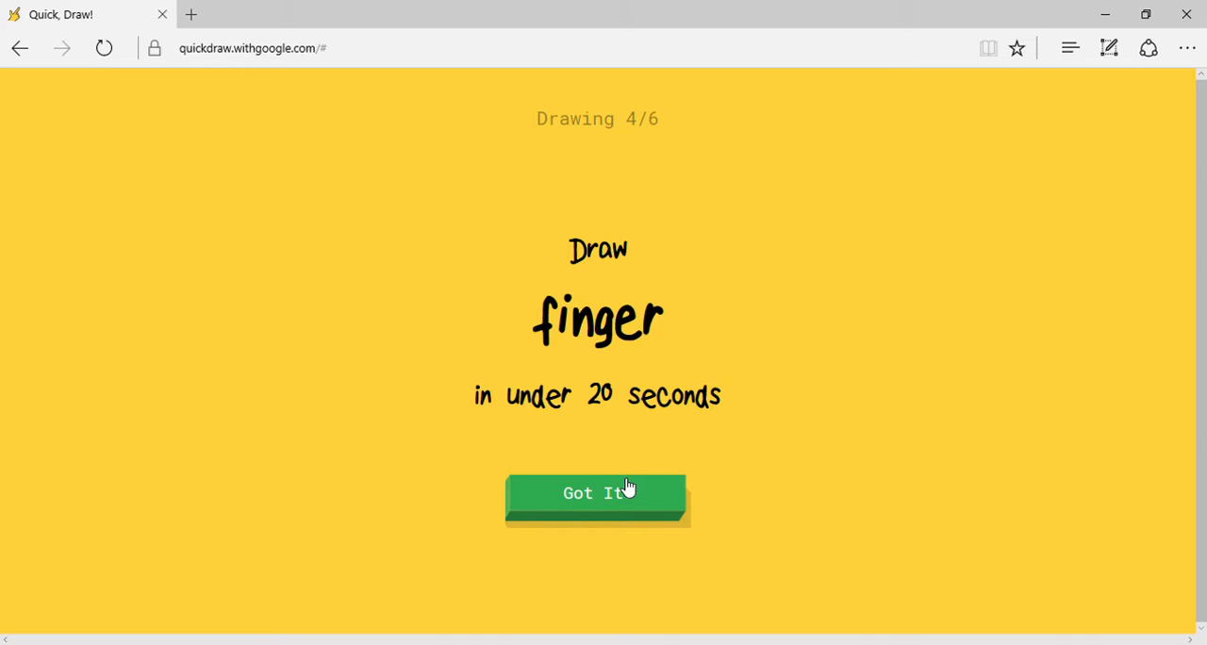
Pass the finger prompt, then sketch The Great Wall of China's edge and top bricks.
left_click(596, 494)
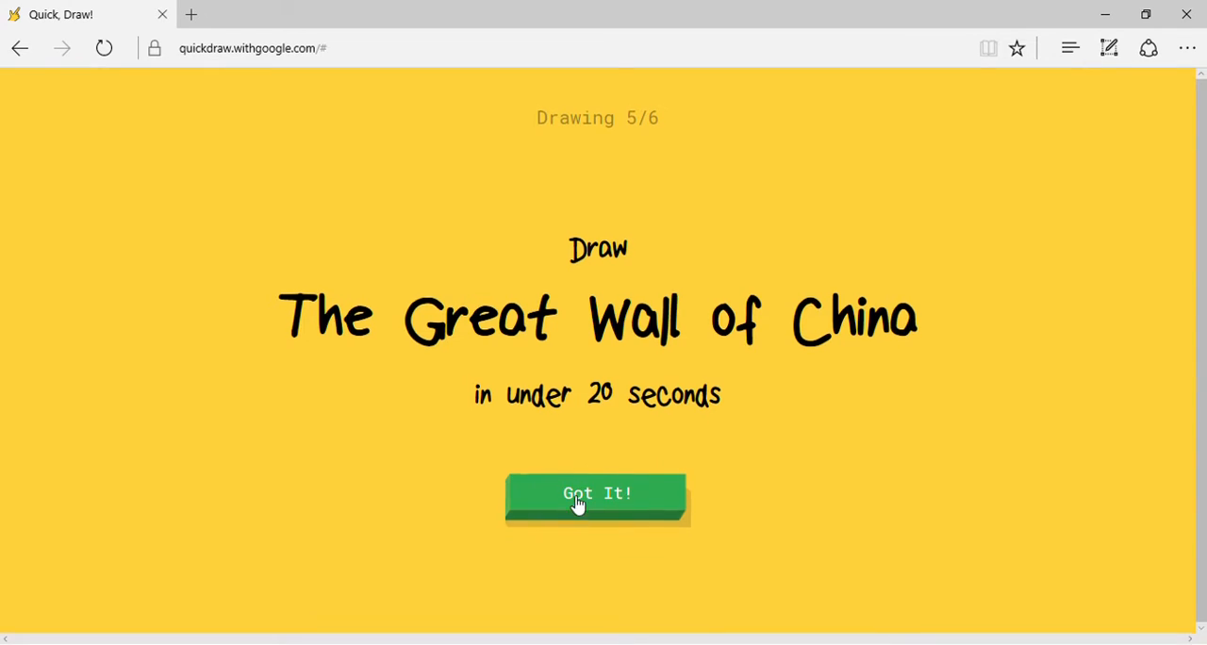
left_click(596, 494)
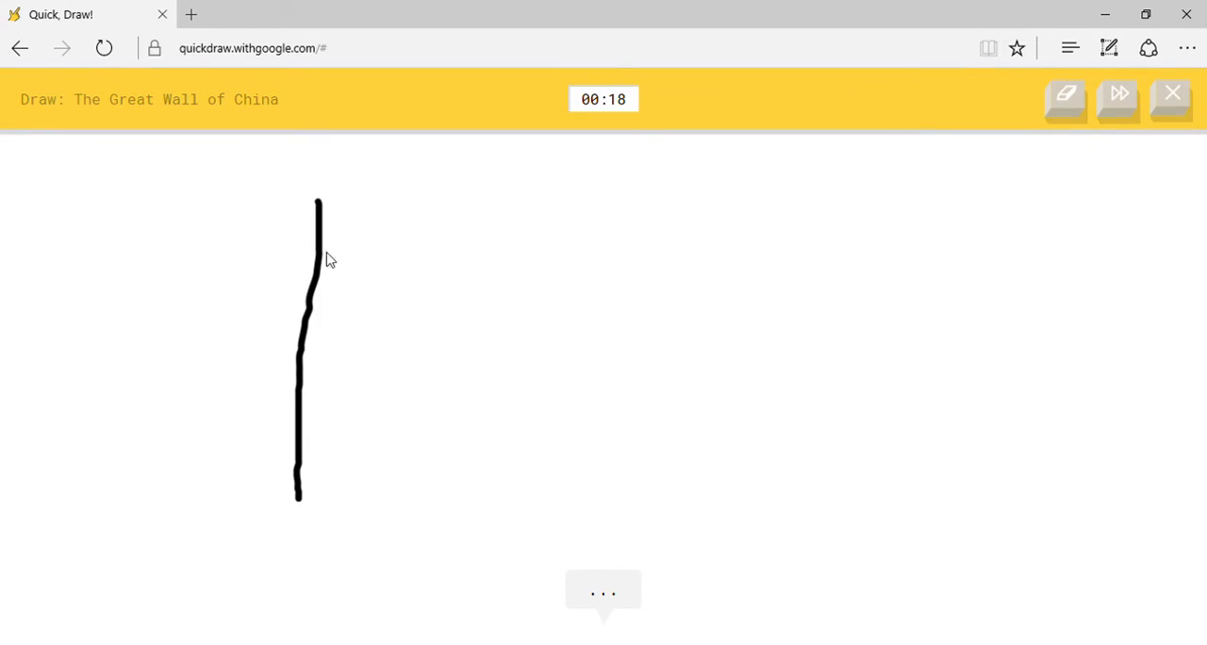
left_click_drag(321, 196, 952, 532)
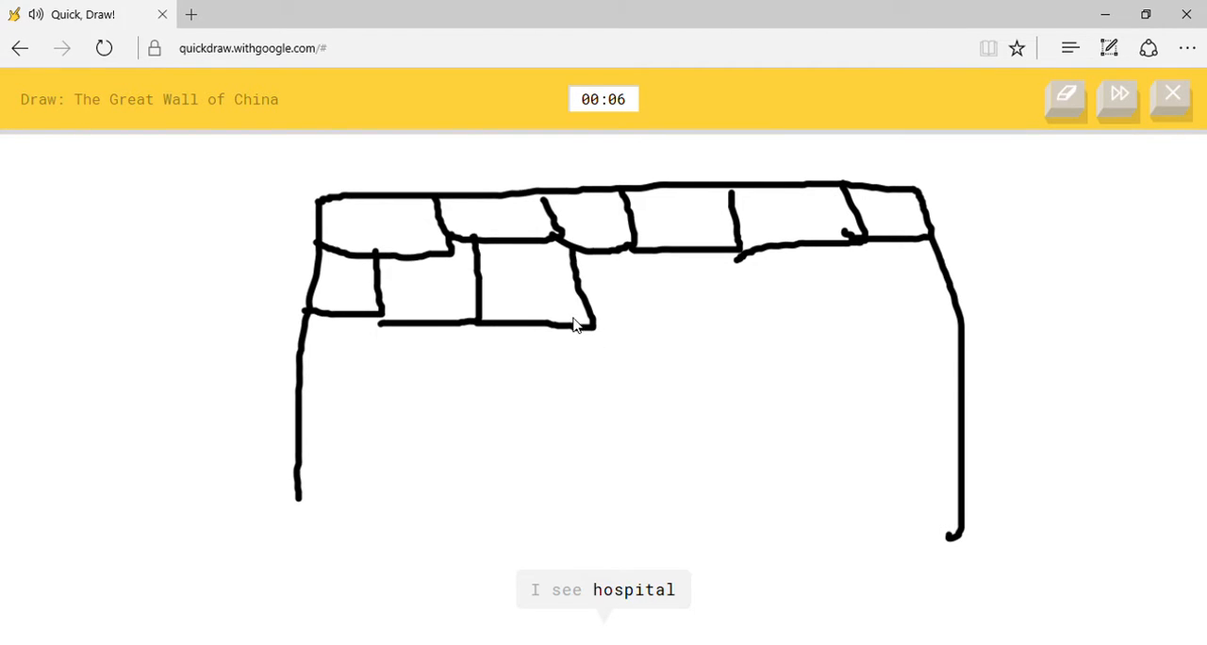
left_click_drag(588, 324, 763, 325)
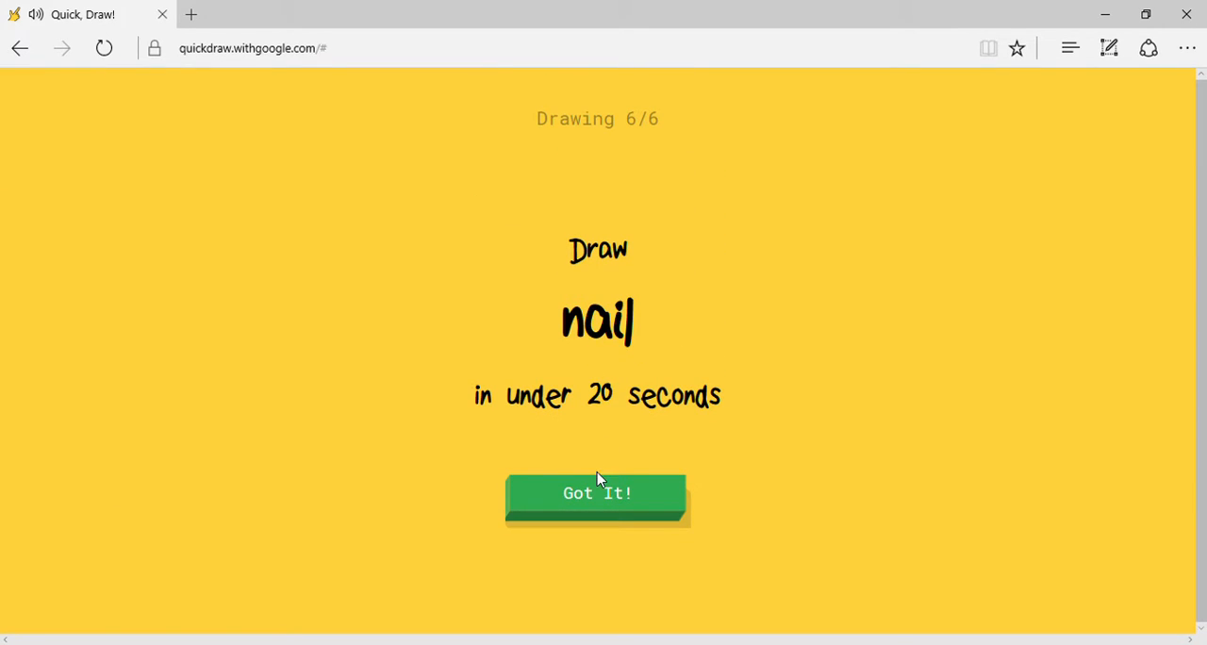
Draw a nail with an oval head and long shank until it is recognised.
left_click(596, 494)
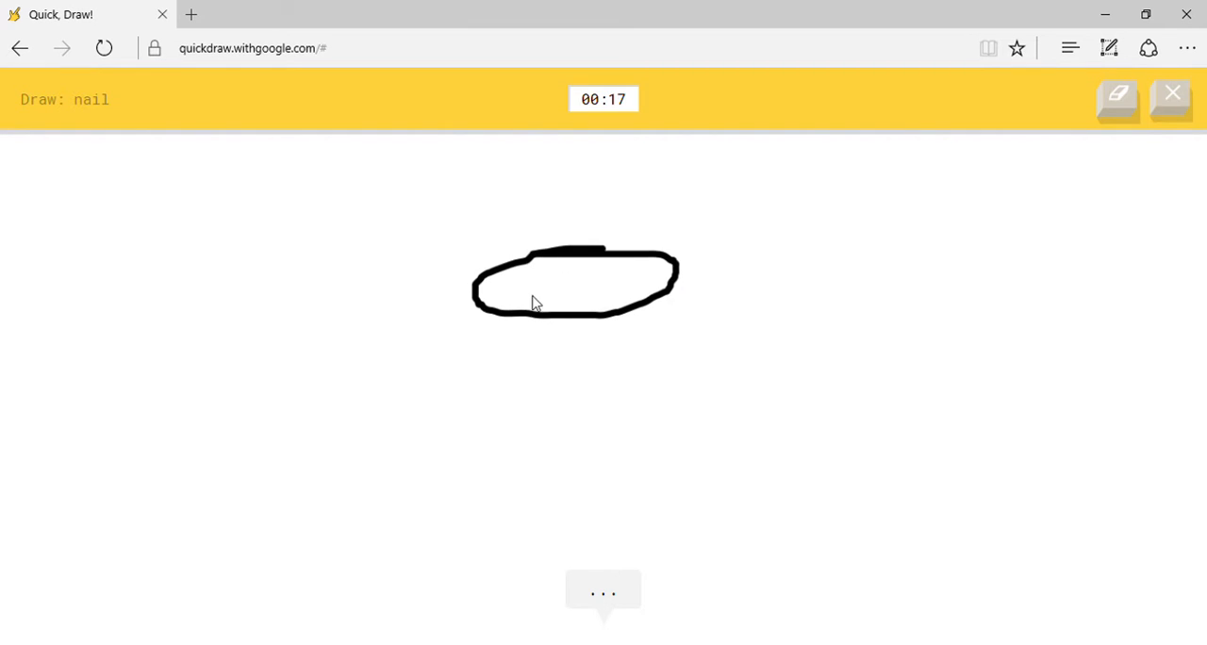
left_click_drag(528, 311, 516, 543)
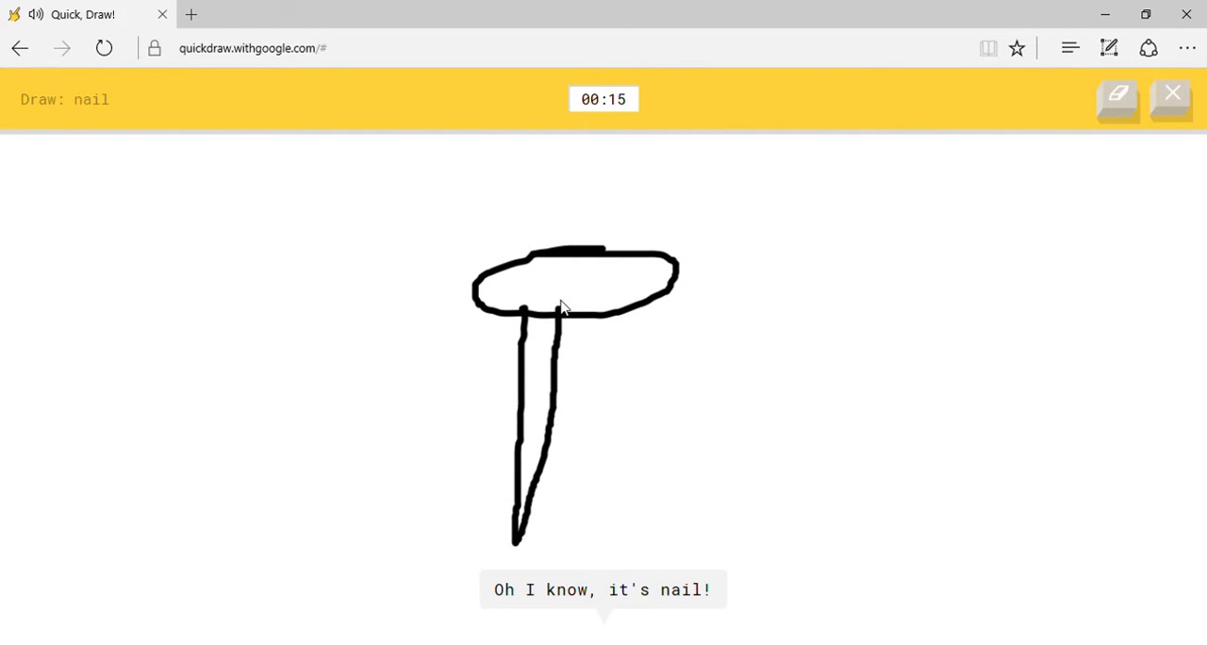
left_click_drag(566, 282, 580, 292)
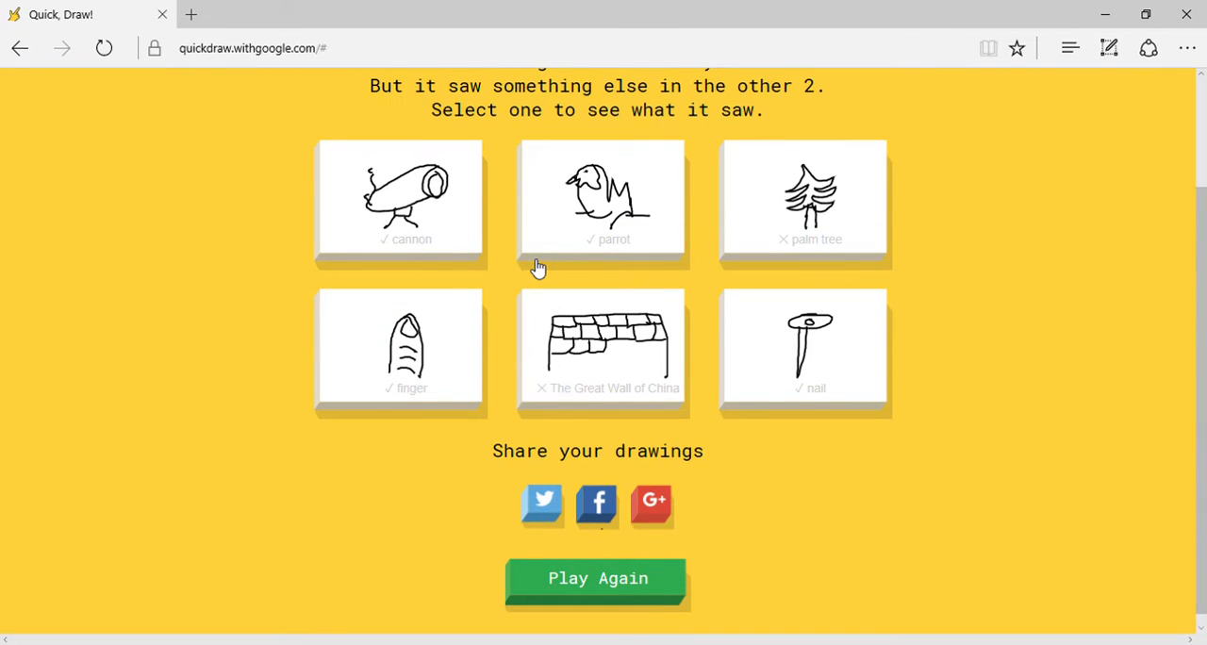
Review what the Great Wall of China drawing resembled and other people's examples.
left_click(601, 348)
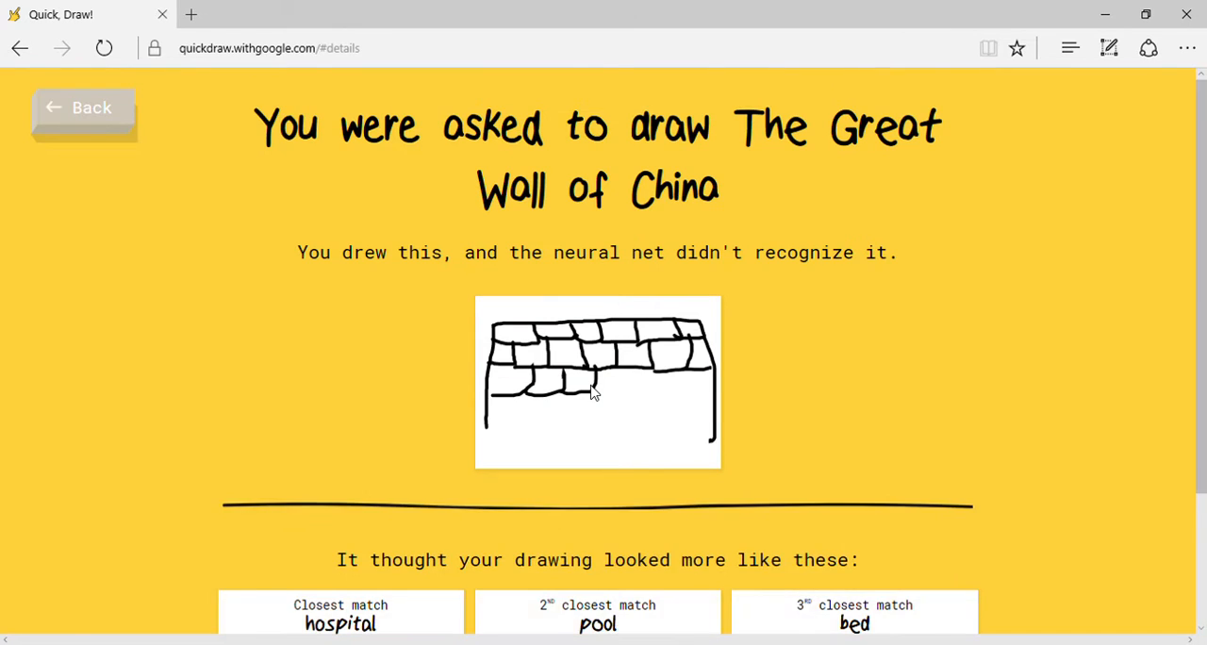
scroll("down", 3)
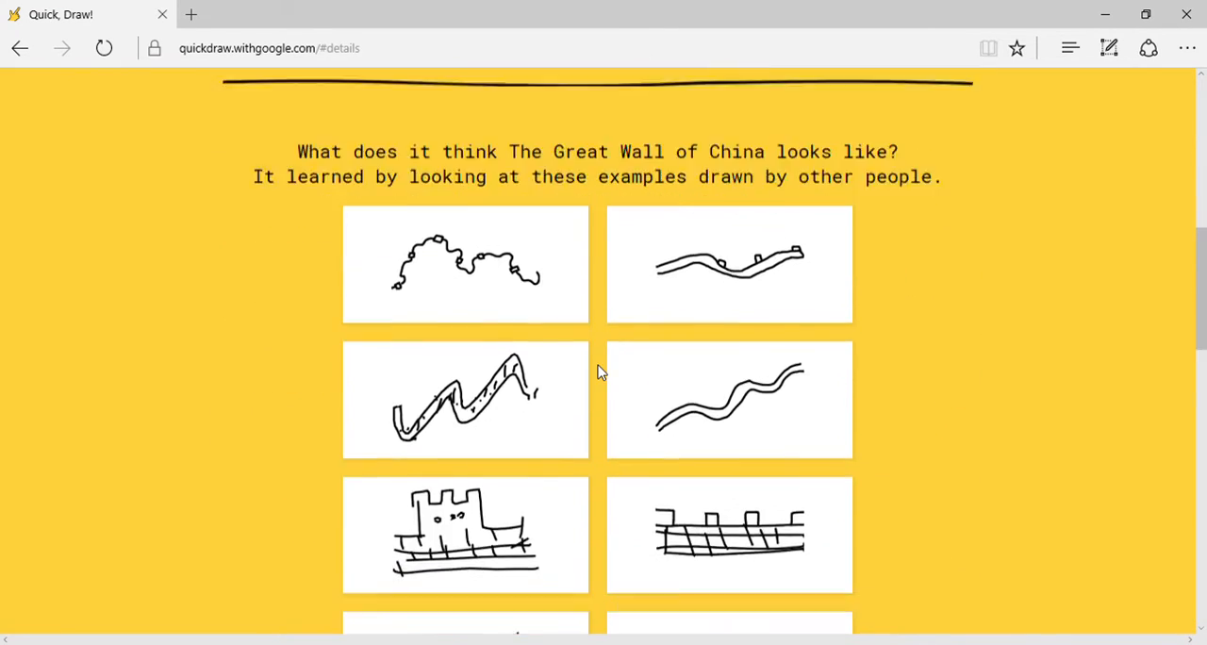
scroll("down", 3)
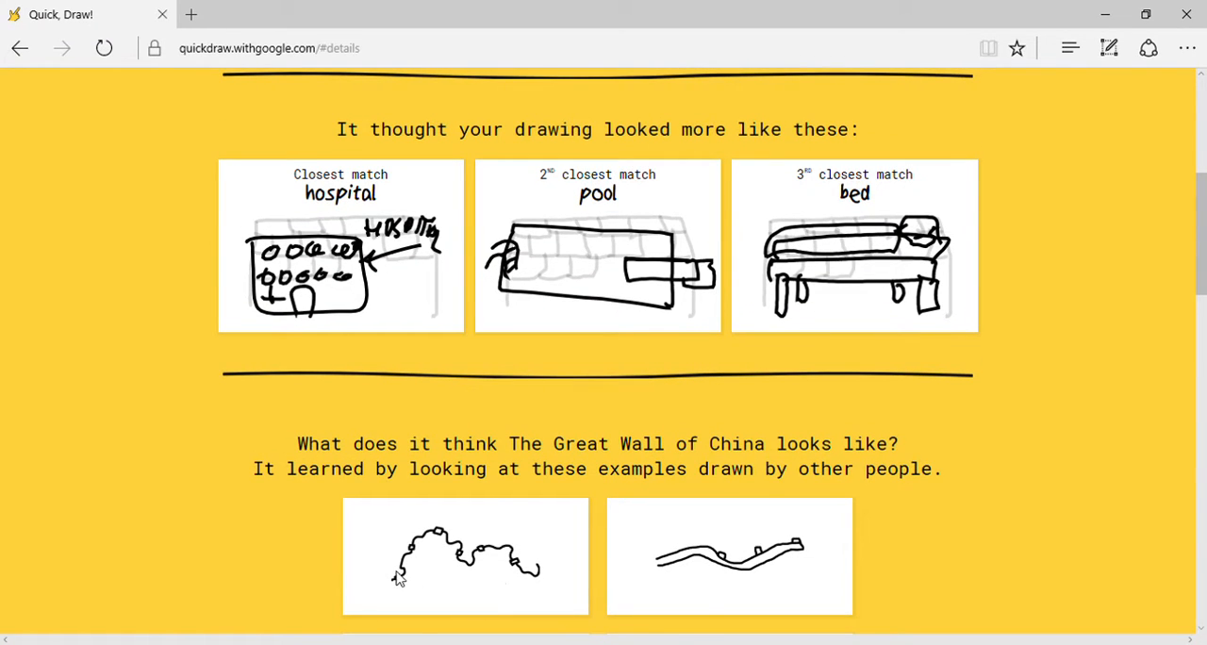
scroll("down", 3)
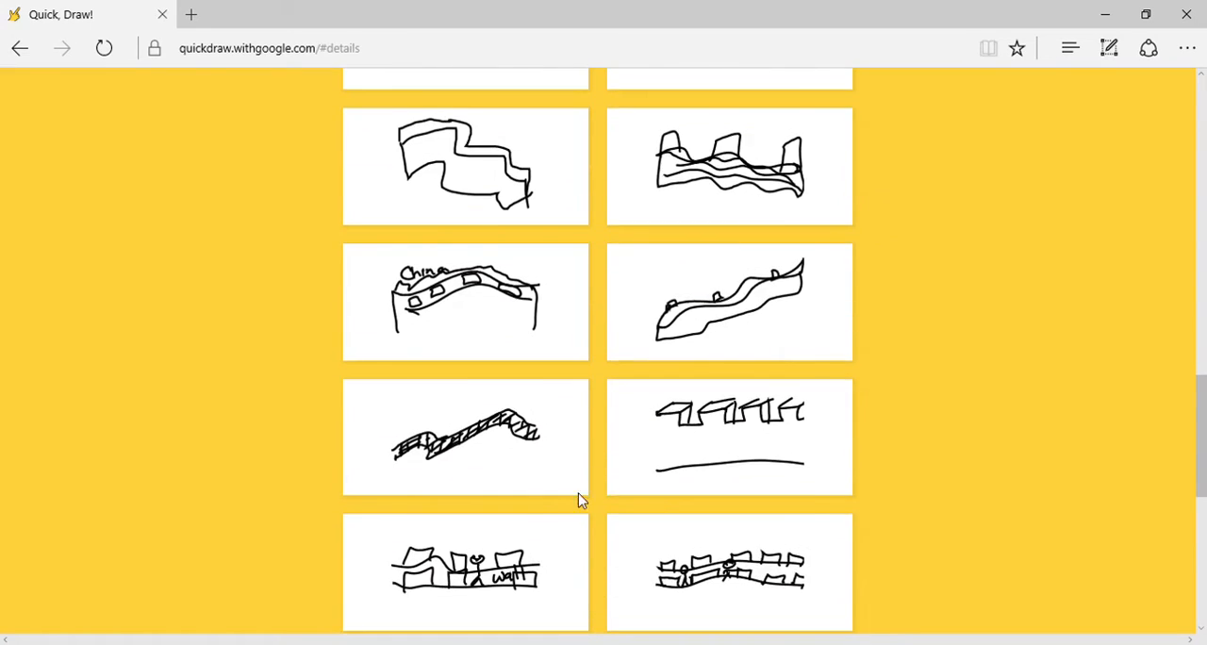
scroll("down", 3)
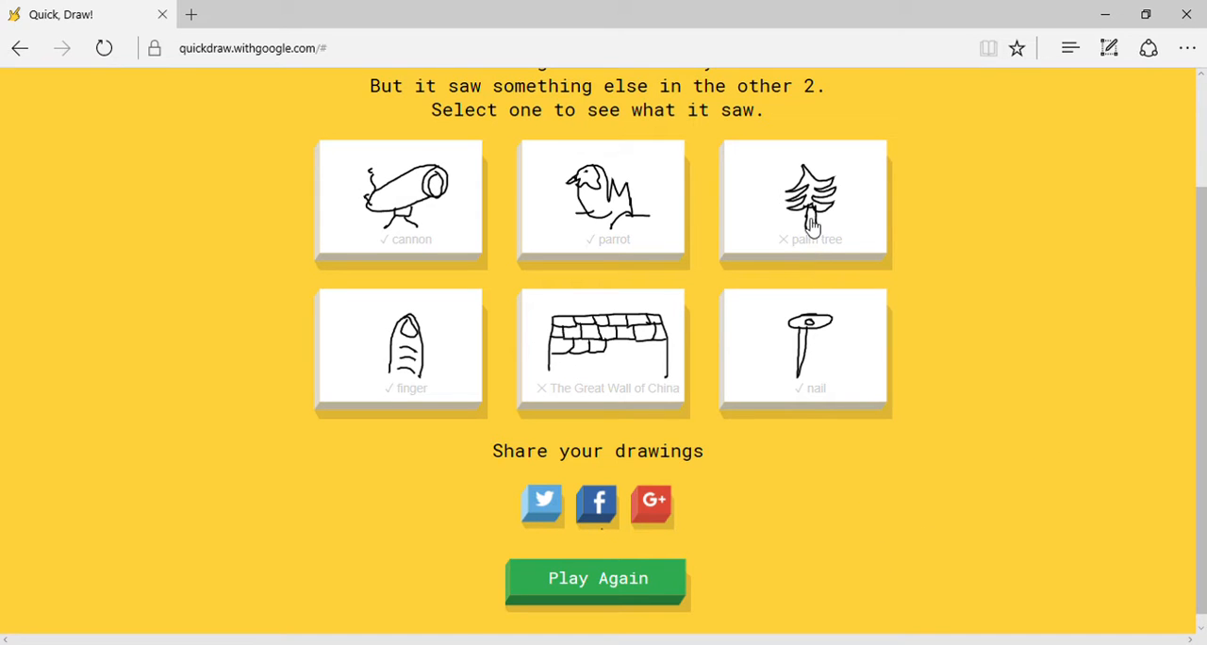
left_click(803, 198)
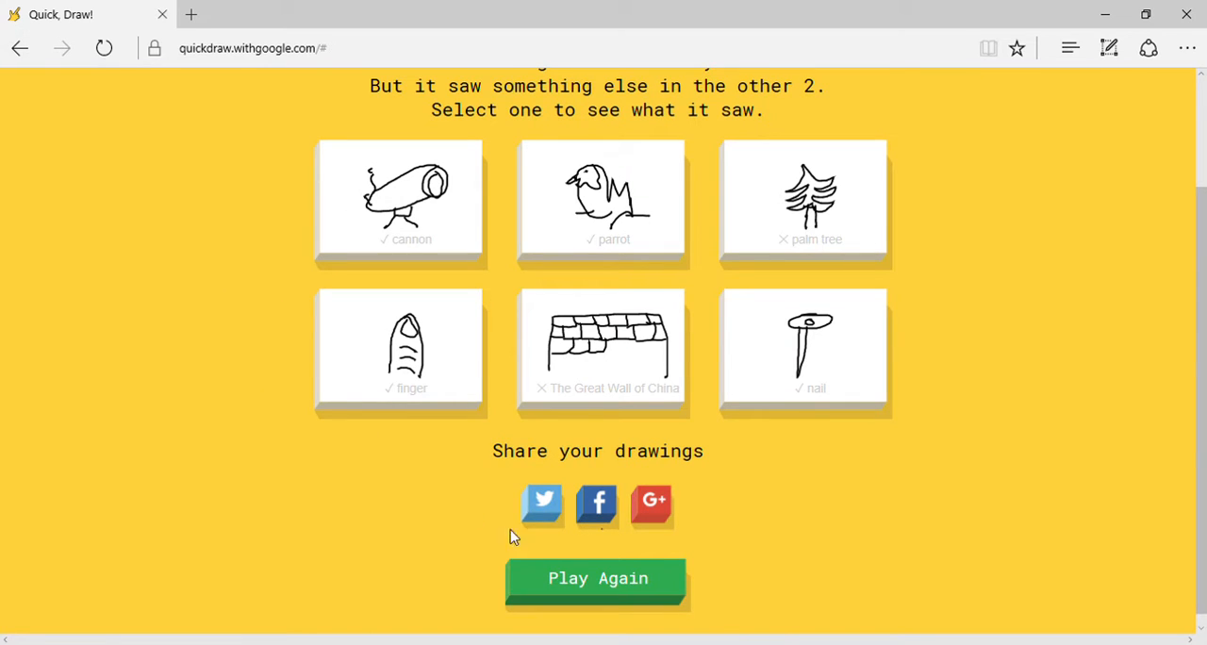
Play again to start a fifth round beginning with The Eiffel Tower.
left_click(596, 577)
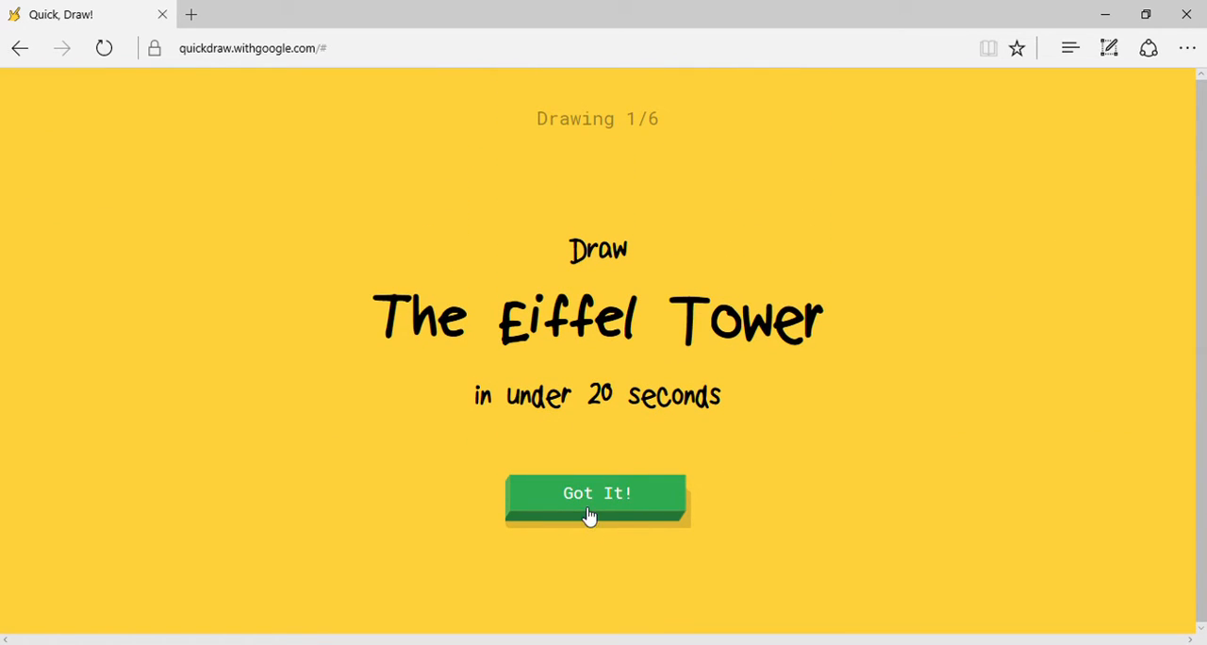
Draw The Eiffel Tower's top, legs and arch until recognised.
left_click(596, 494)
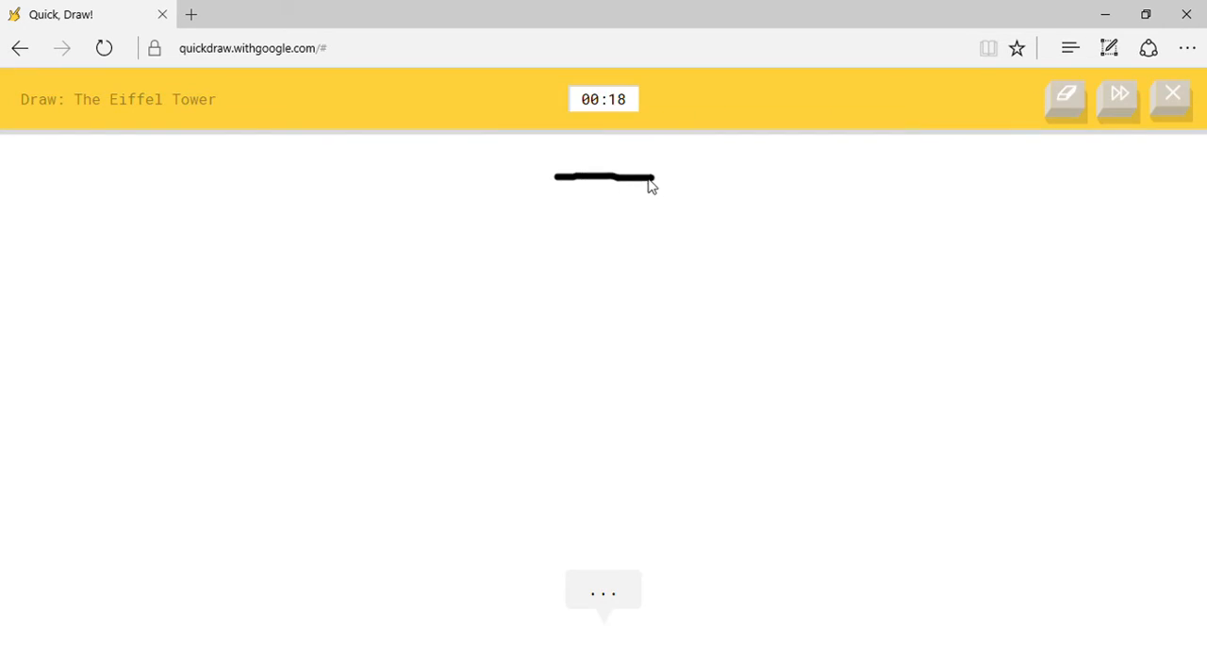
left_click_drag(561, 176, 452, 581)
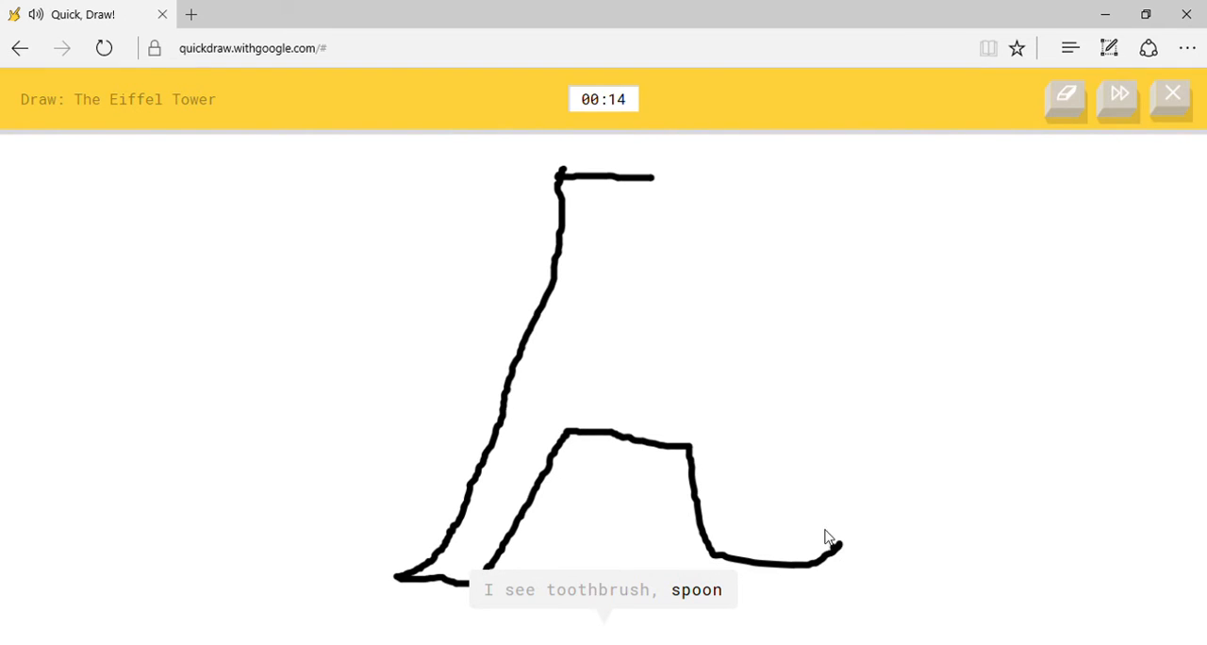
left_click_drag(651, 166, 830, 543)
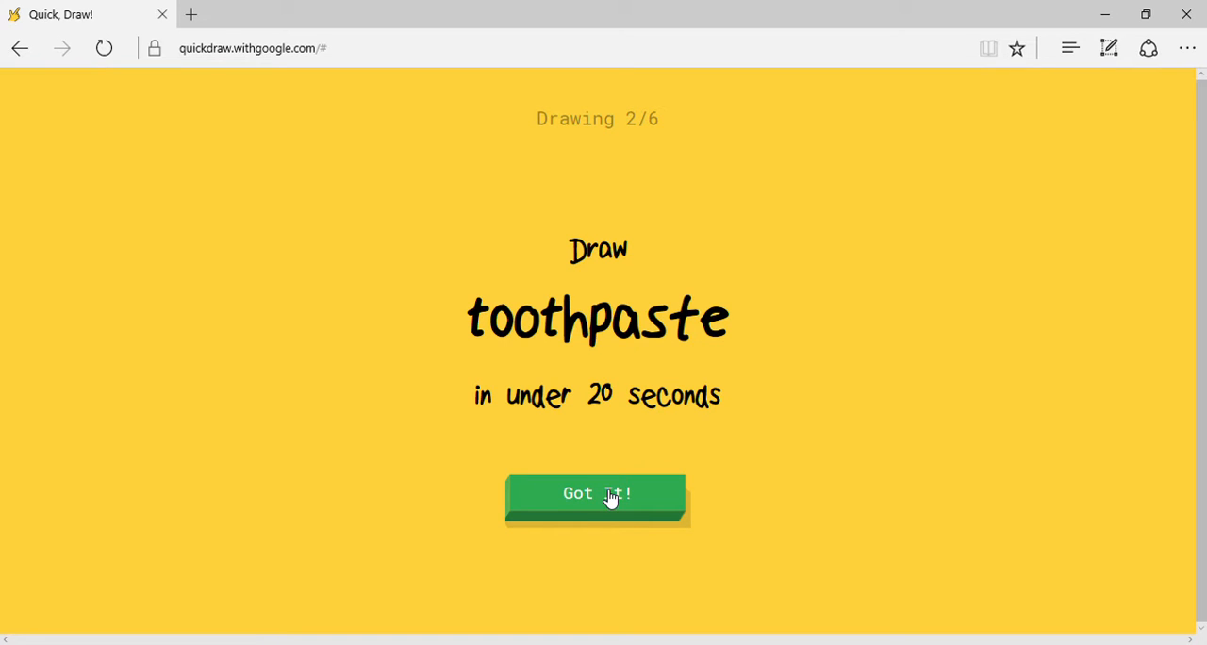
Draw a toothpaste tube with cap, paste and brand lettering, then skip after the failed guess.
left_click(596, 494)
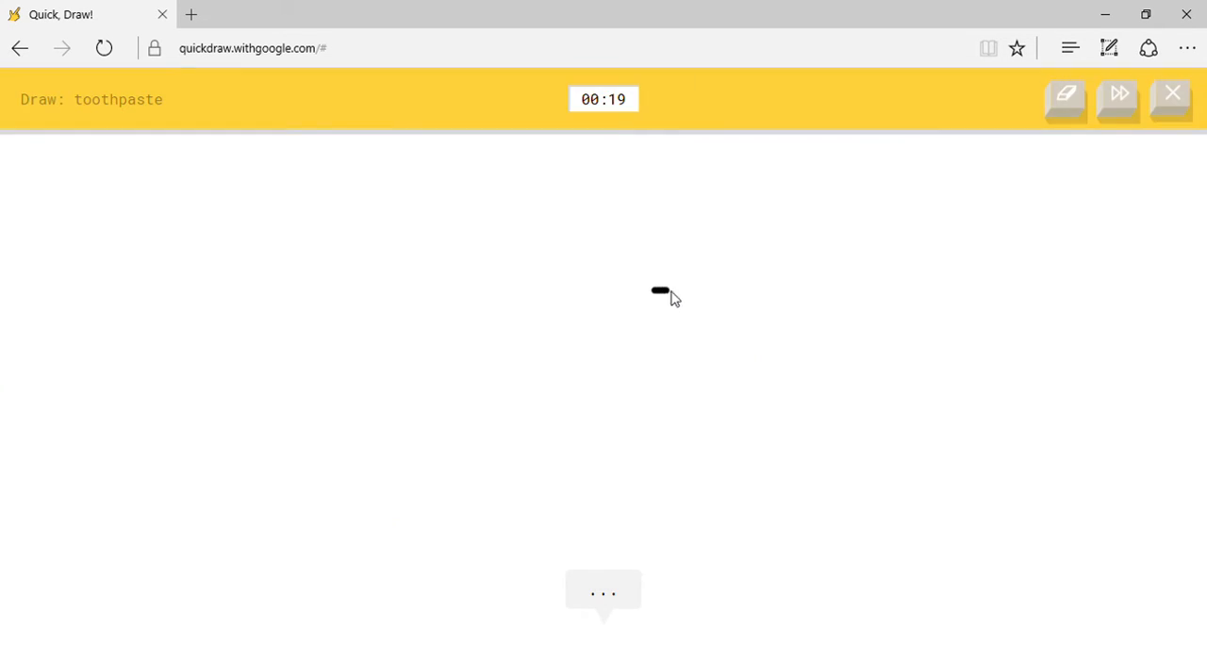
left_click_drag(659, 290, 697, 330)
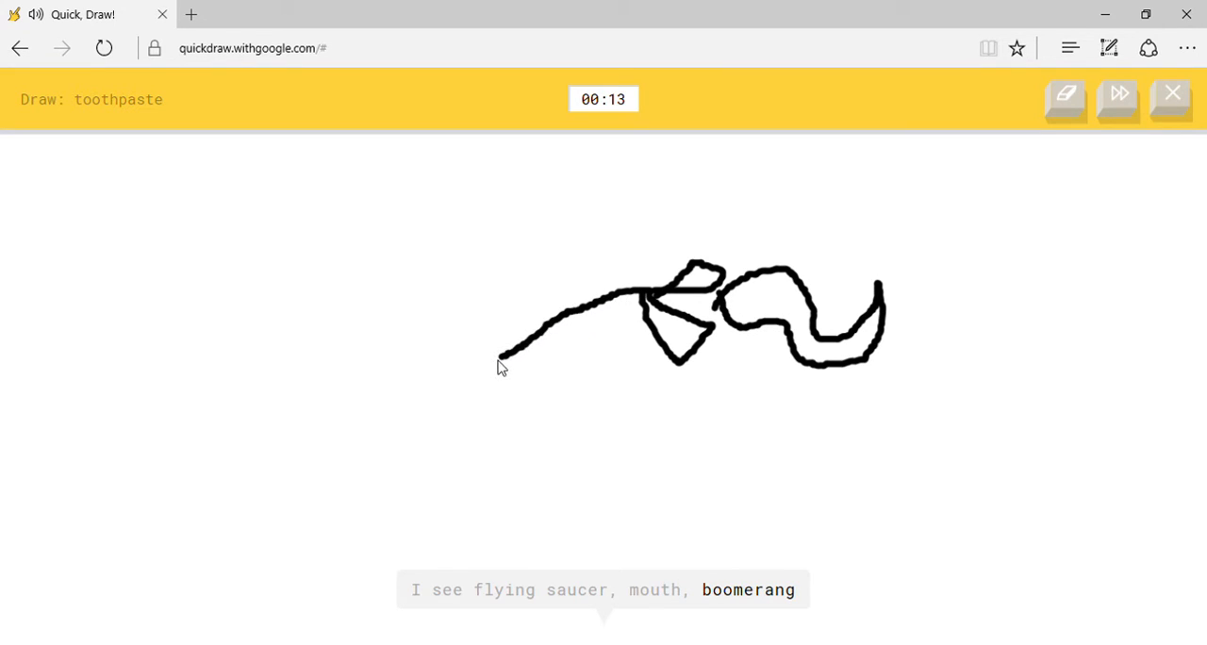
left_click_drag(500, 362, 641, 415)
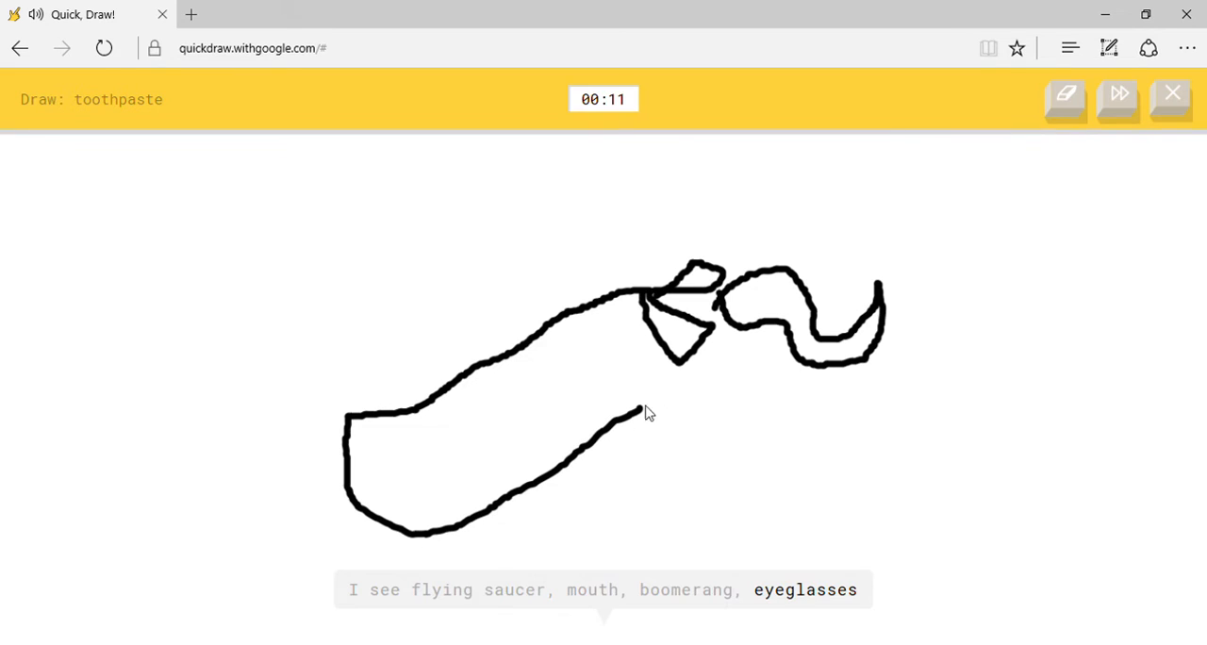
left_click_drag(639, 413, 380, 505)
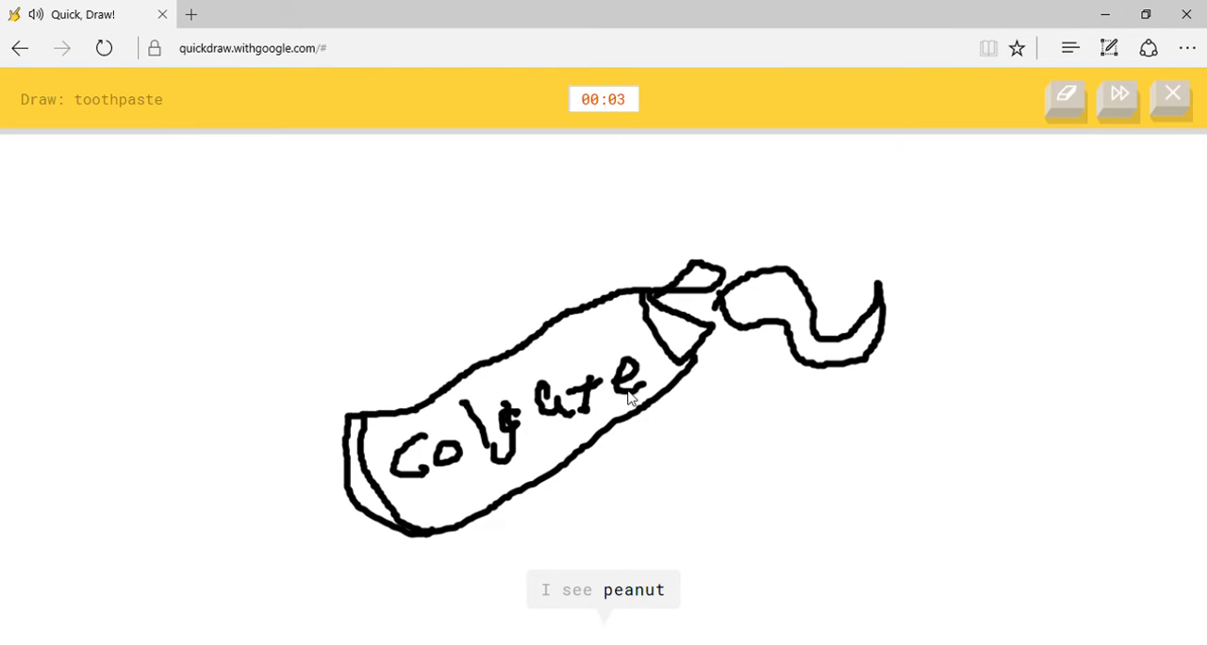
left_click_drag(669, 283, 717, 260)
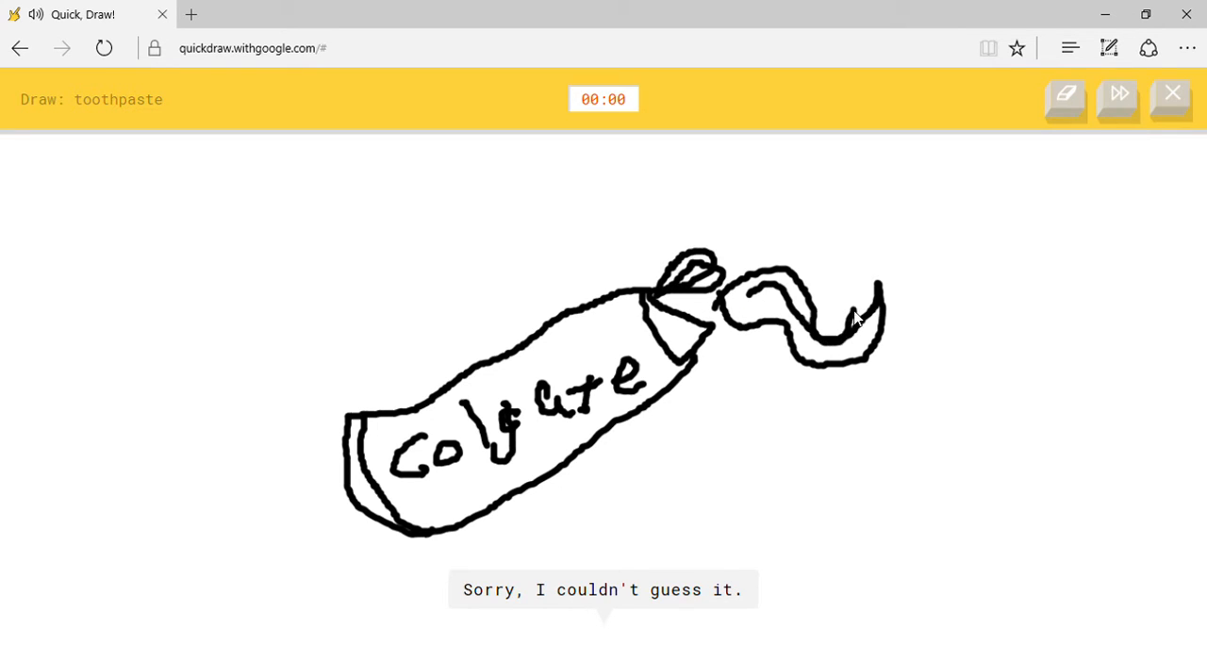
left_click(1170, 92)
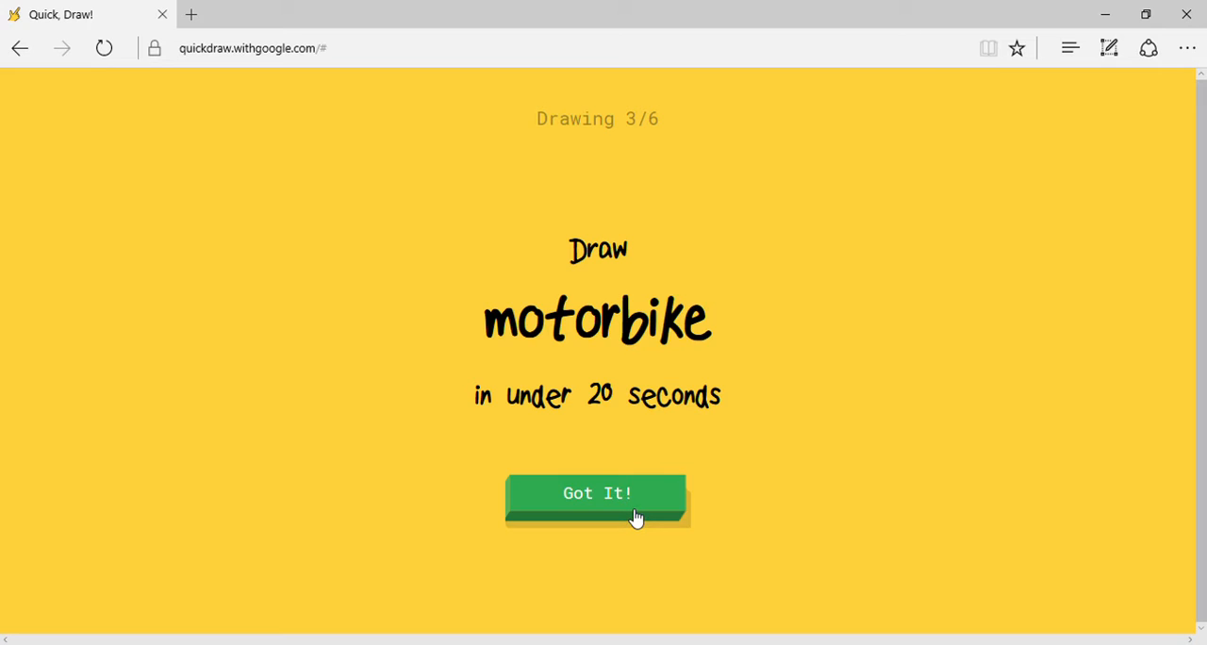
mouse_move(633, 524)
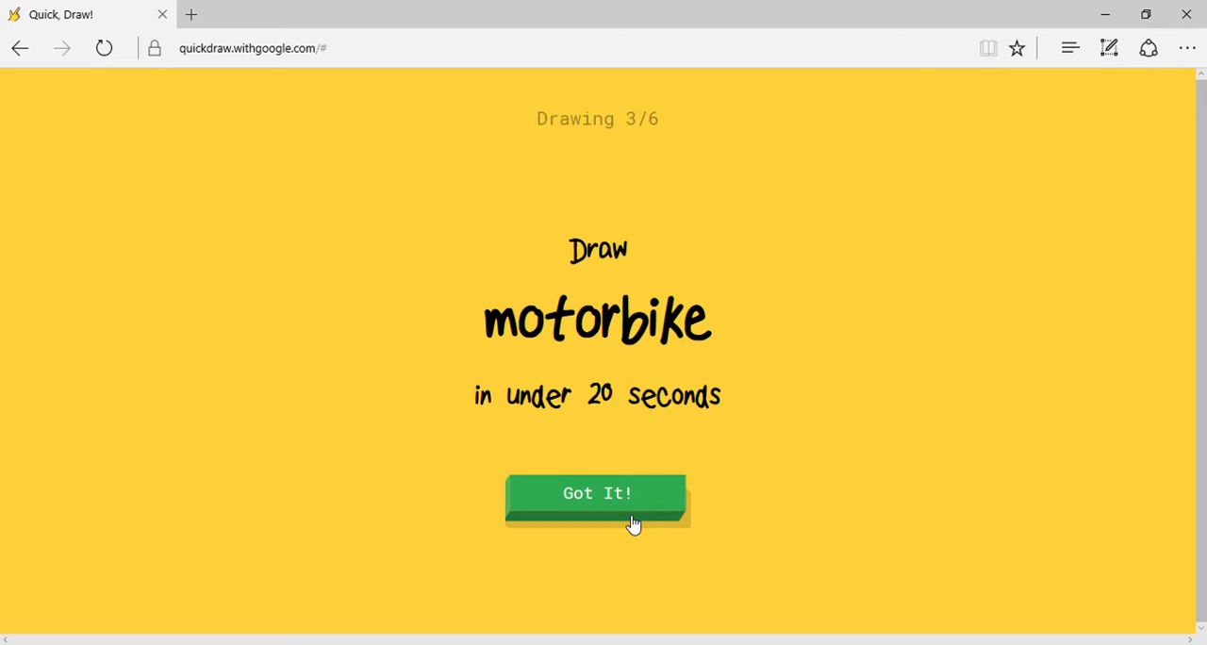
Go through the motorbike and strawberry prompts to reach giraffe.
left_click(595, 494)
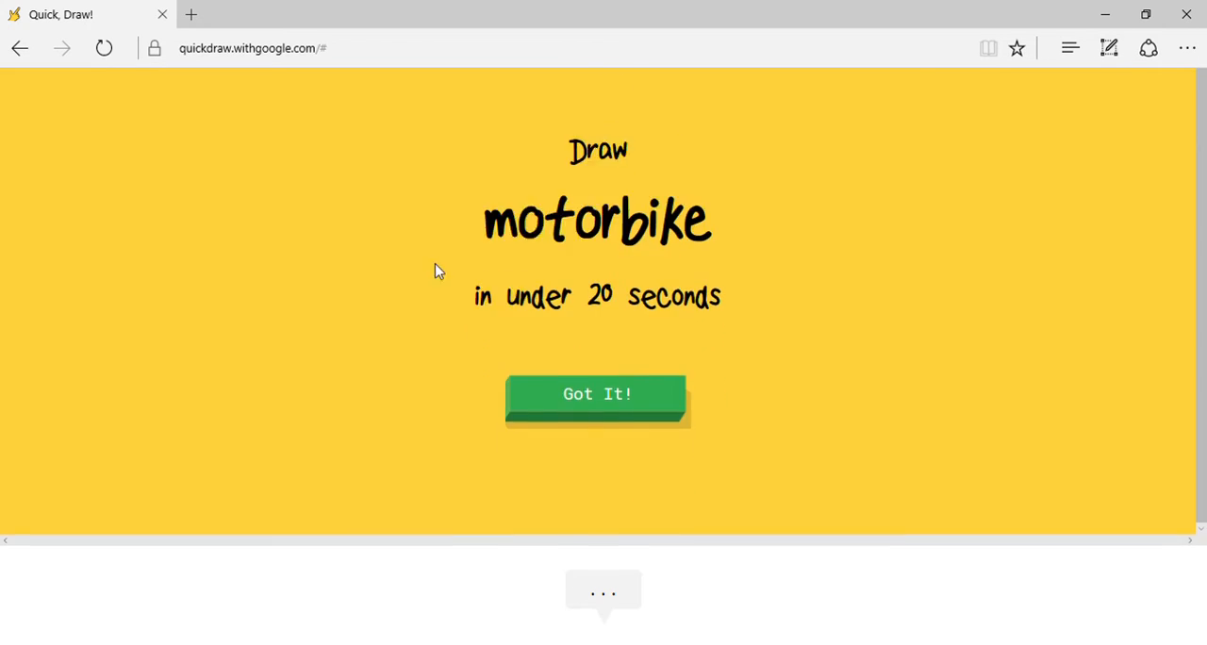
left_click(596, 394)
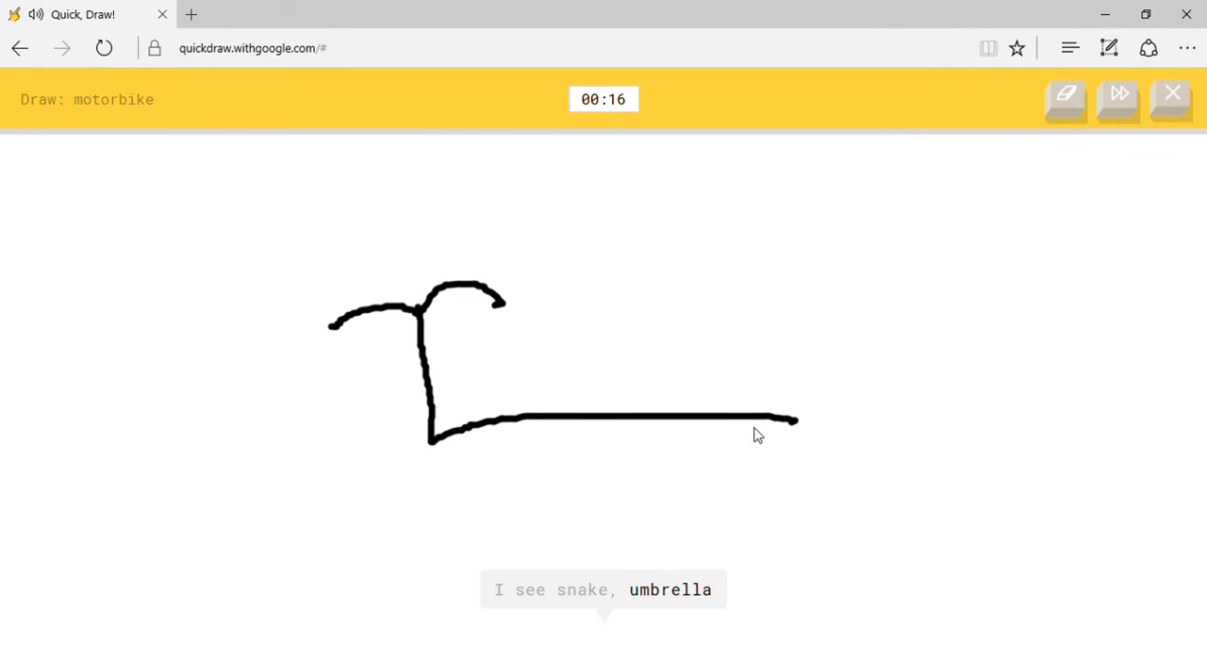
mouse_move(451, 427)
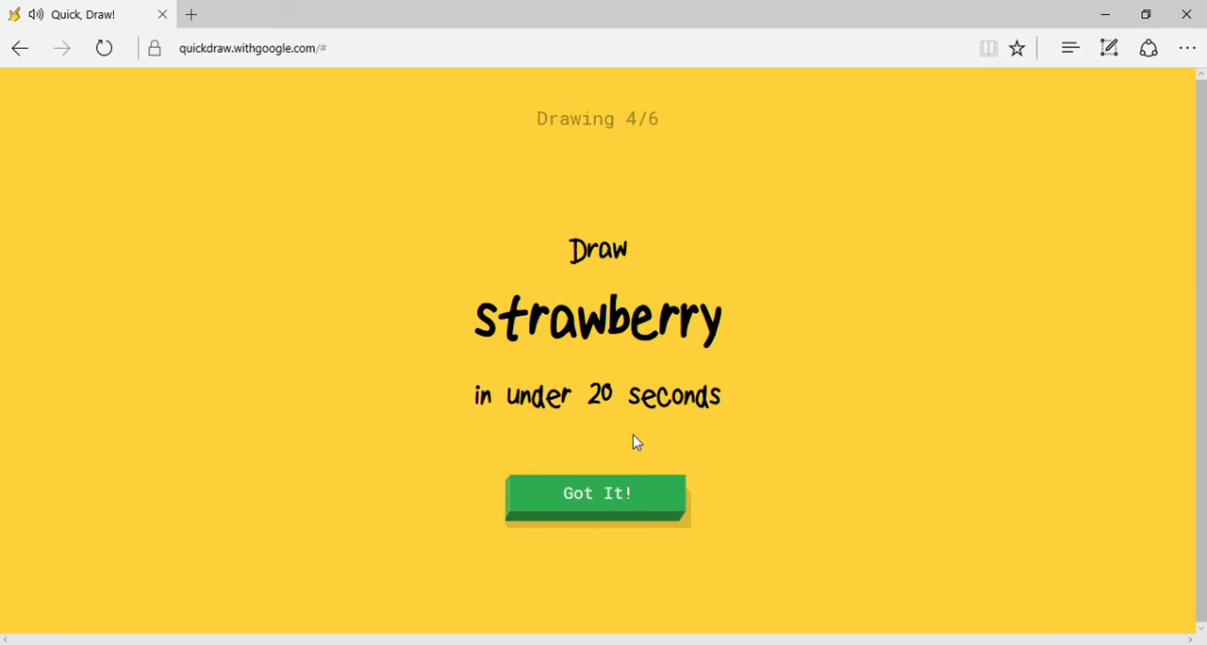
left_click(596, 492)
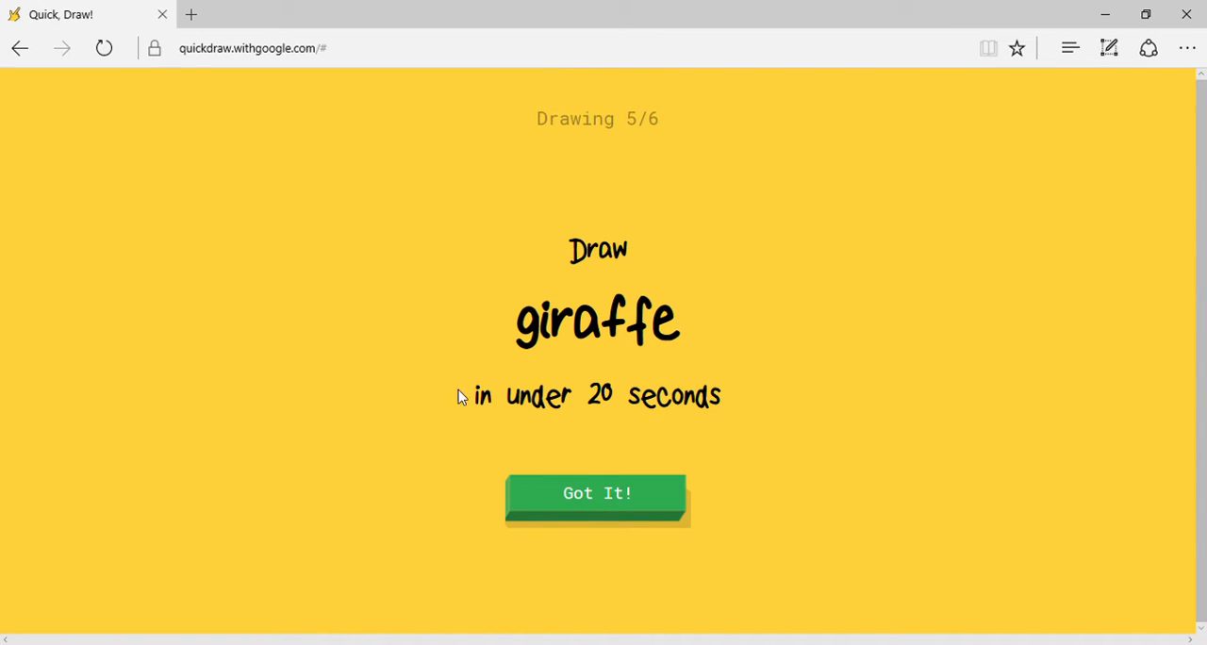
Draw the giraffe's head, long neck, back and legs, then begin the stereo prompt.
left_click(596, 494)
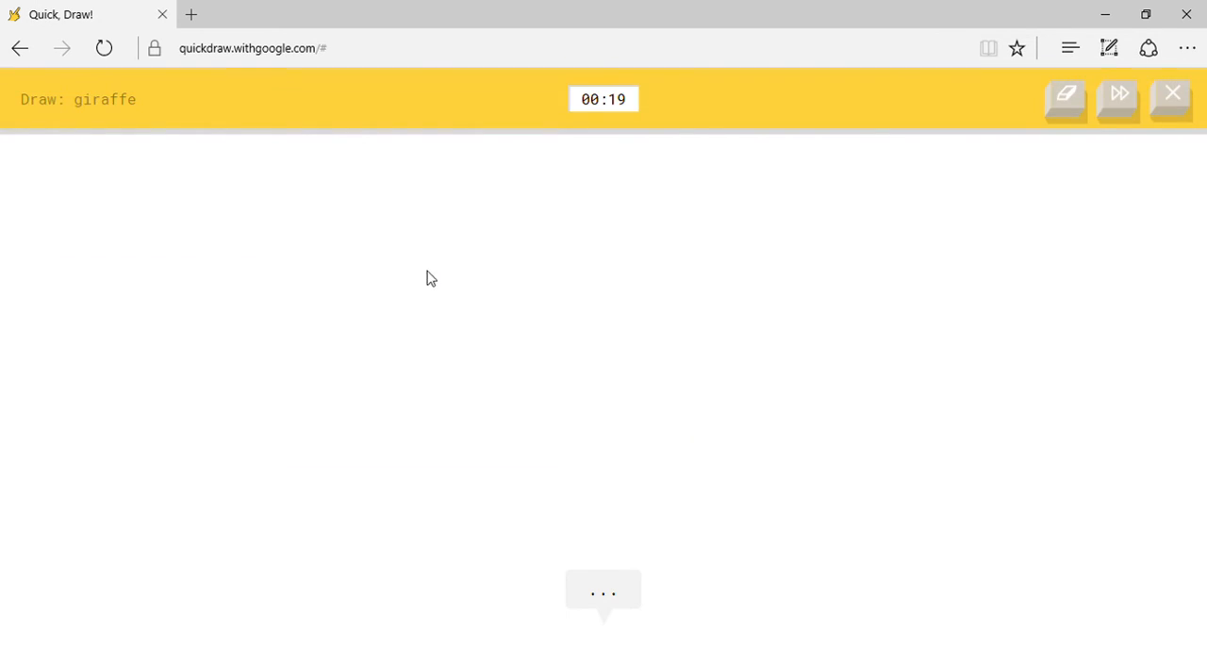
left_click_drag(375, 217, 435, 276)
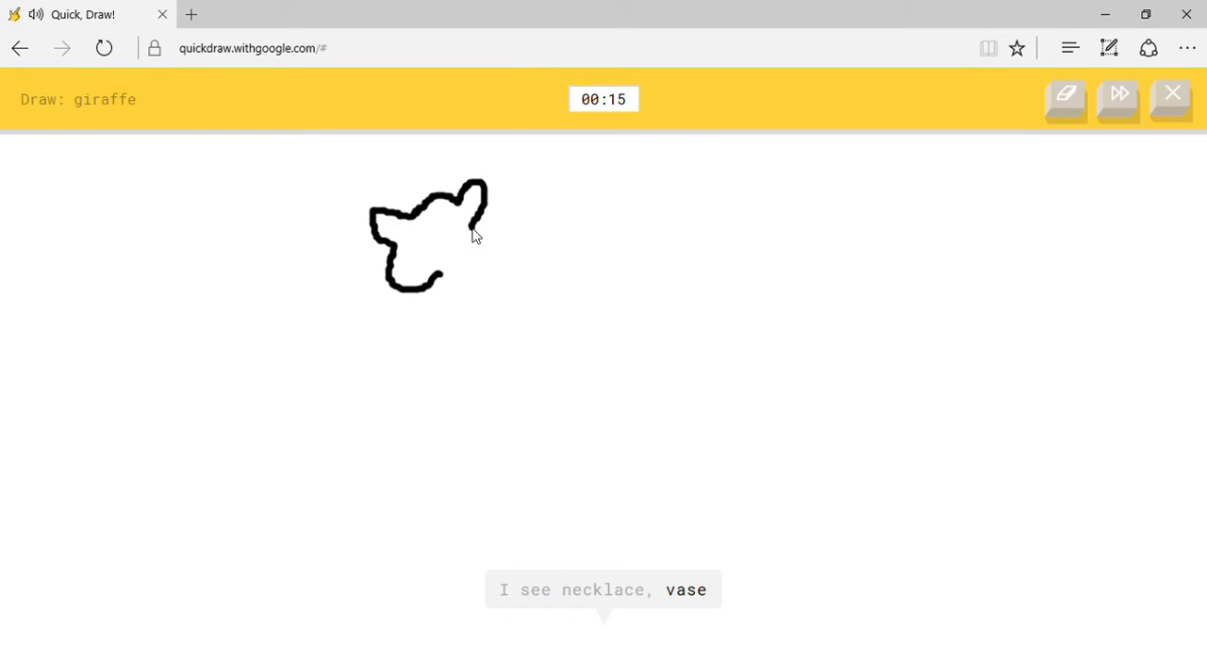
left_click_drag(472, 236, 526, 320)
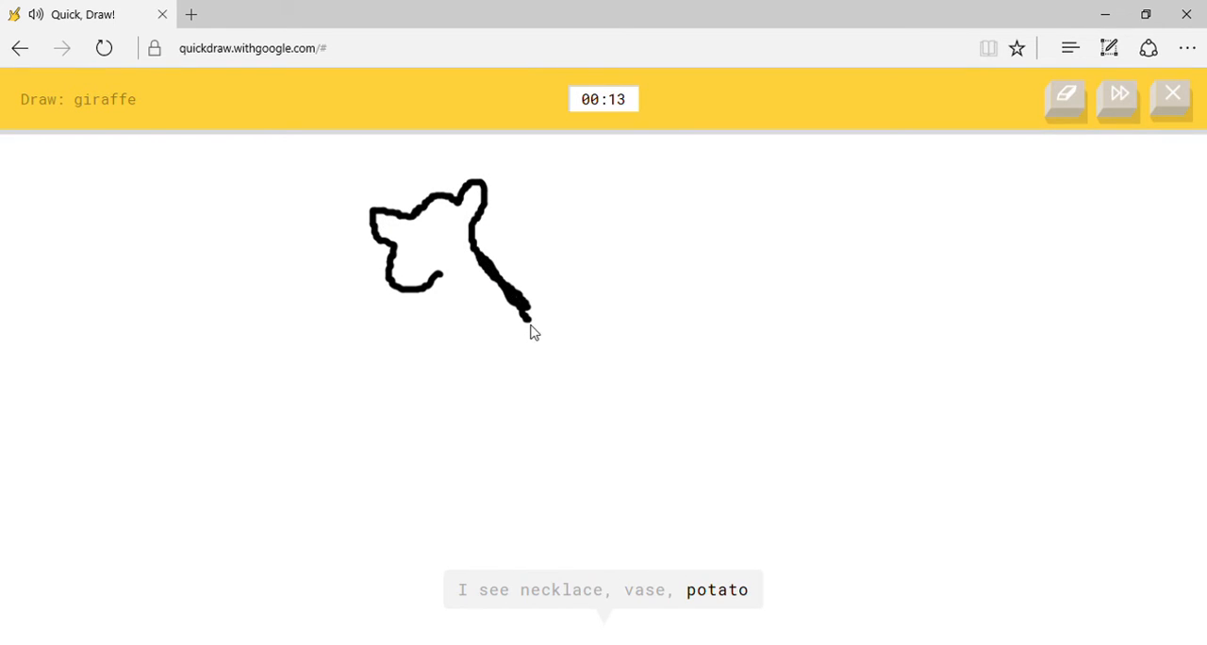
left_click_drag(528, 330, 788, 462)
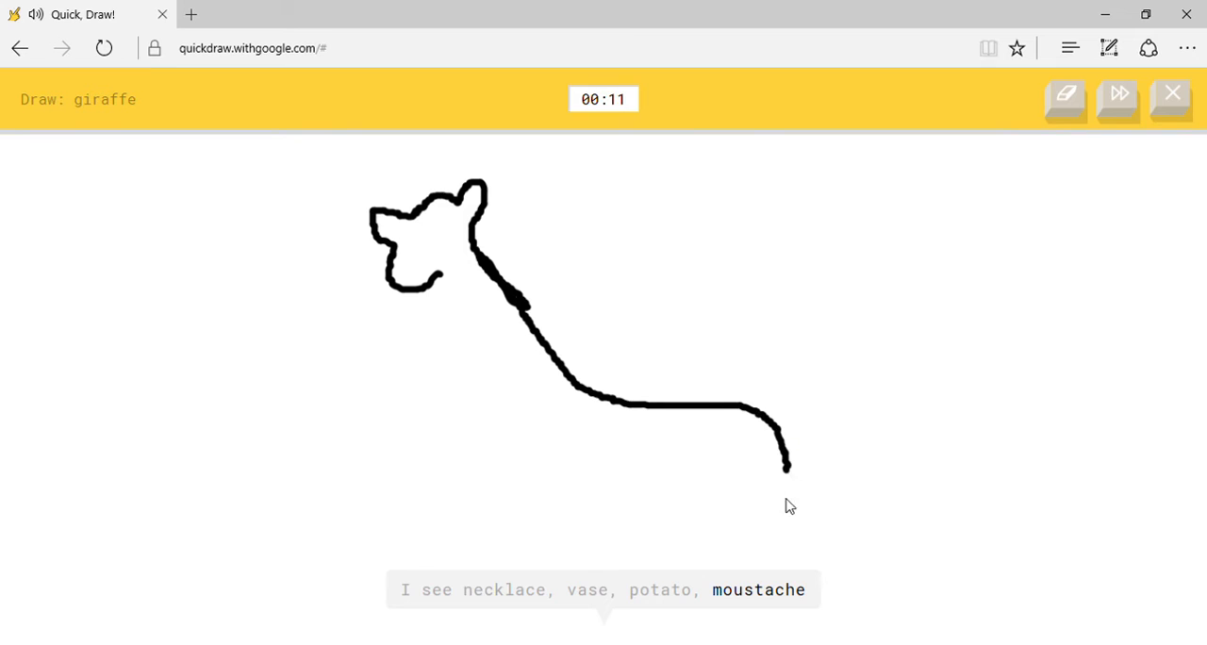
left_click_drag(641, 481, 788, 562)
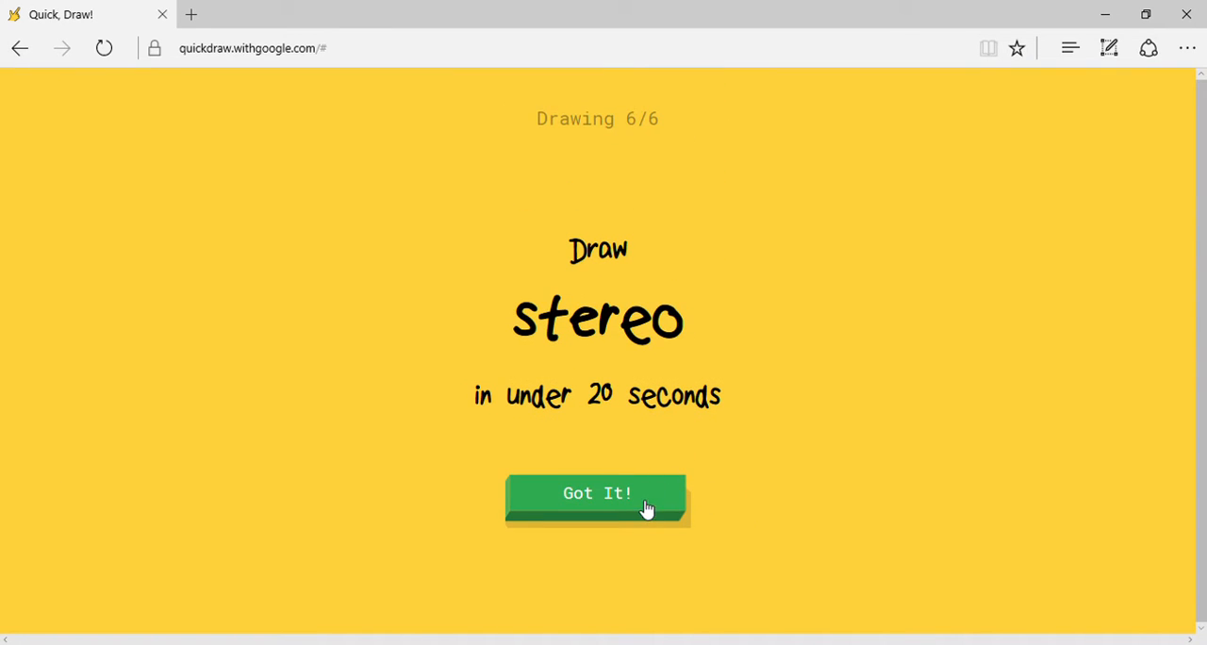
left_click(596, 494)
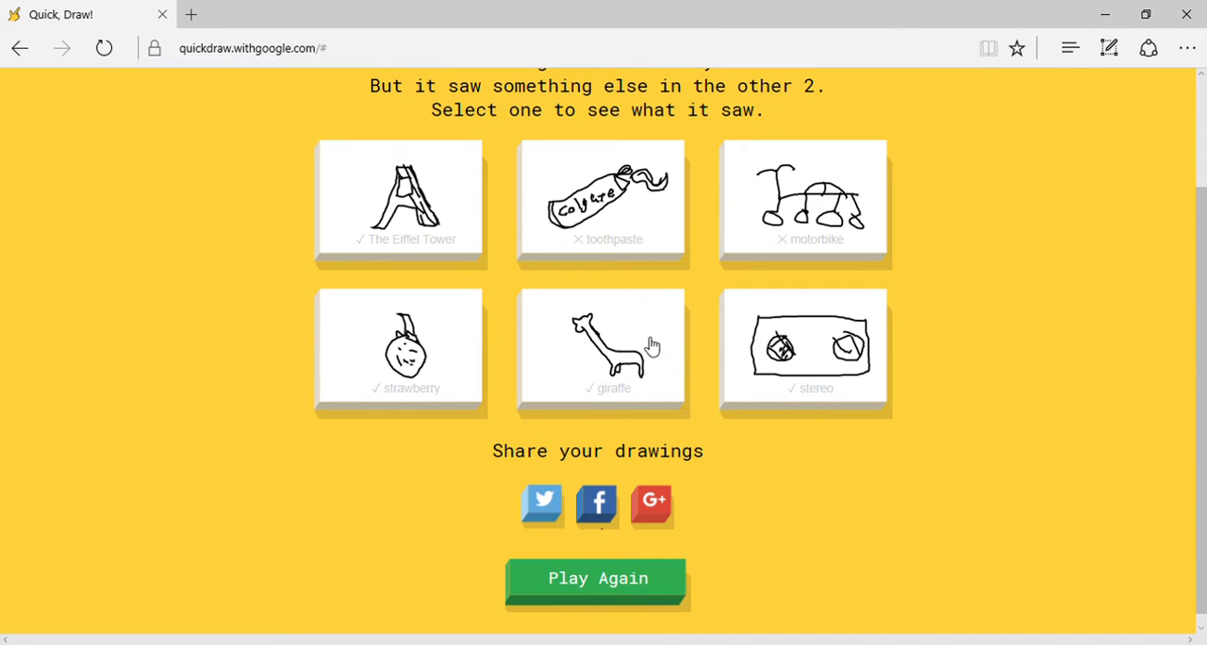
mouse_move(773, 224)
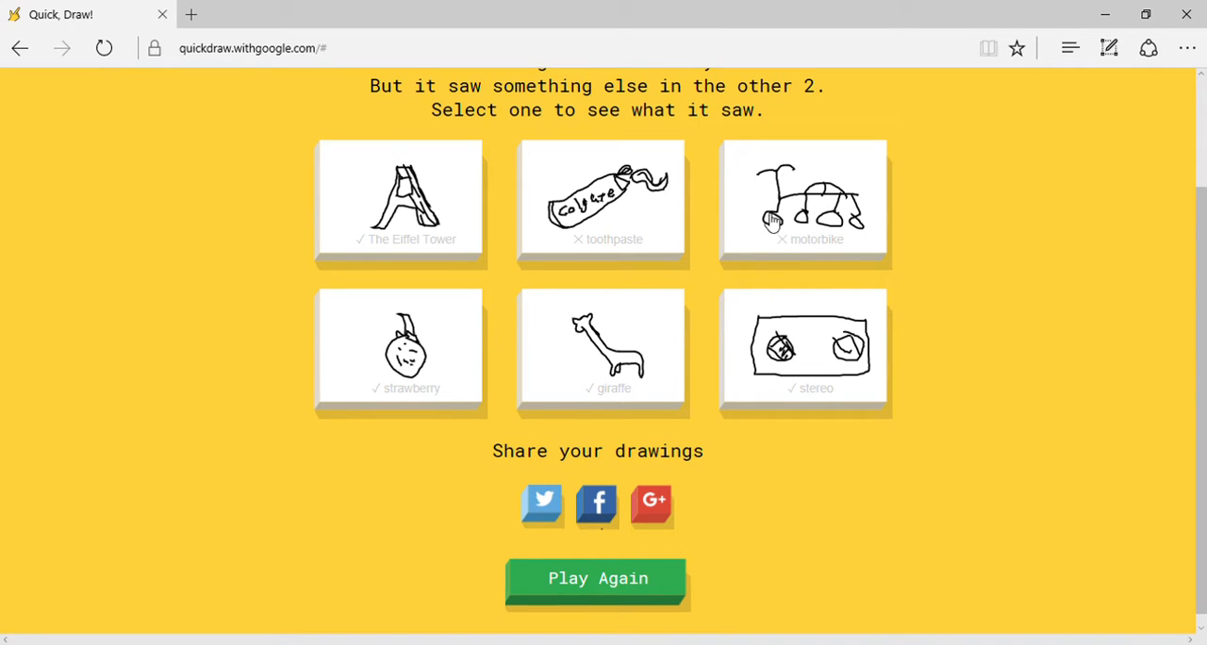
Review other people's motorbike sketches to see why it wasn't recognised.
left_click(803, 196)
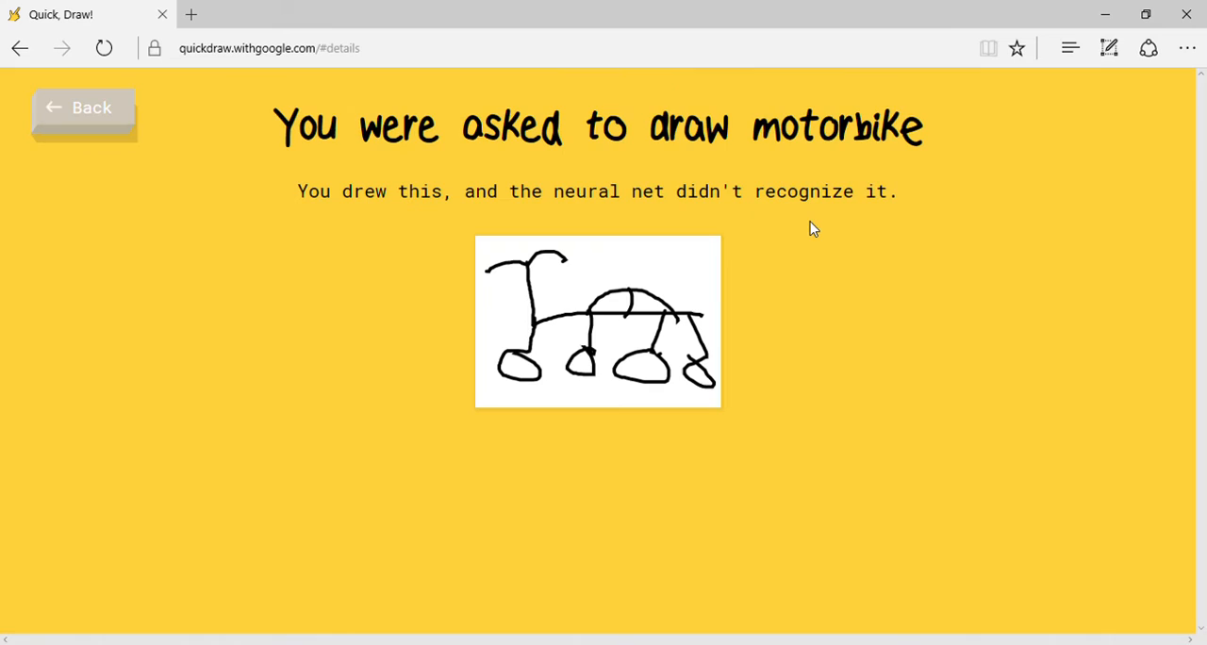
scroll("down", 3)
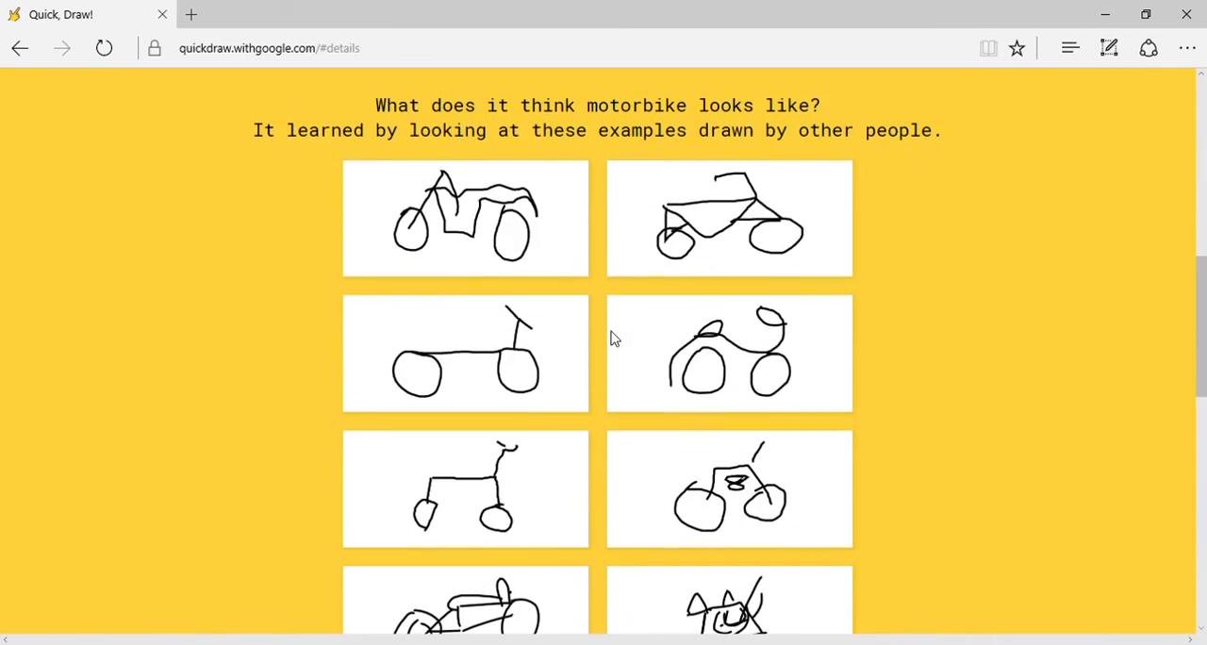
scroll("down", 3)
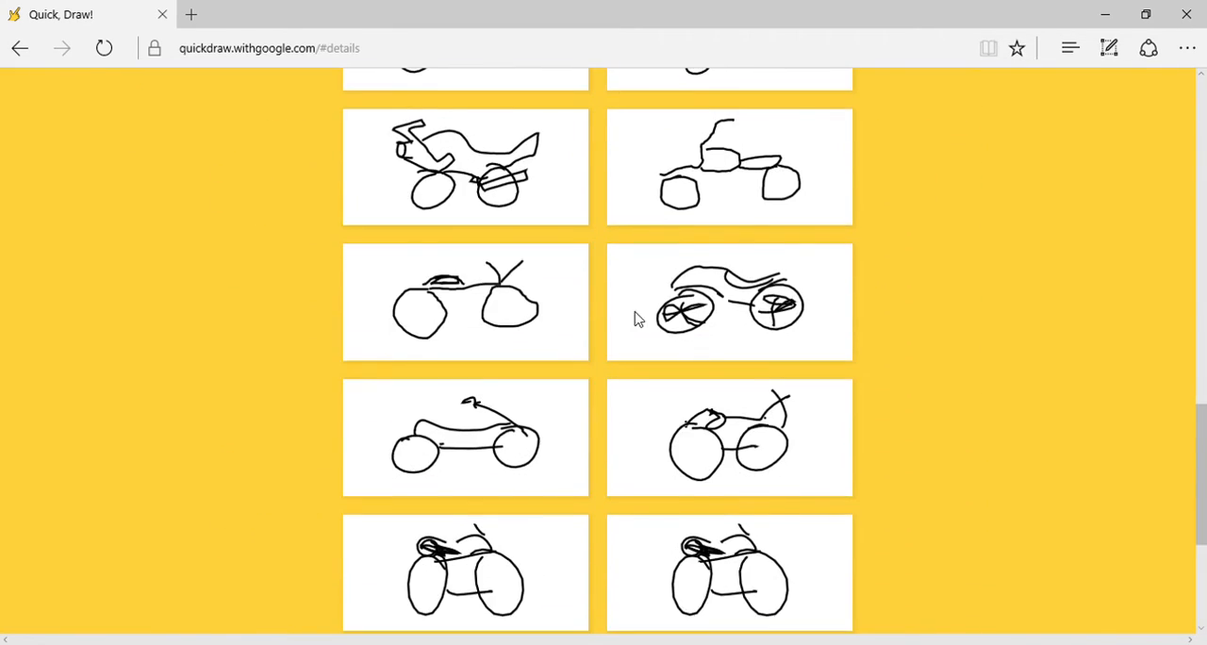
scroll("down", 3)
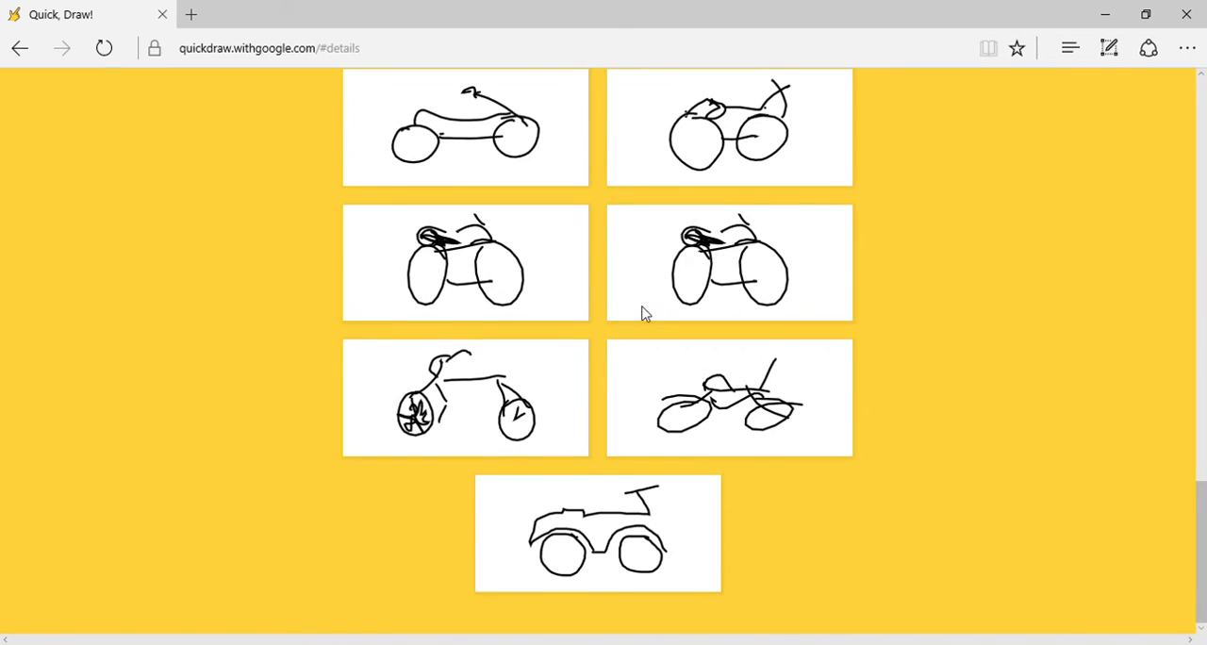
scroll("up", 3)
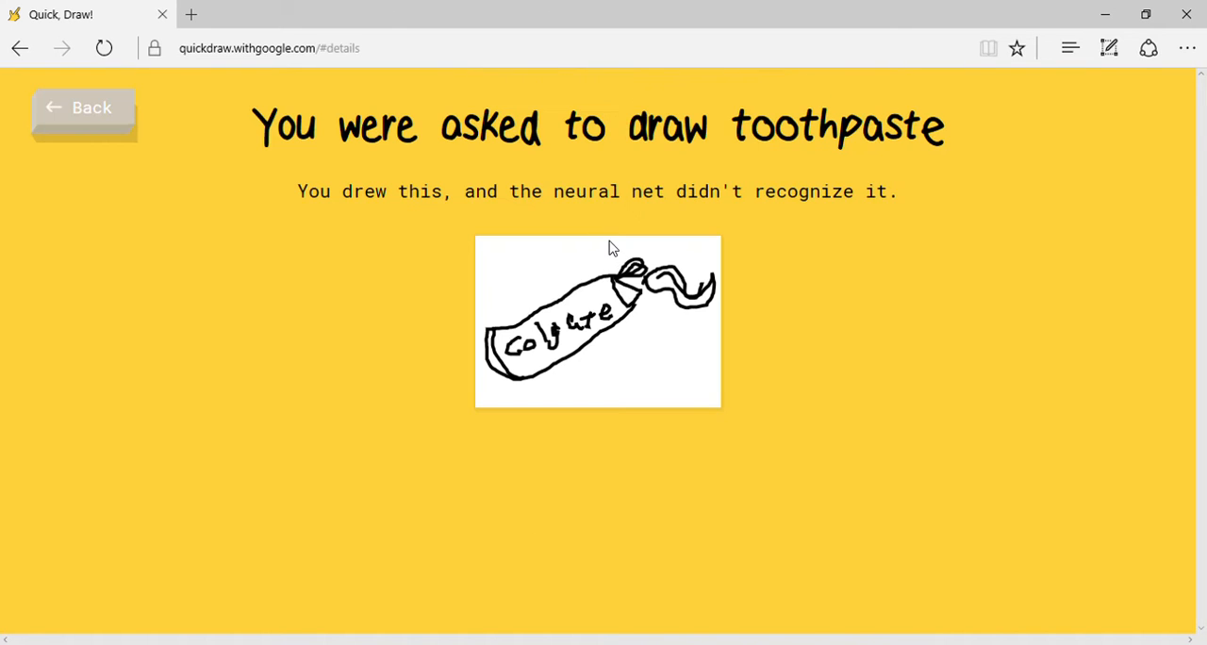
Scroll through other people's toothpaste example sketches.
scroll("down", 3)
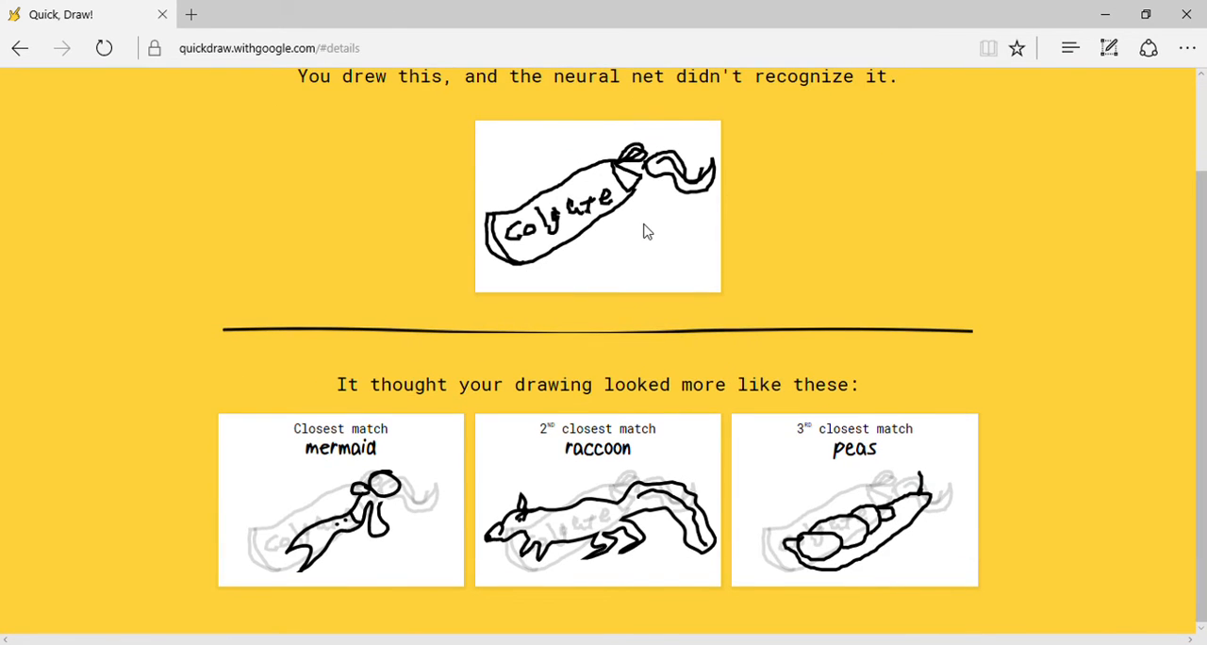
scroll("down", 3)
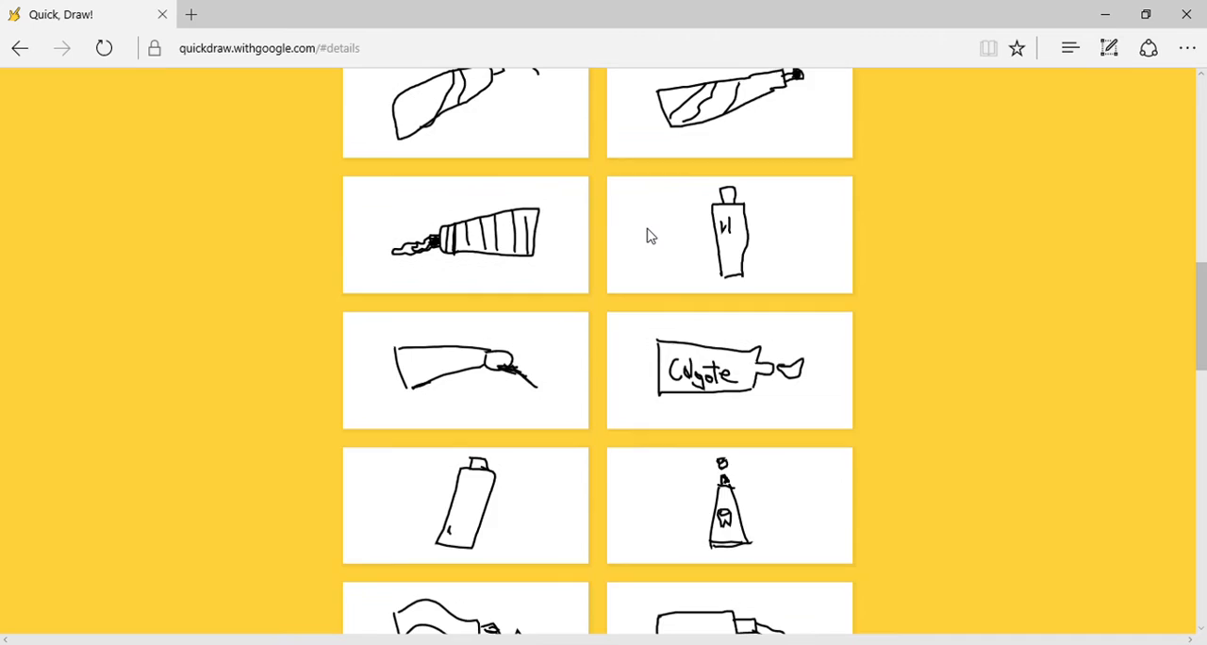
scroll("down", 3)
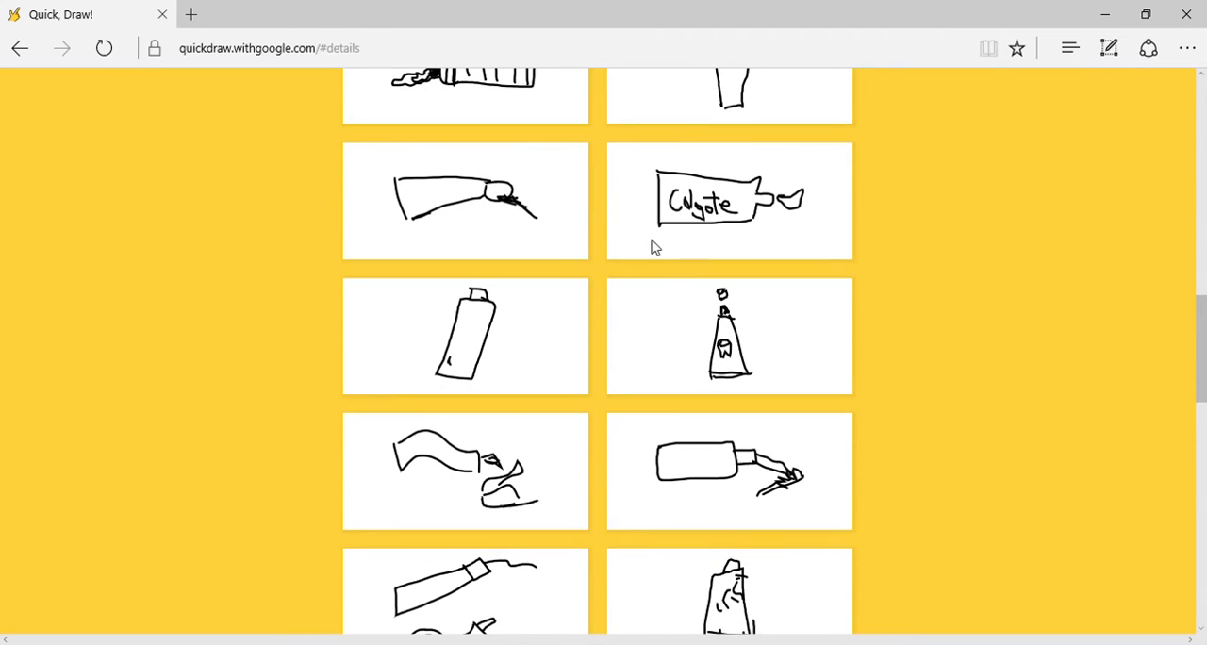
mouse_move(603, 225)
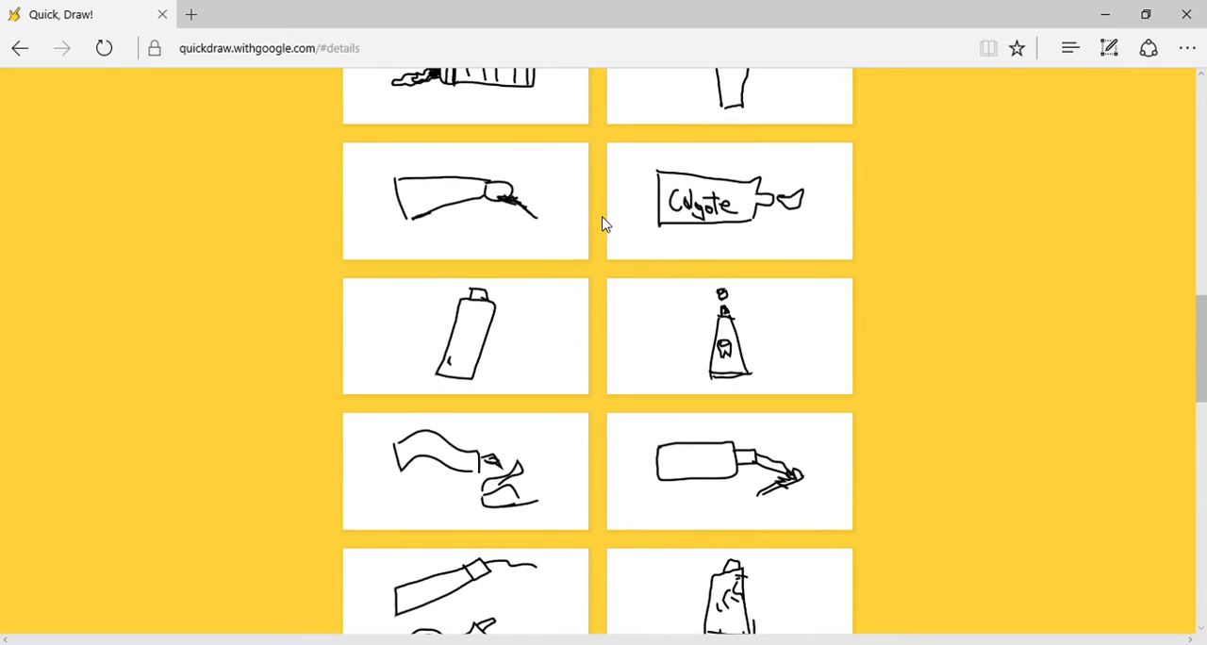
scroll("down", 3)
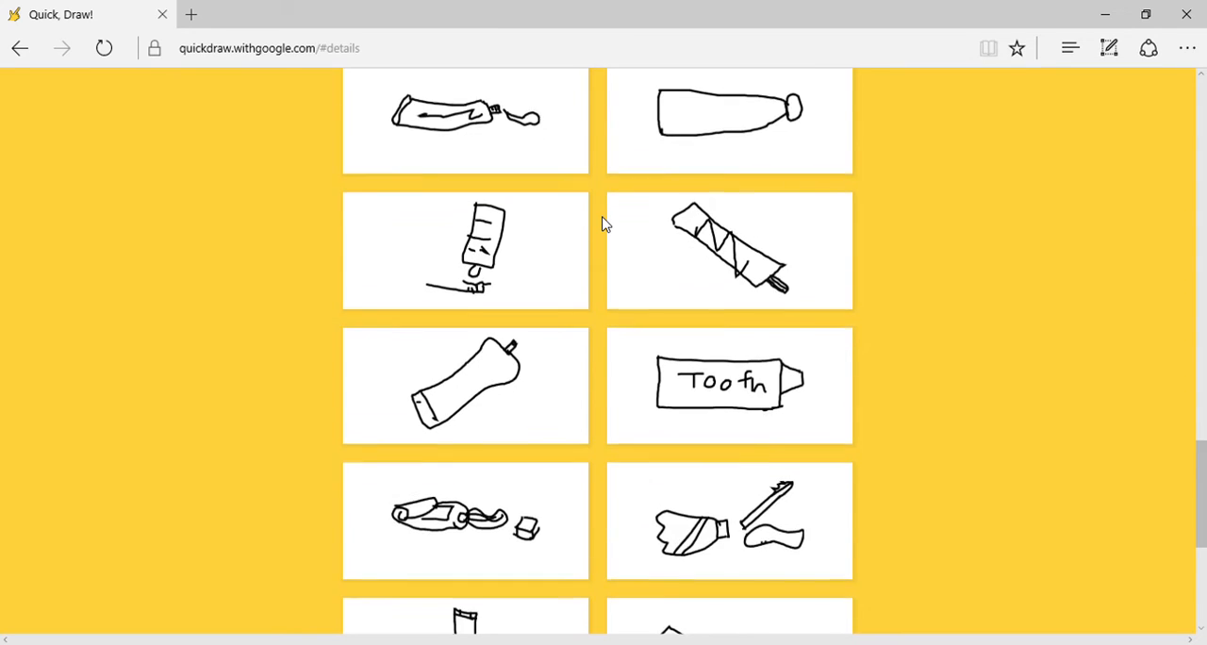
scroll("down", 3)
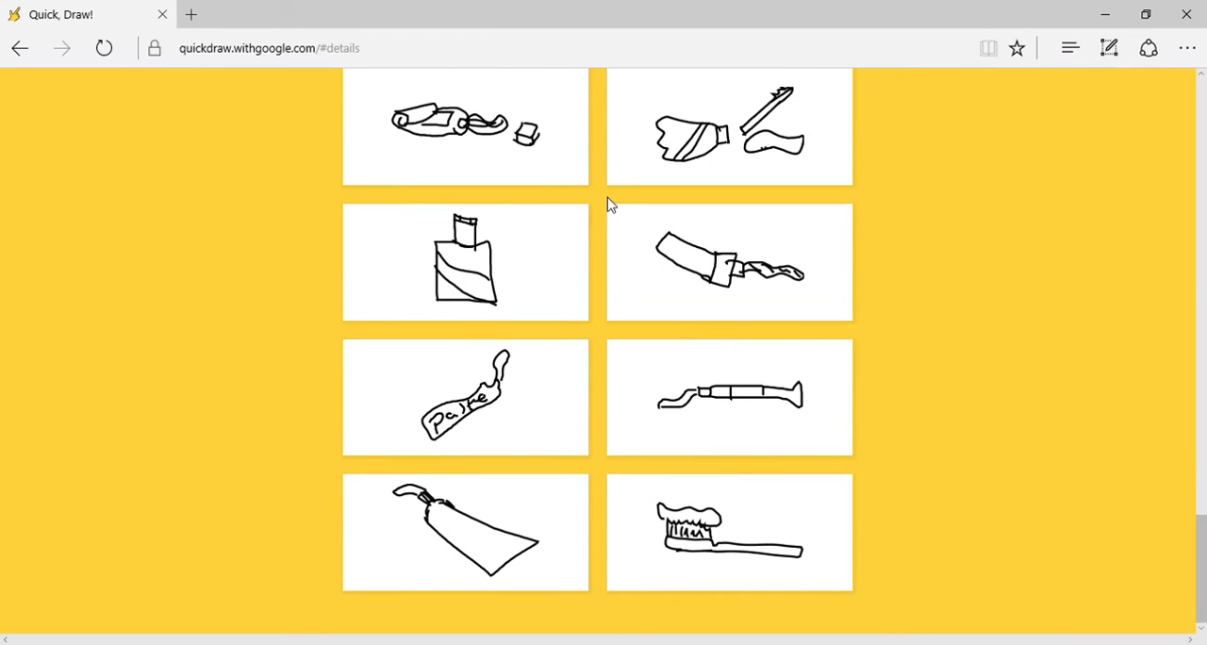
scroll("down", 3)
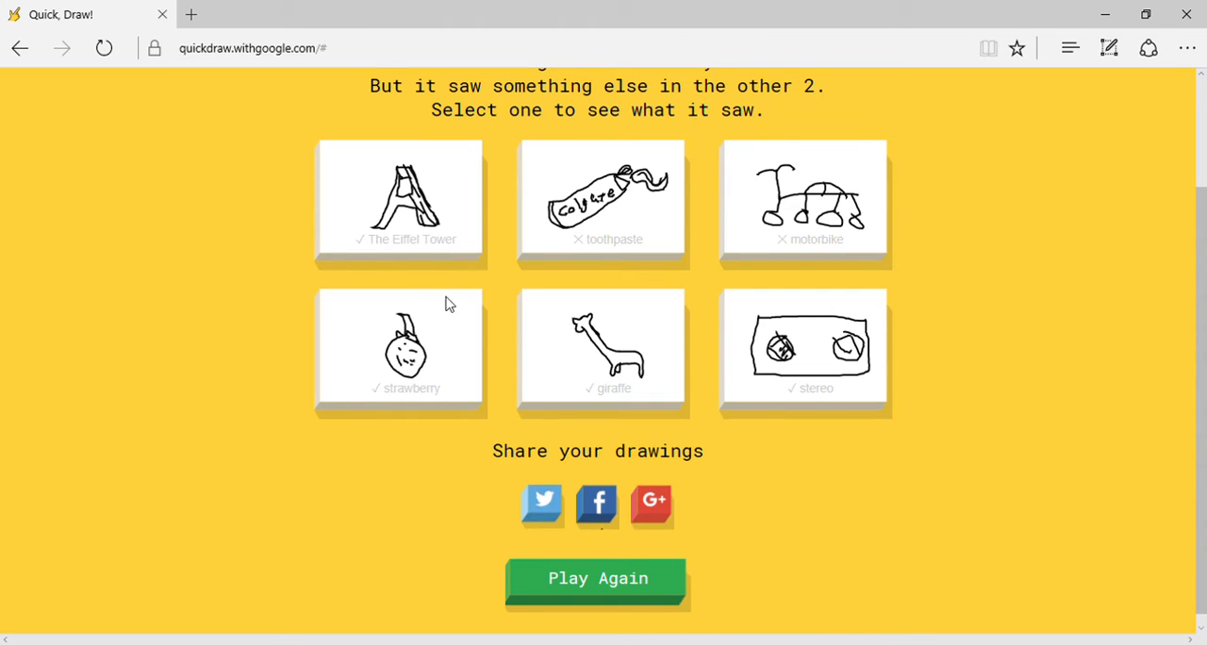
View the Eiffel Tower drawing's closest matches.
left_click(399, 196)
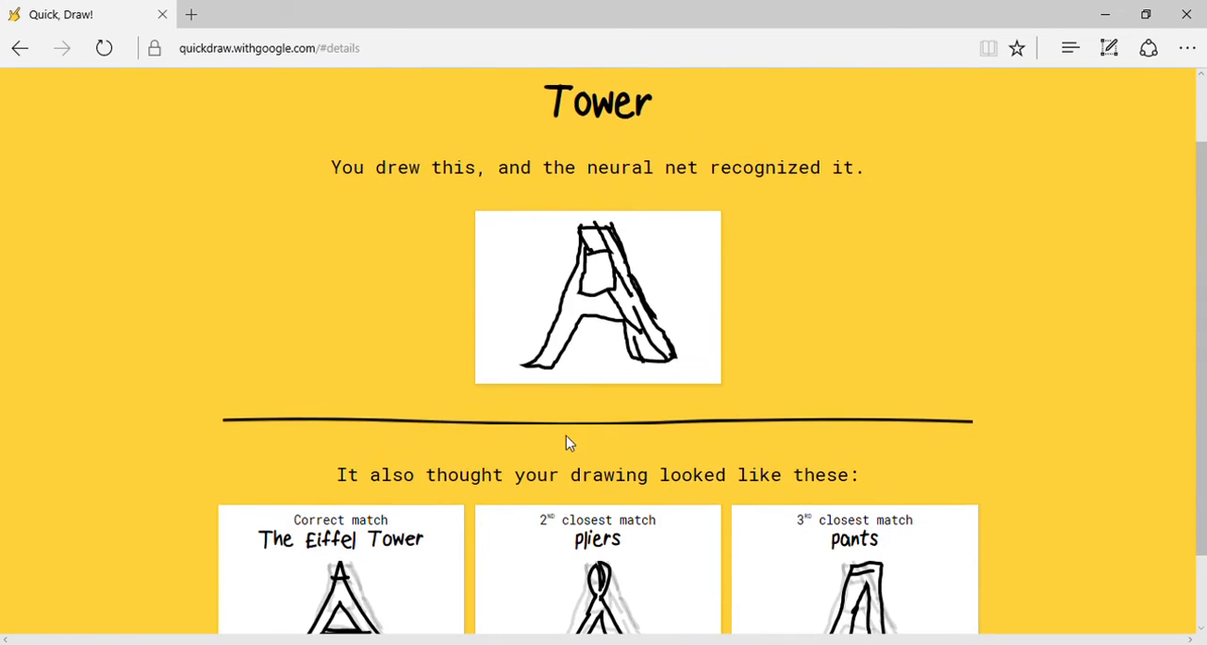
scroll("down", 3)
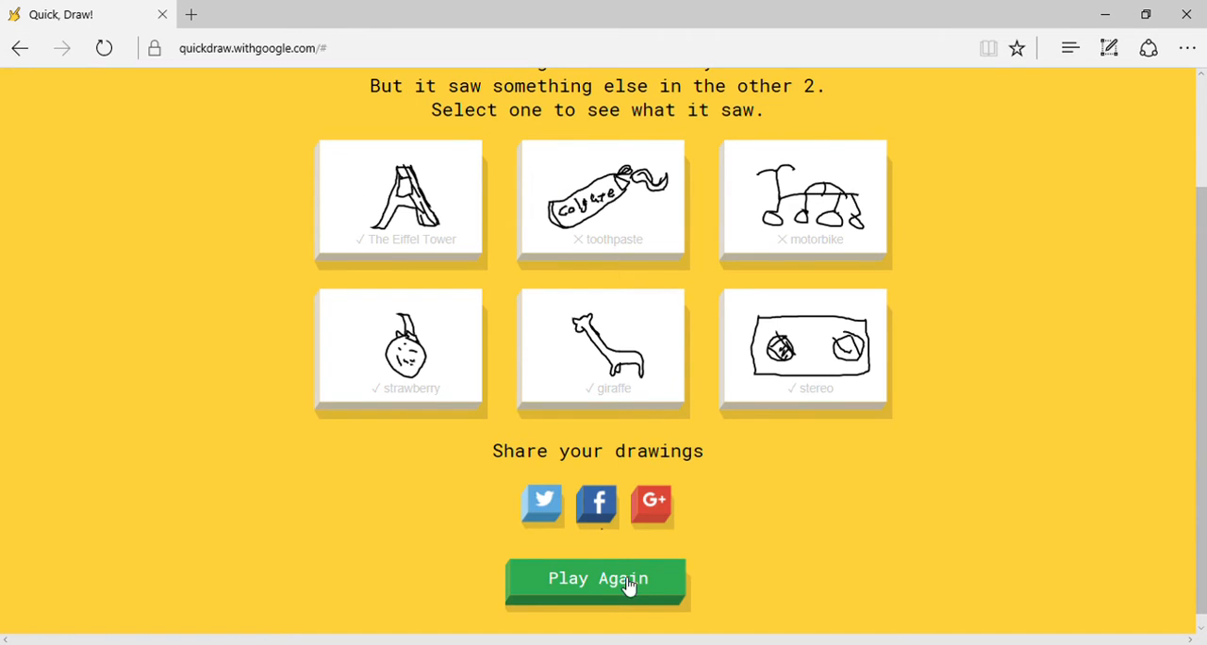
Start a sixth round, draw the belt with two curving strap lines, and begin the pool.
left_click(596, 577)
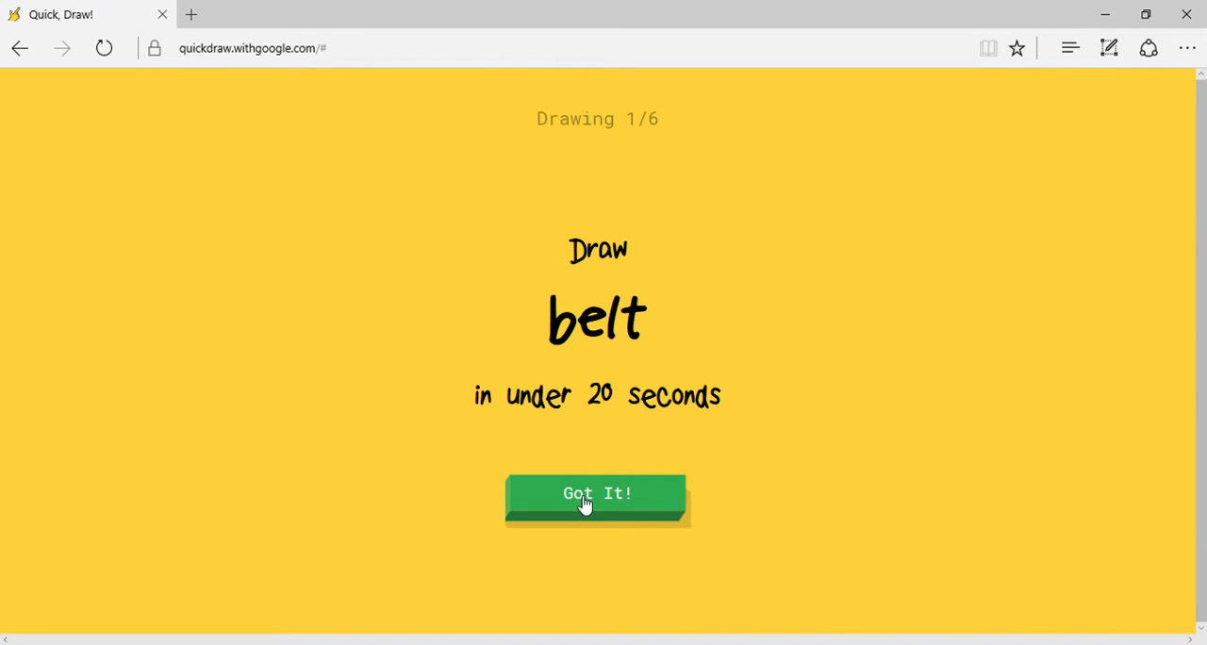
left_click(596, 494)
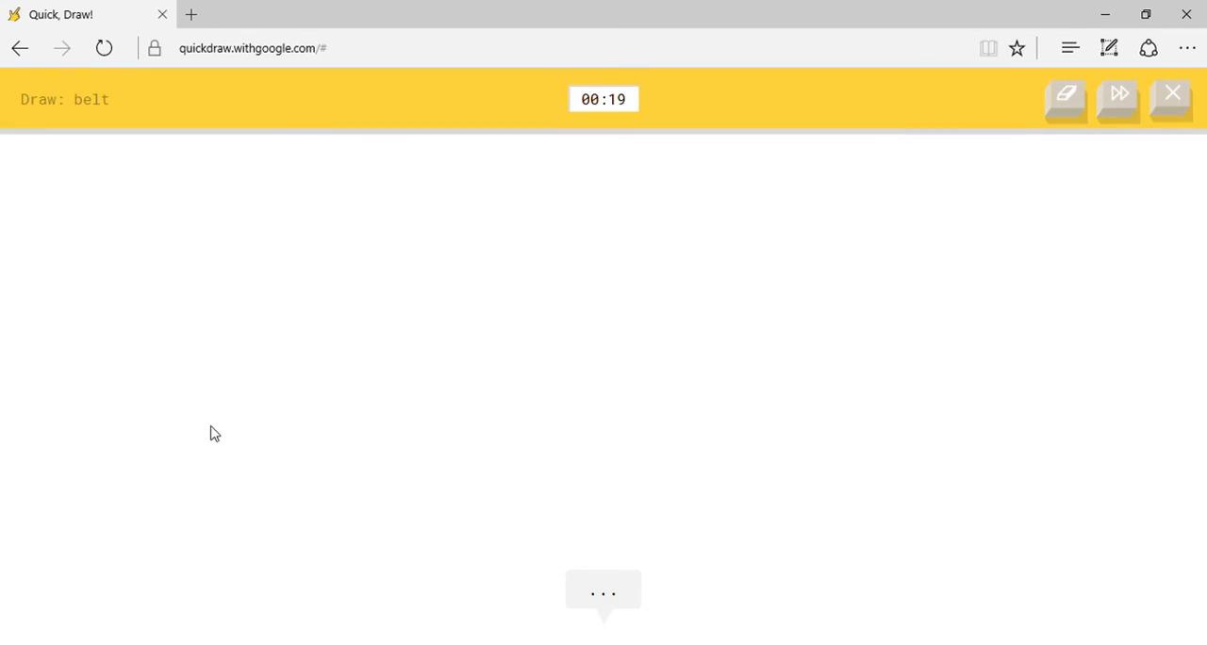
left_click_drag(211, 424, 852, 207)
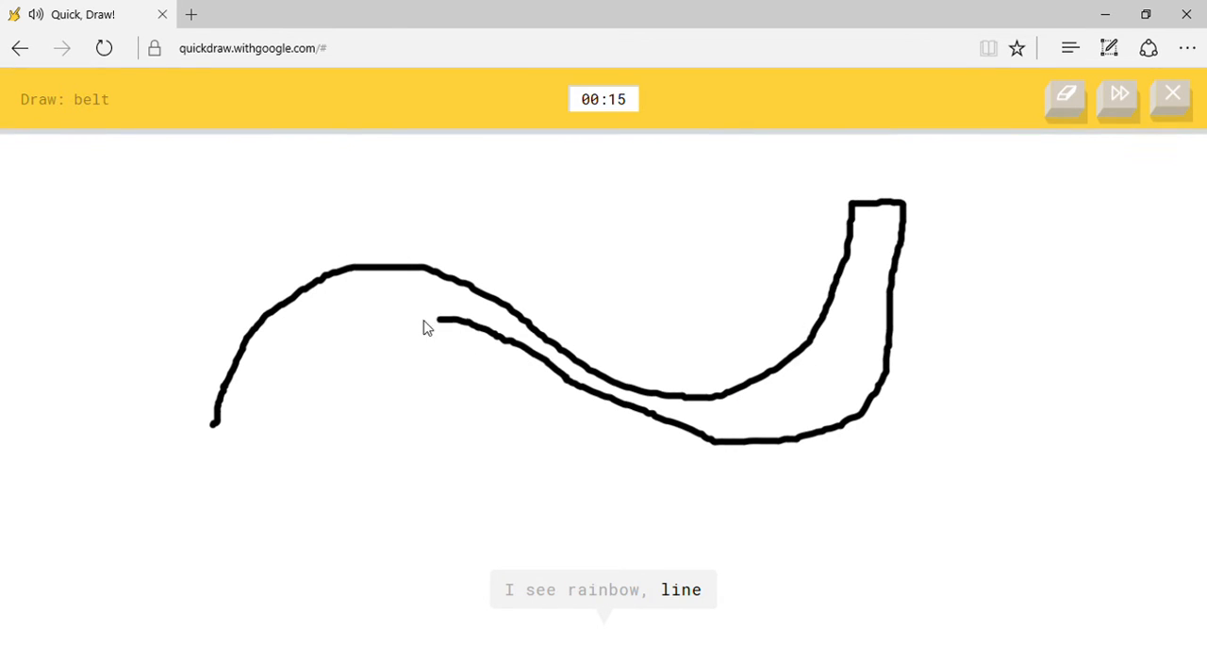
left_click_drag(434, 320, 204, 367)
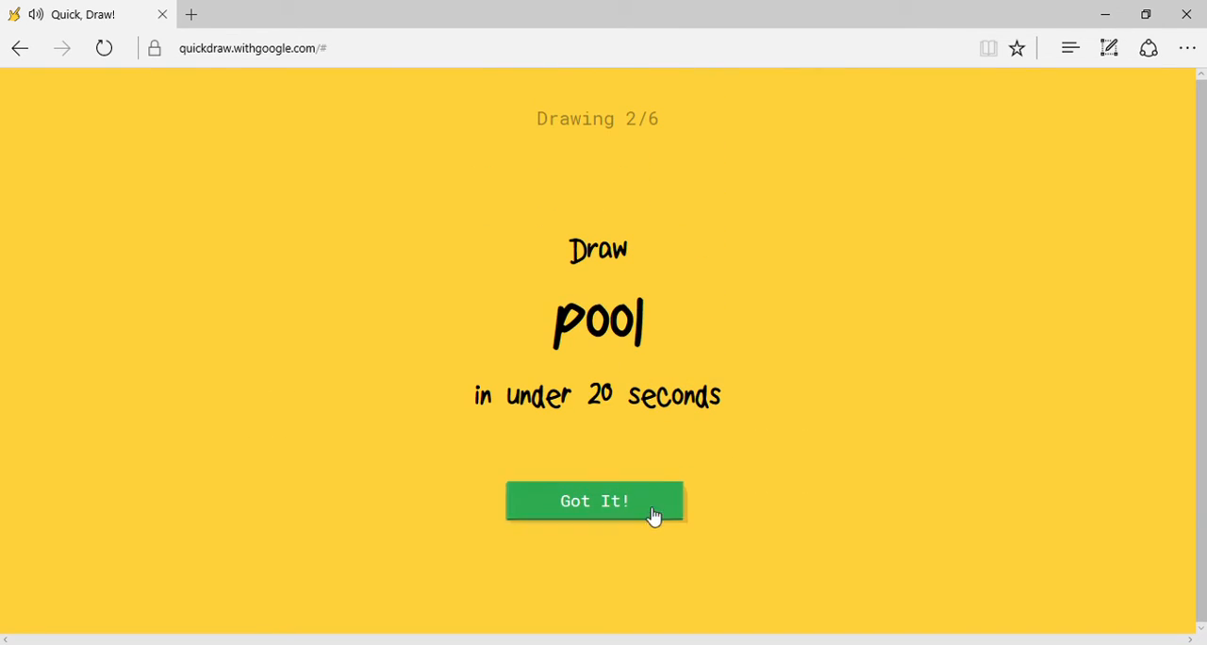
left_click(594, 502)
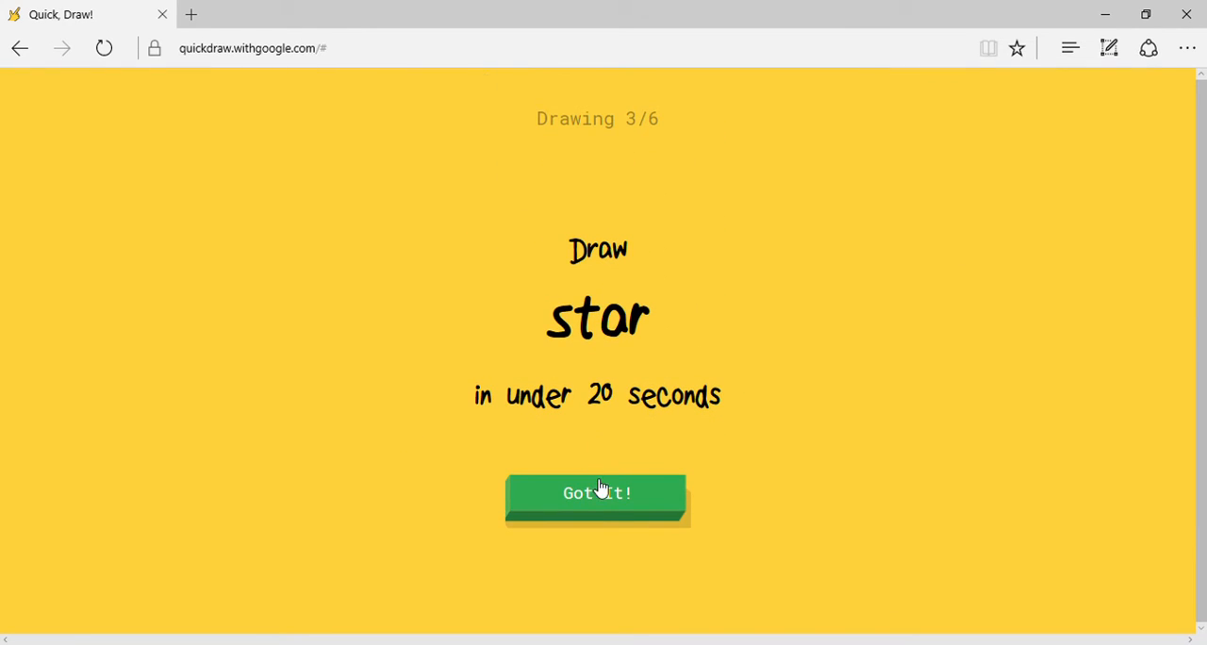
Draw a five-pointed star until recognised, then attempt the mushroom prompt.
left_click(596, 494)
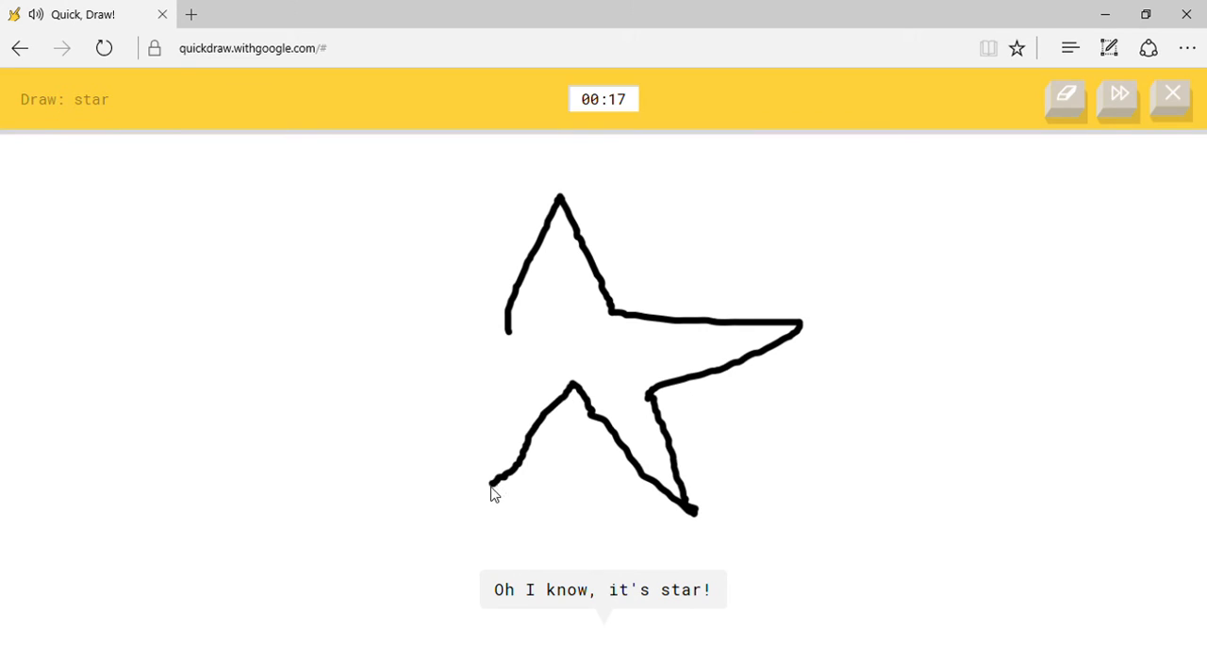
left_click_drag(494, 493, 461, 302)
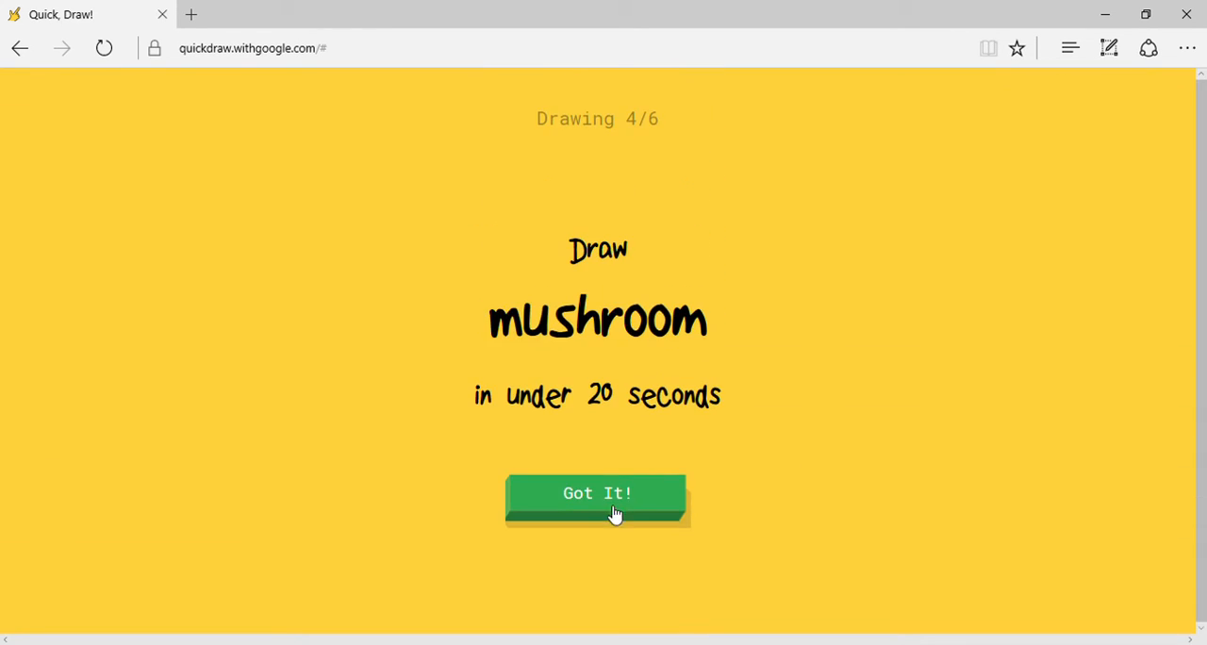
left_click(596, 493)
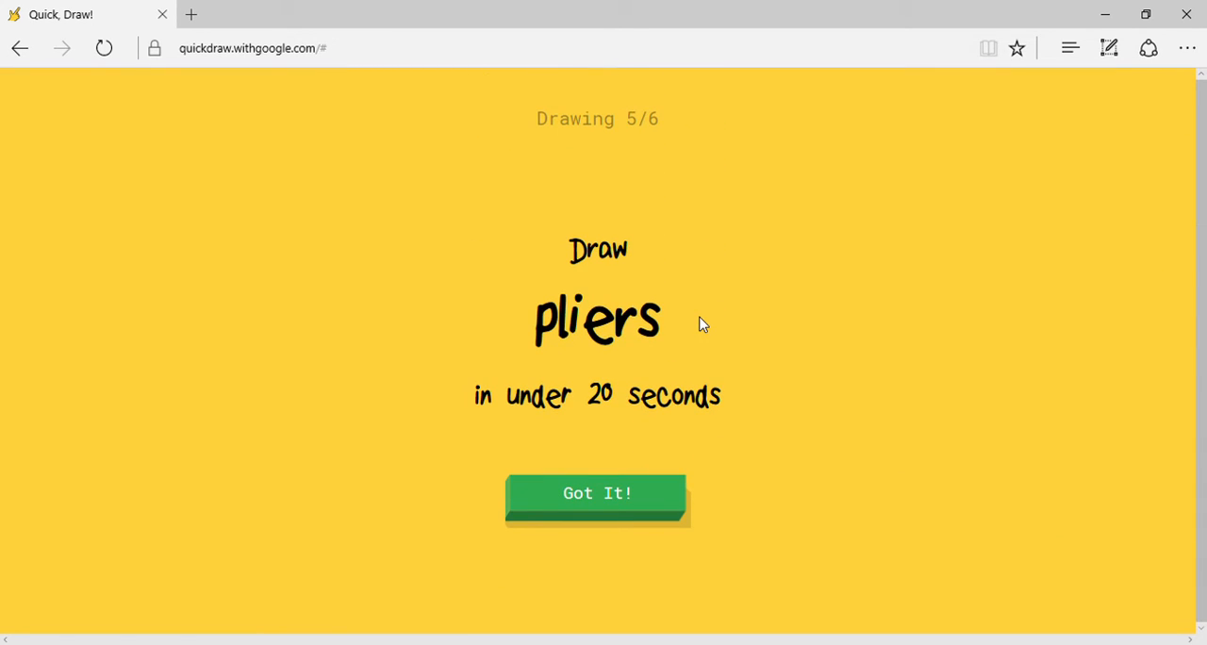
Draw pliers with jaws and two handles until recognised, skipping on to the crown prompt.
left_click(595, 494)
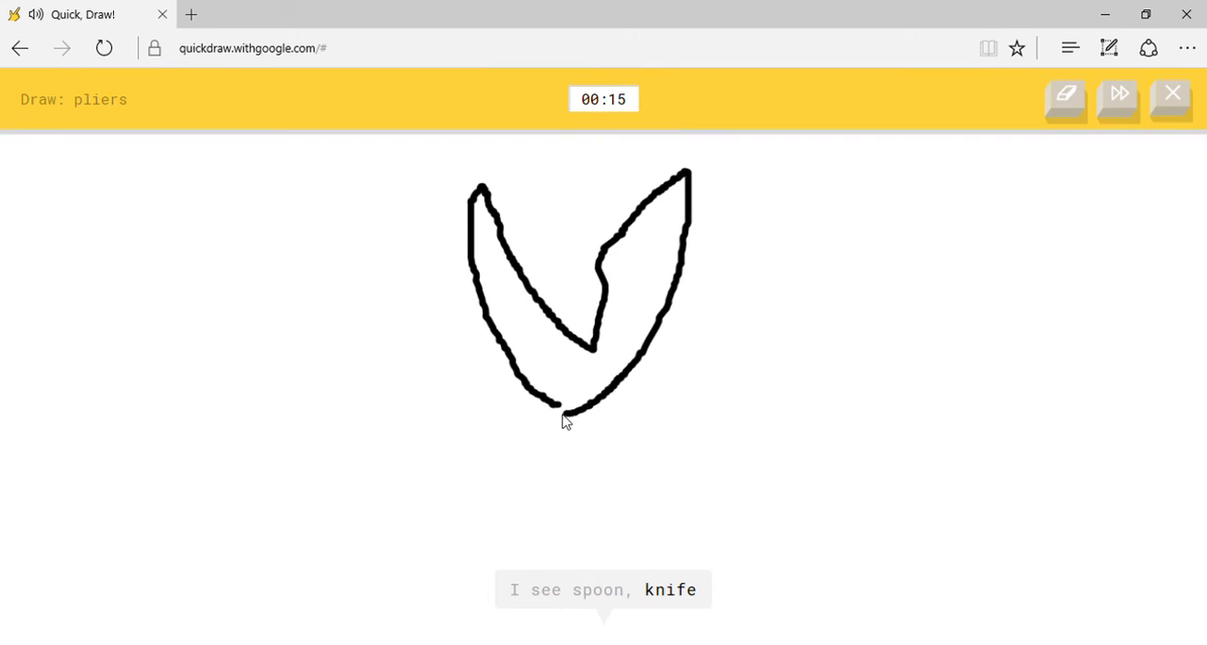
left_click_drag(581, 406, 456, 528)
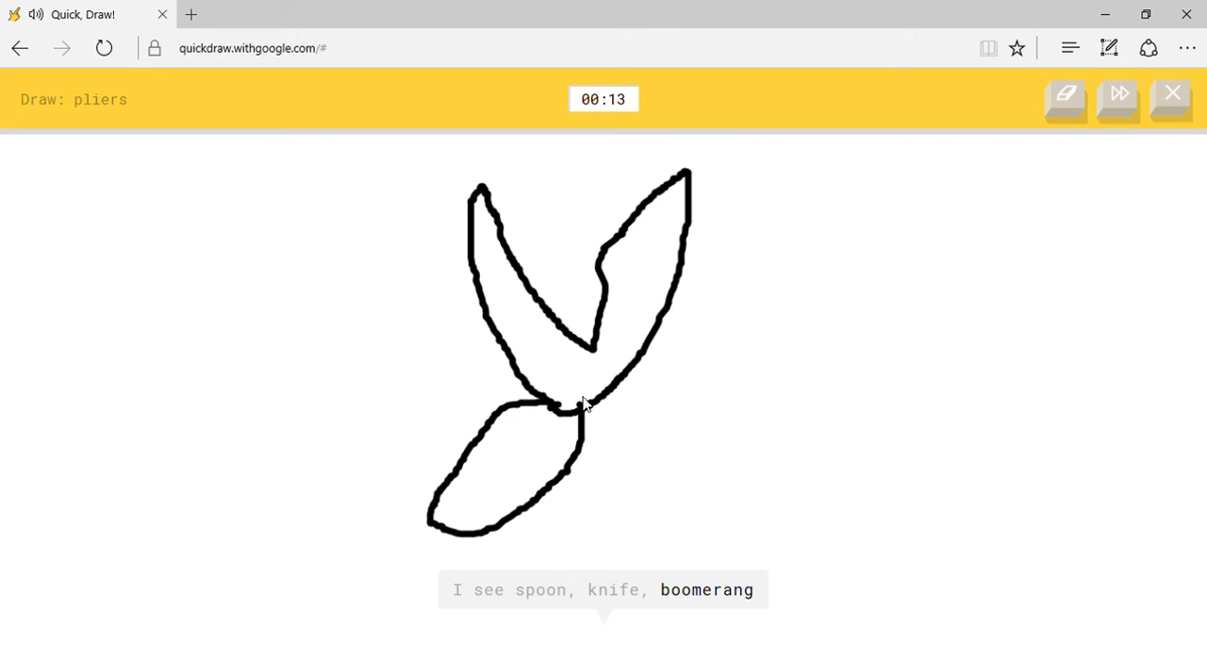
left_click_drag(569, 405, 641, 547)
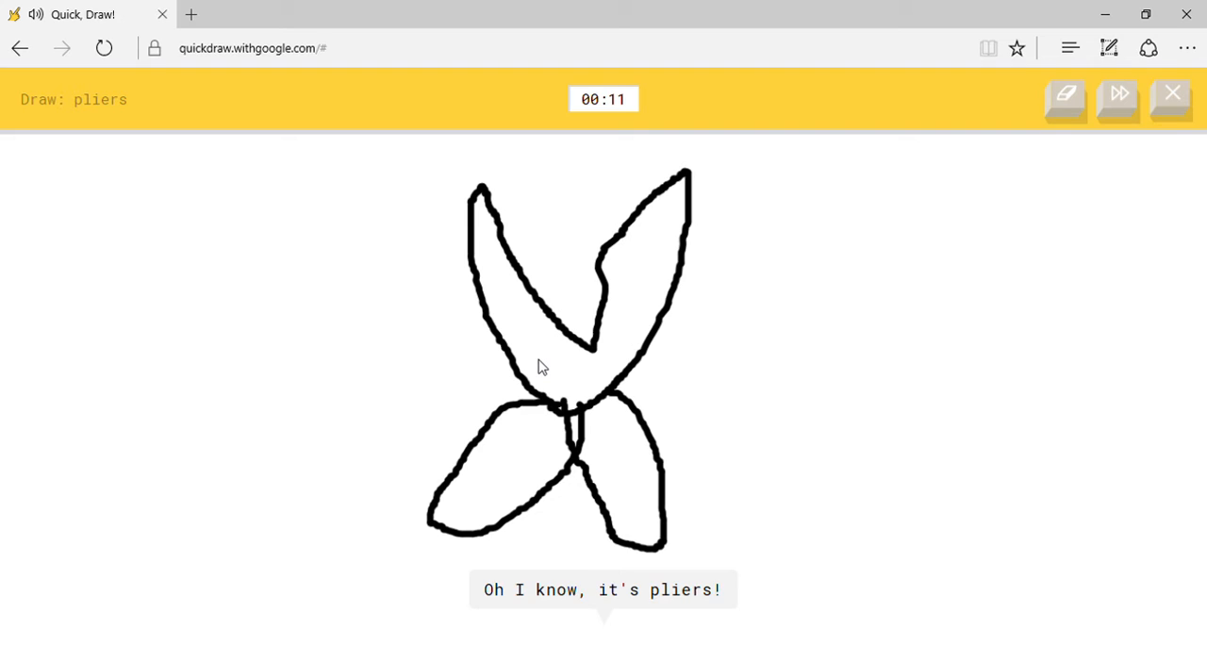
left_click(1116, 98)
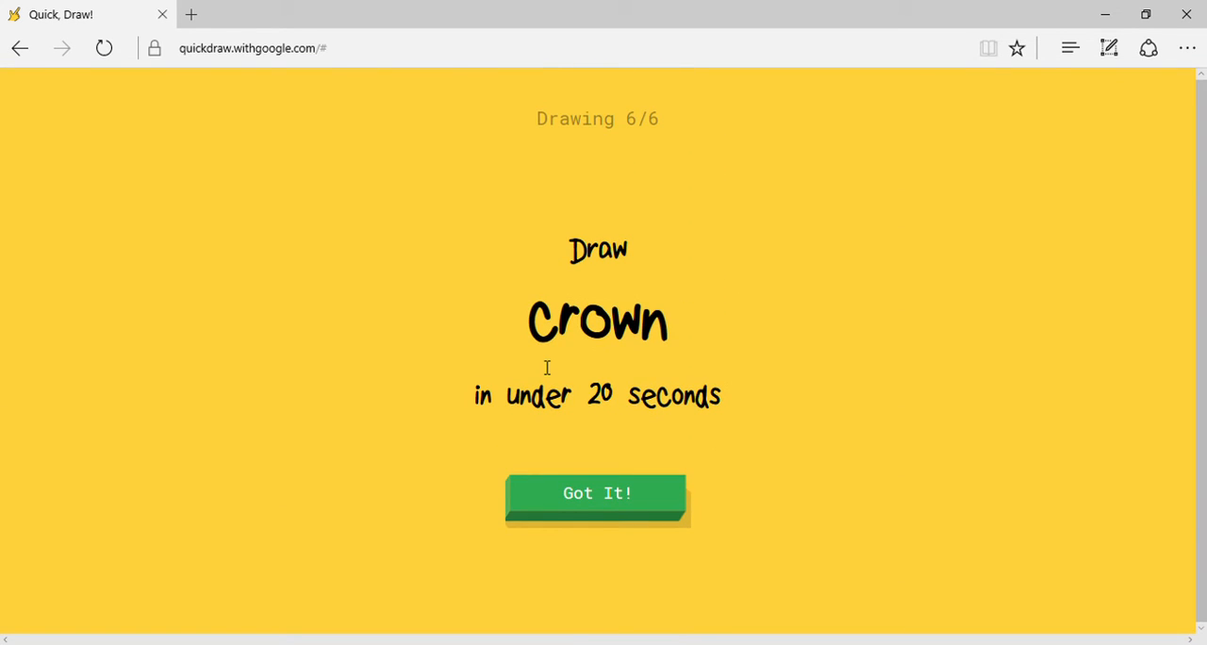
Sketch the crown's zigzag outline to finish the round with five of six recognised.
left_click(596, 493)
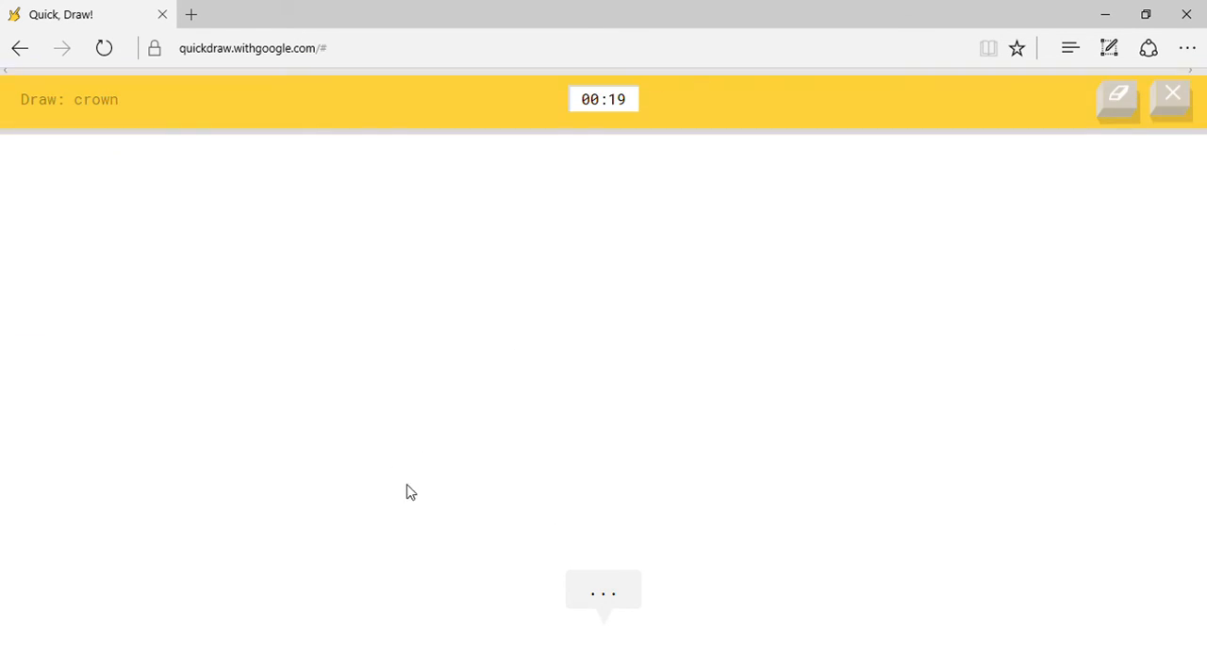
left_click_drag(419, 292, 814, 490)
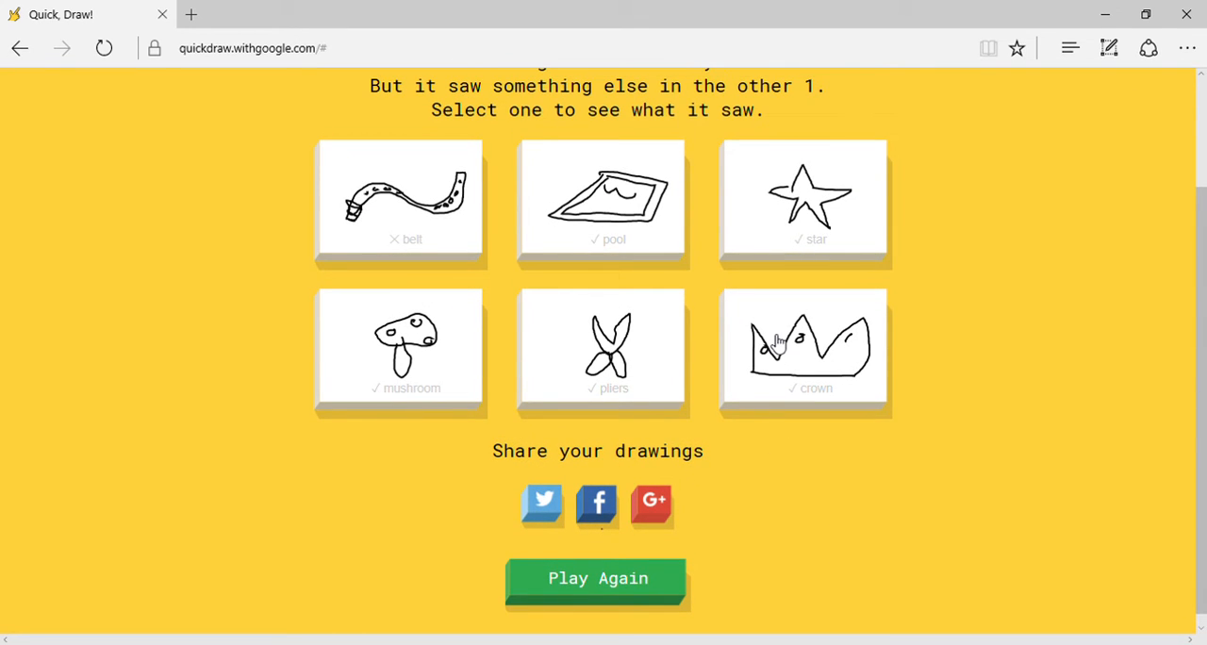
Review the missed belt doodle's closest matches and other people's belt examples.
left_click(399, 198)
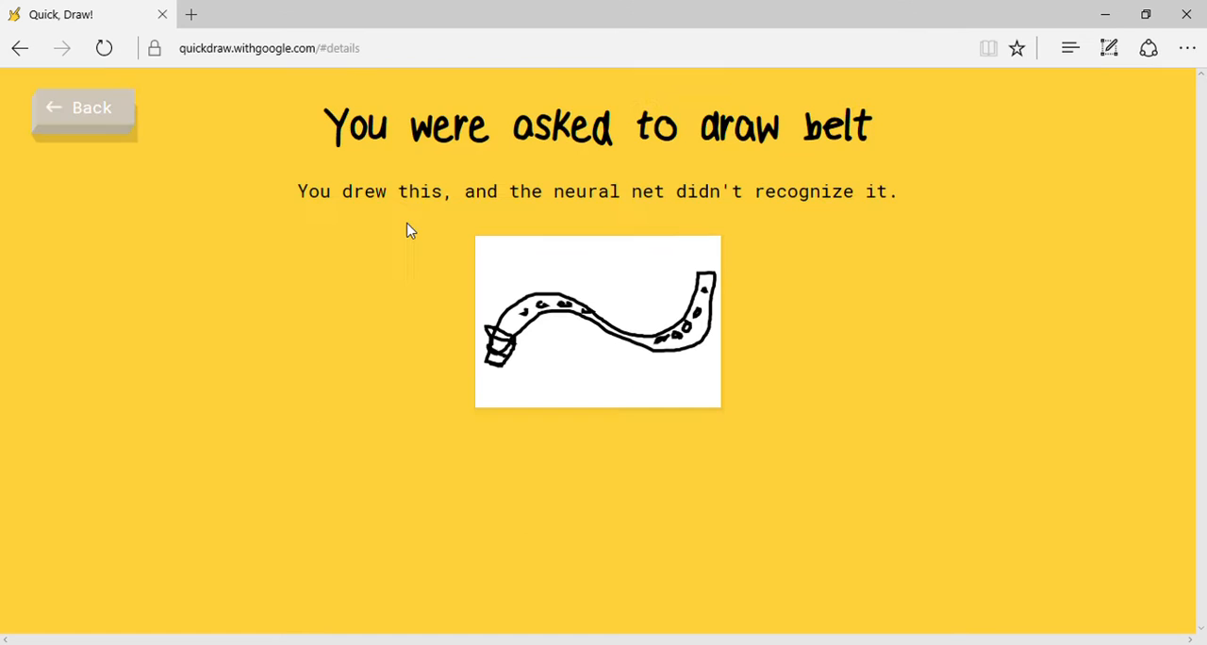
scroll("down", 3)
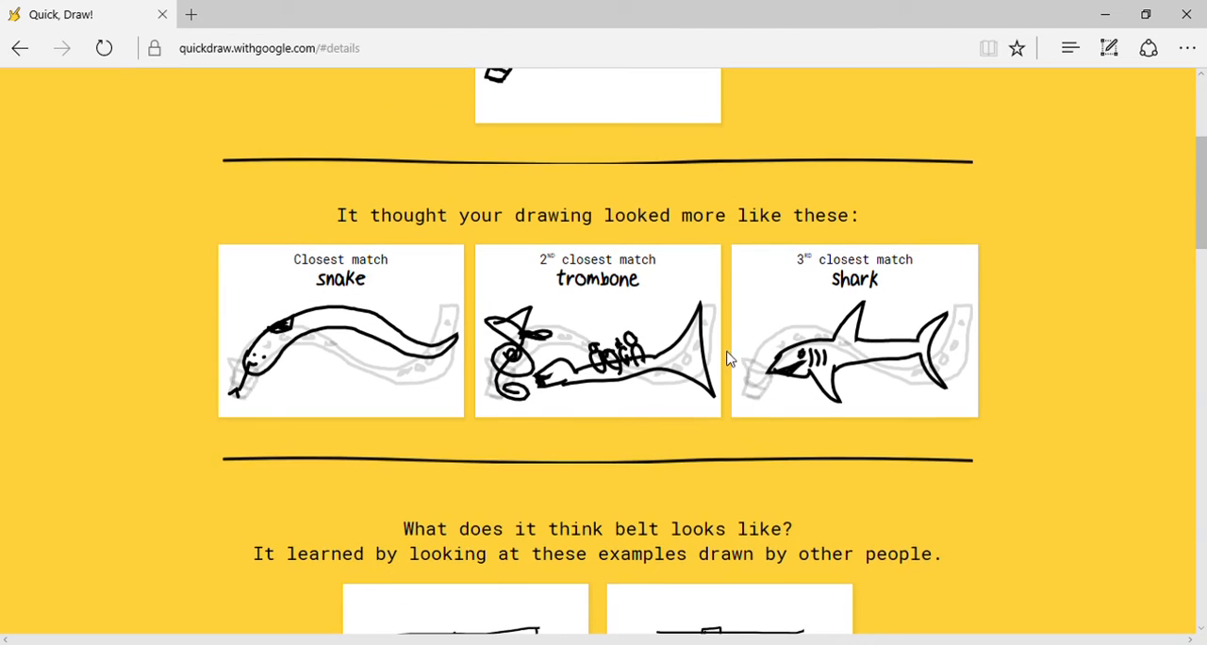
scroll("down", 3)
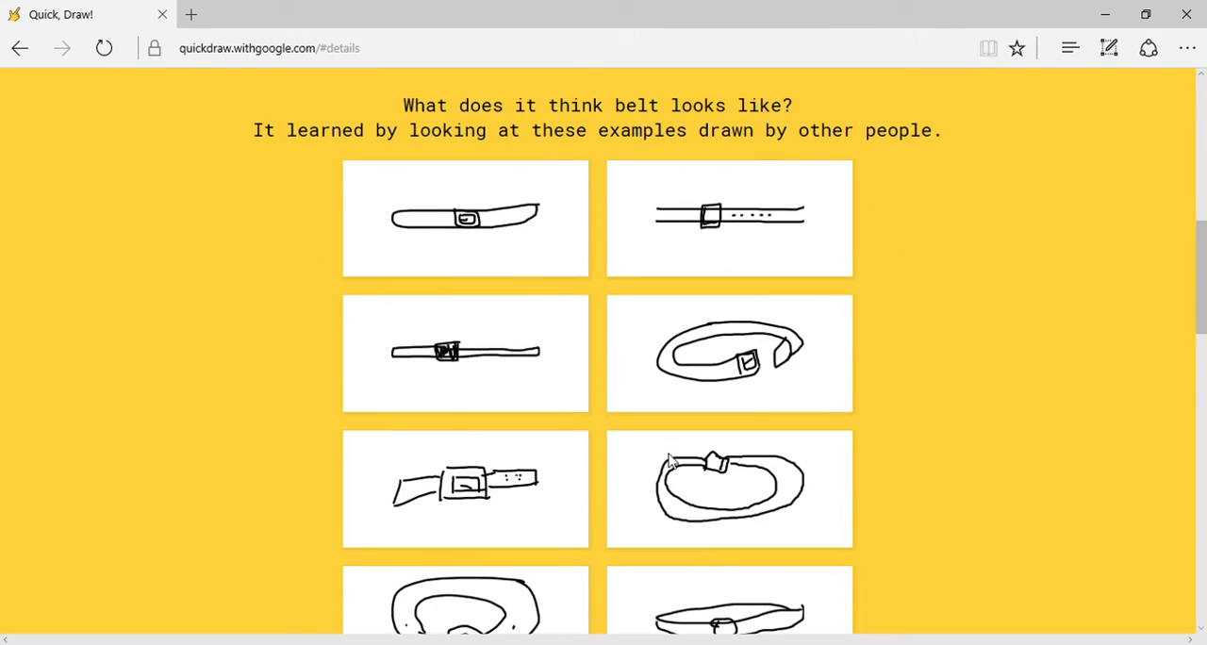
scroll("down", 3)
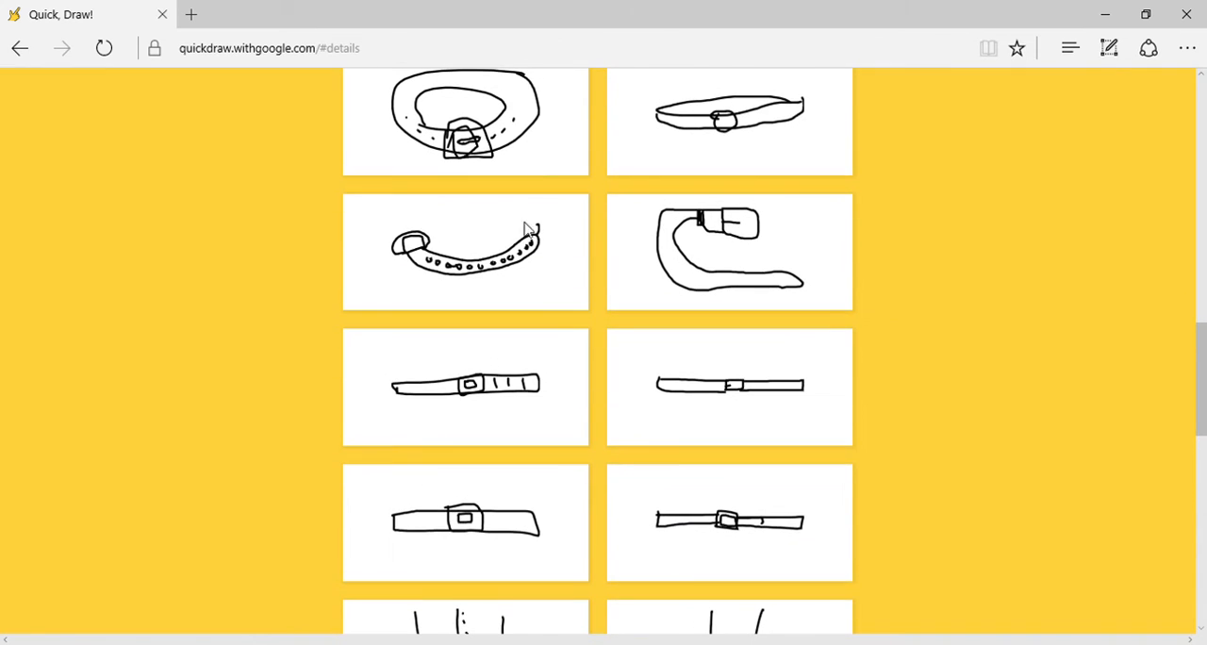
scroll("down", 3)
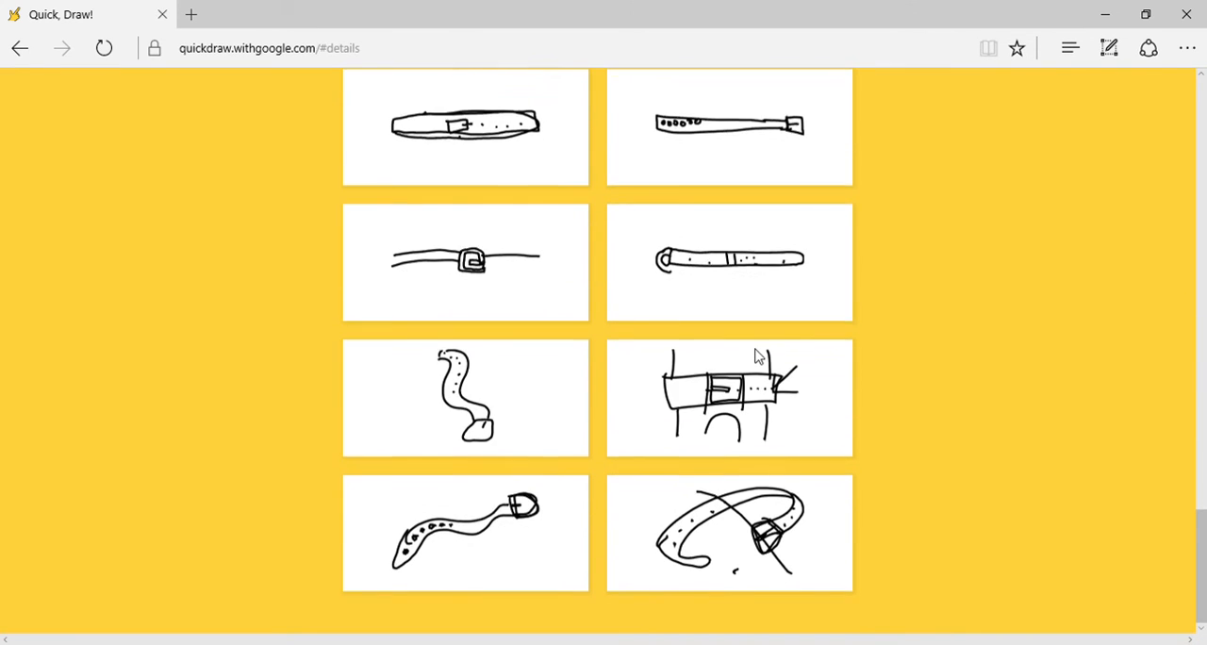
mouse_move(739, 343)
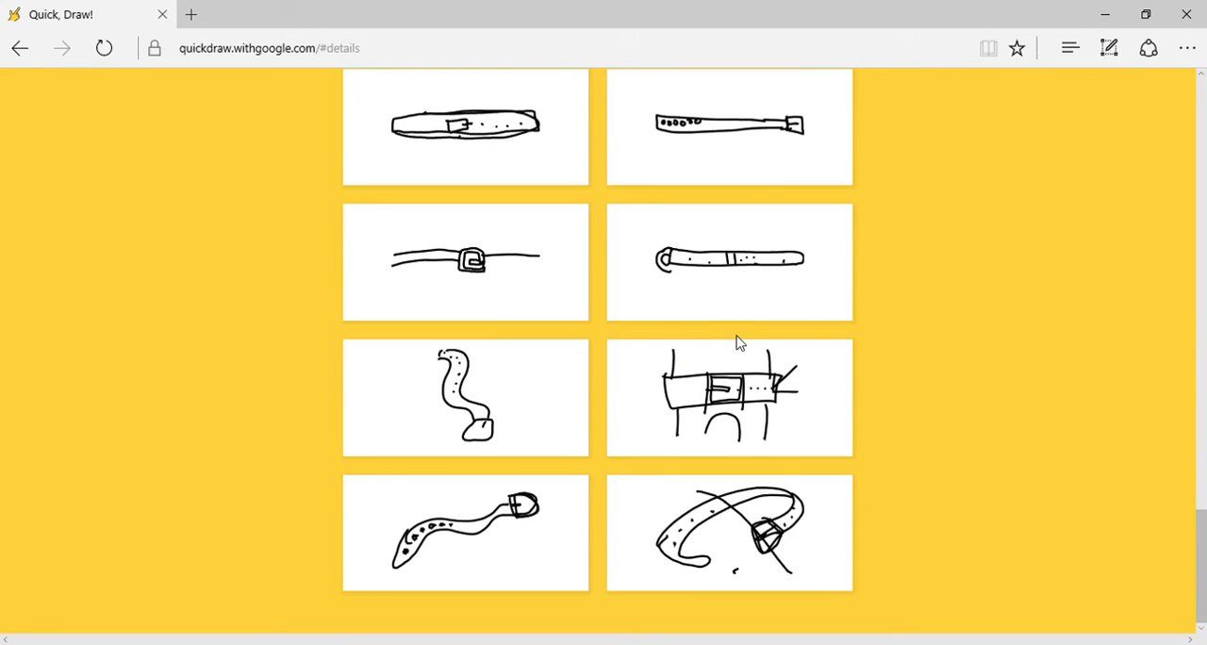
scroll("down", 3)
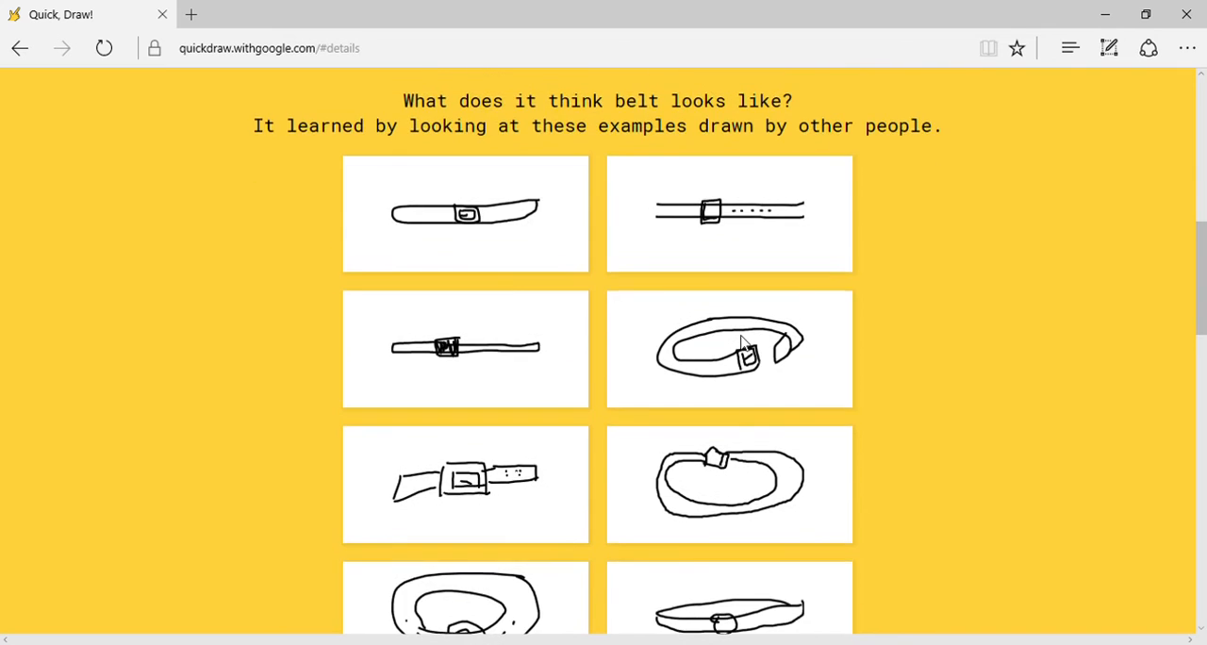
scroll("down", 3)
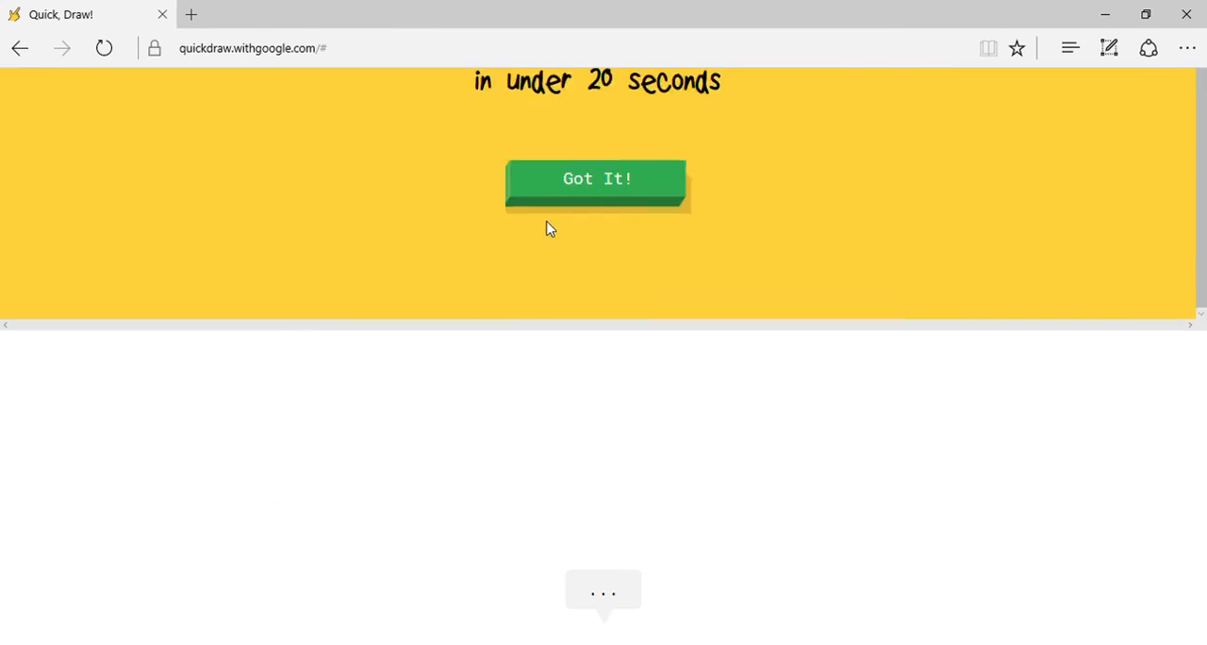
Draw a basketball with a round outline and curved seam lines.
left_click(596, 179)
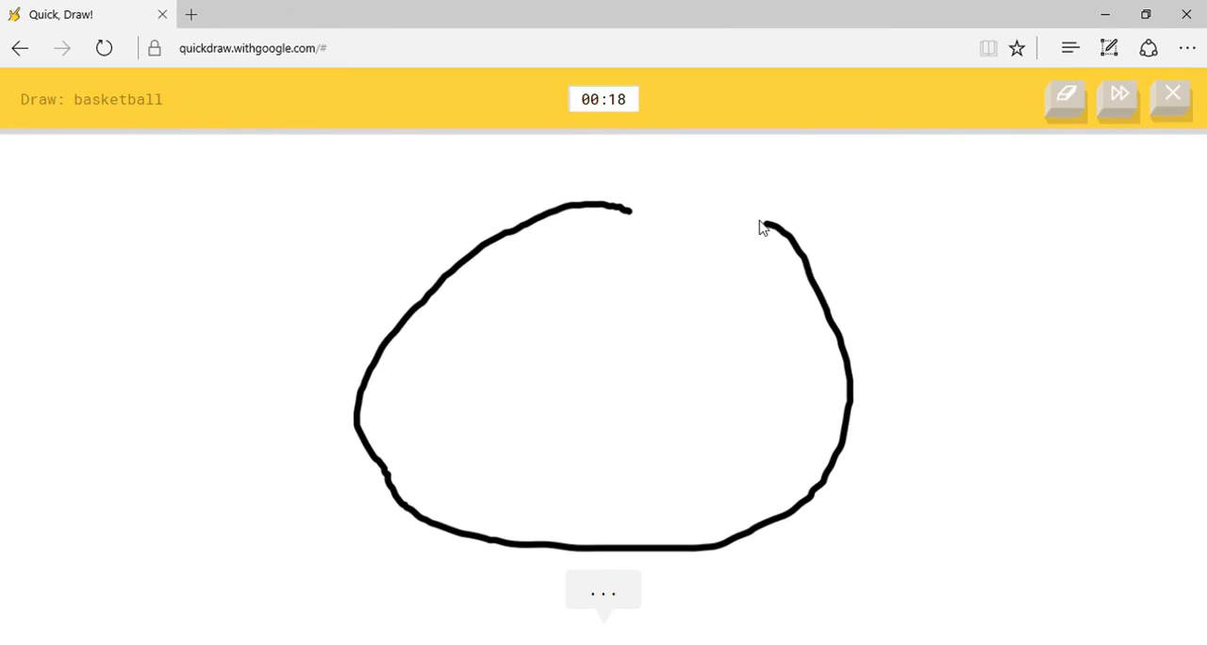
left_click_drag(430, 290, 562, 537)
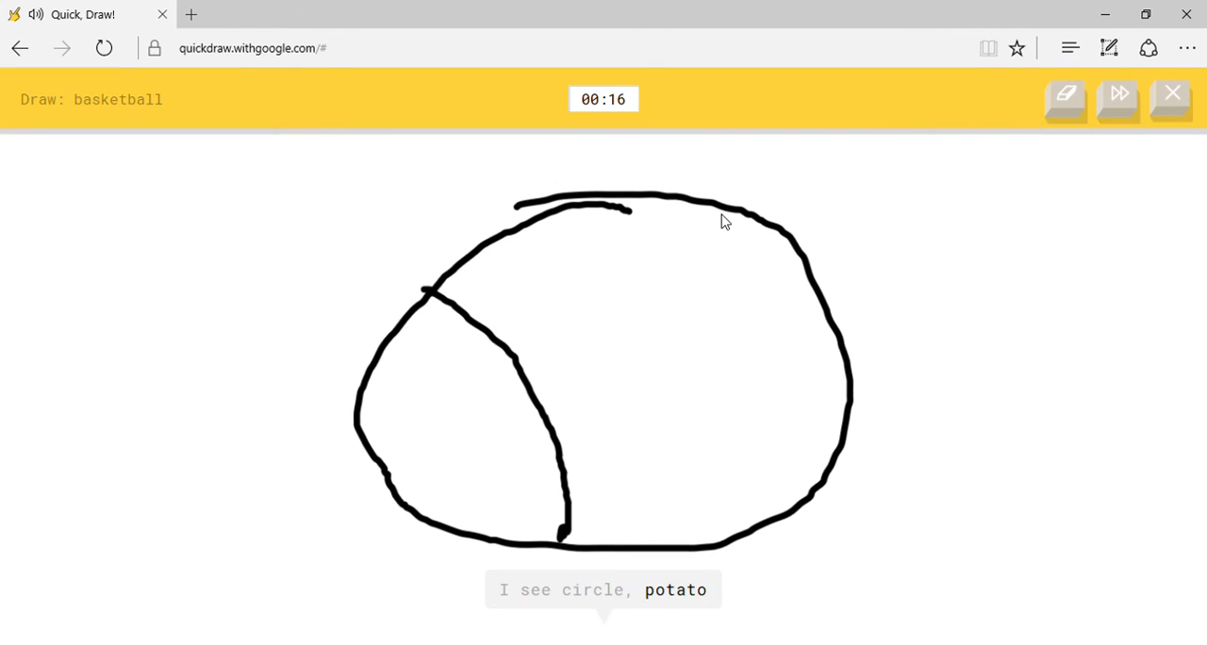
left_click_drag(561, 205, 641, 475)
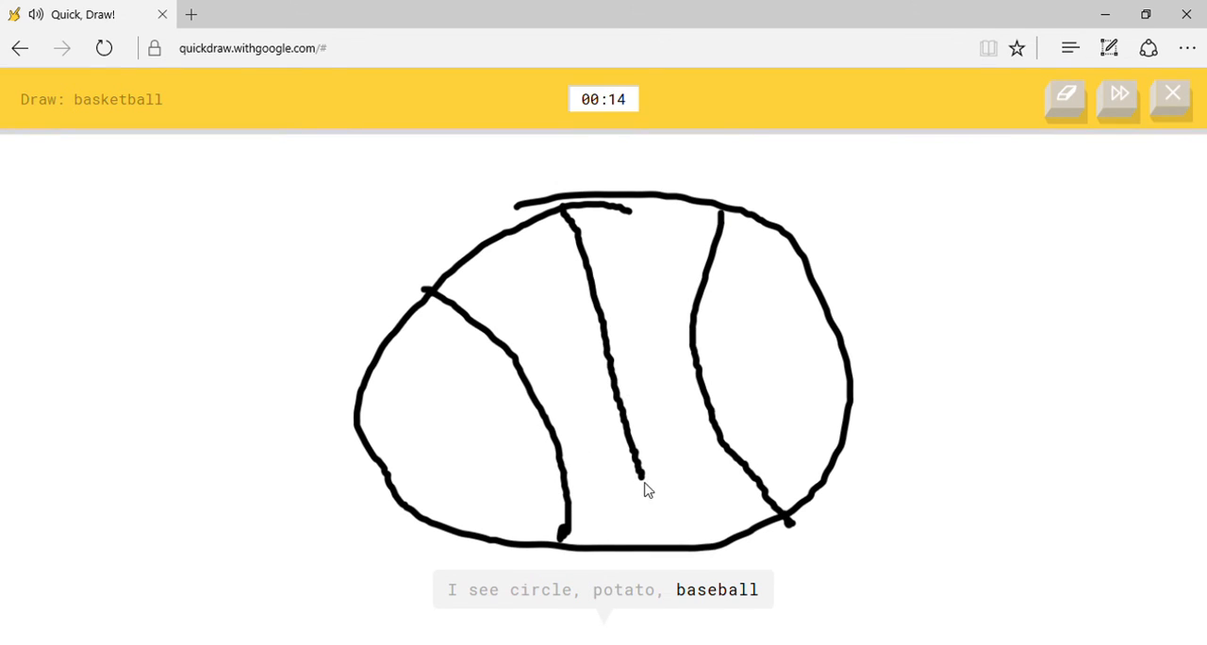
left_click_drag(641, 471, 659, 543)
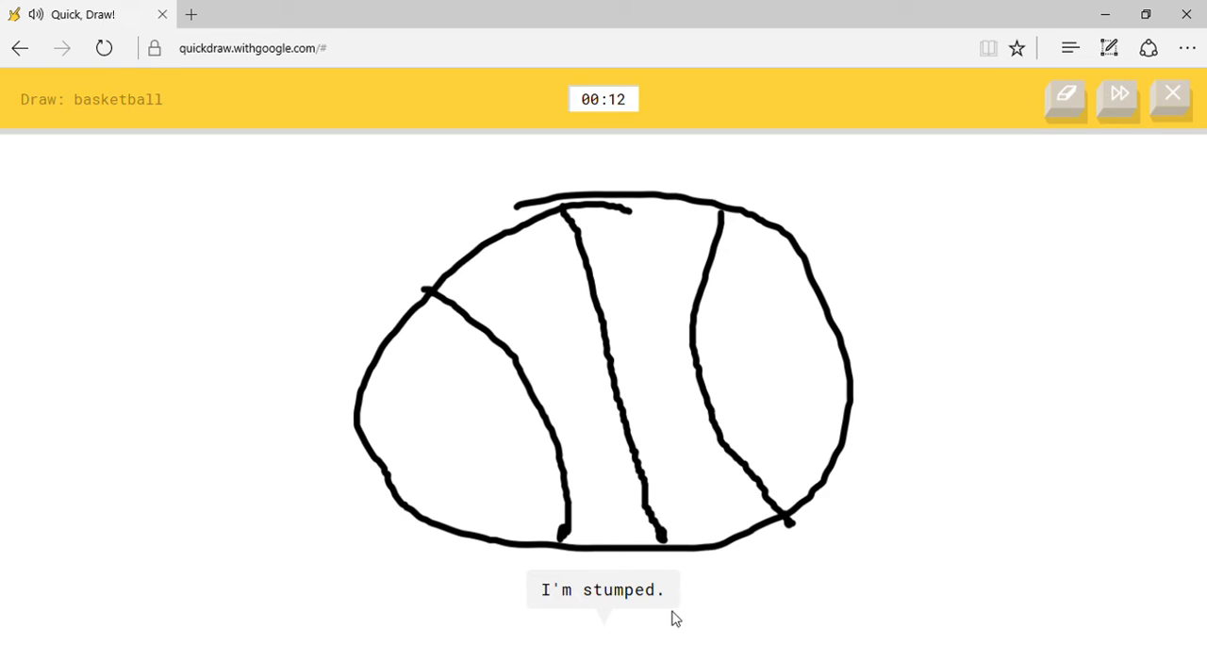
mouse_move(373, 434)
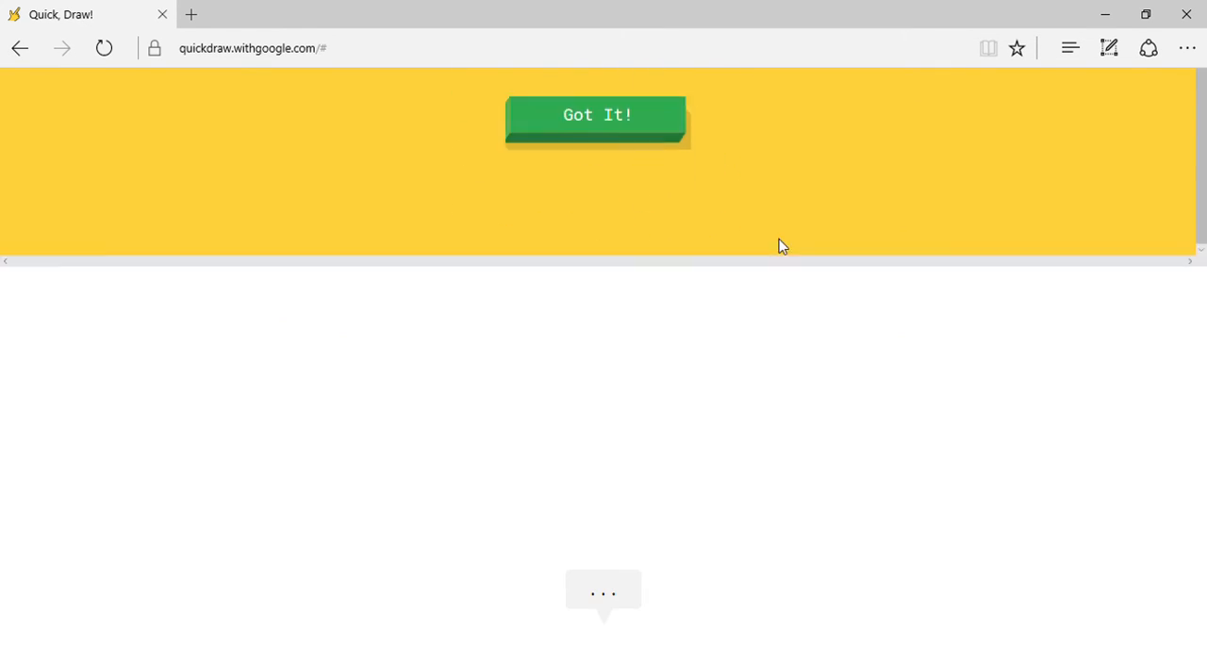
Draw a garden hose with a nozzle and long winding tube until recognised.
left_click(596, 113)
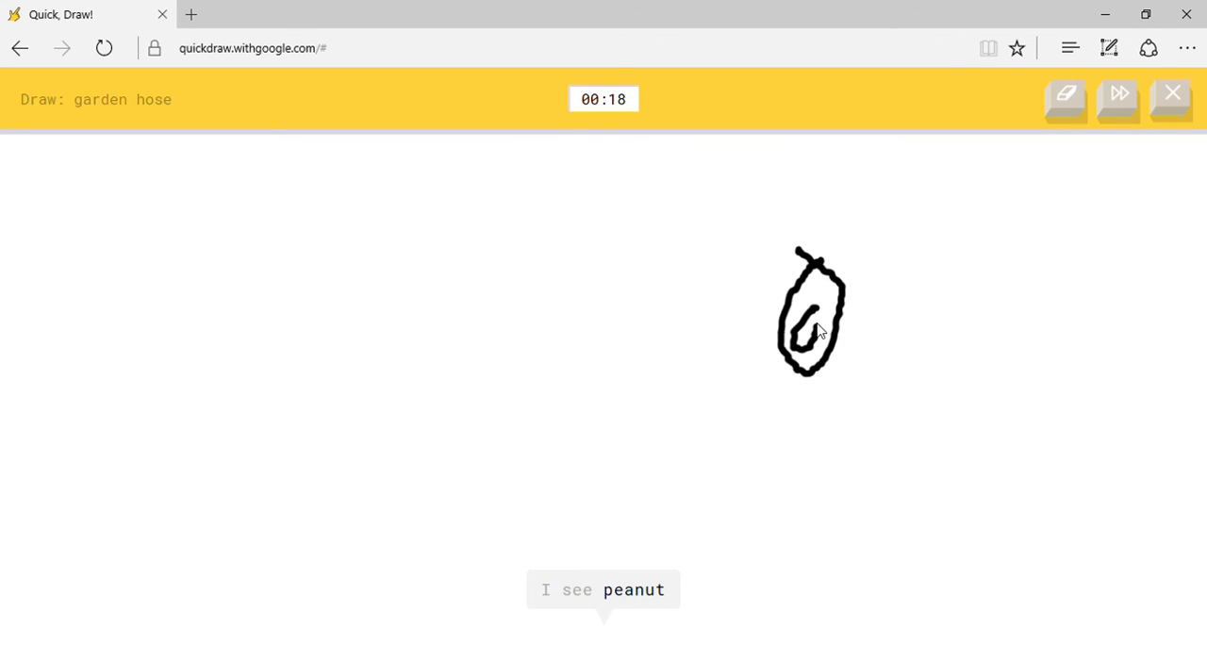
left_click_drag(801, 261, 300, 287)
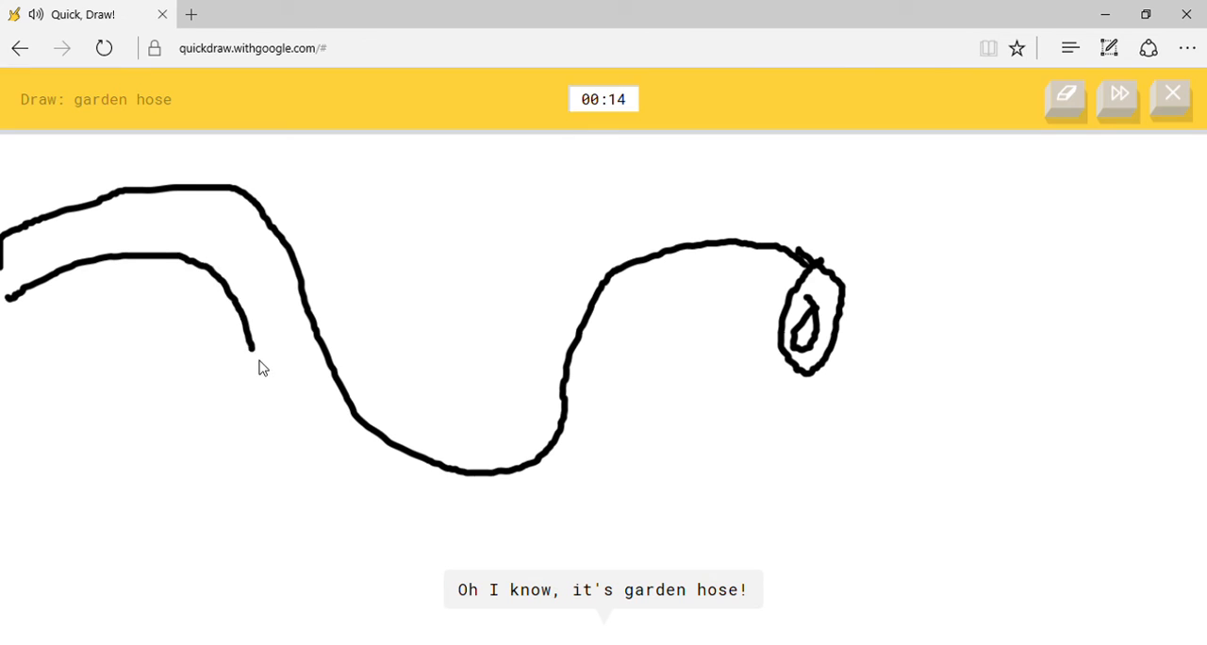
left_click_drag(255, 377, 739, 265)
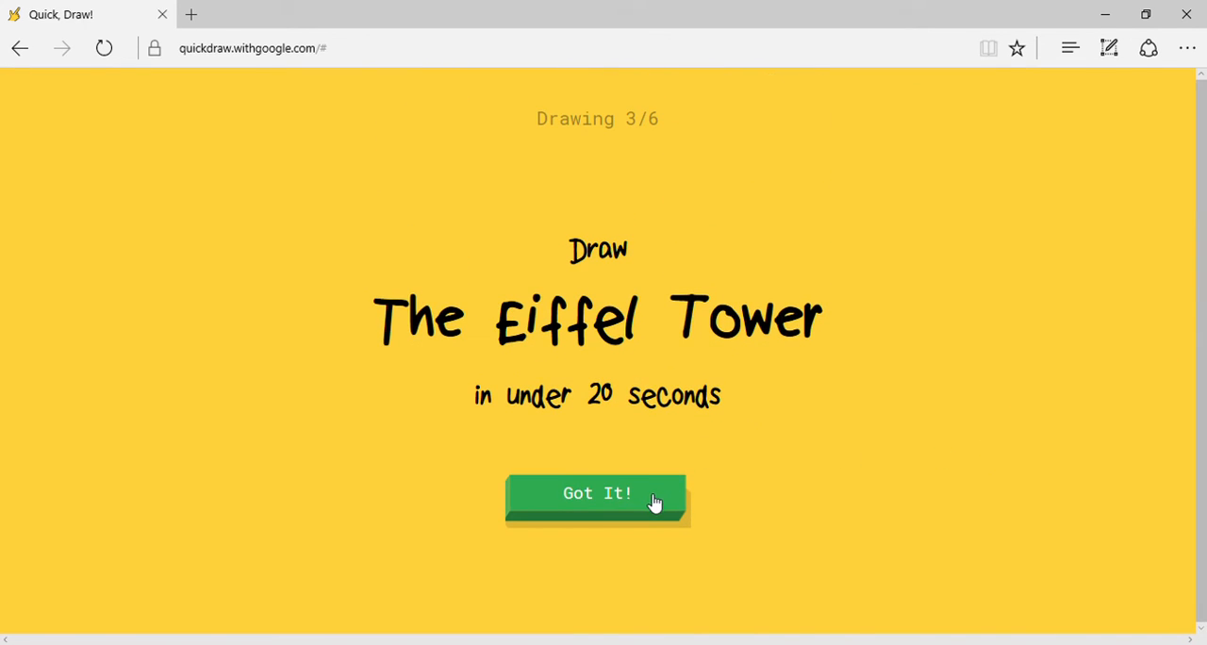
Pass the Eiffel Tower prompt, then sketch a hot air balloon with a striped envelope.
left_click(595, 493)
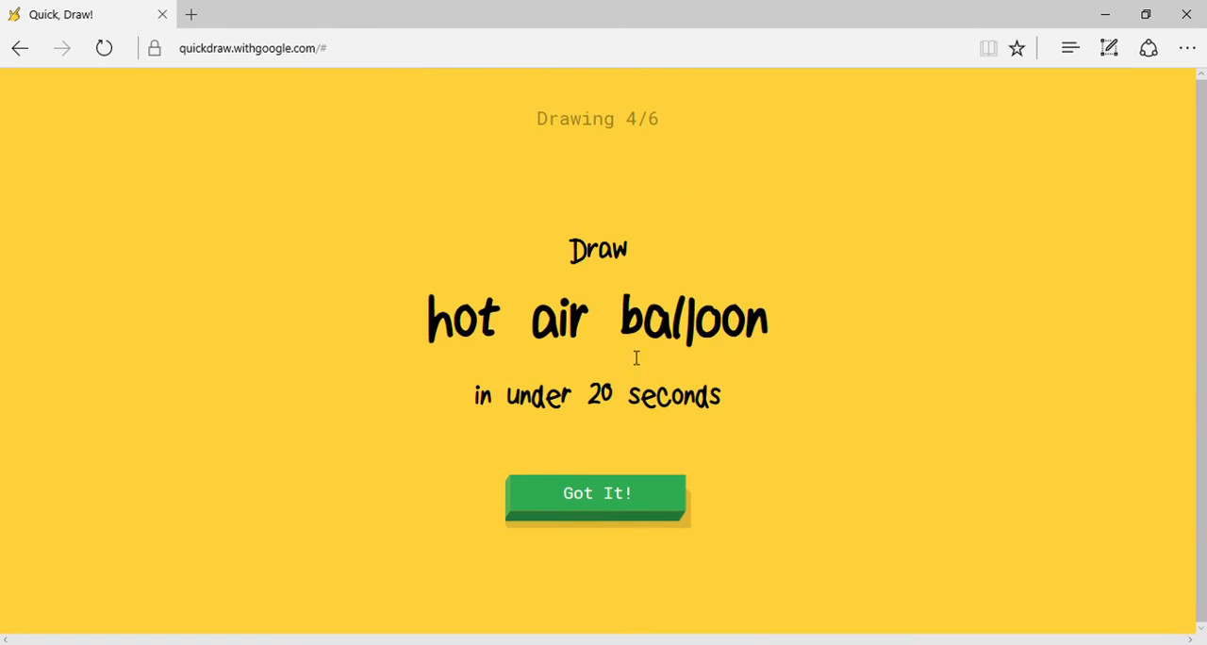
left_click(596, 494)
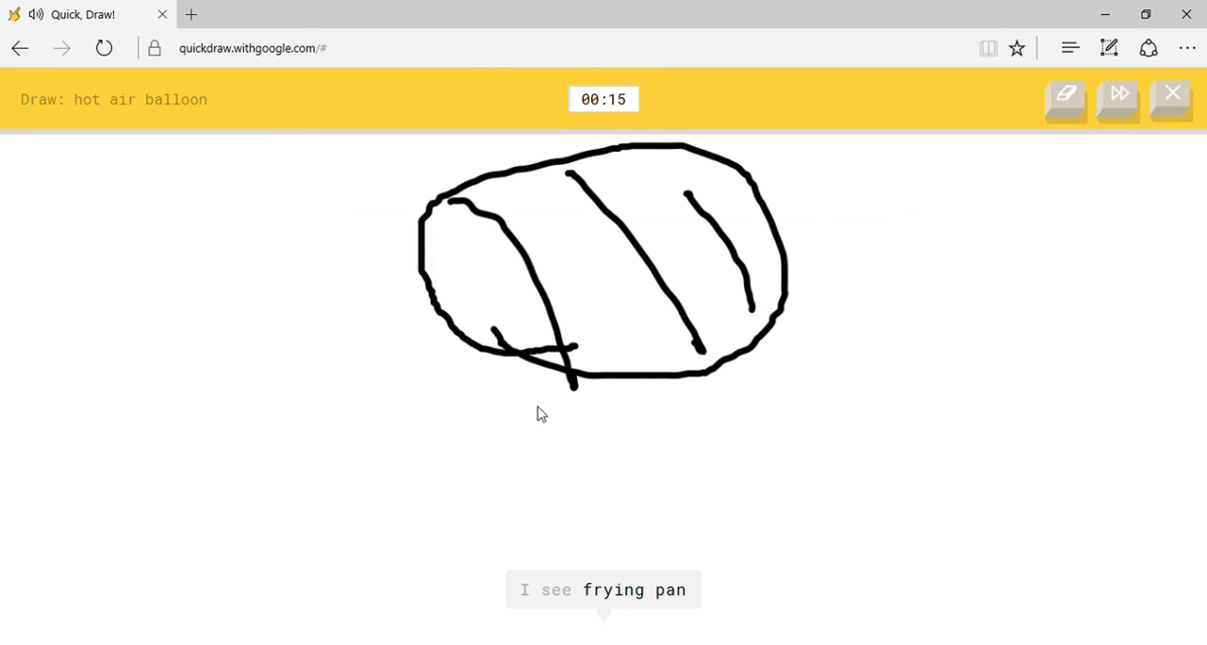
left_click_drag(532, 368, 580, 524)
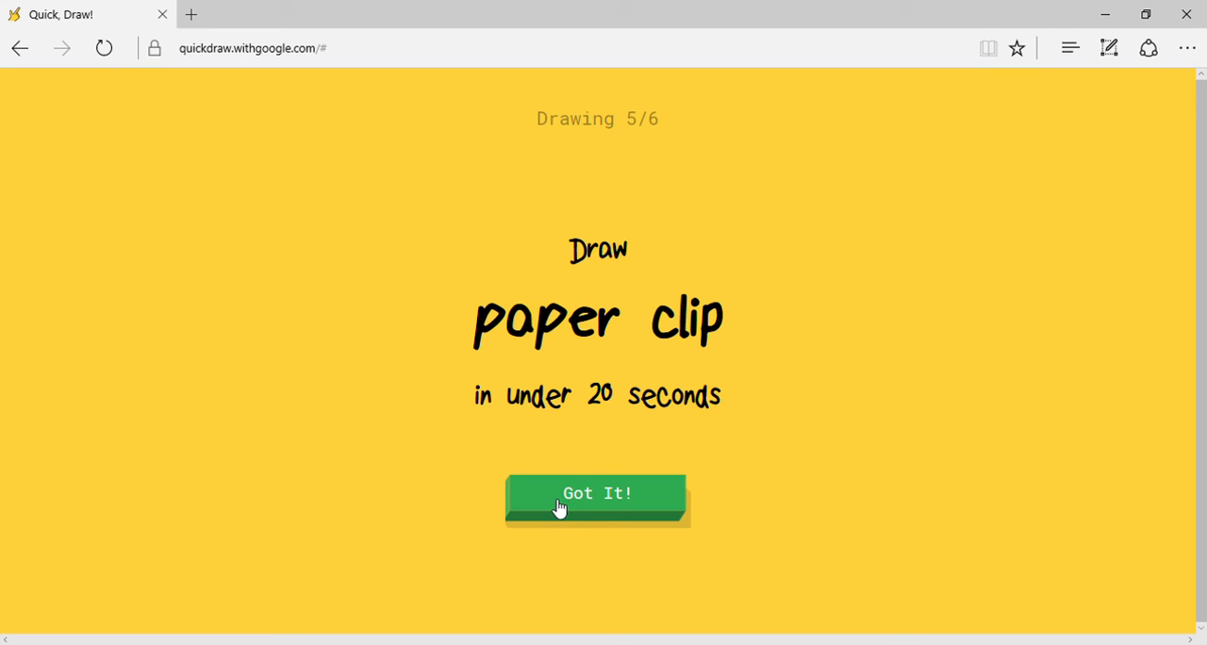
Draw a paper clip shape until recognised.
left_click(596, 494)
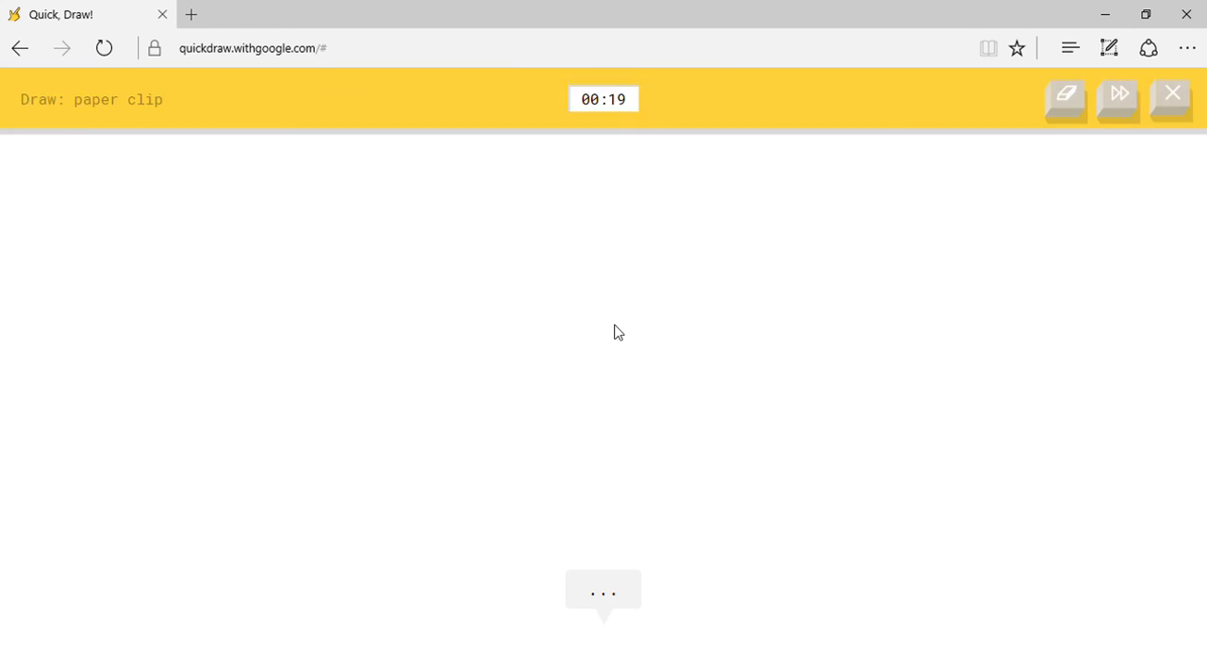
left_click_drag(557, 246, 612, 339)
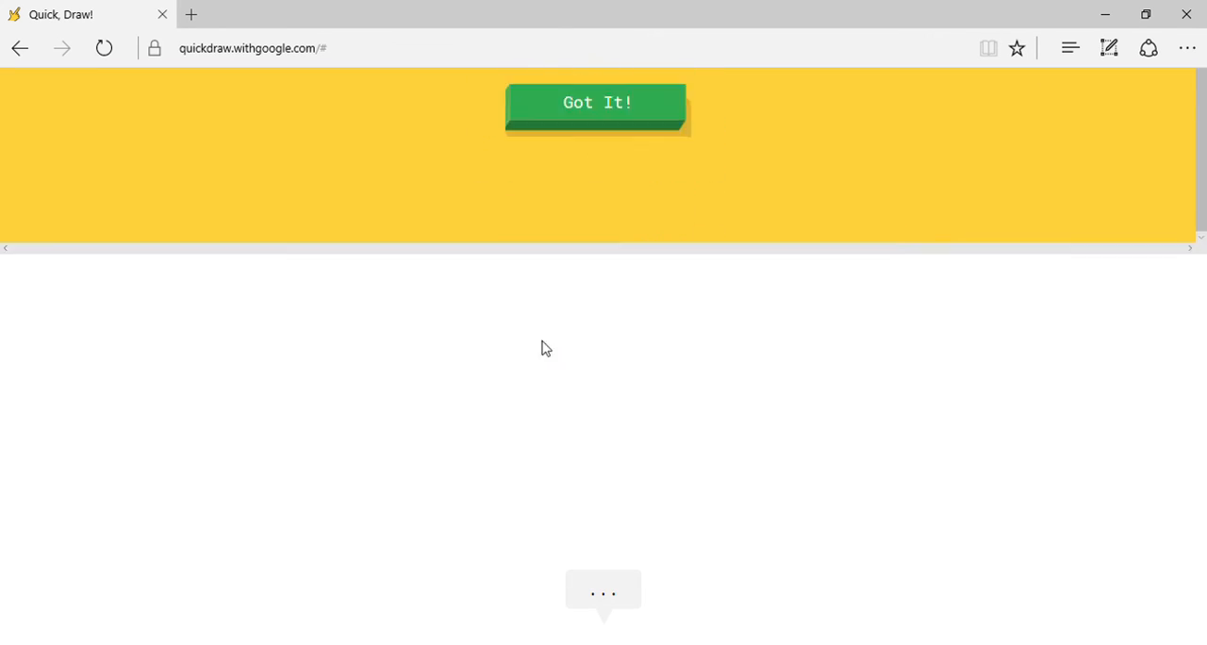
Draw a diamond with facet lines, ending the round with all six recognised.
left_click(596, 102)
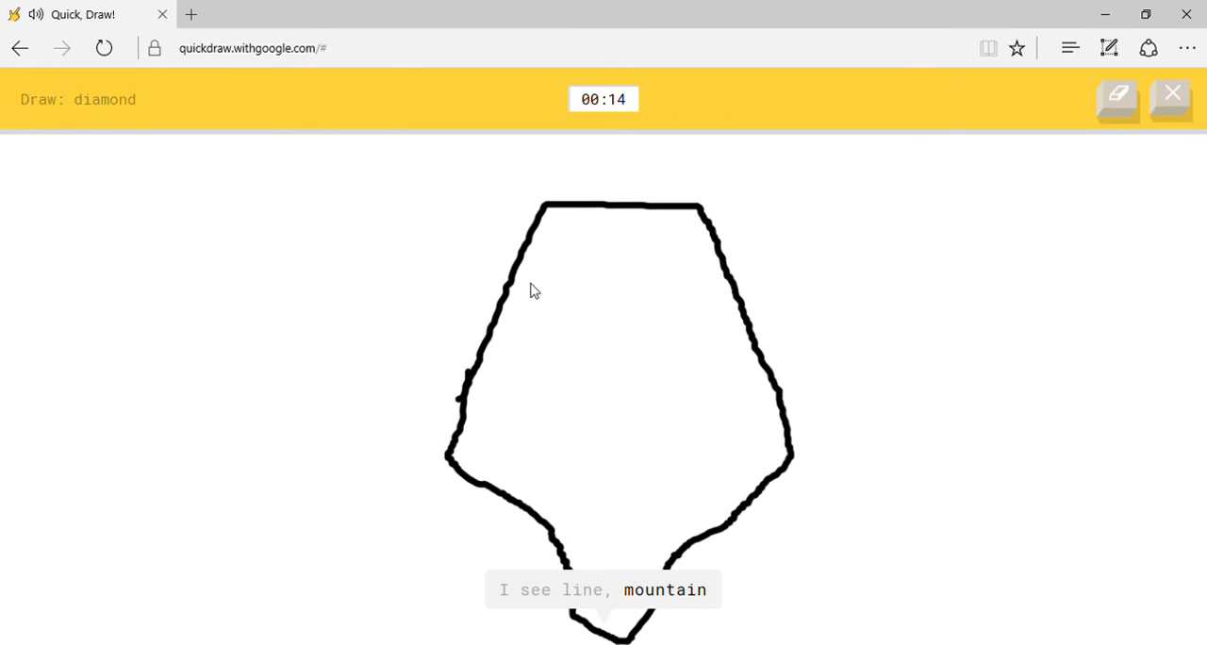
left_click_drag(524, 246, 543, 452)
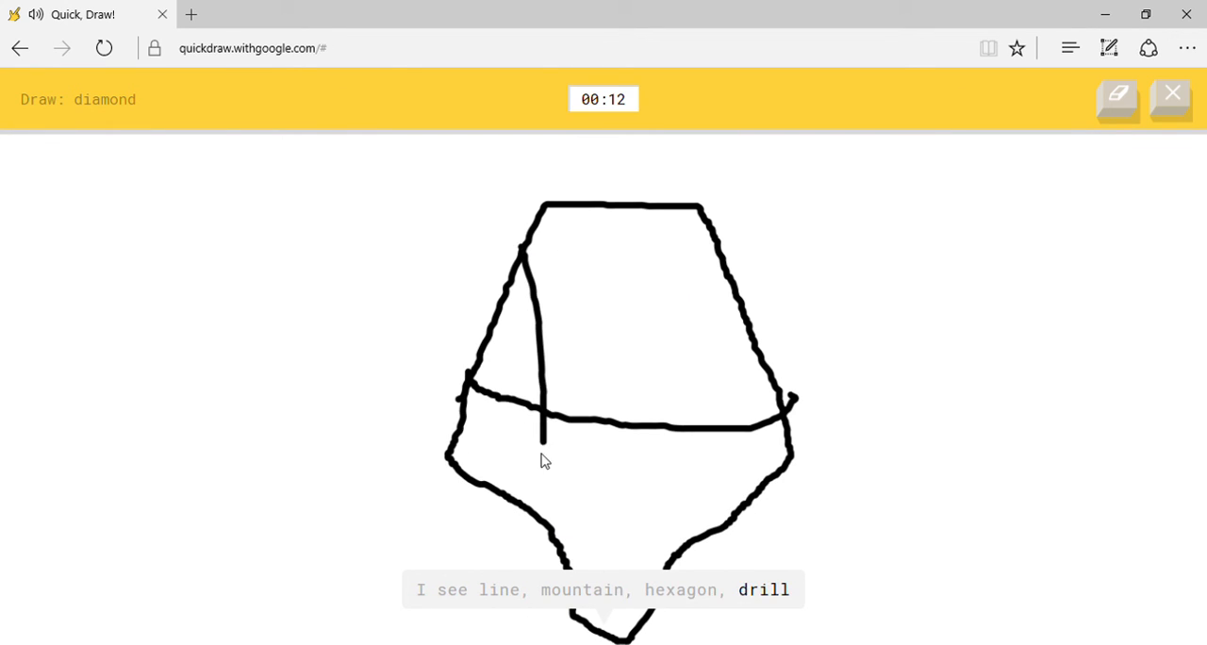
left_click_drag(569, 204, 593, 551)
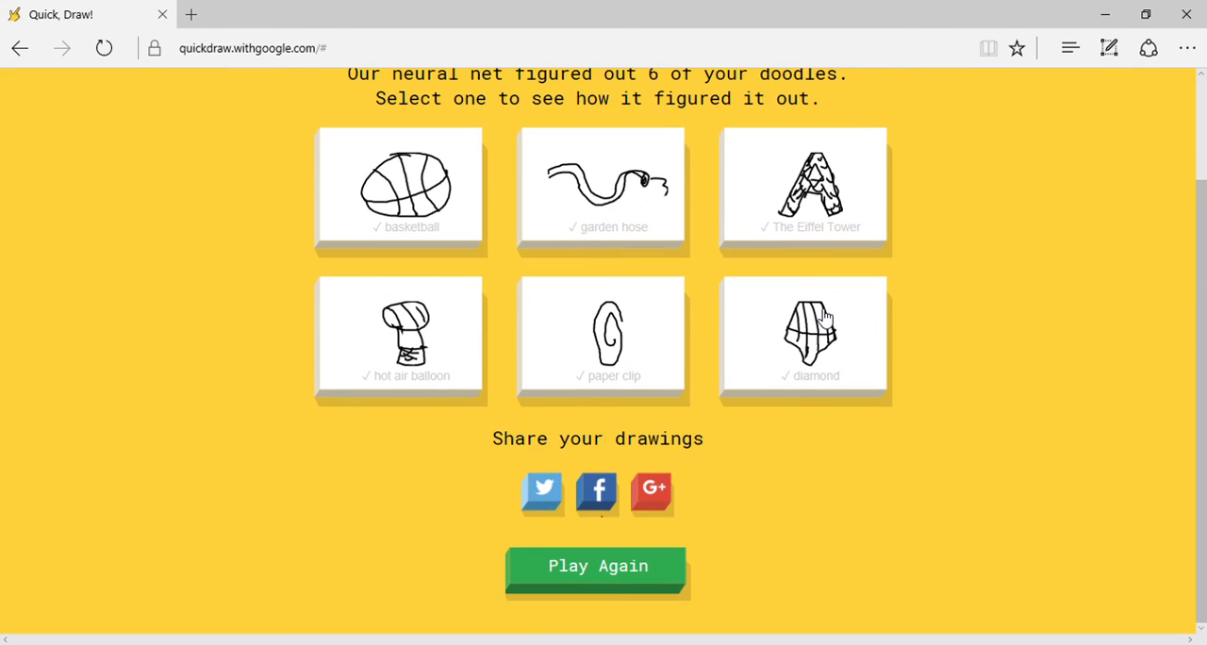
mouse_move(867, 488)
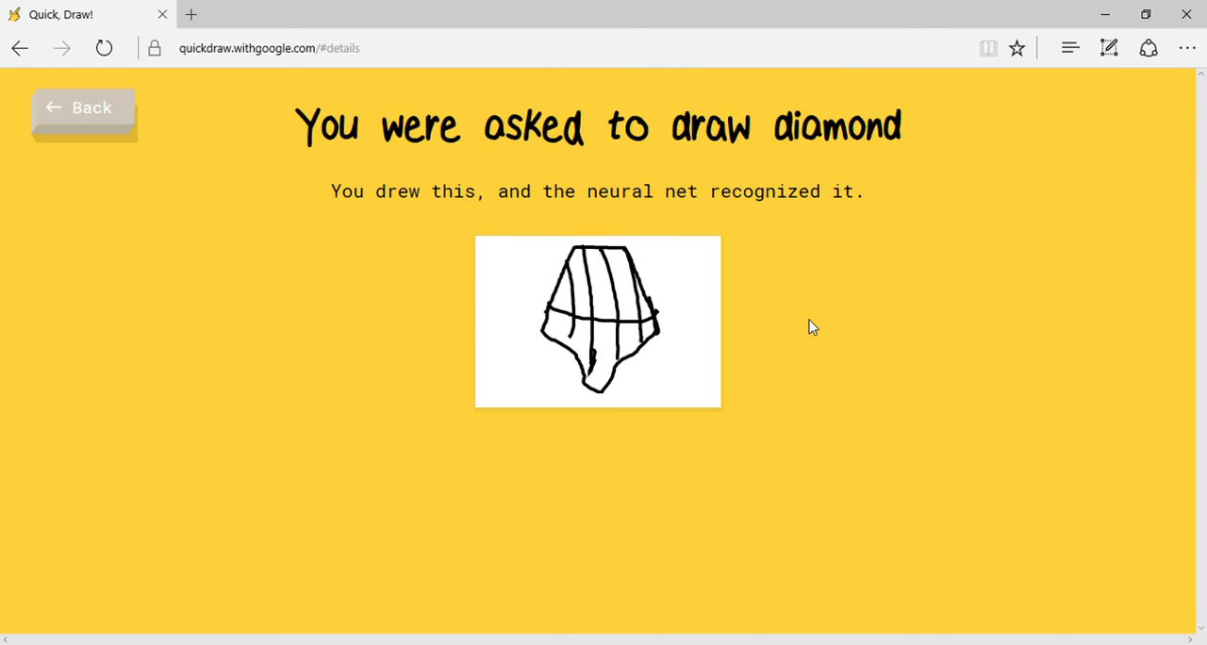
Scroll through the diamond doodle's closest matches and others' diamond examples.
scroll("down", 3)
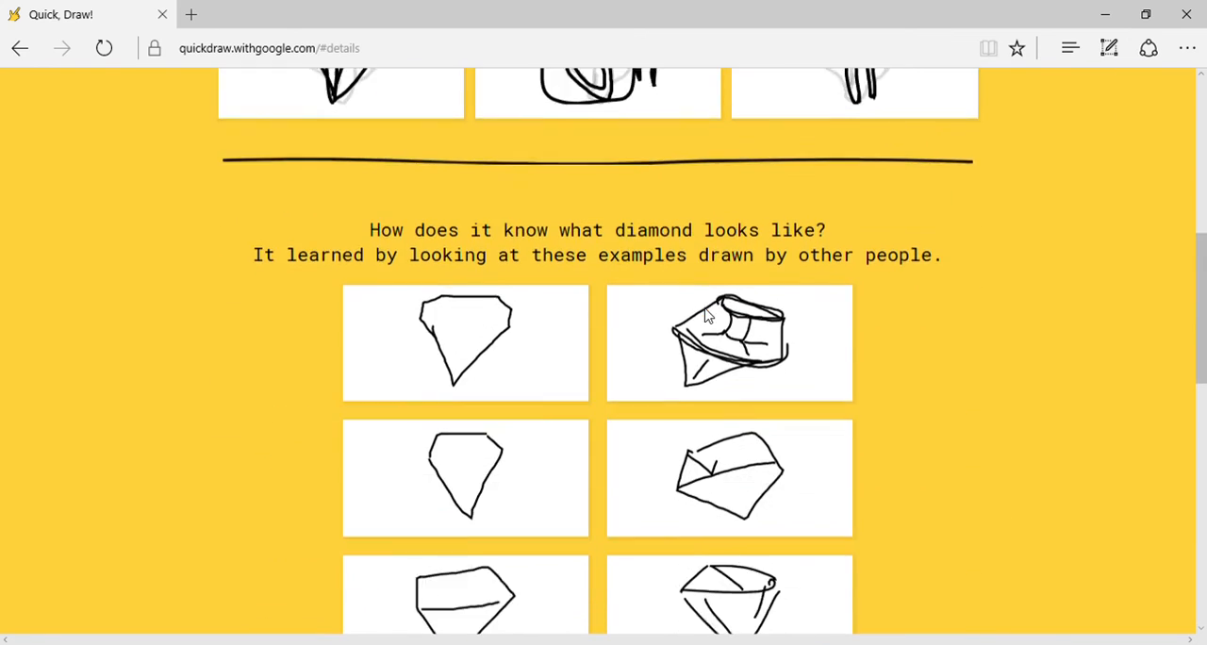
scroll("down", 3)
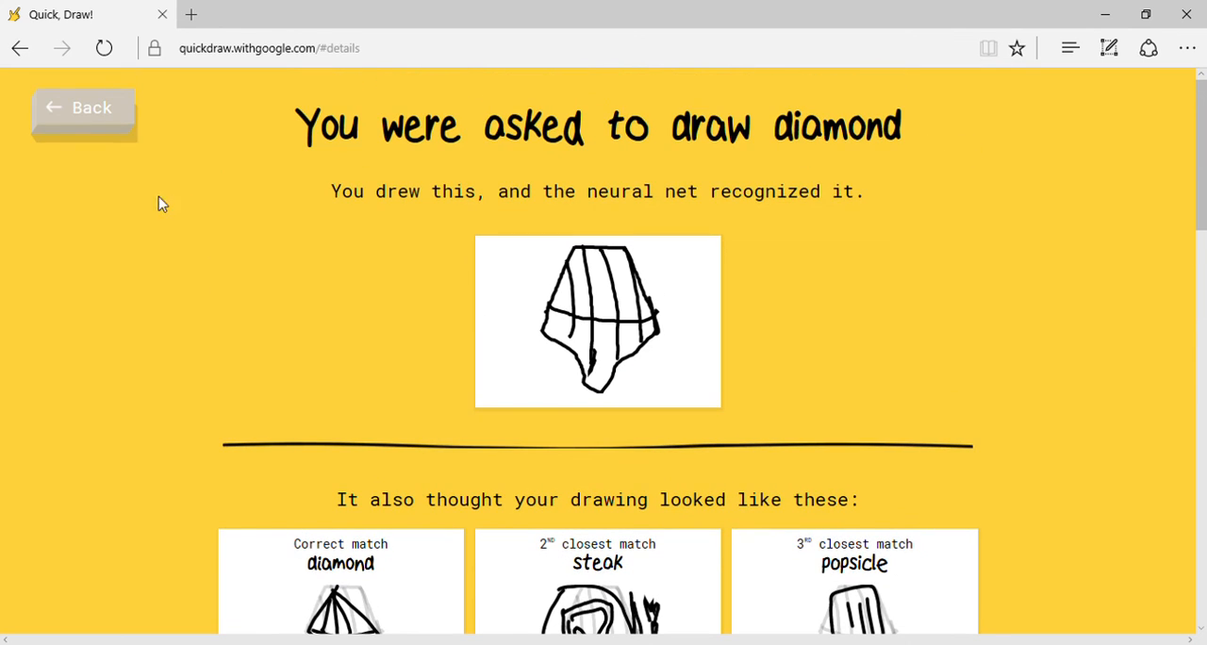
Go back to the Well drawn! results page showing all six recognised.
left_click(83, 105)
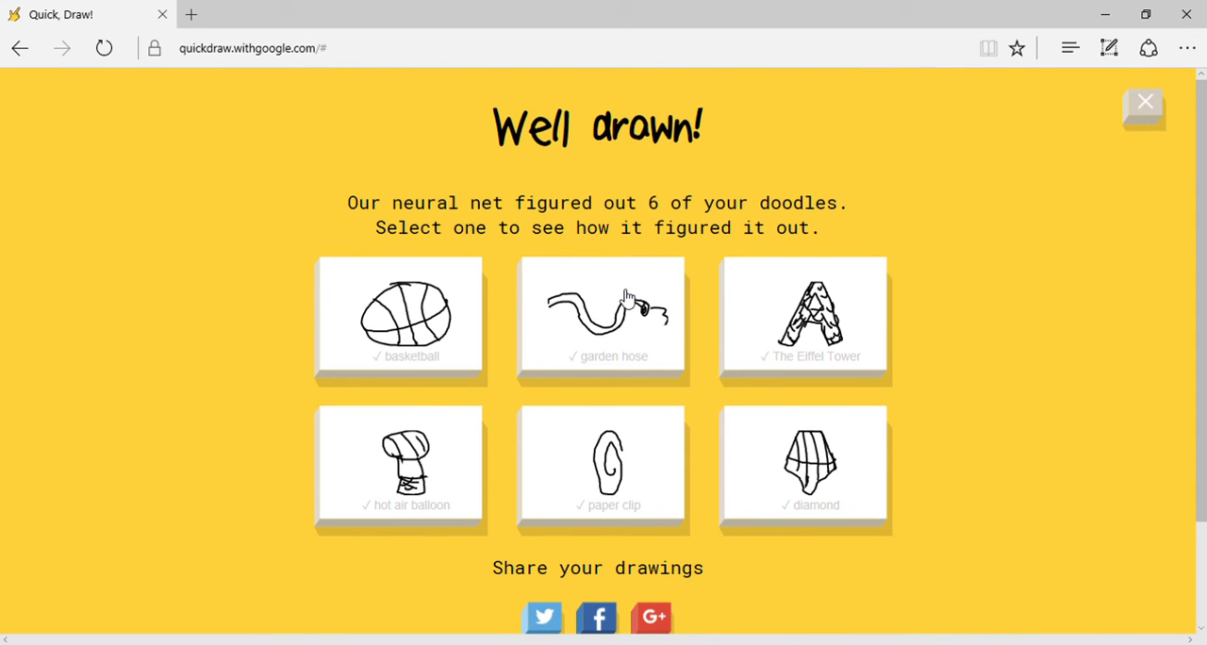
mouse_move(657, 392)
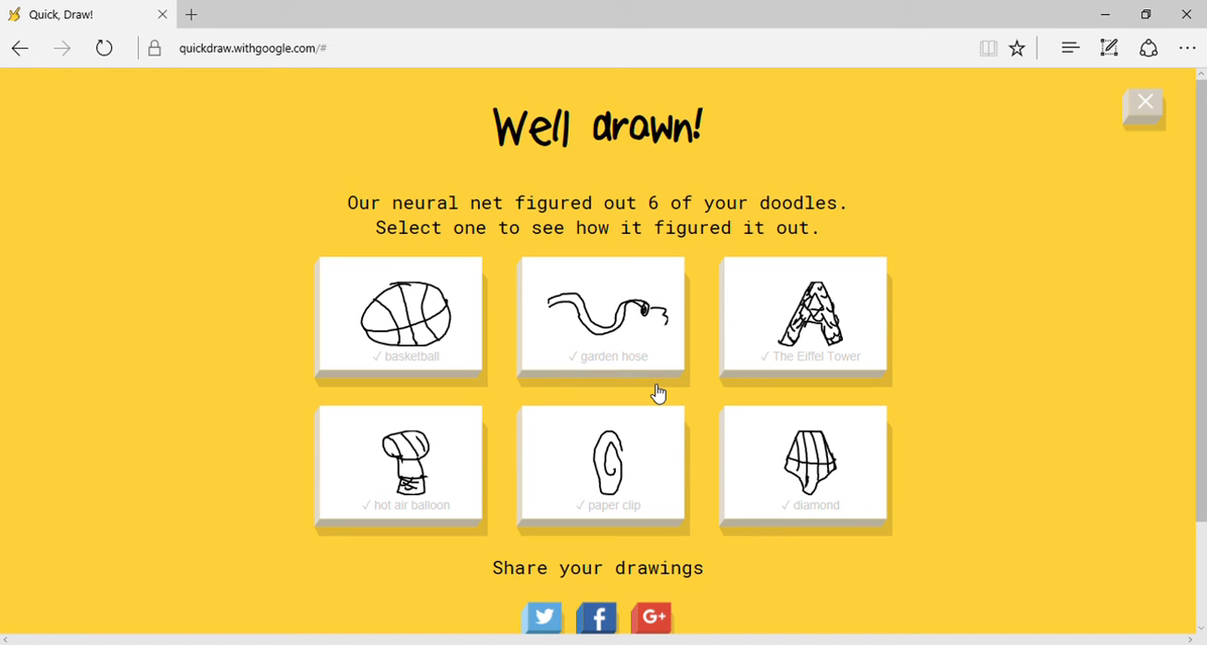
mouse_move(1003, 155)
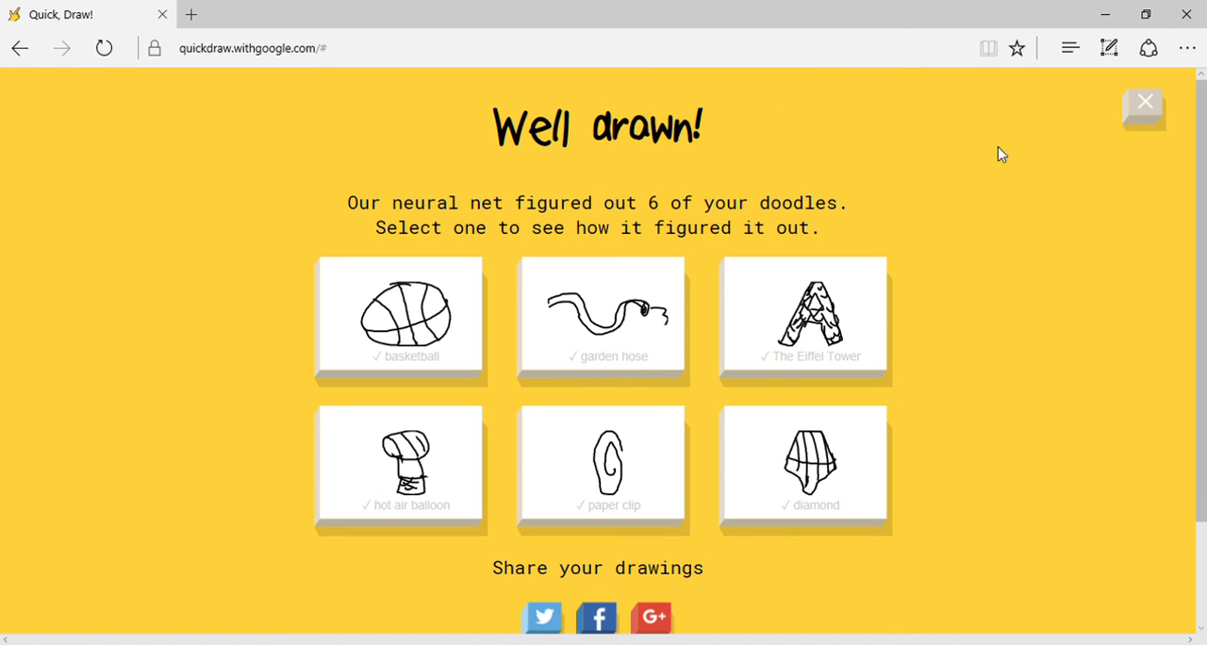
mouse_move(1033, 34)
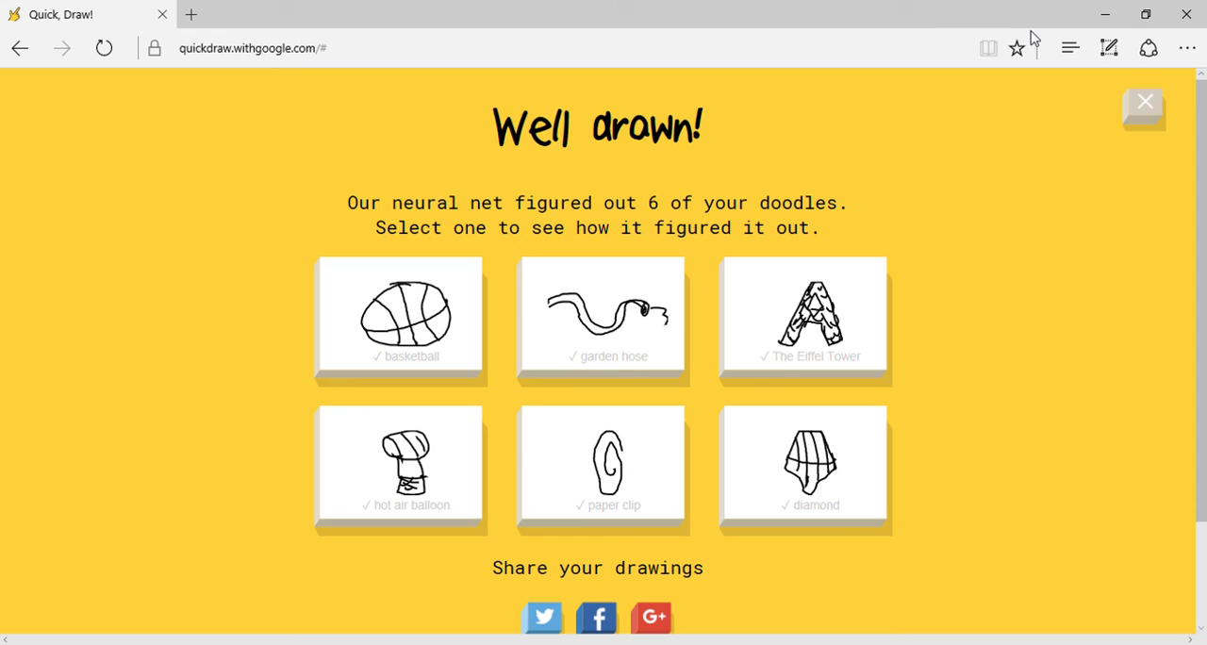